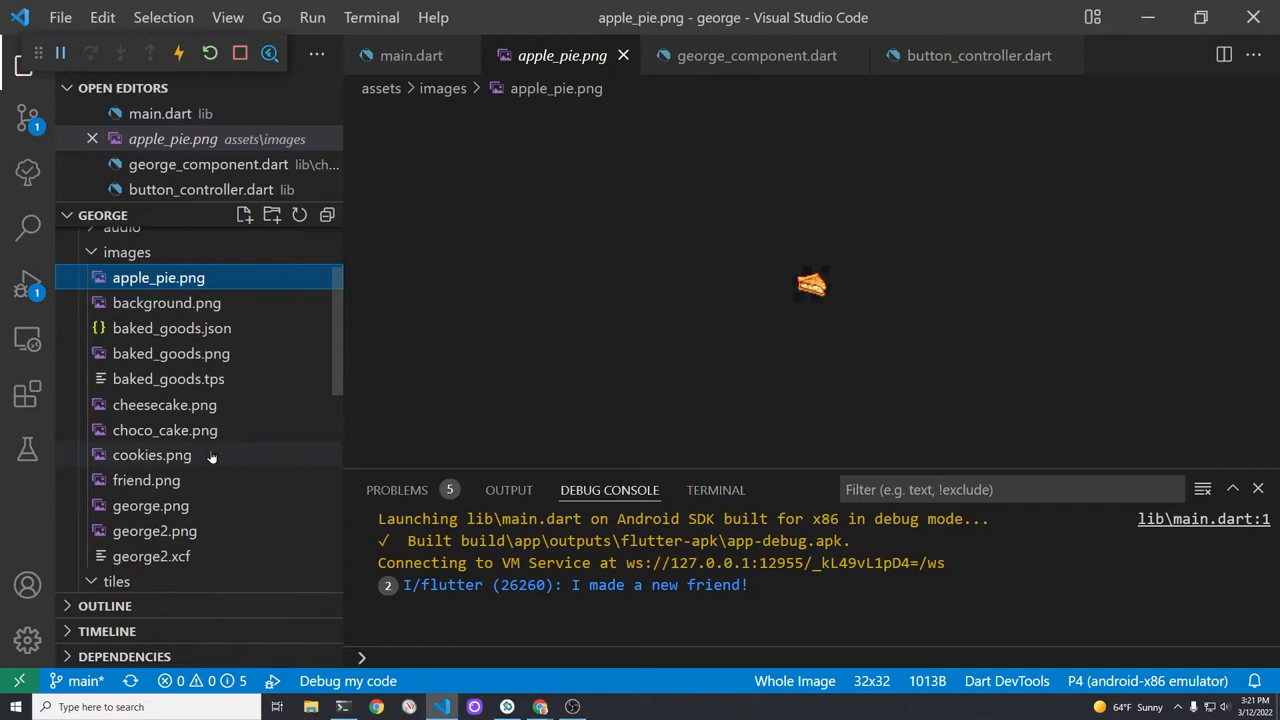
Close the apple_pie.png preview and return to main.dart below onTapUp
{"action": "left_click", "coordinate": [164, 404]}
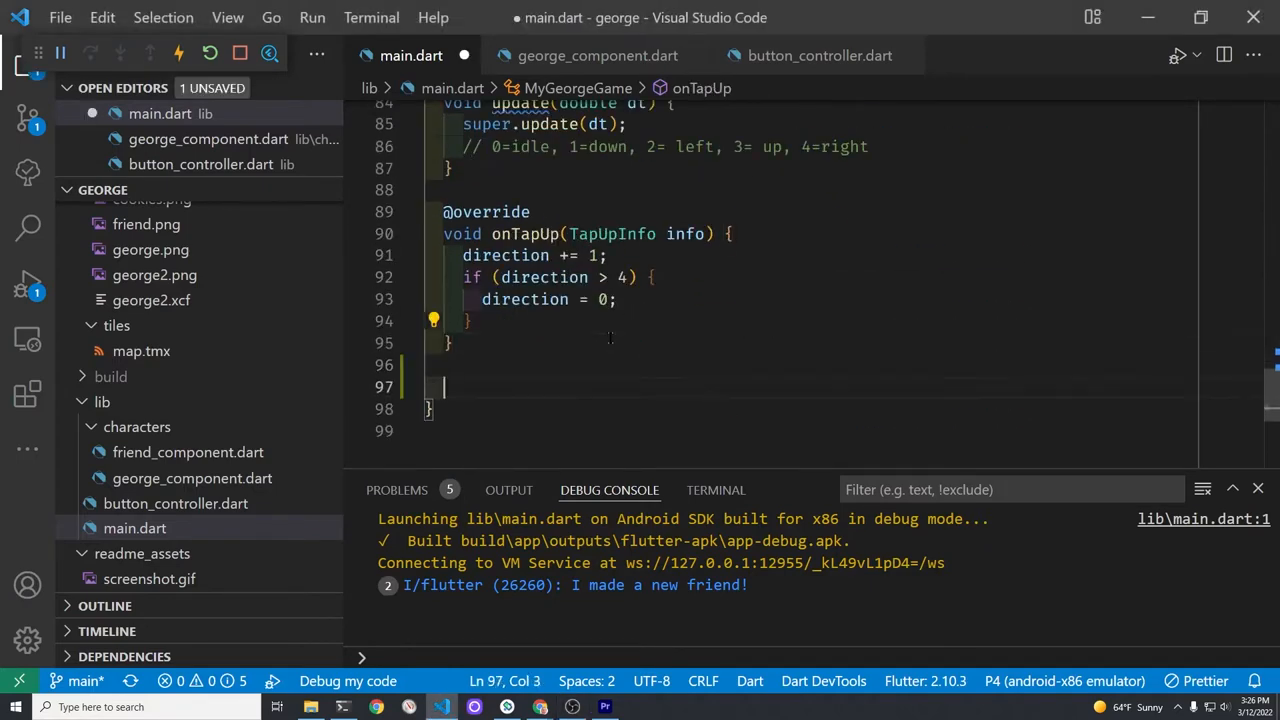
Write an empty void _addBakedGoods(TiledComponent homeMap) {} method below onTapUp
{"action": "key", "text": "Enter"}
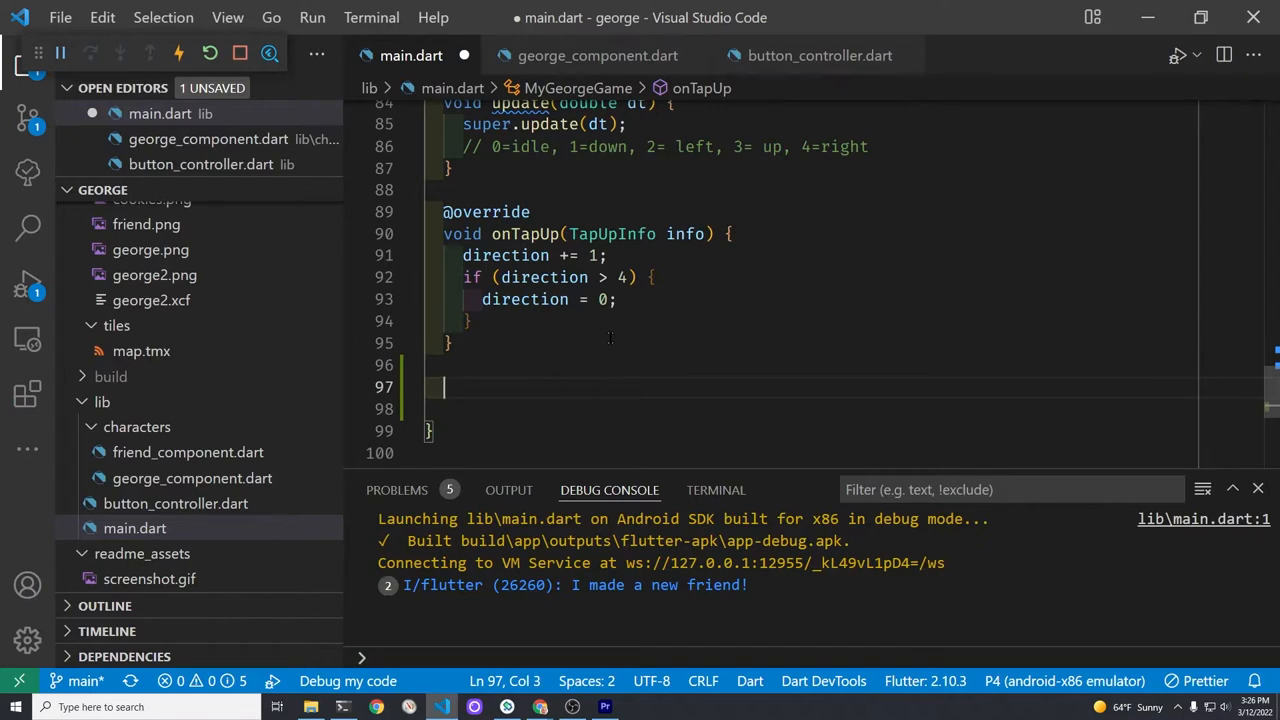
{"action": "type", "text": "void _ad"}
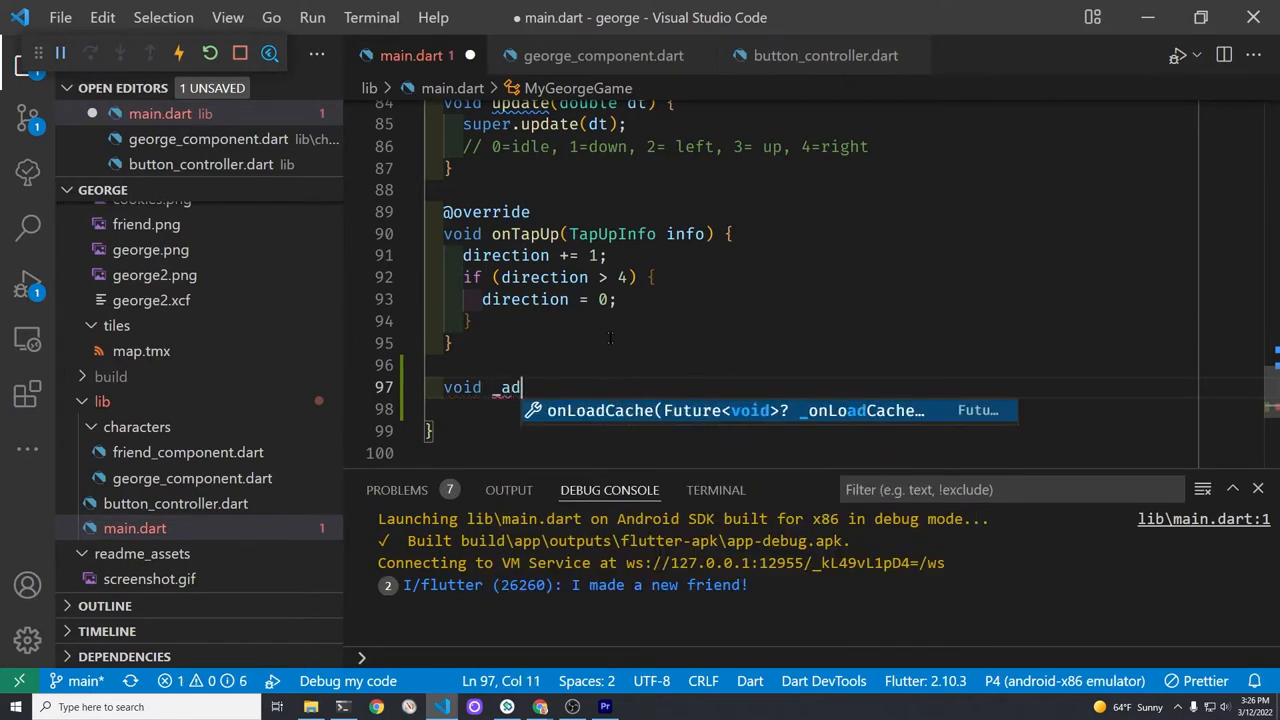
{"action": "type", "text": "dFr"}
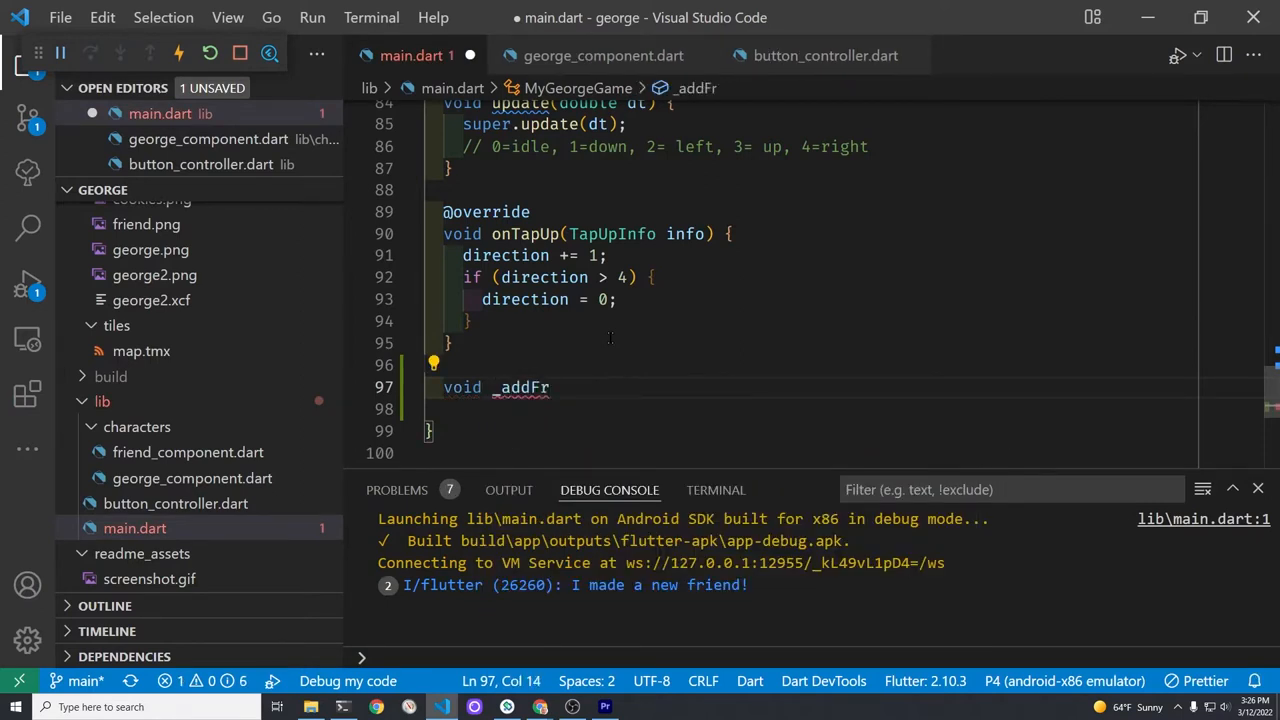
{"action": "type", "text": "BakedGoods"}
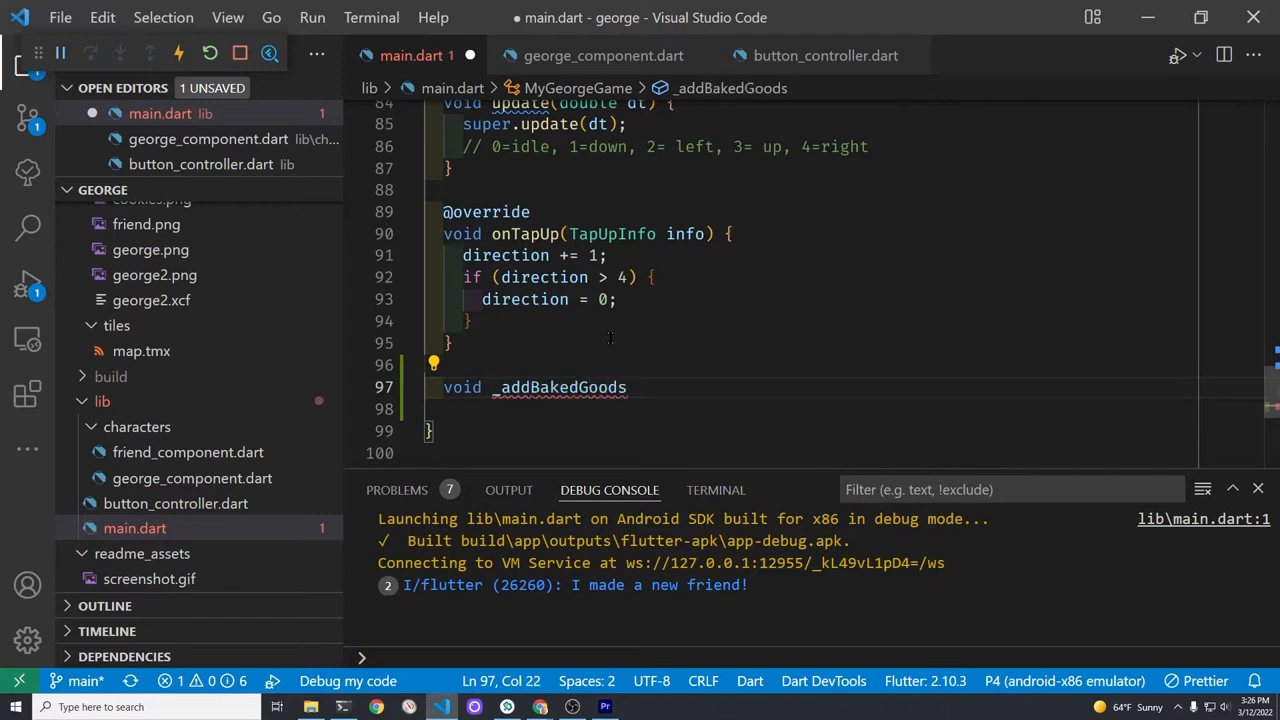
{"action": "type", "text": "() {"}
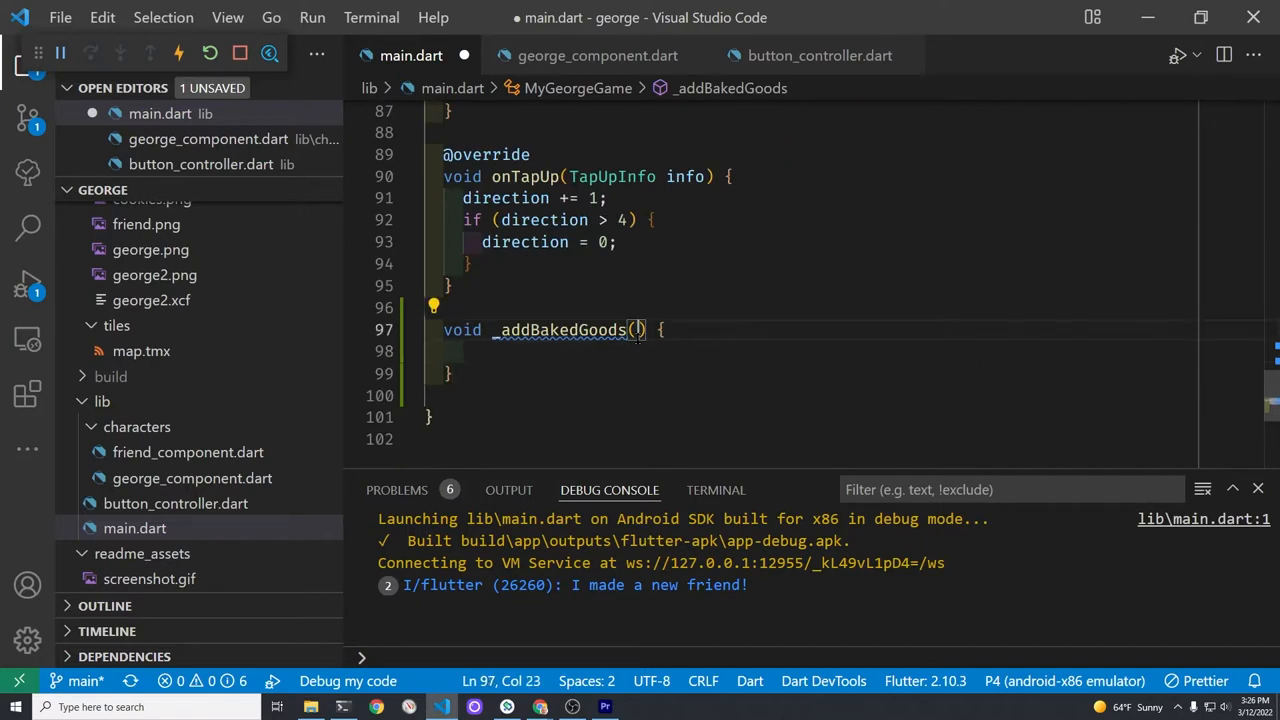
{"action": "type", "text": "TiledComponent"}
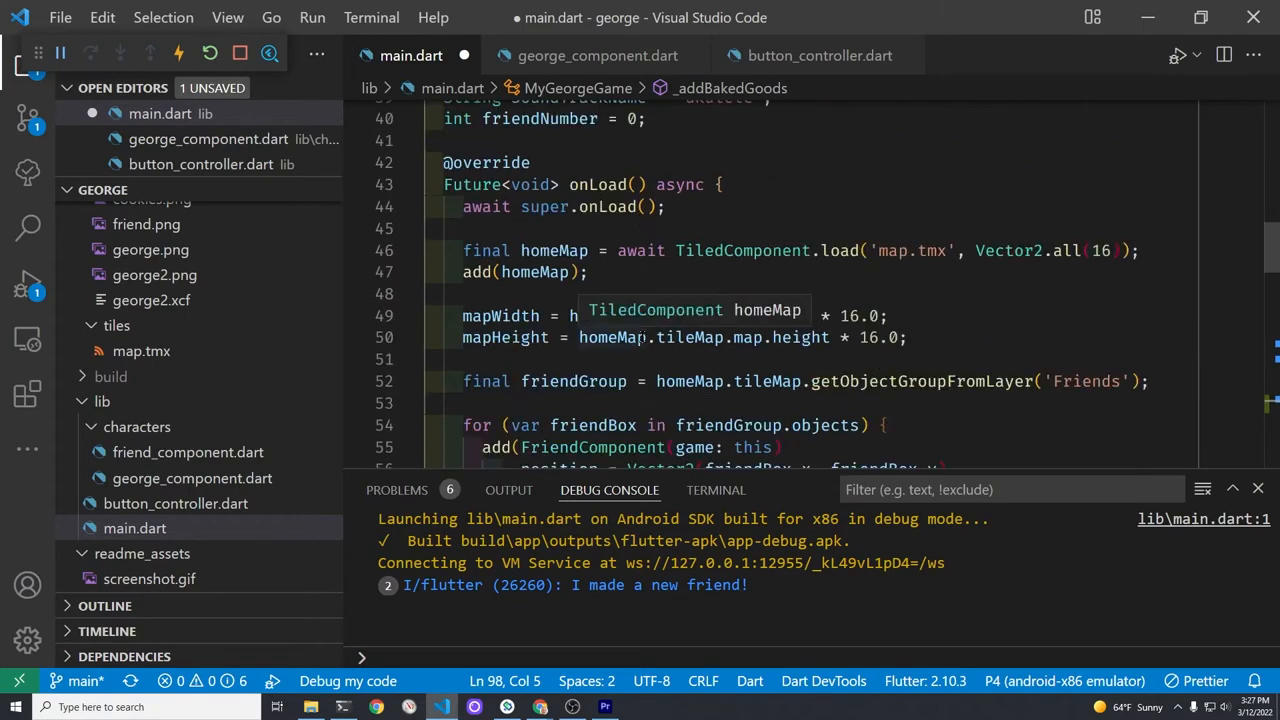
Call _addBakedGoods(homeMap) from onLoad after the map size is set
{"action": "scroll", "scroll_direction": "down", "scroll_amount": 3}
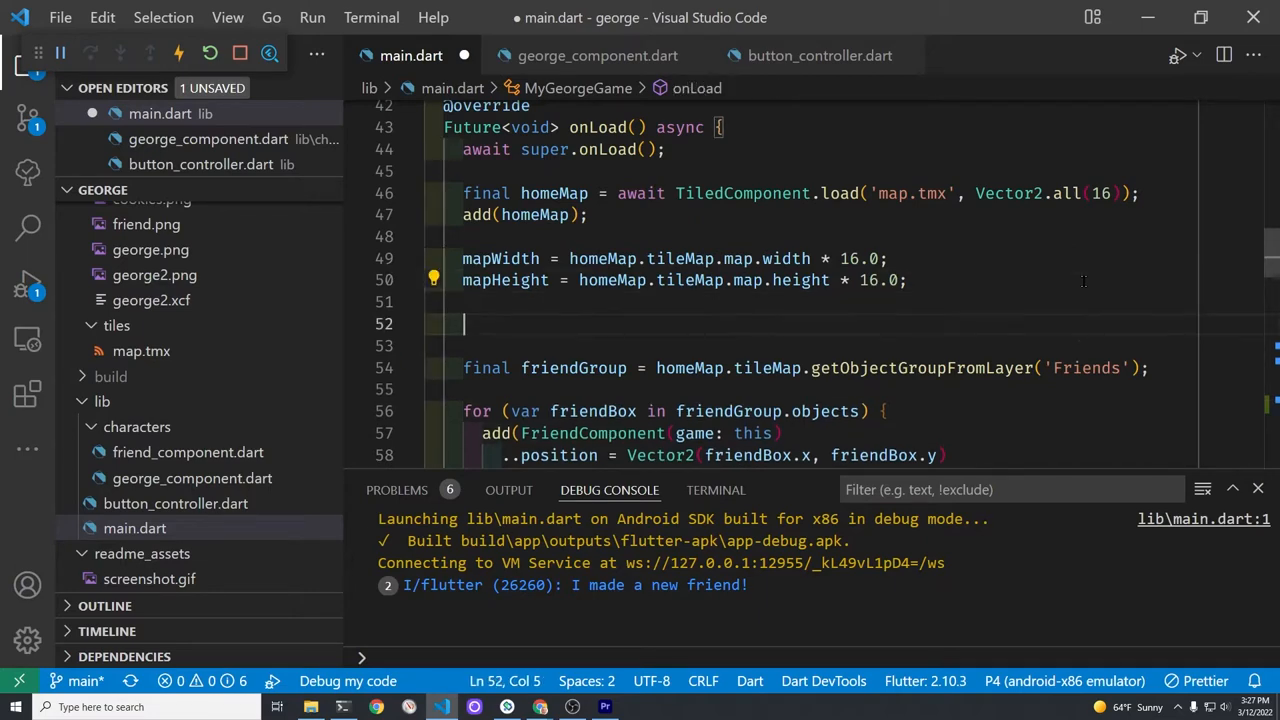
{"action": "type", "text": "add"}
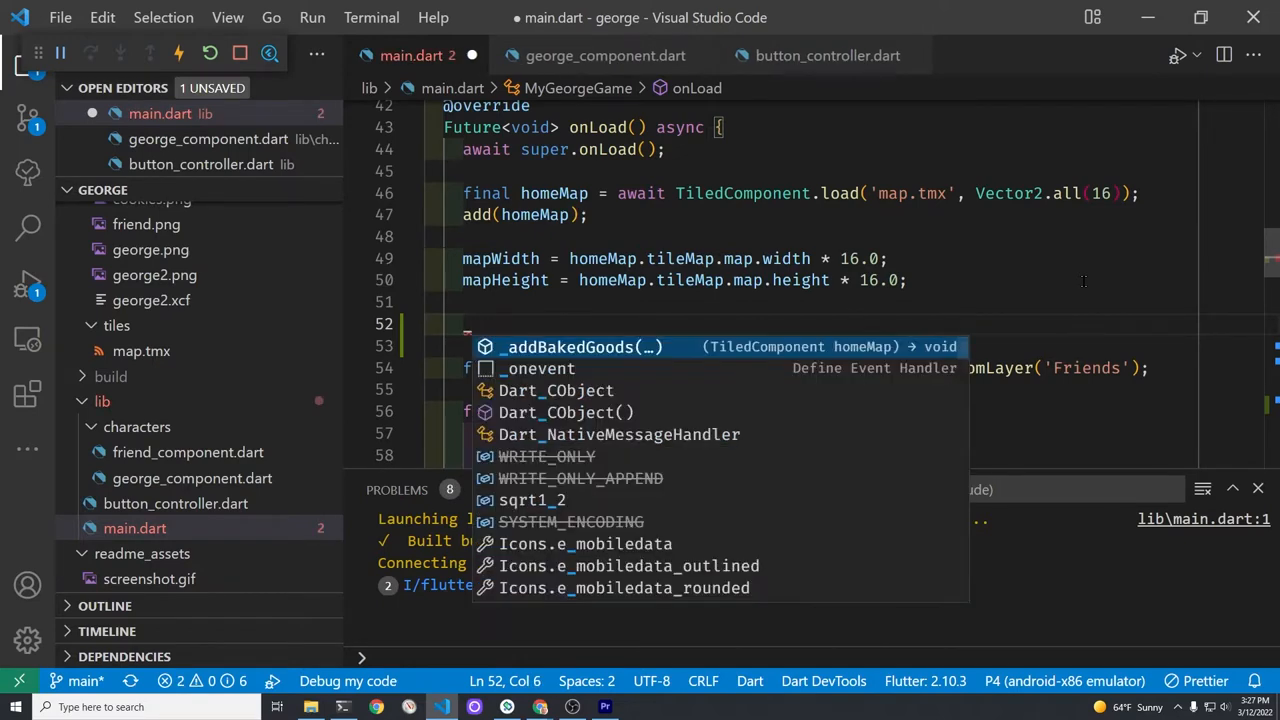
{"action": "key", "text": "Enter"}
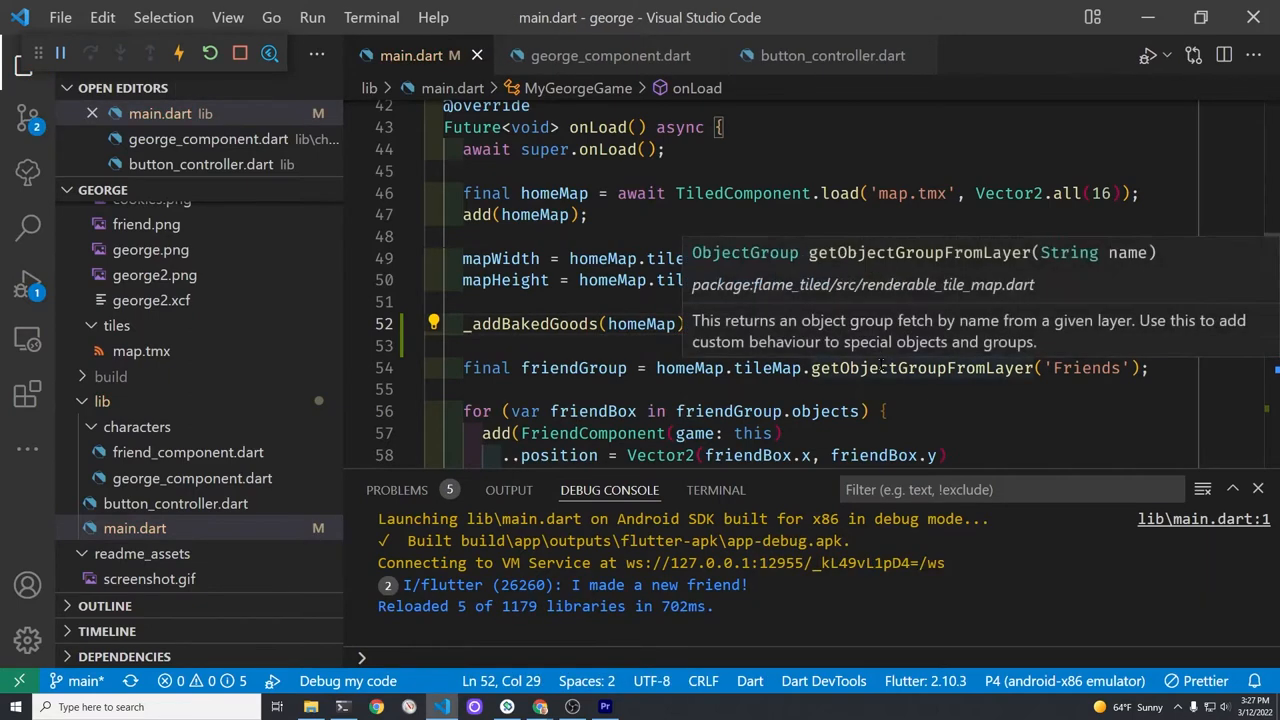
{"action": "scroll", "scroll_direction": "down", "scroll_amount": 3}
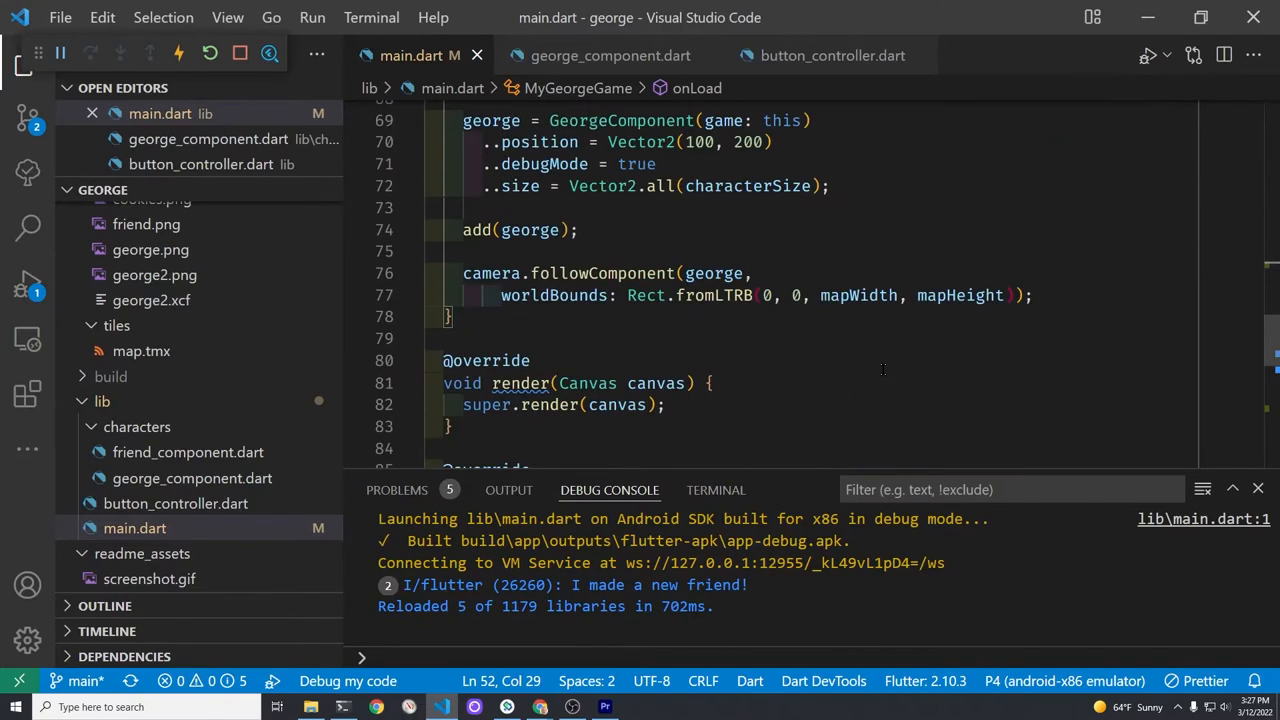
{"action": "scroll", "scroll_direction": "down", "scroll_amount": 3}
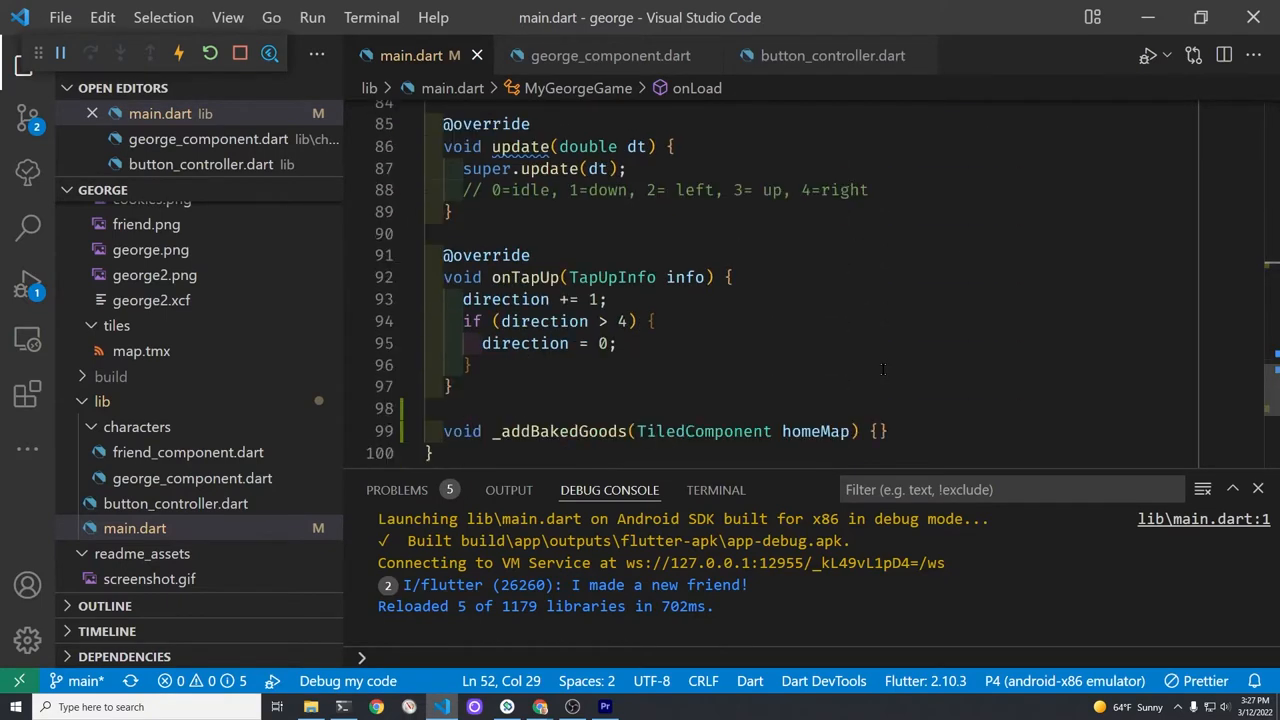
{"action": "scroll", "scroll_direction": "down", "scroll_amount": 3}
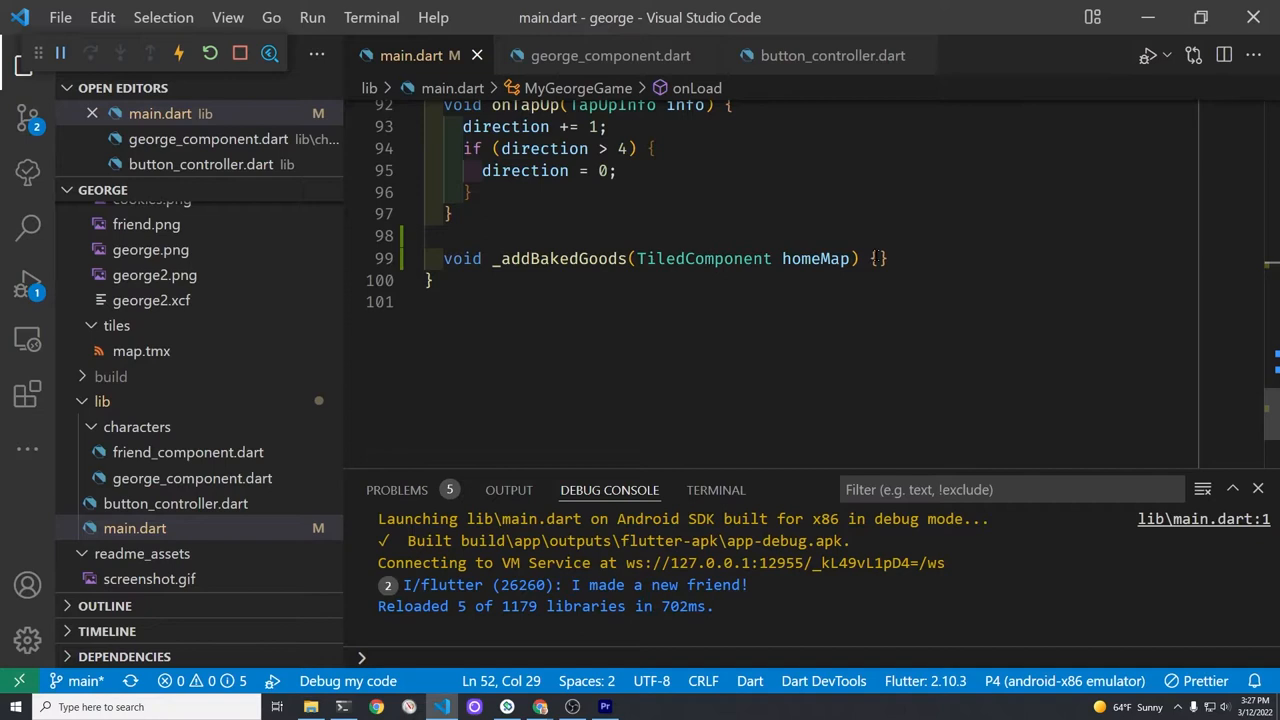
Start final bakedGoodsGroup = homeMap.tileMap inside _addBakedGoods
{"action": "key", "text": "Enter"}
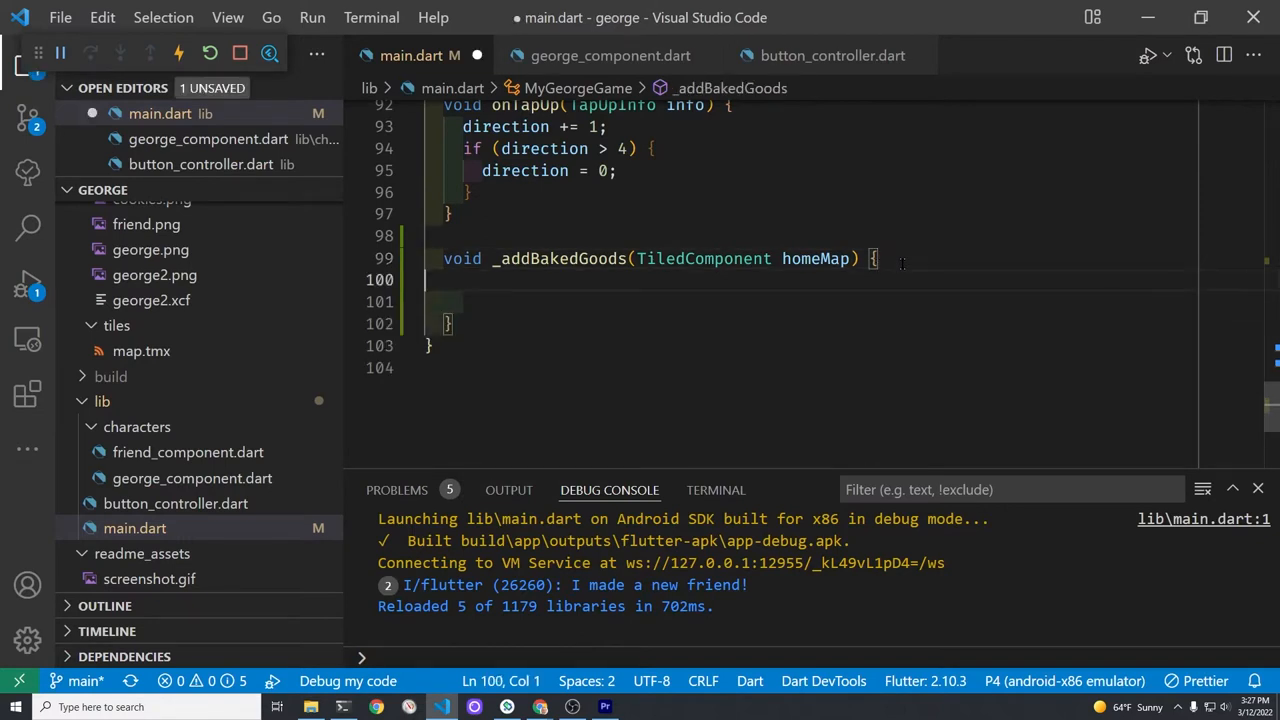
{"action": "type", "text": "final"}
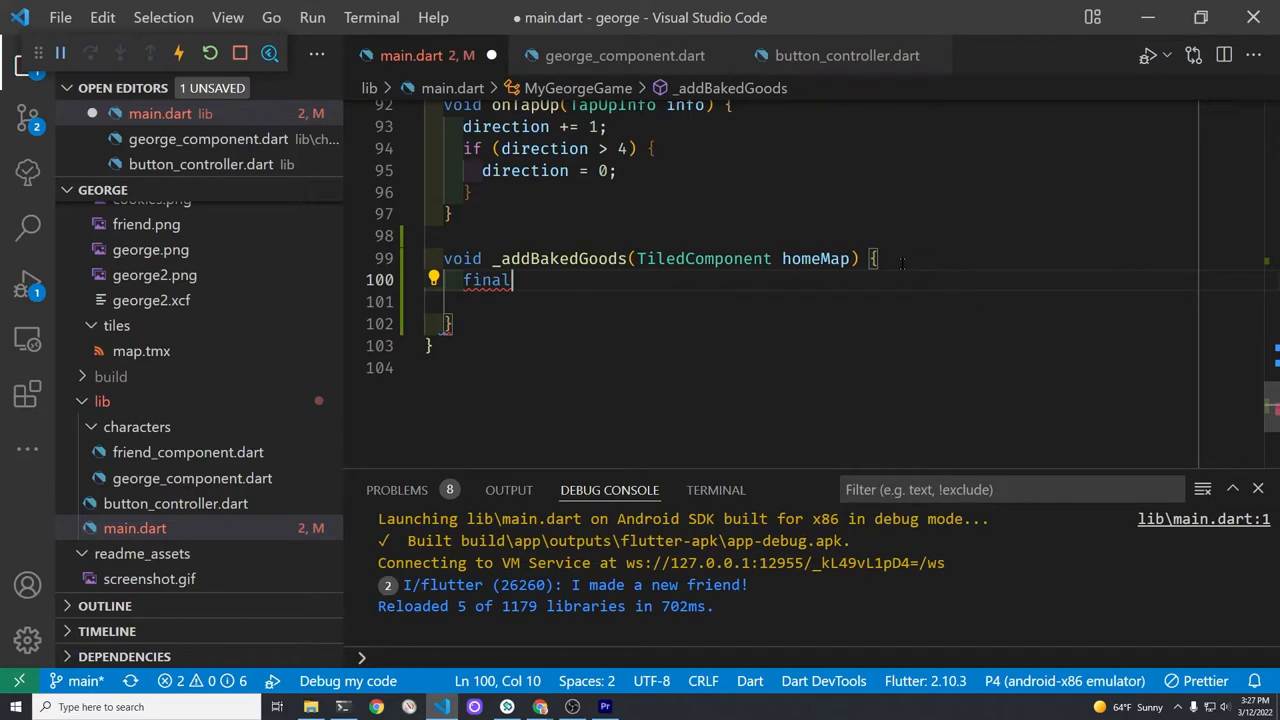
{"action": "type", "text": "baked"}
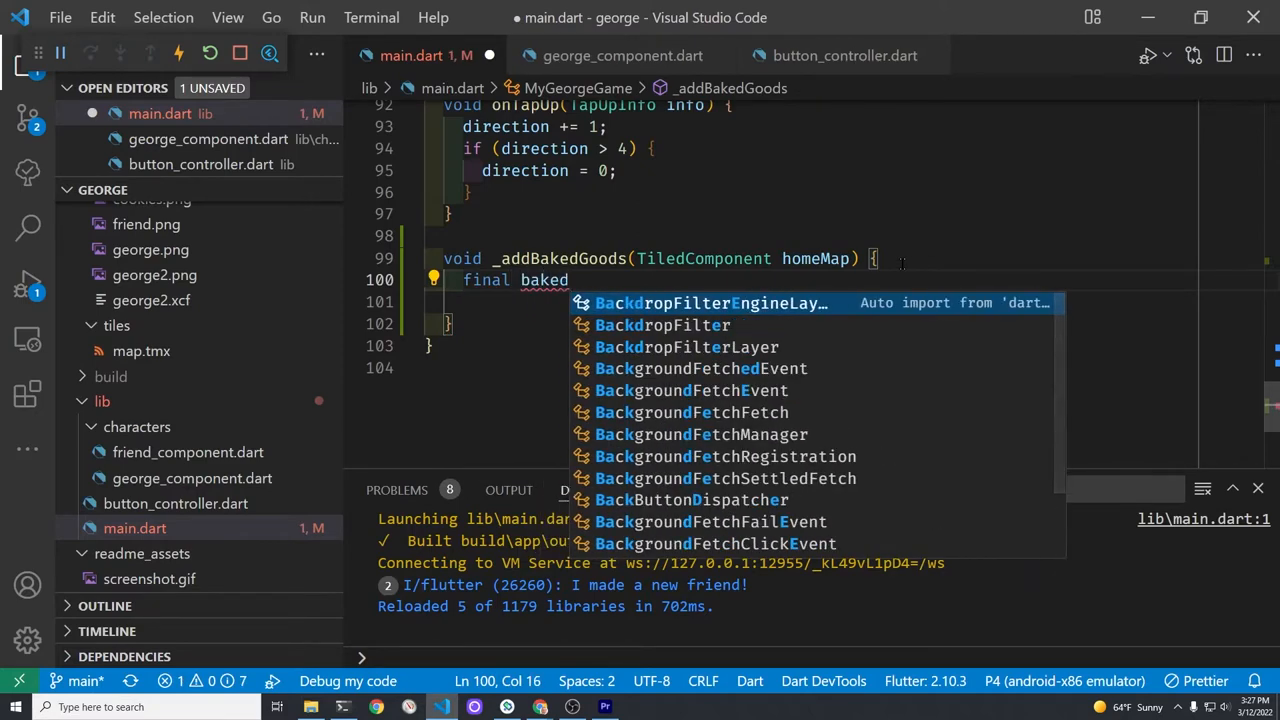
{"action": "type", "text": "G"}
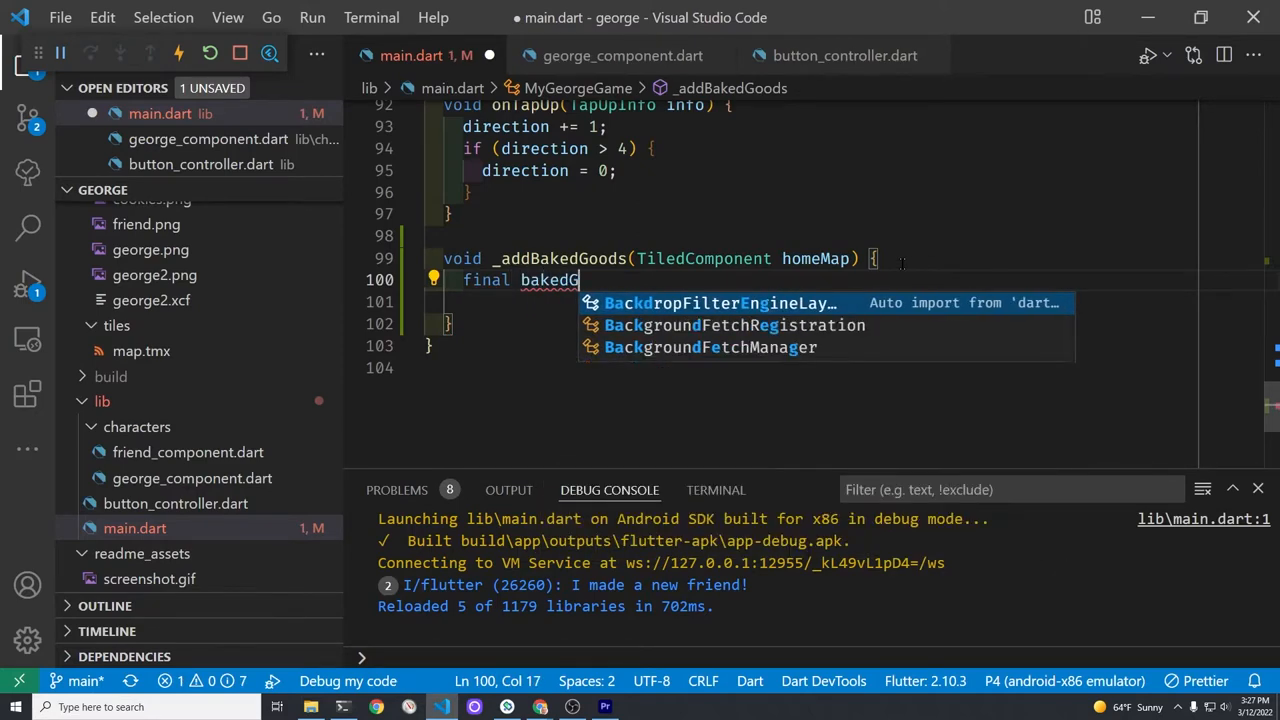
{"action": "type", "text": "oodsGroup ="}
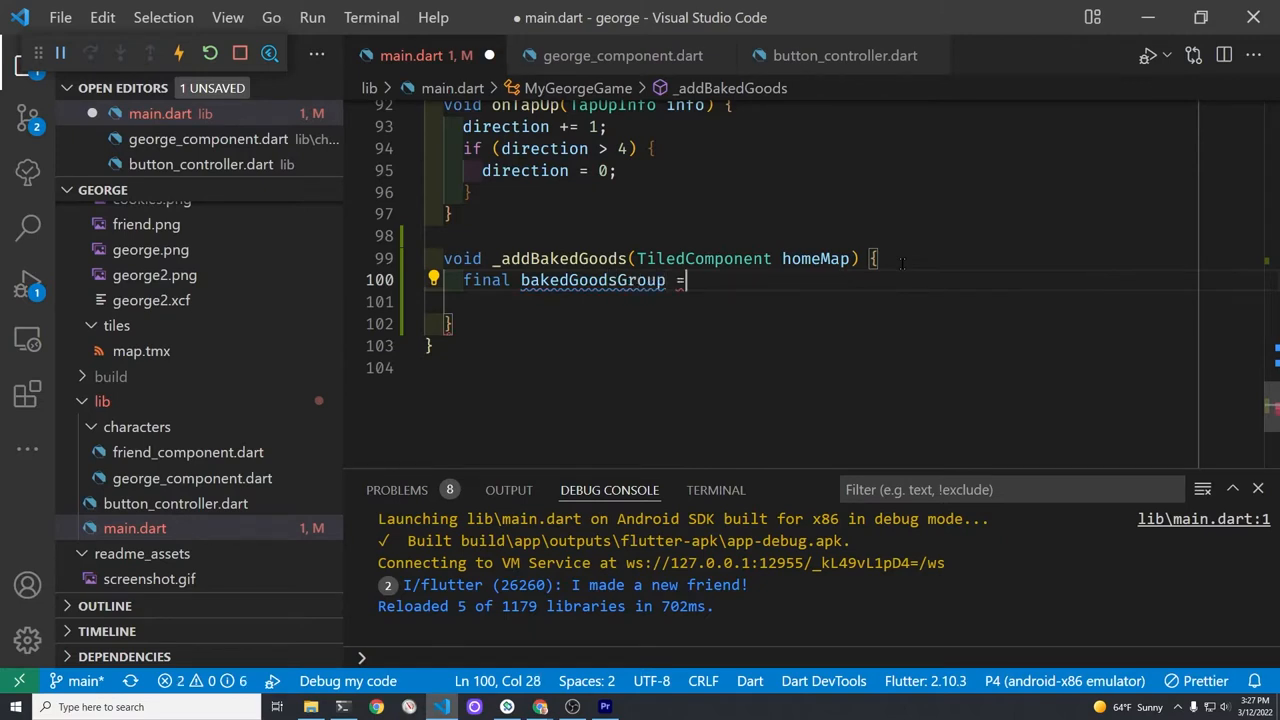
{"action": "type", "text": "home"}
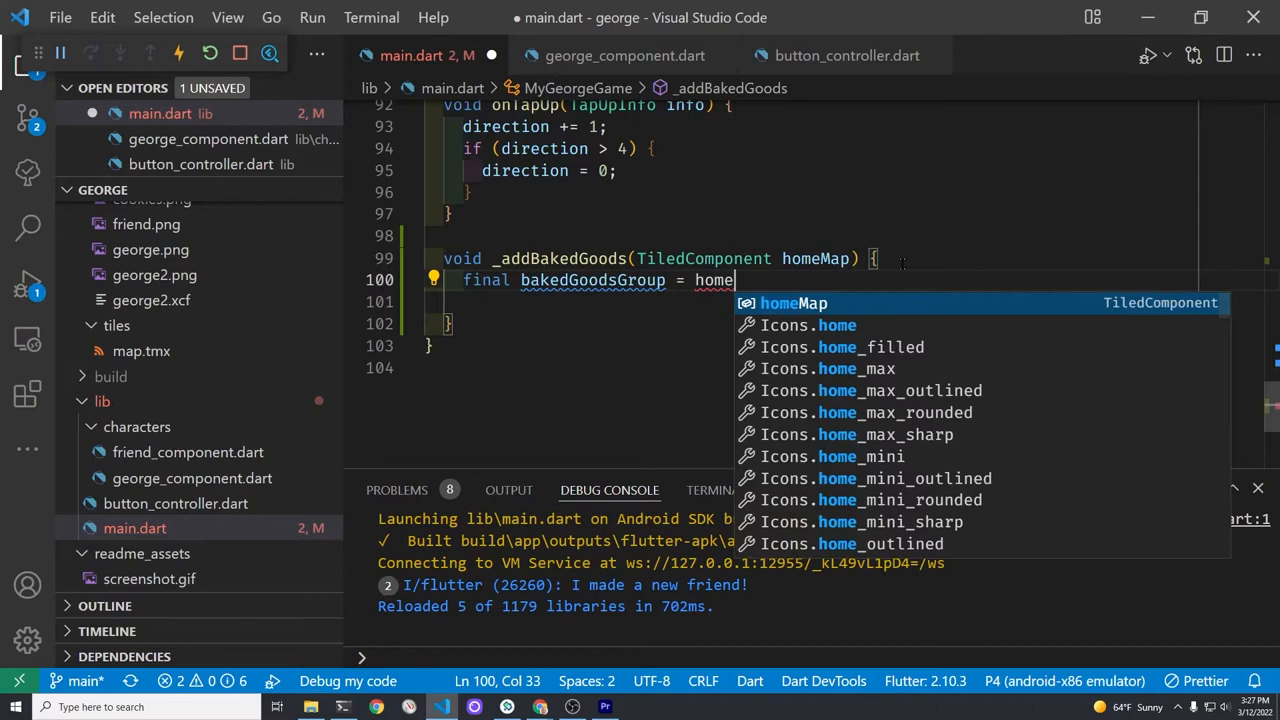
{"action": "type", "text": "."}
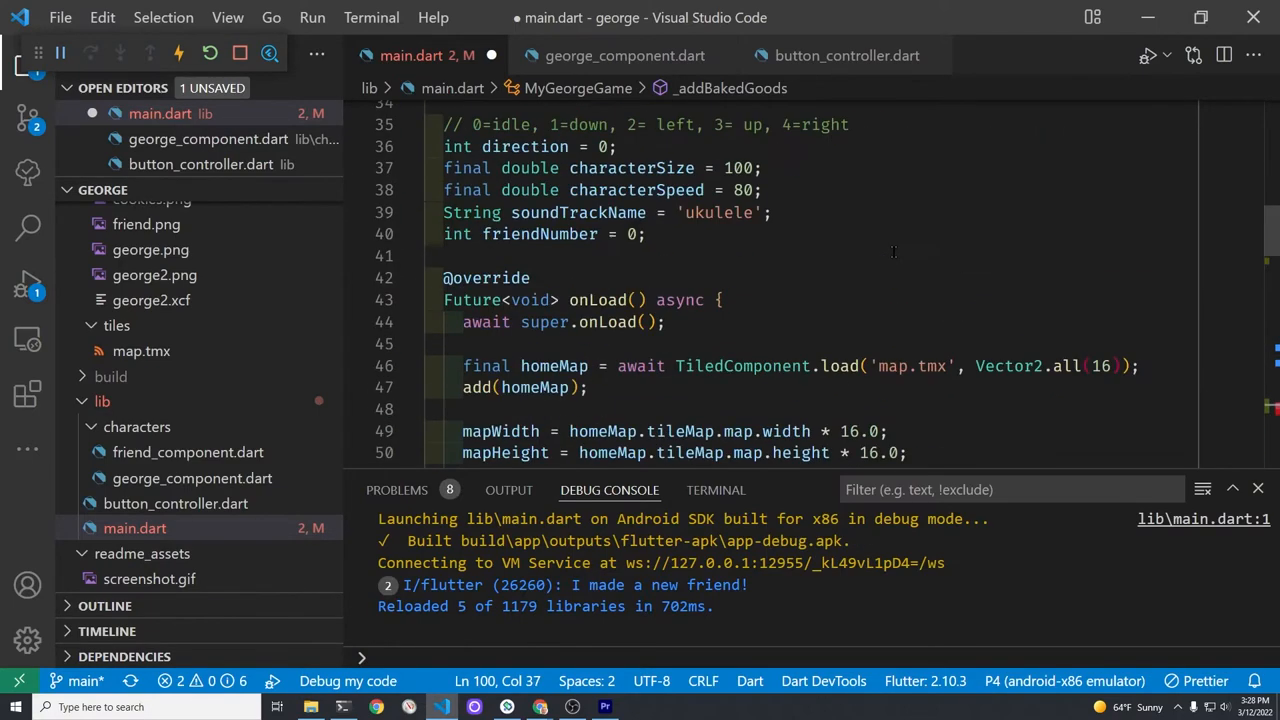
Finish with getObjectGroupFromLayer('BakedGoods'), then save and restart the game
{"action": "scroll", "scroll_direction": "down", "scroll_amount": 3}
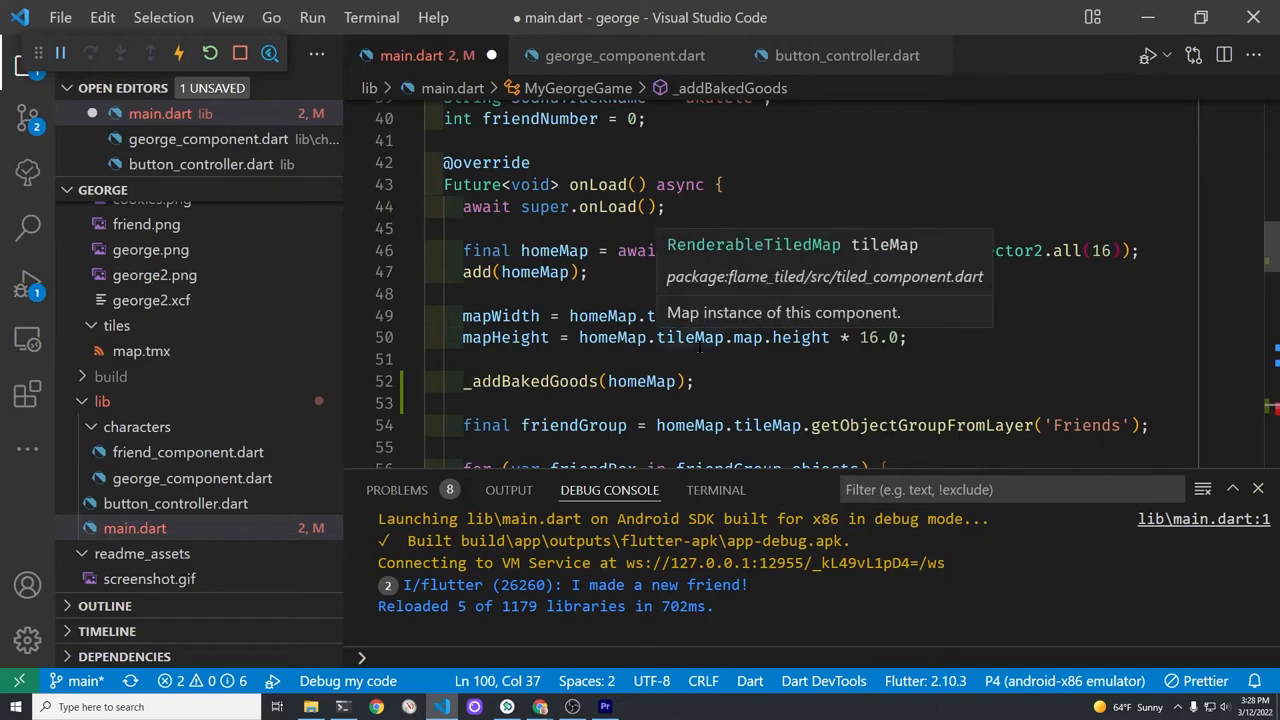
{"action": "scroll", "scroll_direction": "down", "scroll_amount": 3}
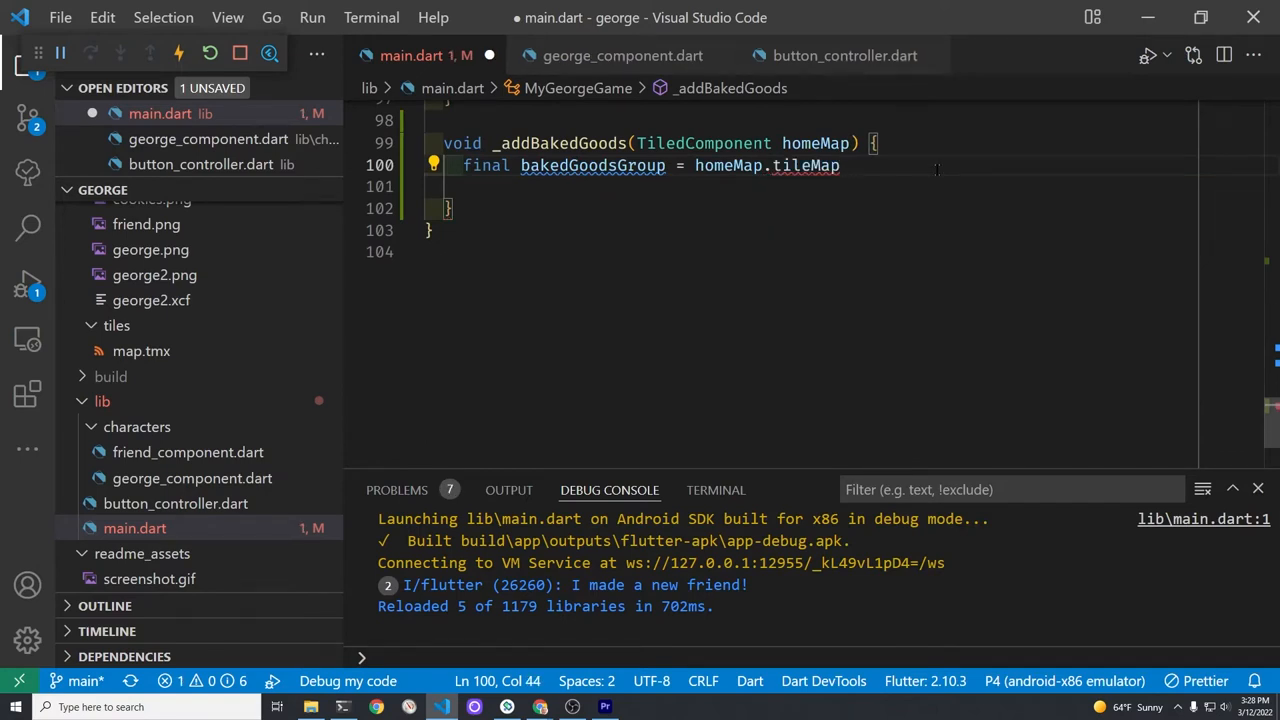
{"action": "type", "text": "ge"}
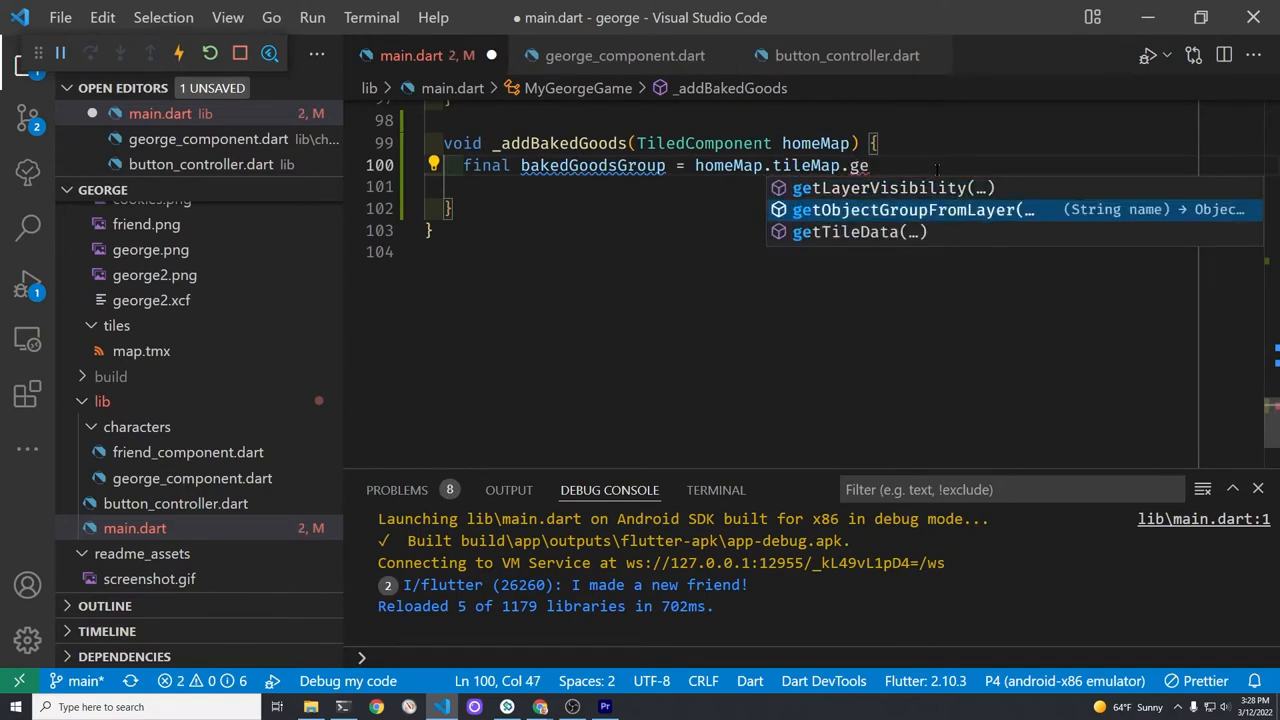
{"action": "left_click", "coordinate": [910, 210]}
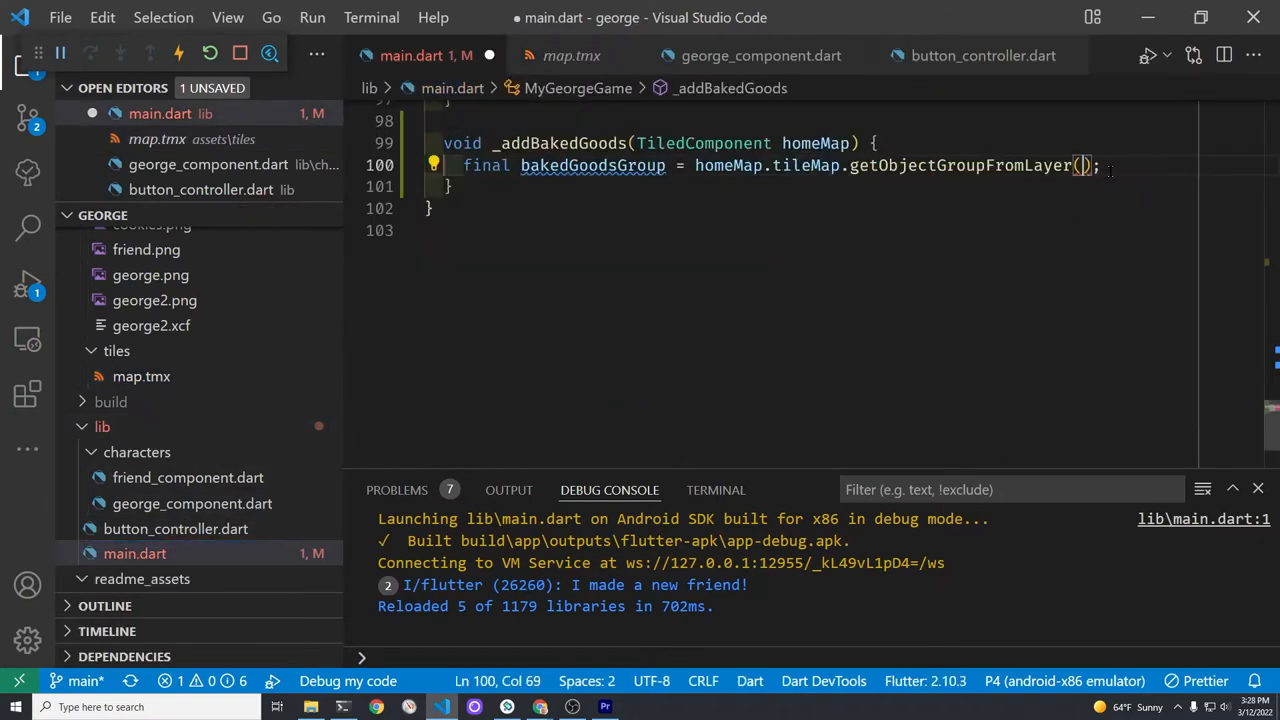
{"action": "type", "text": "'Bake'"}
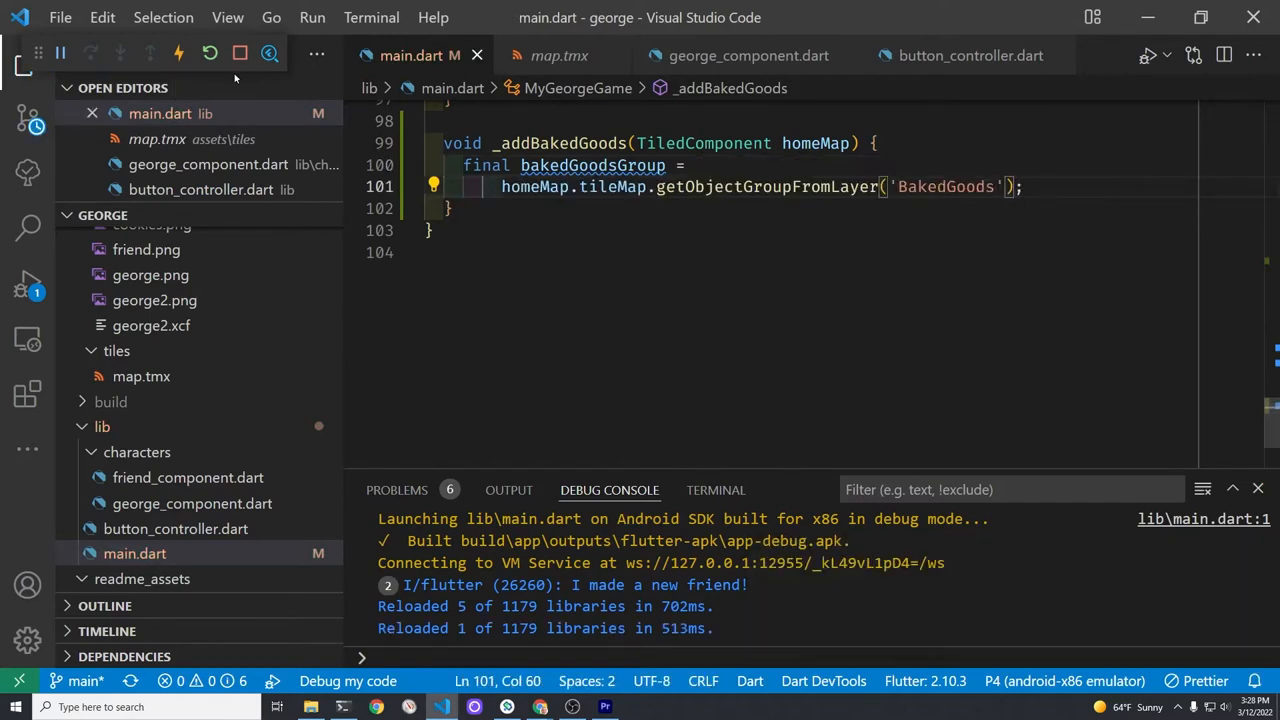
{"action": "left_click", "coordinate": [208, 52]}
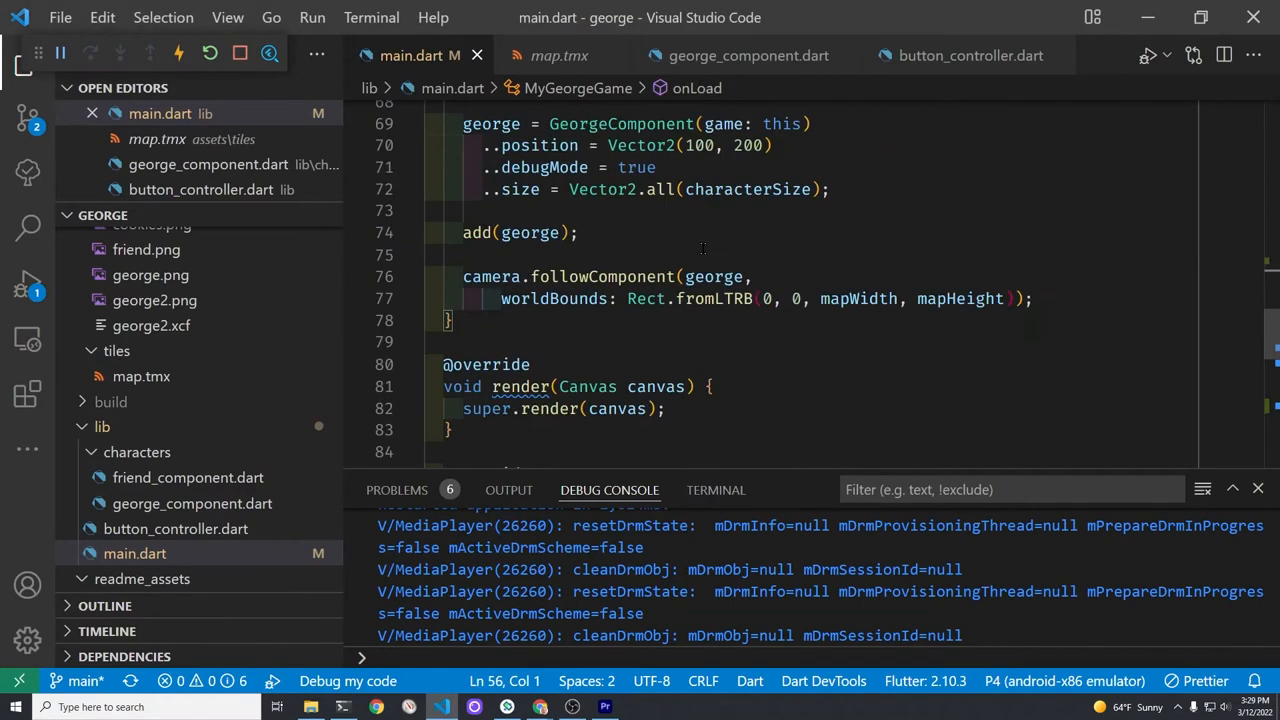
Rename friendBox to bakedGood in the loop and its position and size lines
{"action": "scroll", "scroll_direction": "down", "scroll_amount": 3}
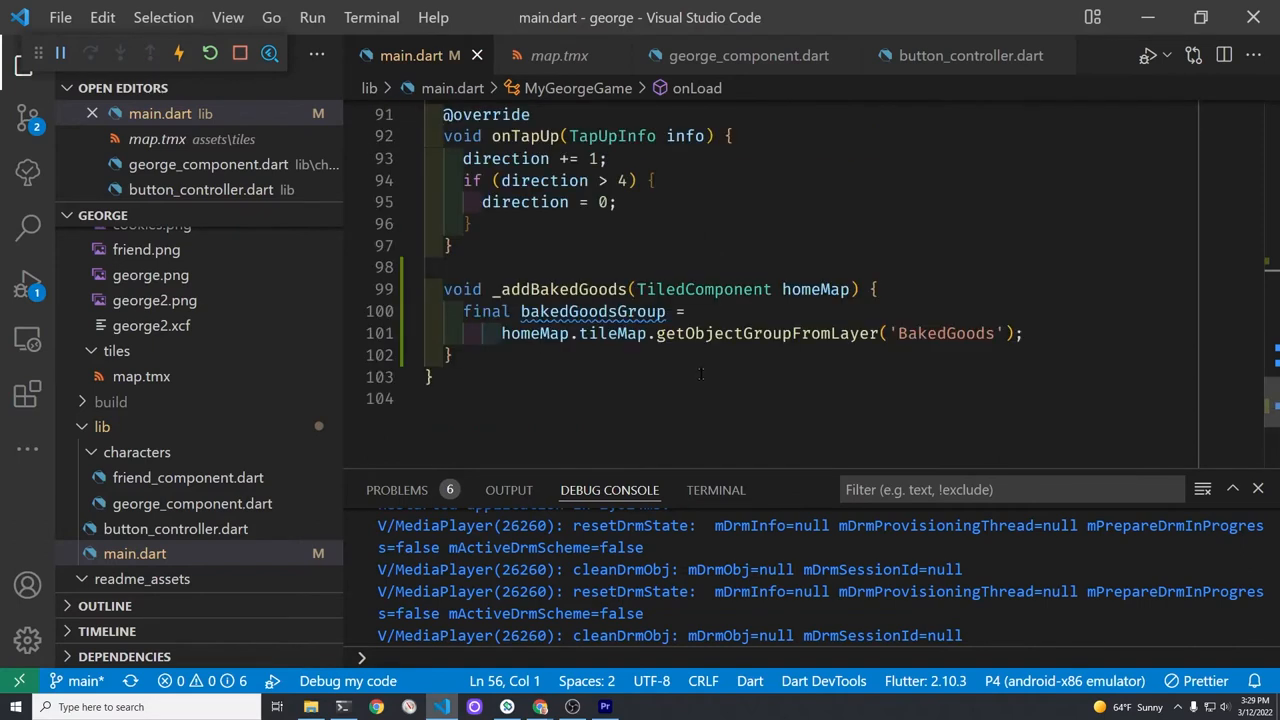
{"action": "left_click", "coordinate": [1020, 332]}
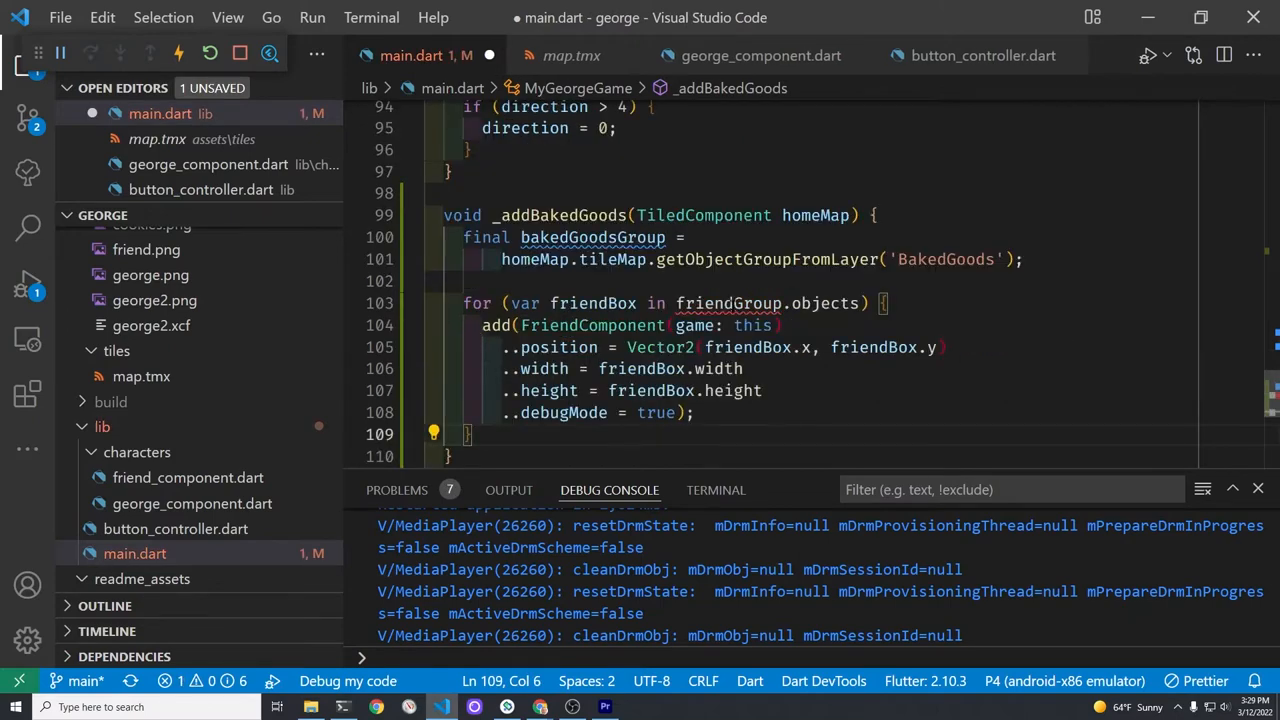
{"action": "type", "text": "bakedGoods"}
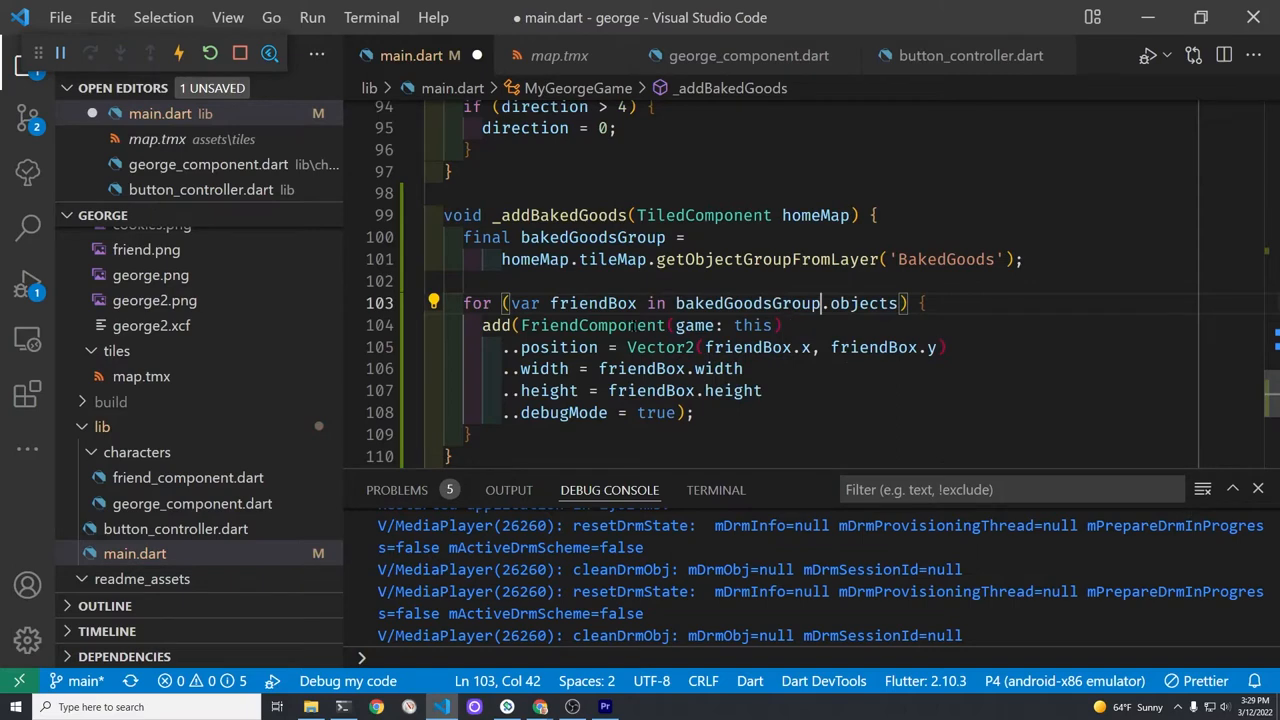
{"action": "double_click", "coordinate": [592, 324]}
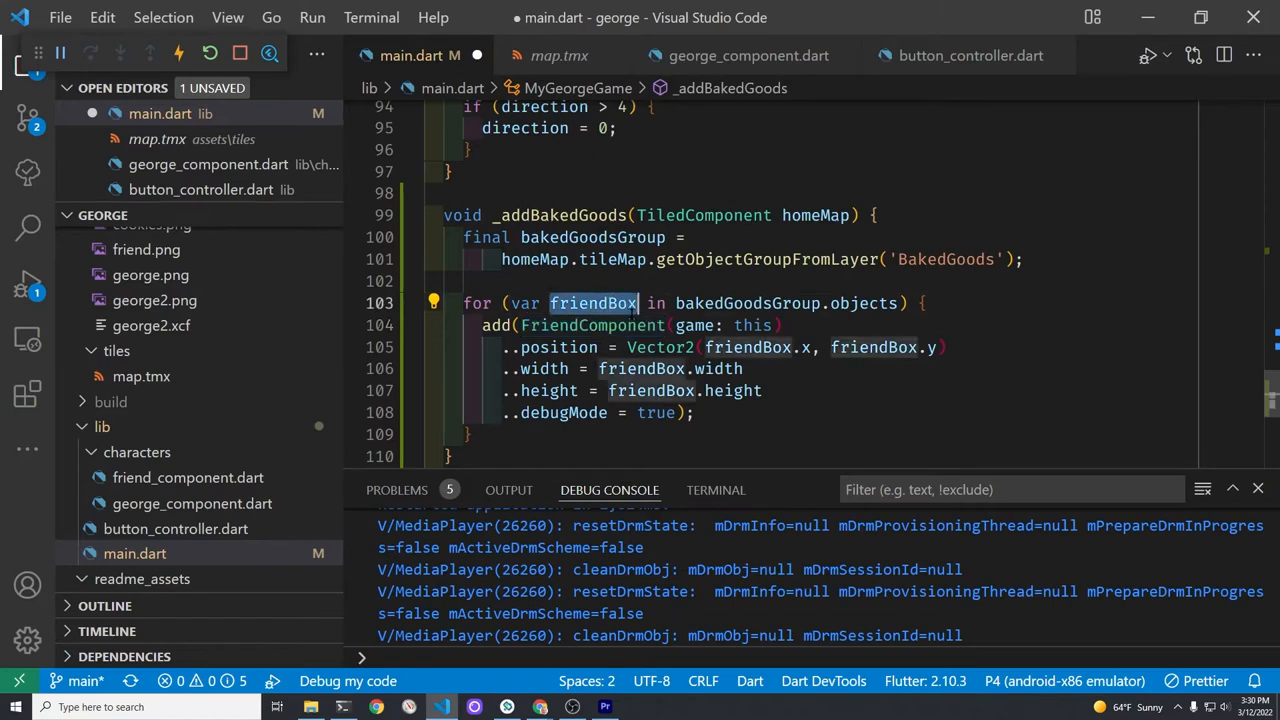
{"action": "type", "text": "bakedGood"}
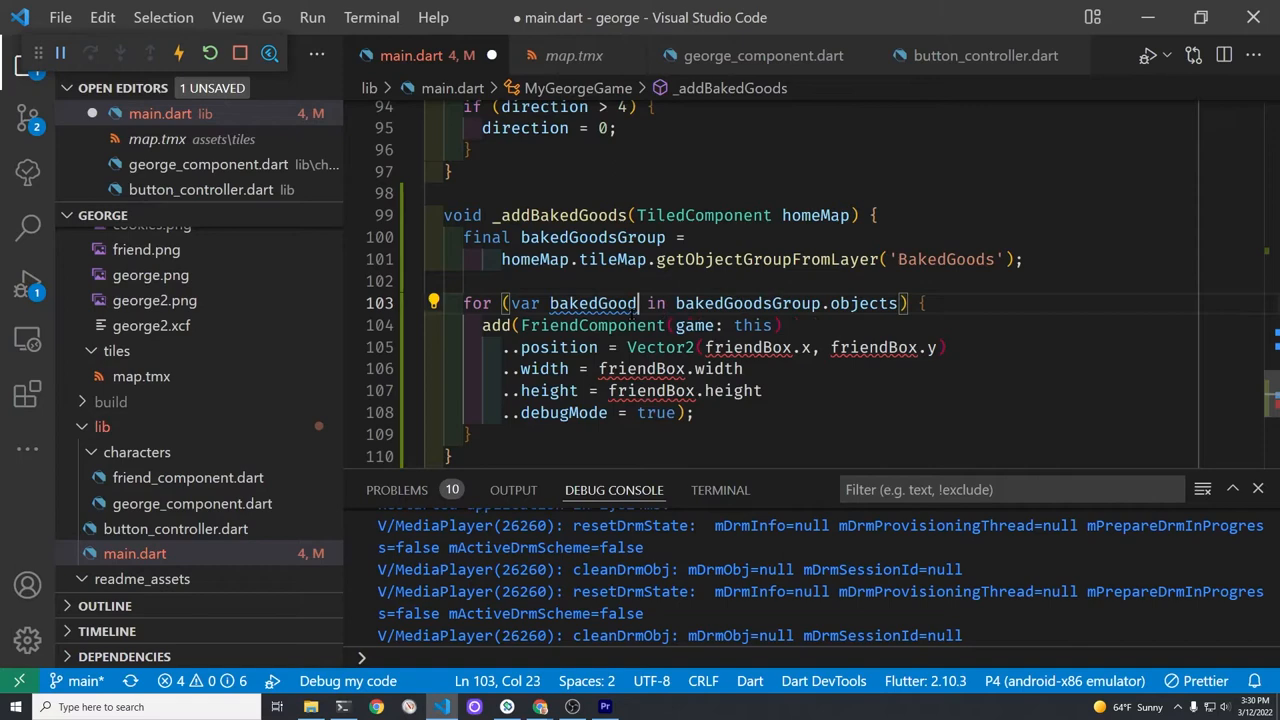
{"action": "double_click", "coordinate": [748, 348]}
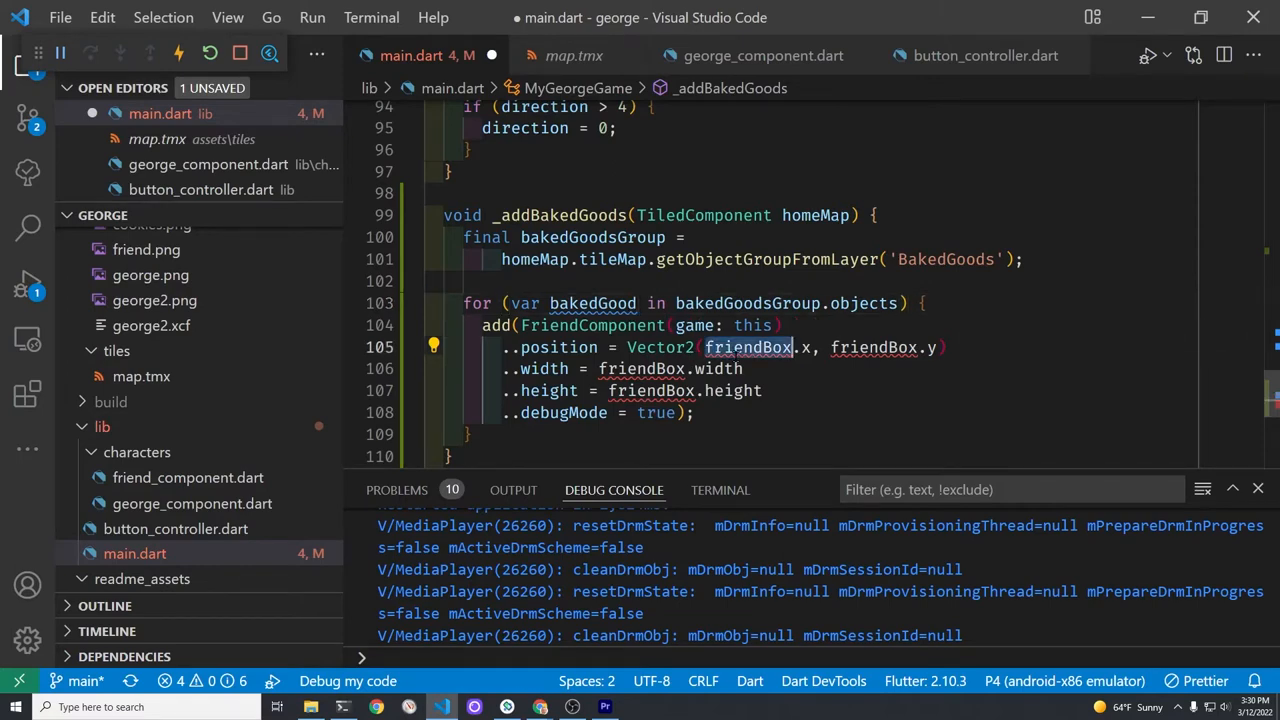
{"action": "type", "text": "bakedGood"}
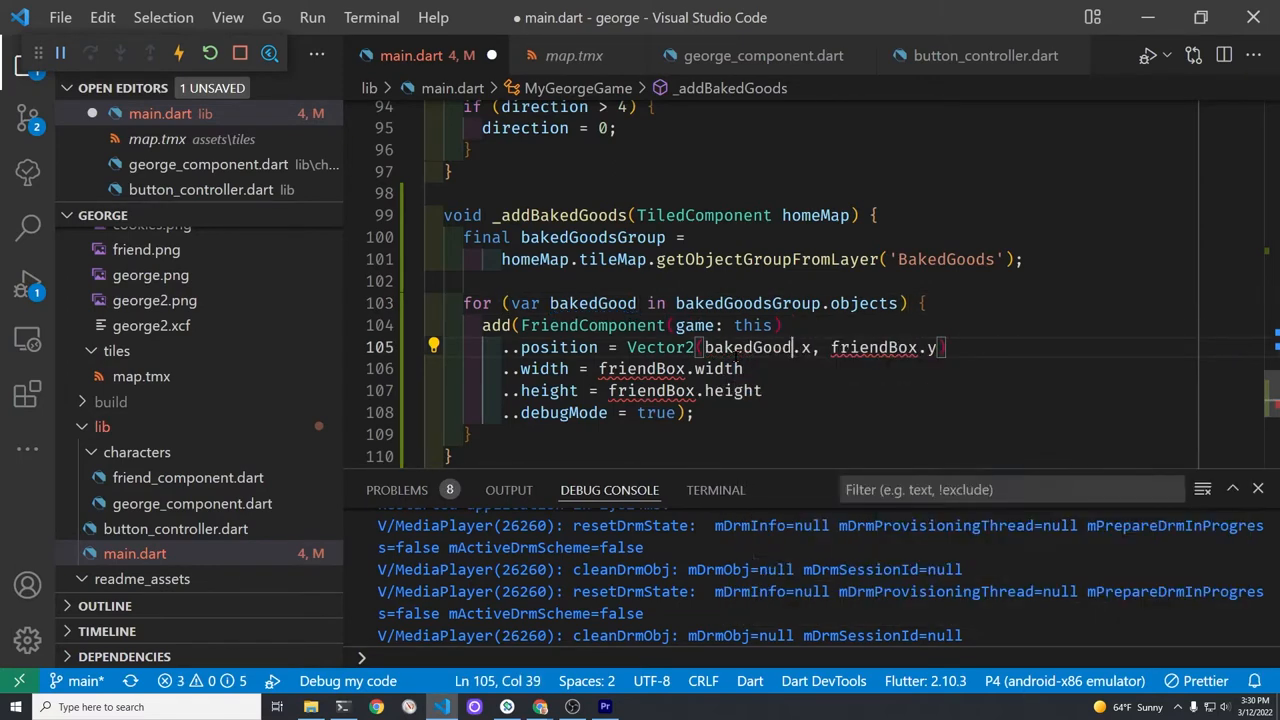
{"action": "type", "text": "b"}
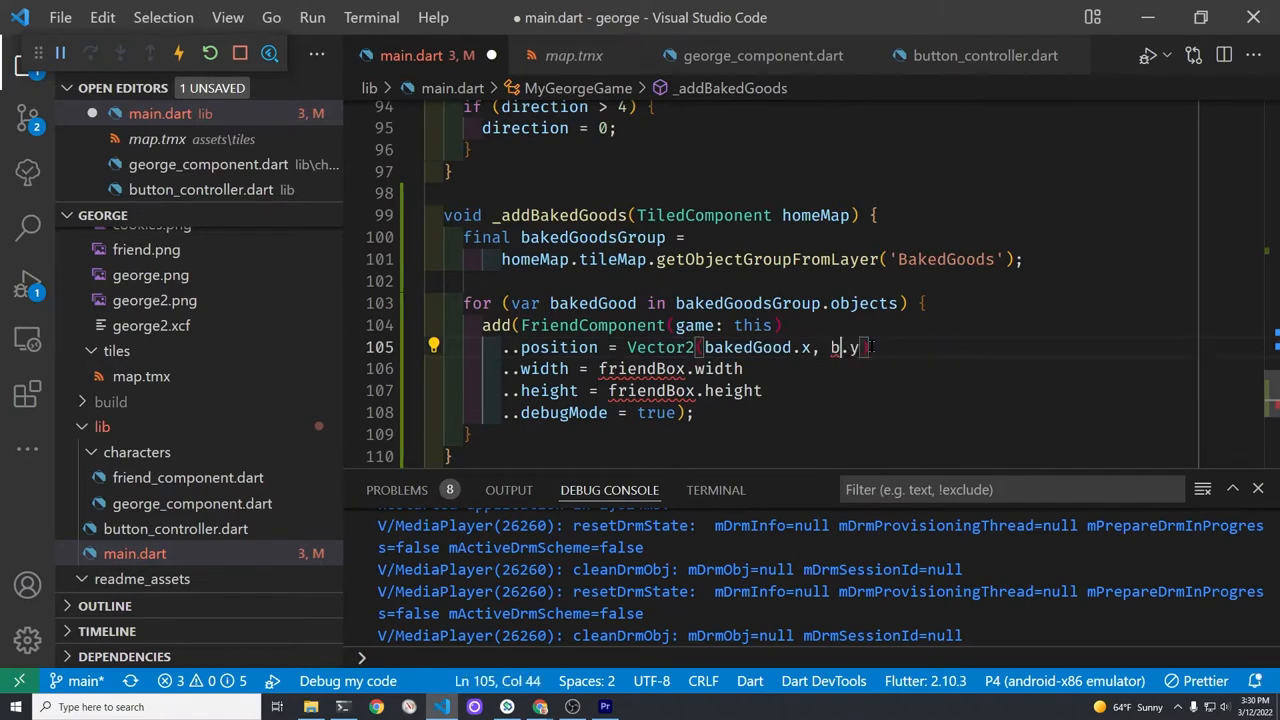
{"action": "type", "text": "akedGood"}
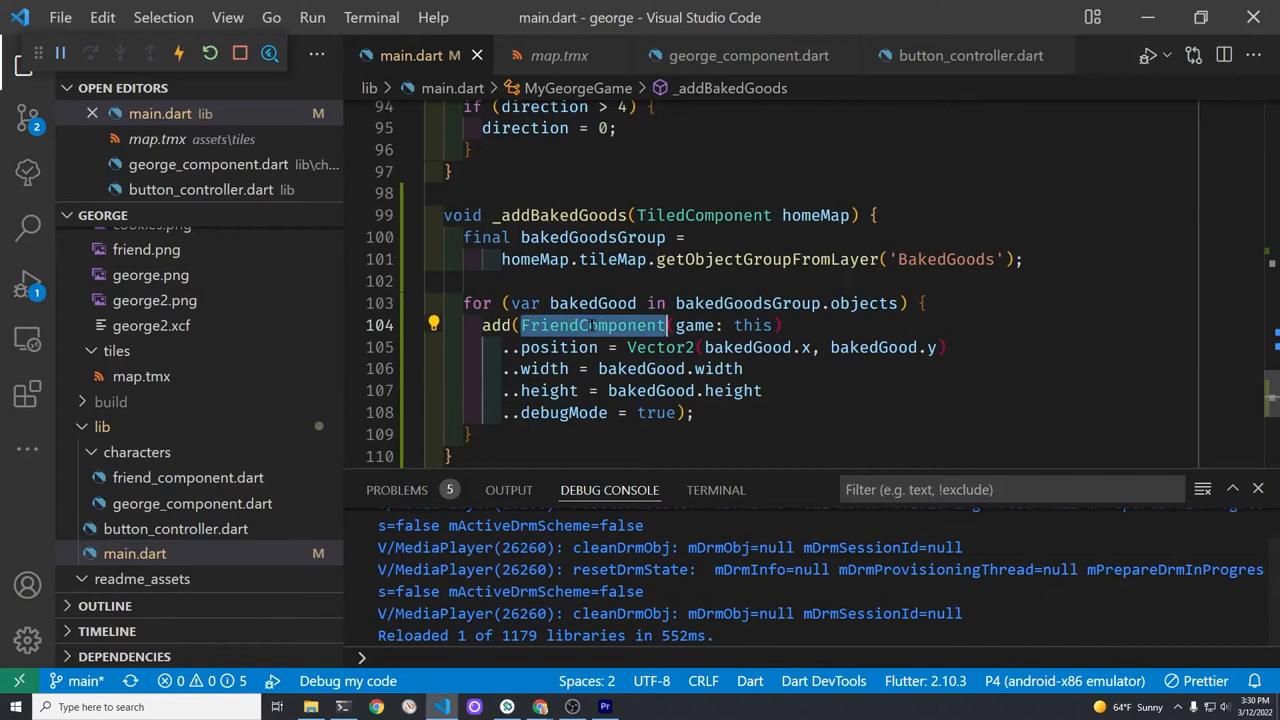
Replace FriendComponent with BakedGoodComponent in the add call
{"action": "key", "text": "Delete"}
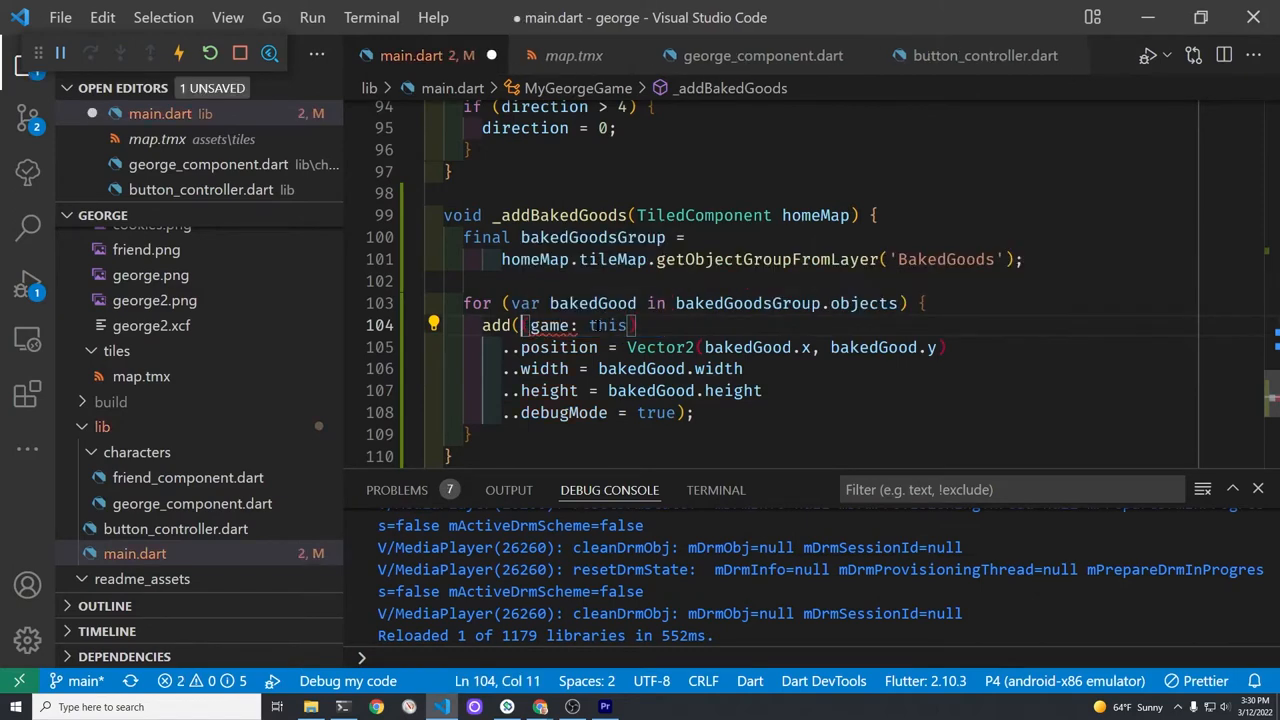
{"action": "type", "text": "BakedGoodComponent"}
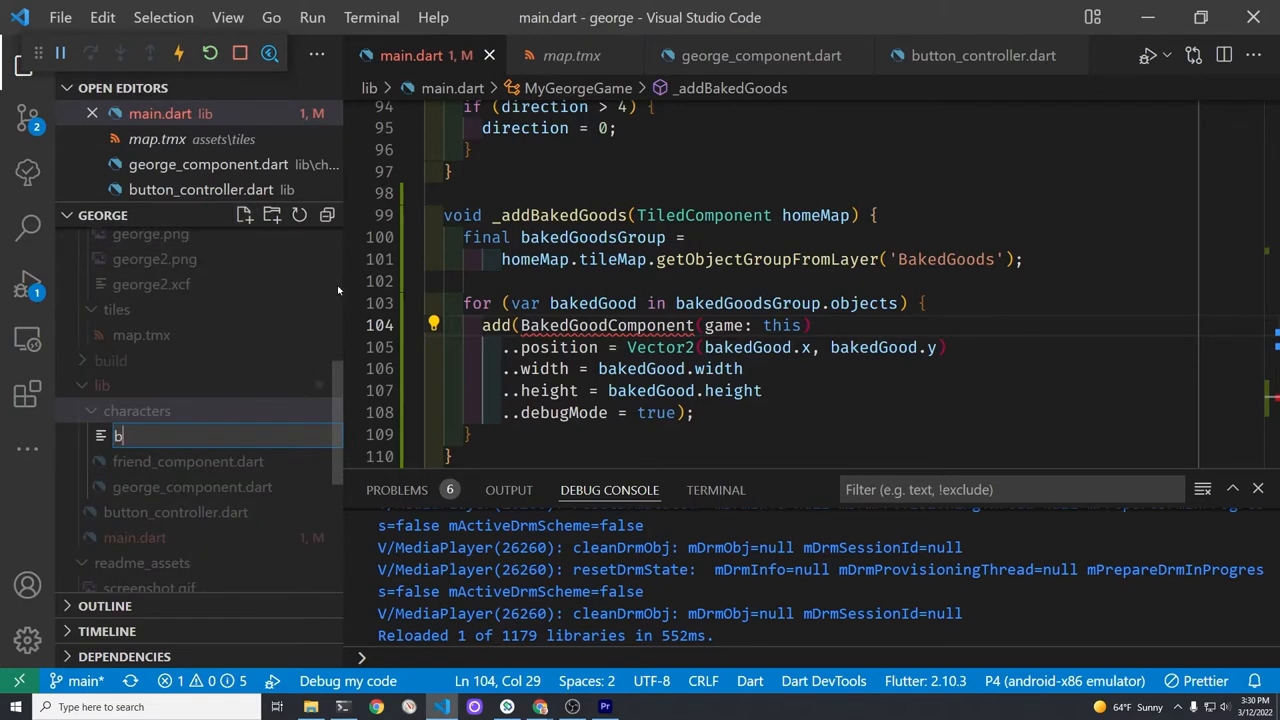
Create baked_good_component.dart with class BakedGoodComponent extends SpriteComponent
{"action": "type", "text": "aked"}
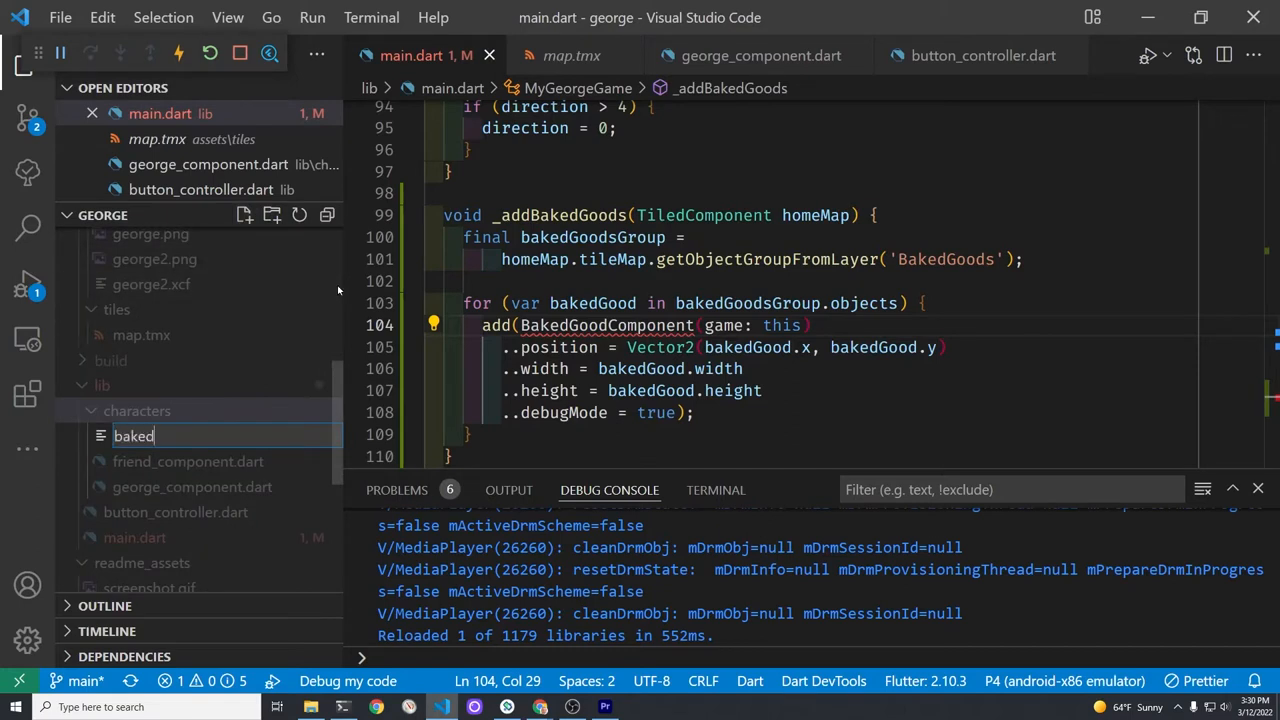
{"action": "type", "text": "_good_"}
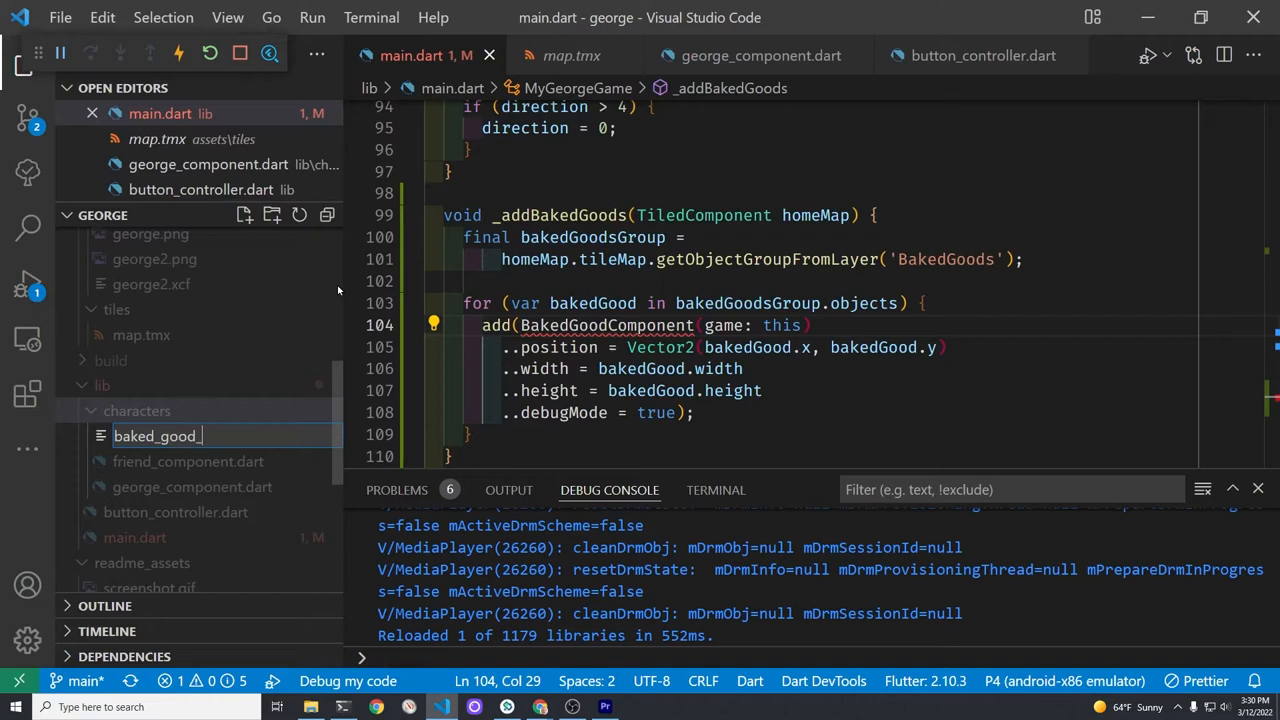
{"action": "type", "text": "component"}
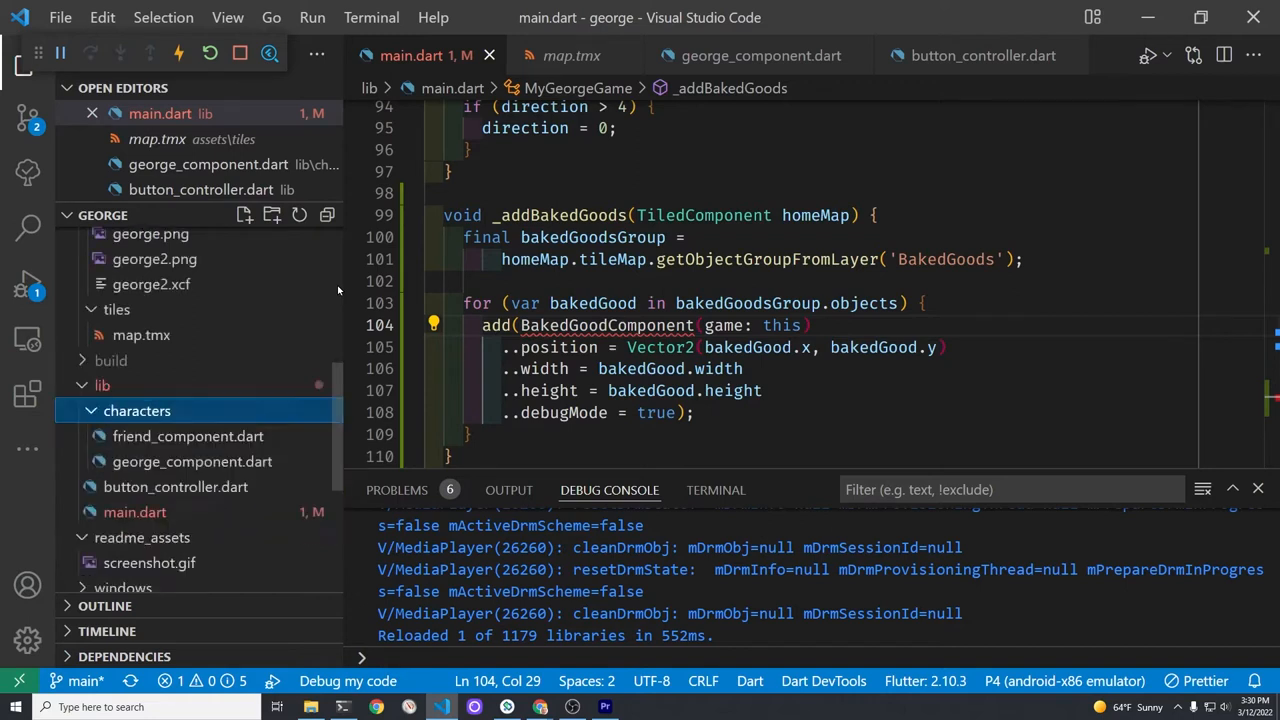
{"action": "type", "text": "clas"}
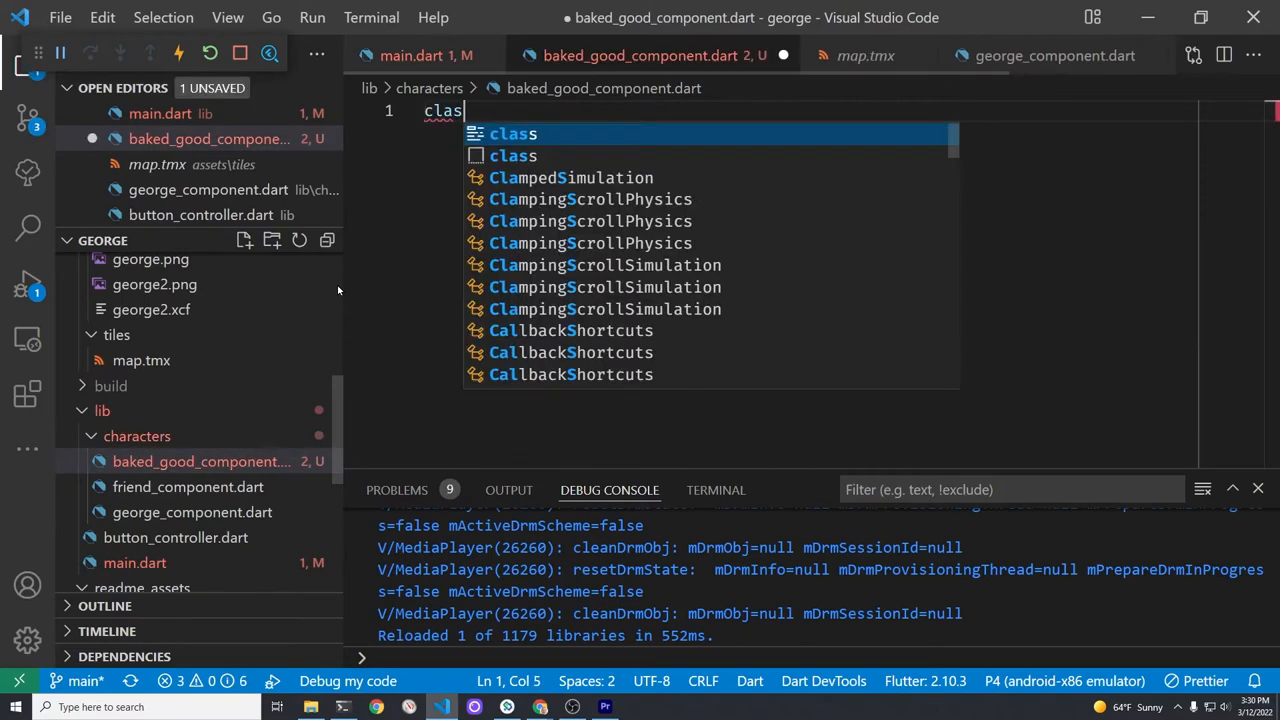
{"action": "type", "text": "BakedG"}
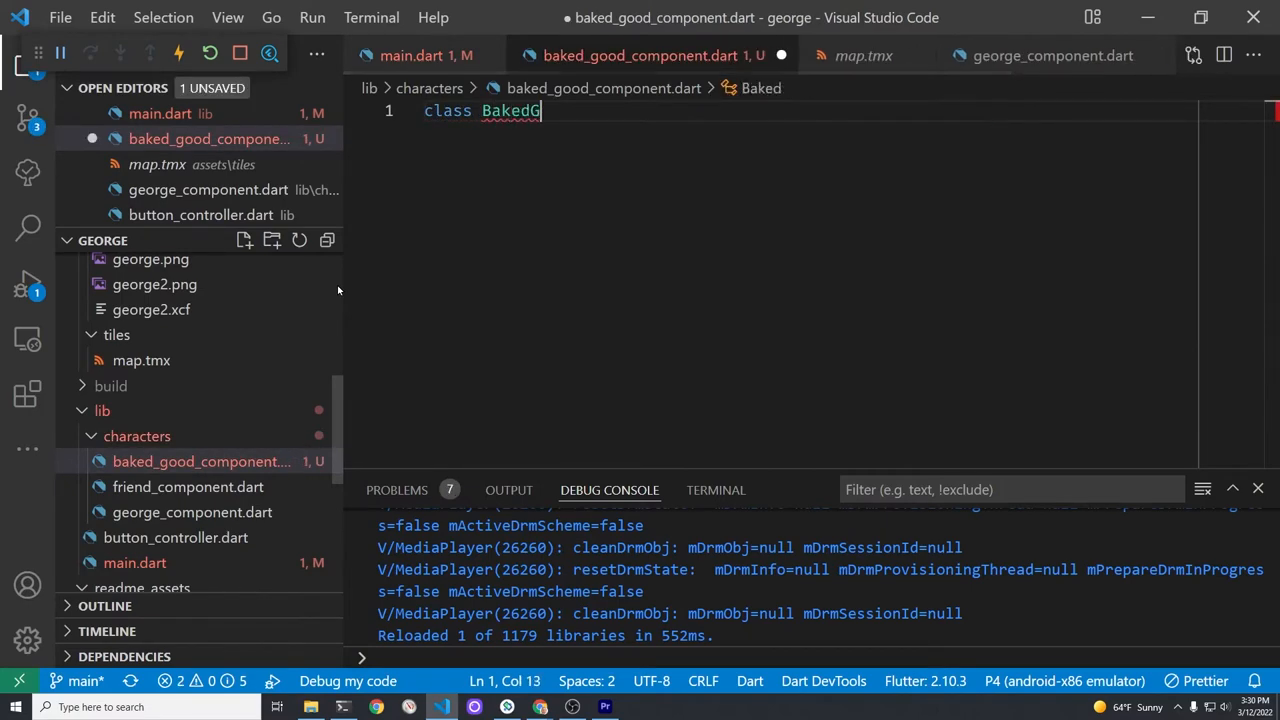
{"action": "type", "text": "oodComponent extends"}
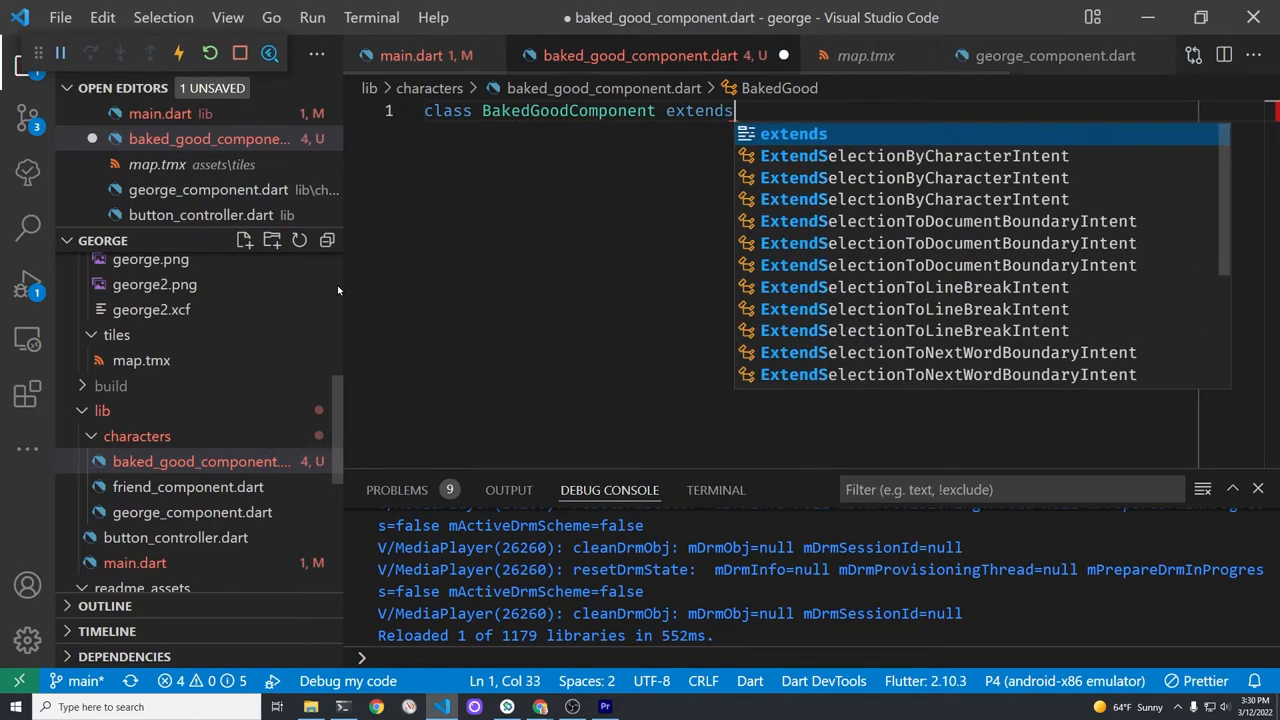
{"action": "type", "text": "SpriteComponent"}
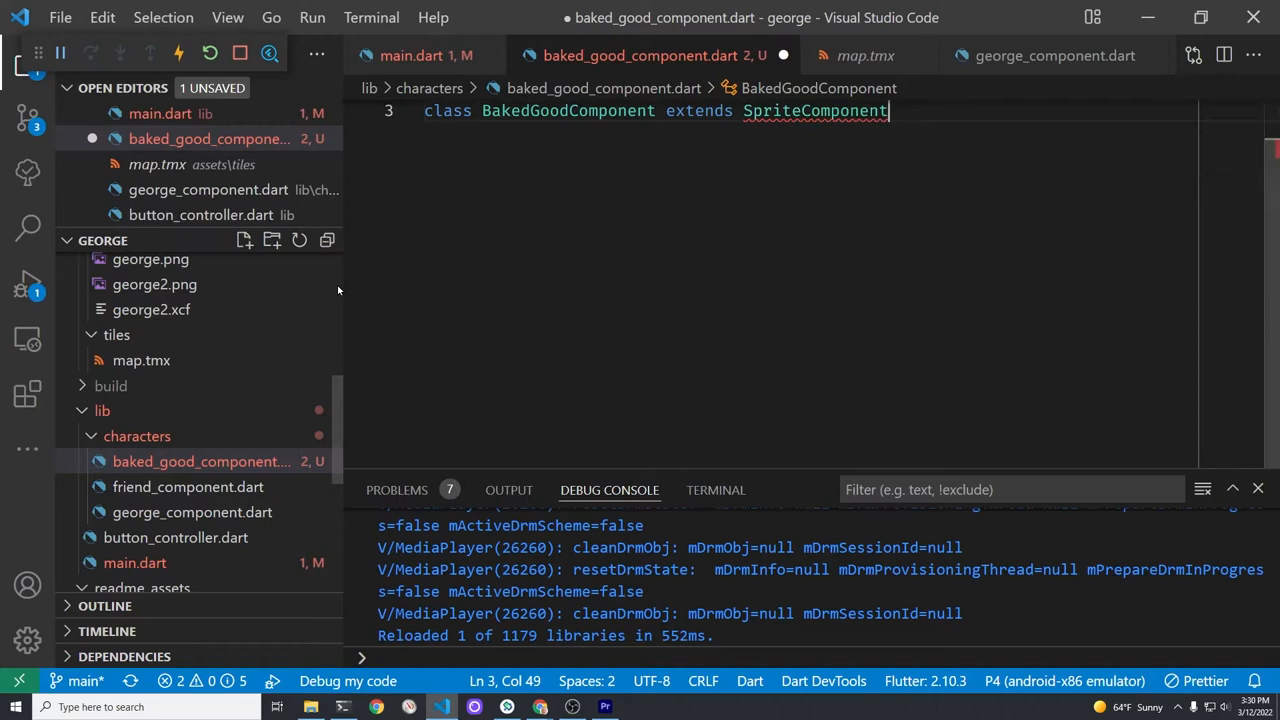
{"action": "type", "text": "{"}
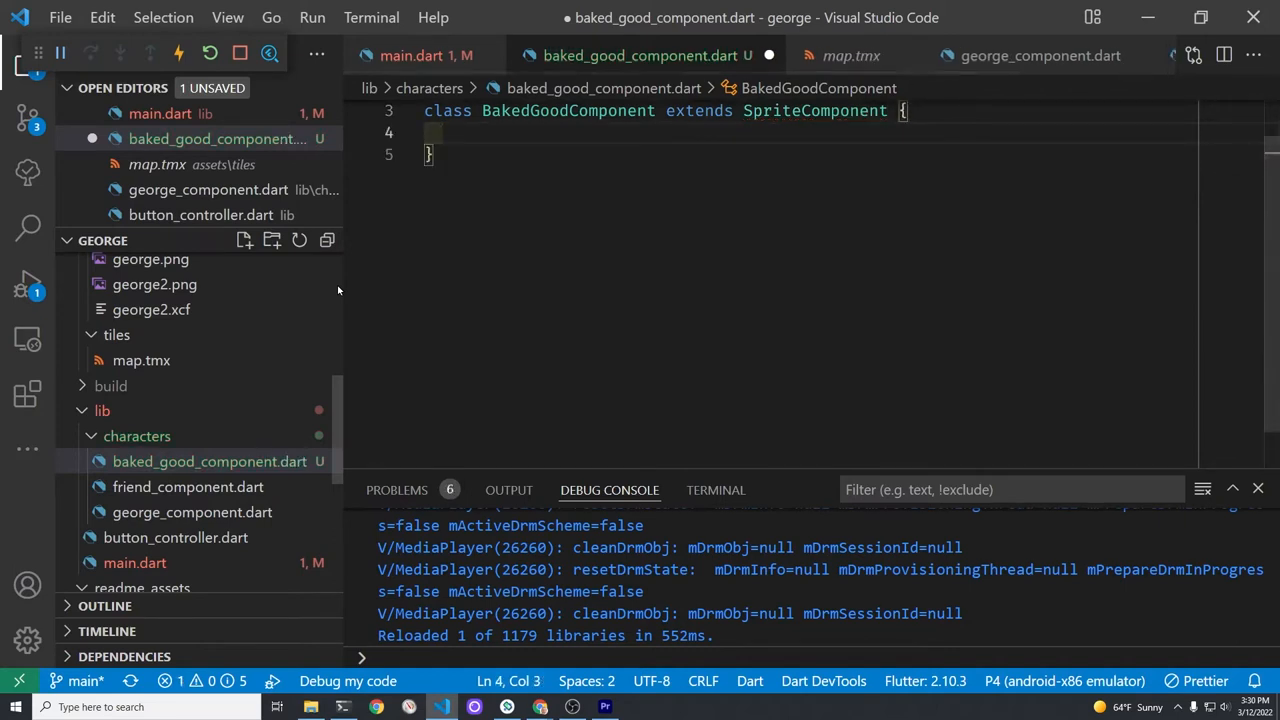
Add a constructor setting debugMode = true and mix in HasHitboxes and Collidable
{"action": "type", "text": "BakedGoodComponent"}
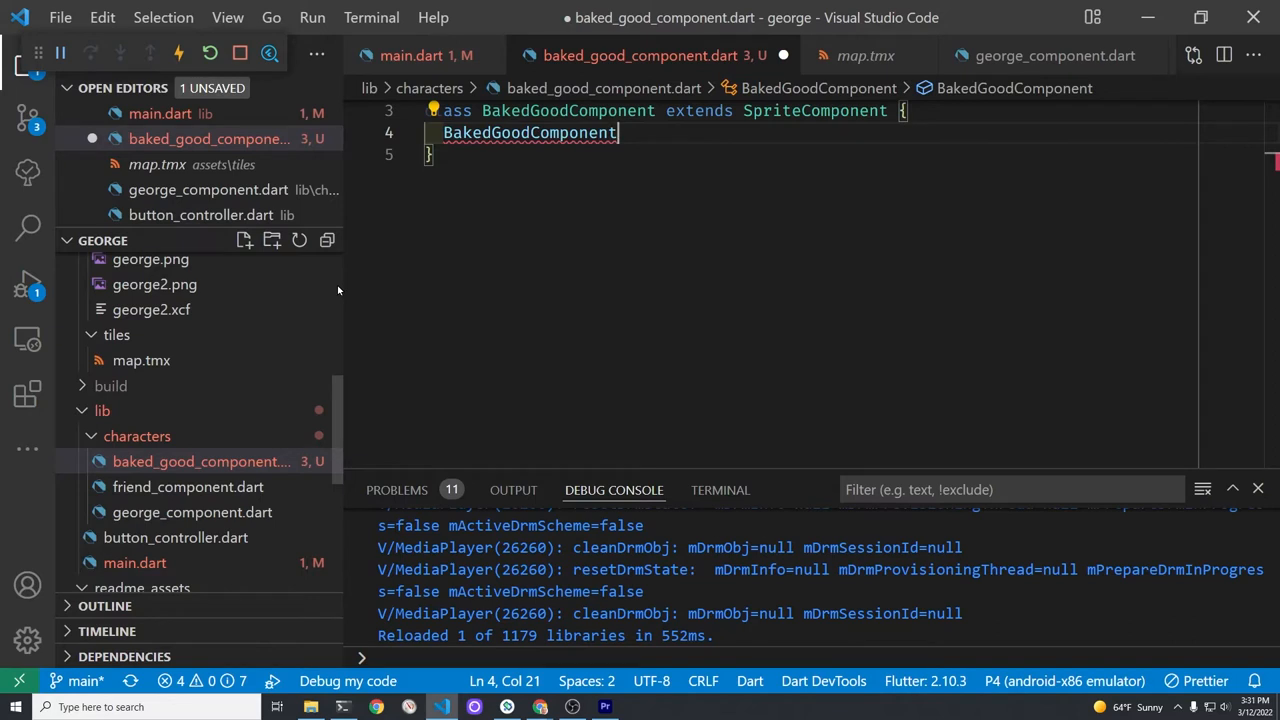
{"action": "type", "text": "() {"}
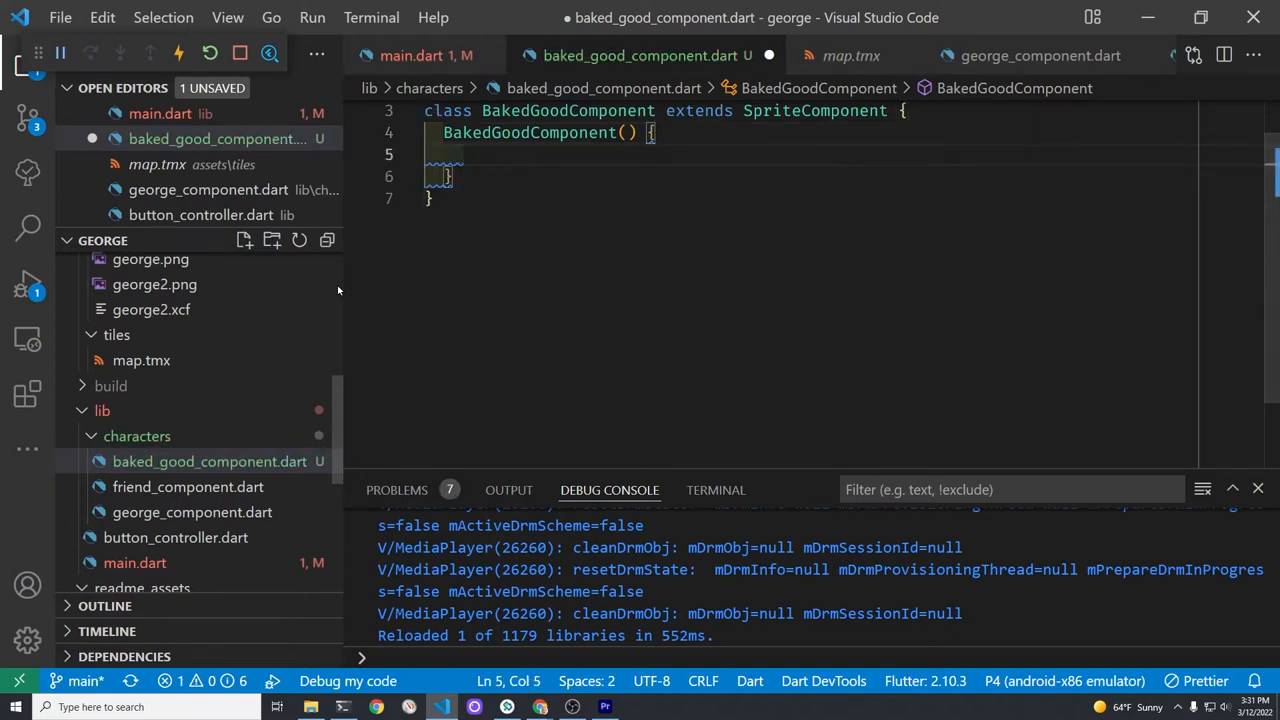
{"action": "type", "text": "debugMode"}
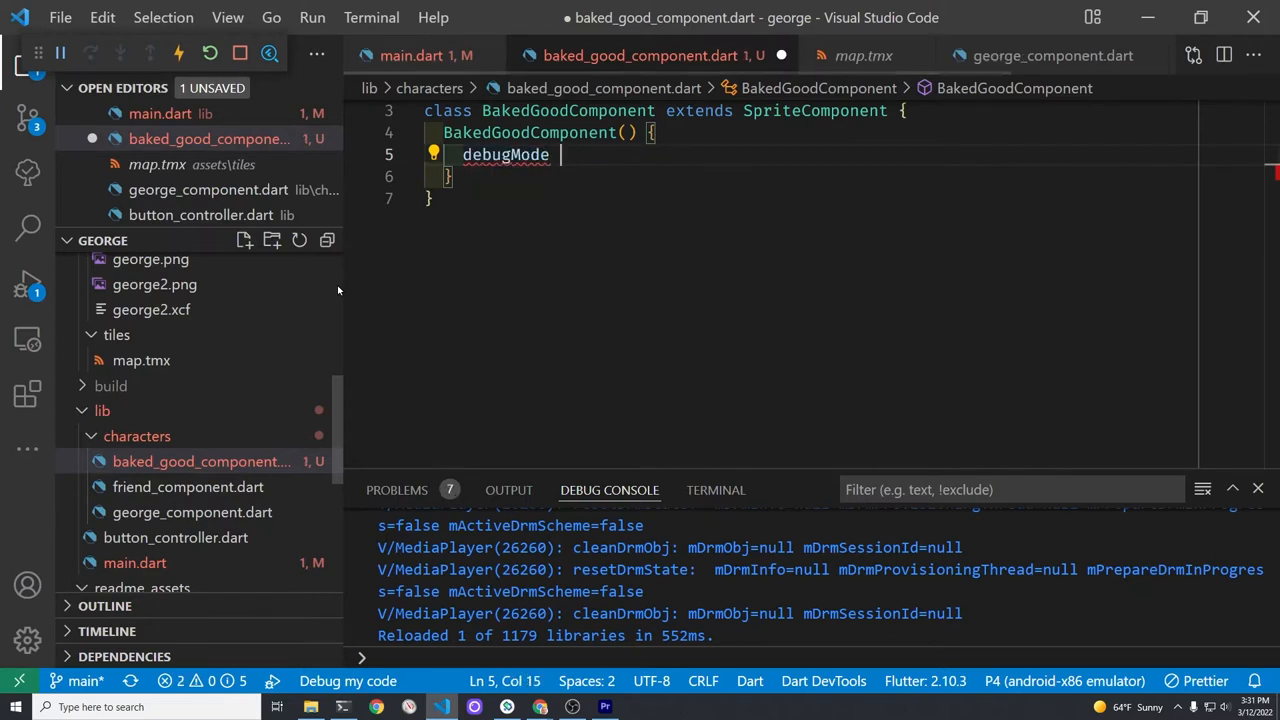
{"action": "type", "text": "= true"}
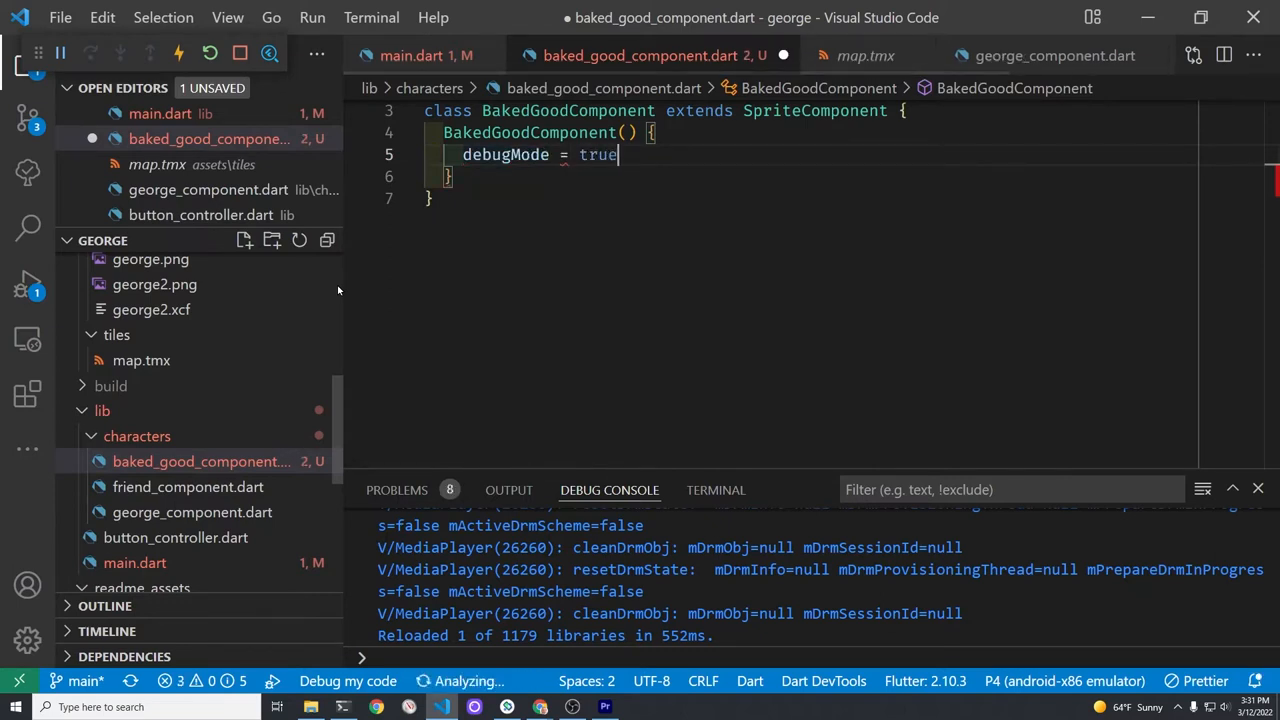
{"action": "type", "text": ";"}
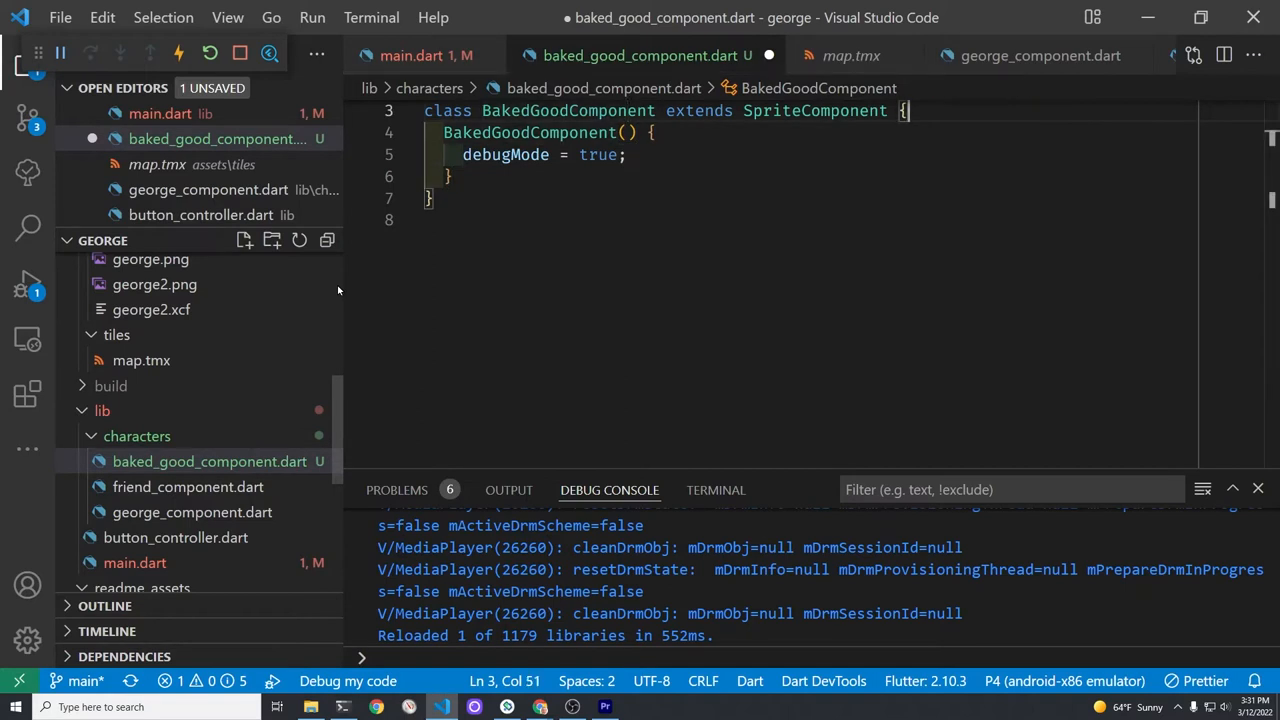
{"action": "type", "text": "with"}
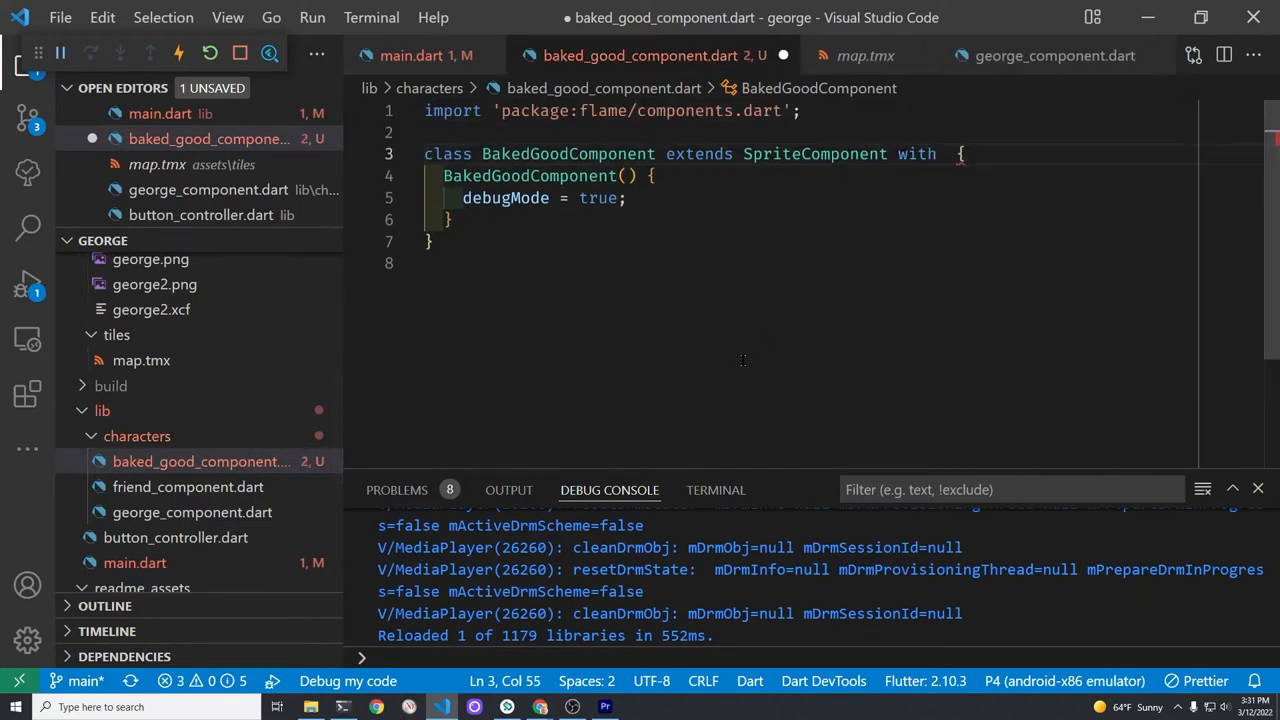
{"action": "mouse_move", "coordinate": [1004, 216]}
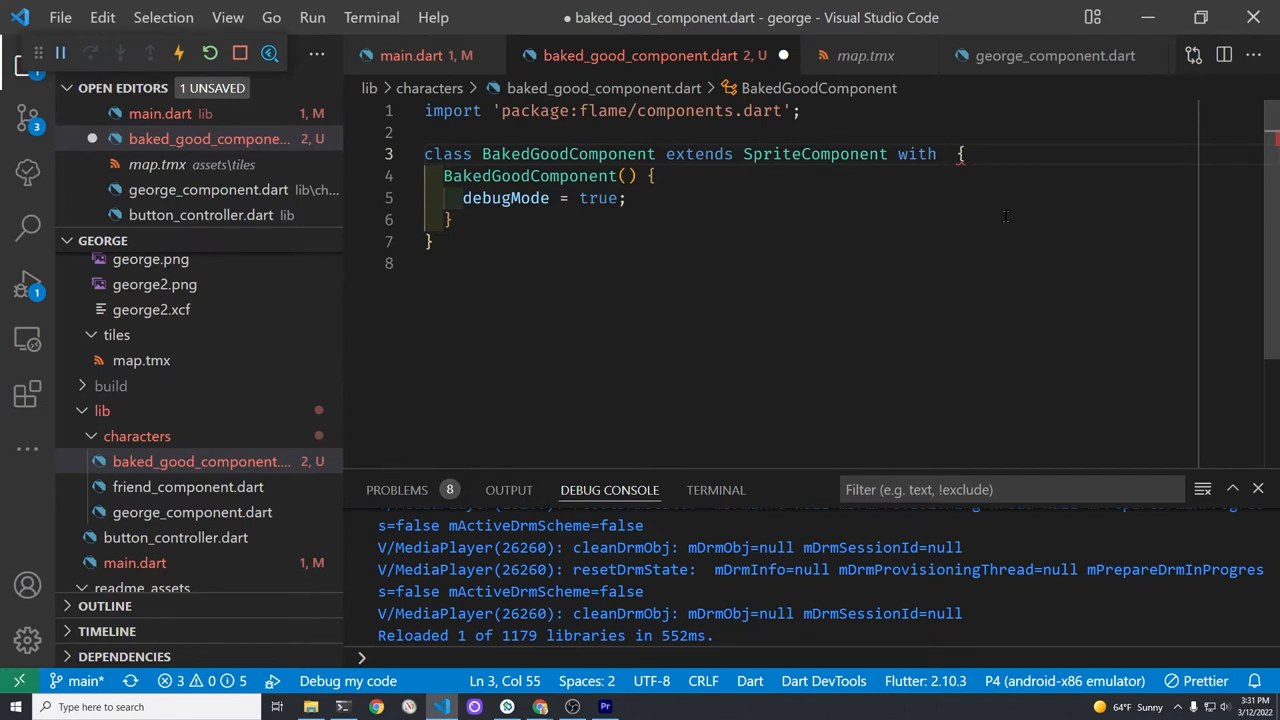
{"action": "type", "text": "HasHitboxes"}
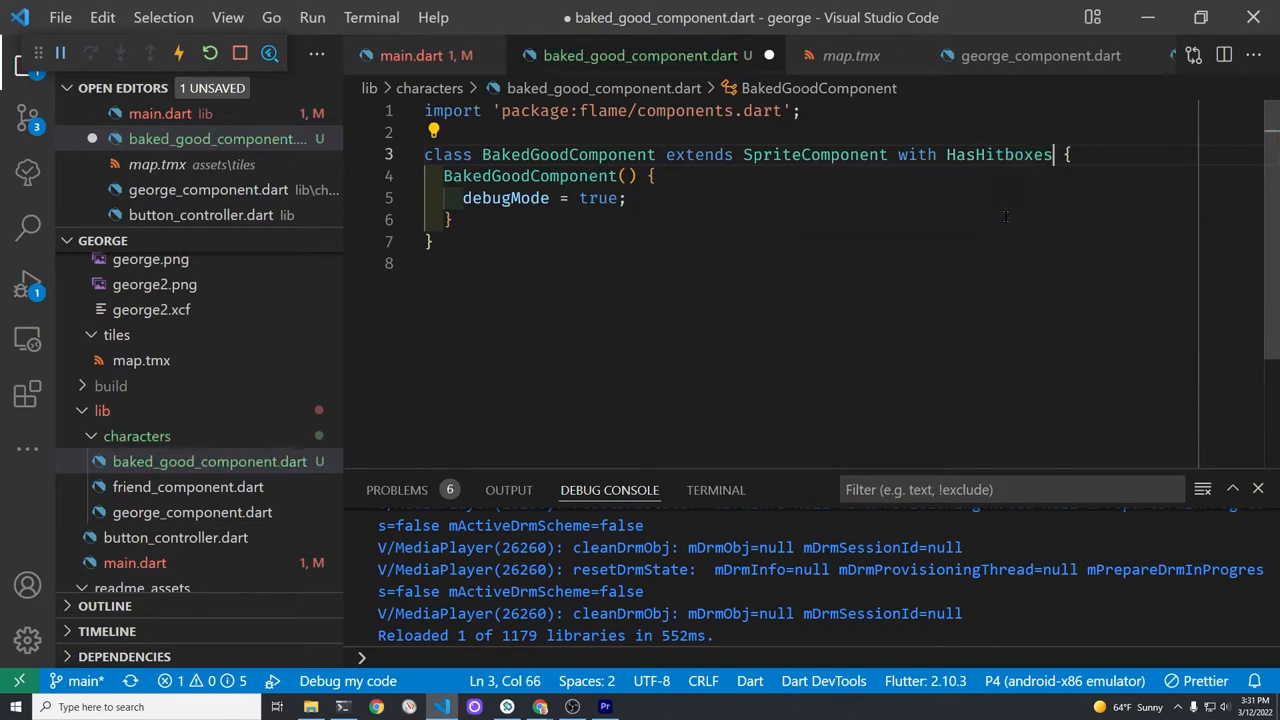
{"action": "type", "text": ", Col"}
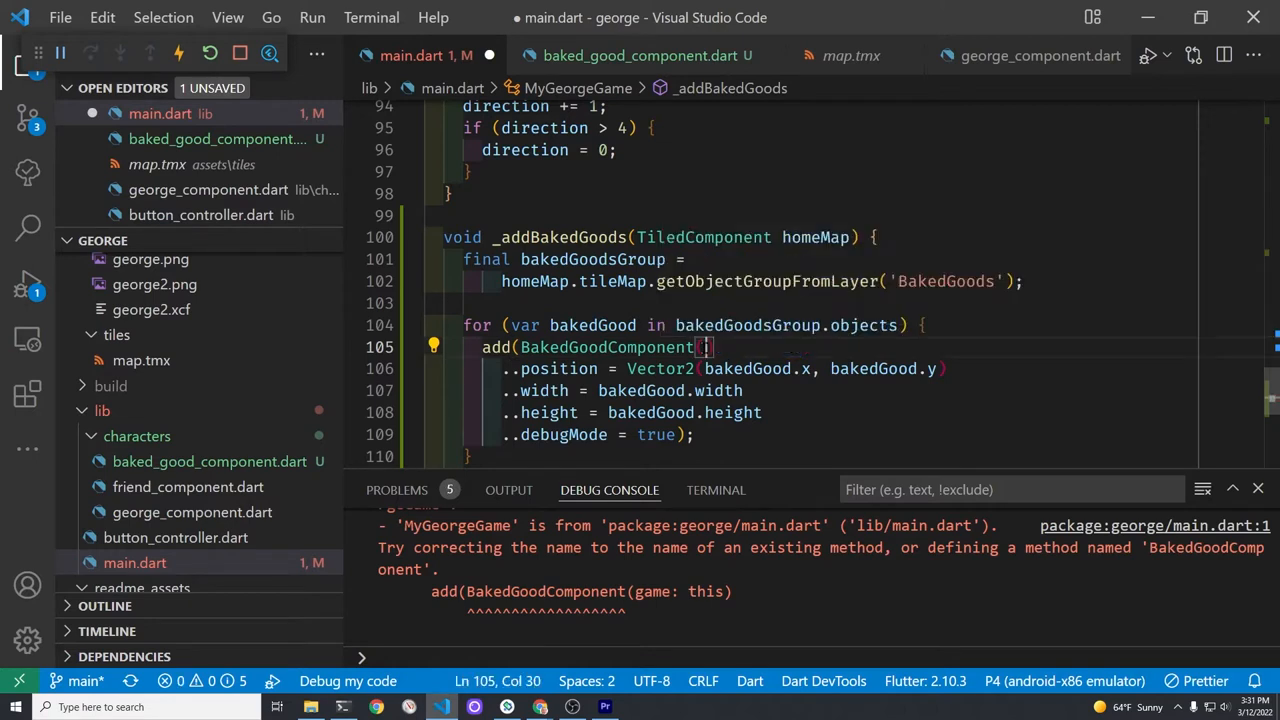
Save, then add the HasGameRef<MyGeorgeGame> mixin with the main.dart import
{"action": "key", "text": "ctrl+s"}
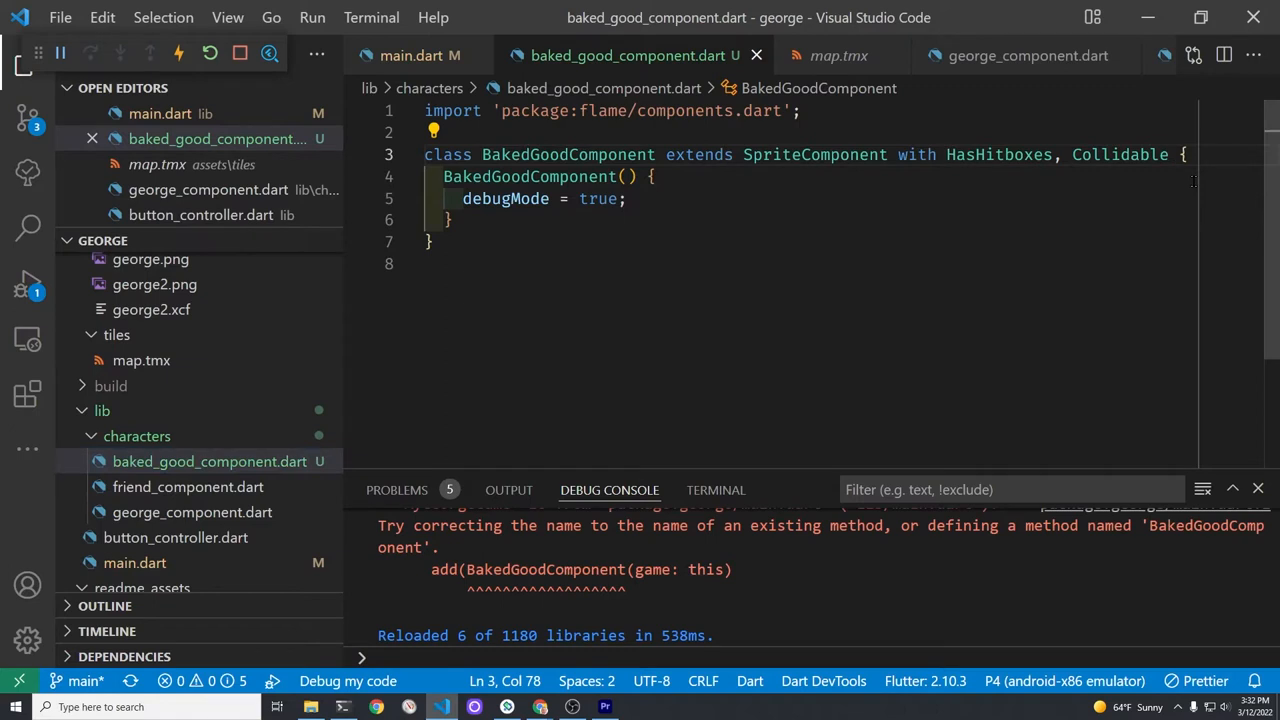
{"action": "type", "text": ", HasGameRef<MyGeorgeGame> {"}
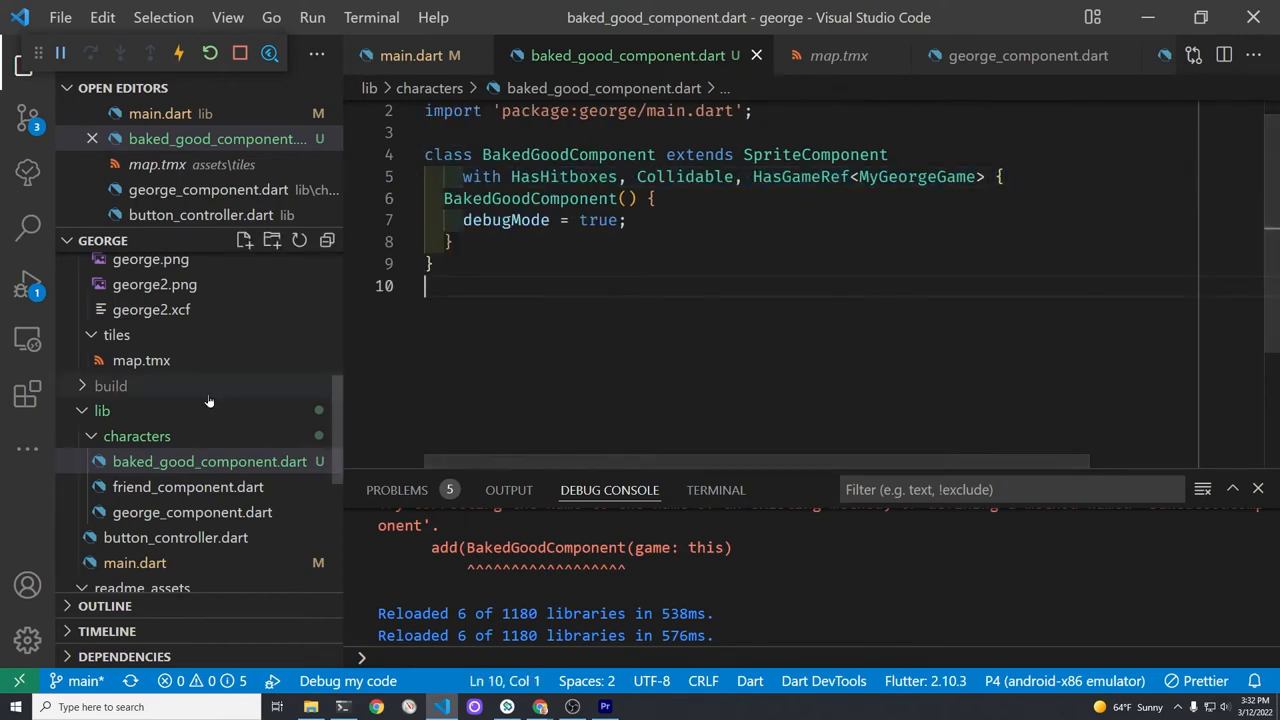
{"action": "scroll", "scroll_direction": "down", "scroll_amount": 3}
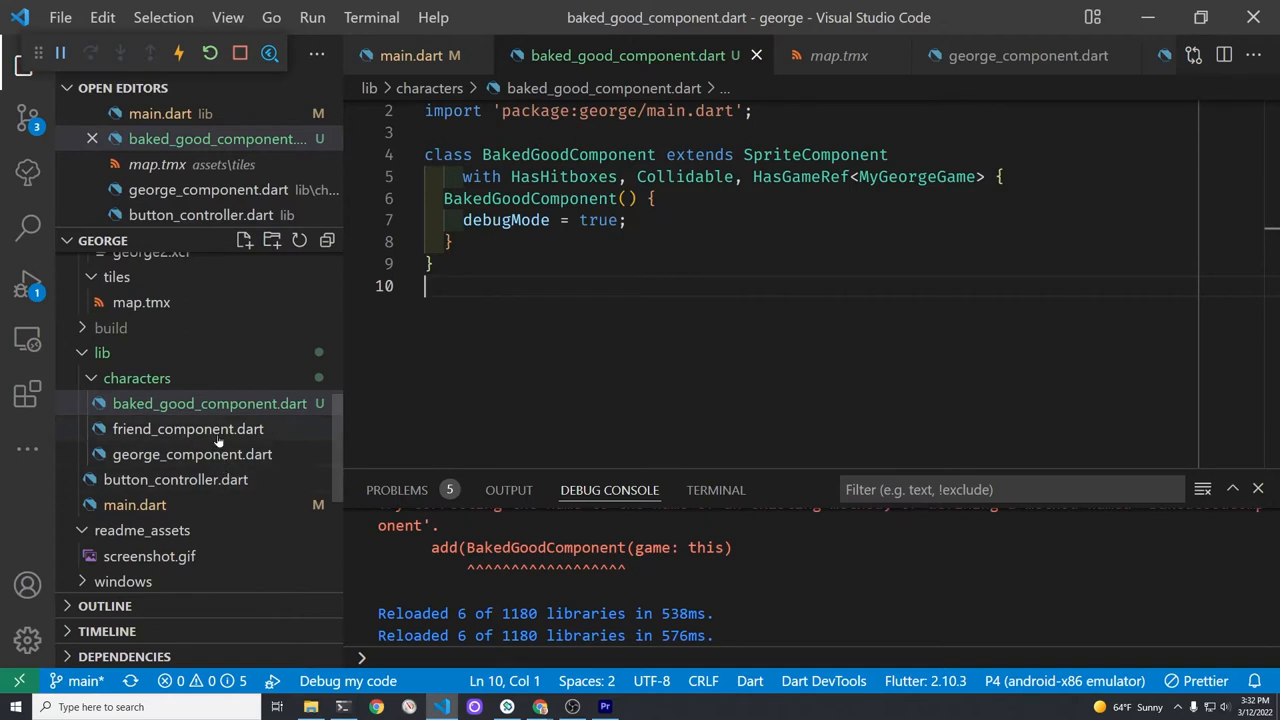
{"action": "mouse_move", "coordinate": [188, 428]}
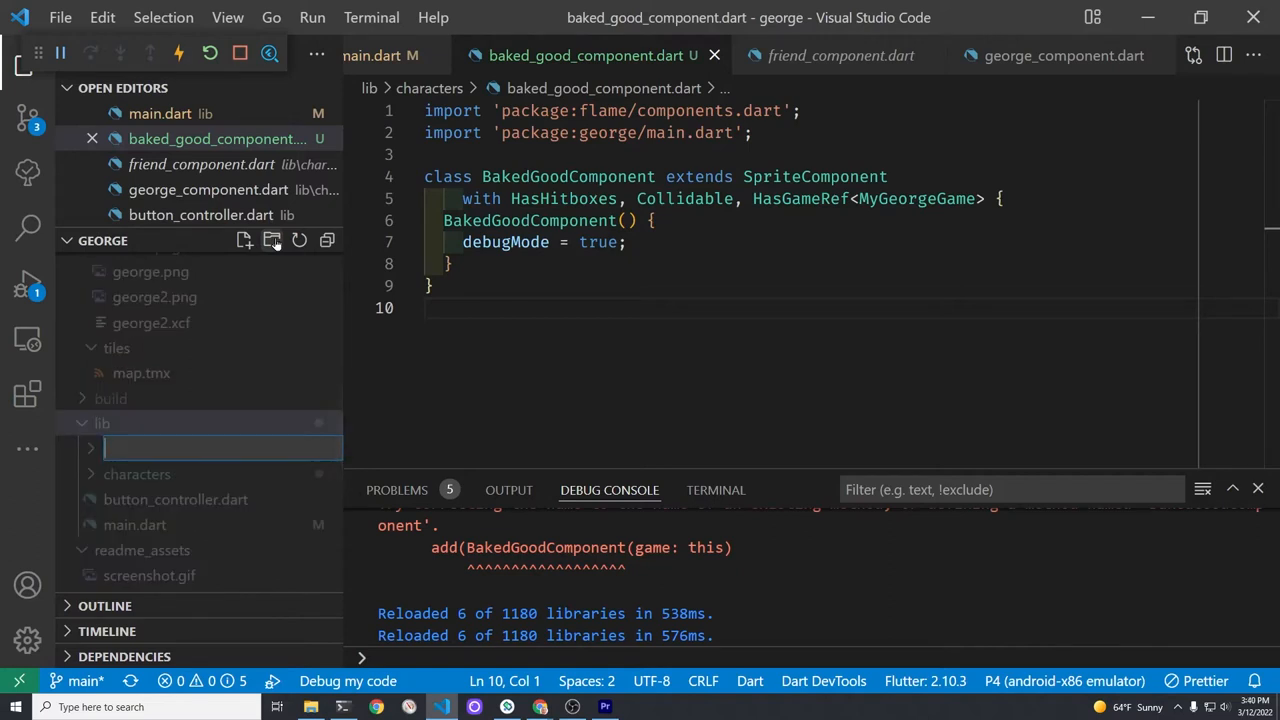
Create a loaders folder containing baked_goods_loader.dart
{"action": "type", "text": "loaders"}
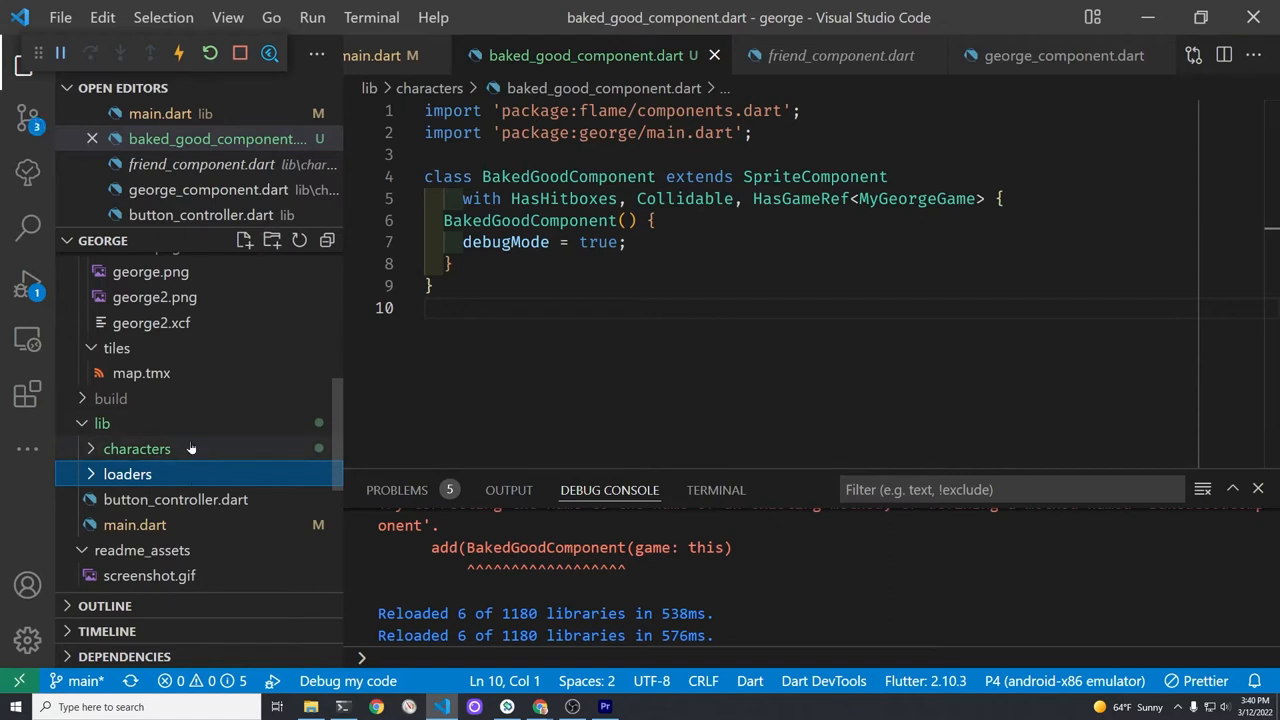
{"action": "left_click", "coordinate": [136, 448]}
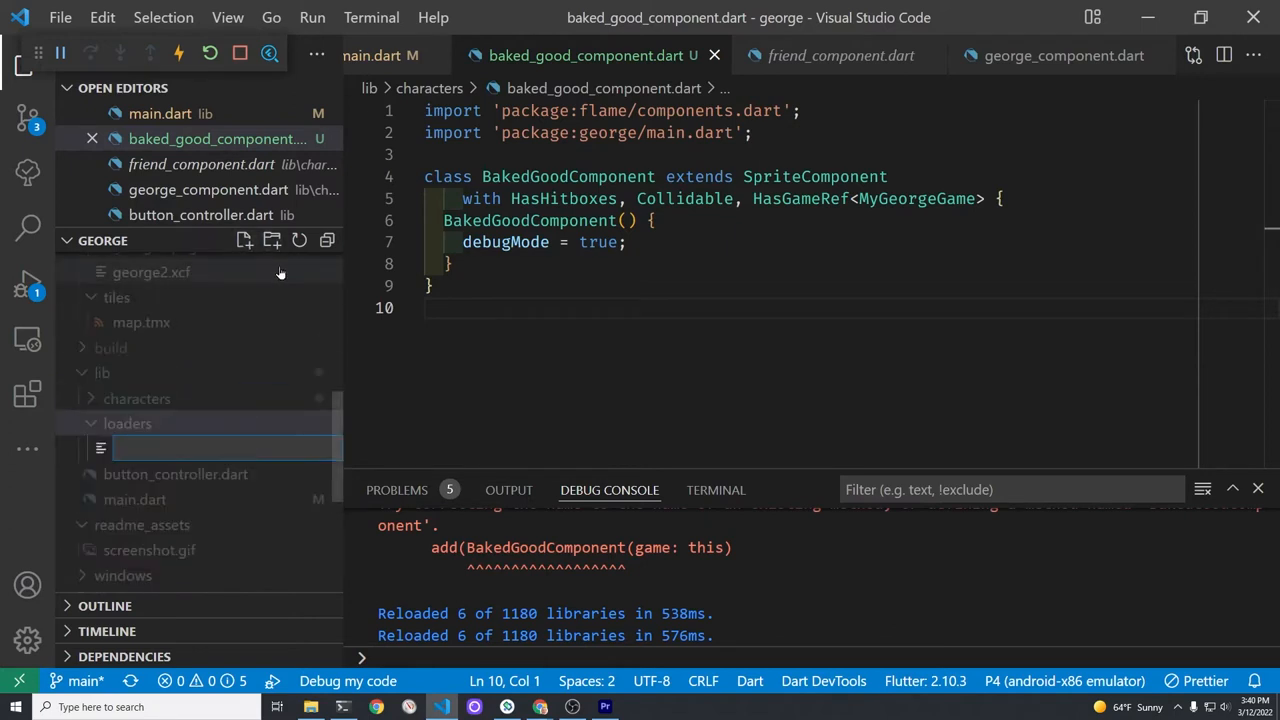
{"action": "type", "text": "baked_"}
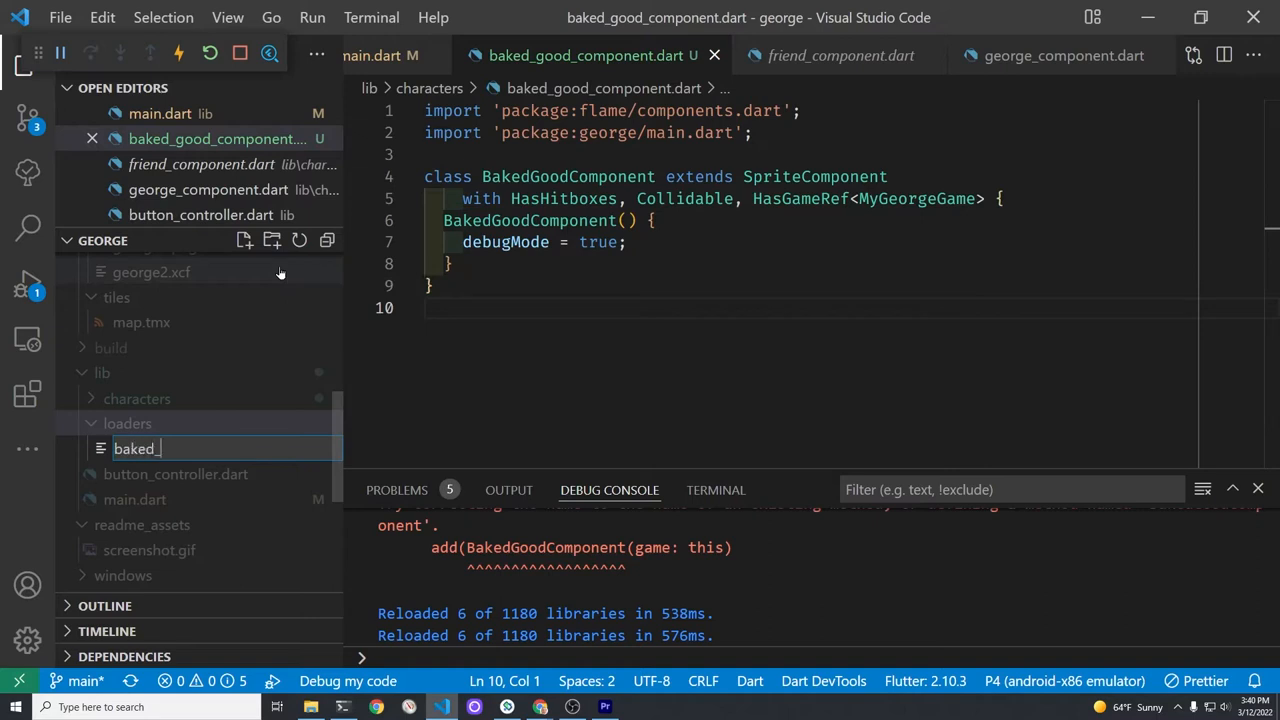
{"action": "type", "text": "goods_loader.dart"}
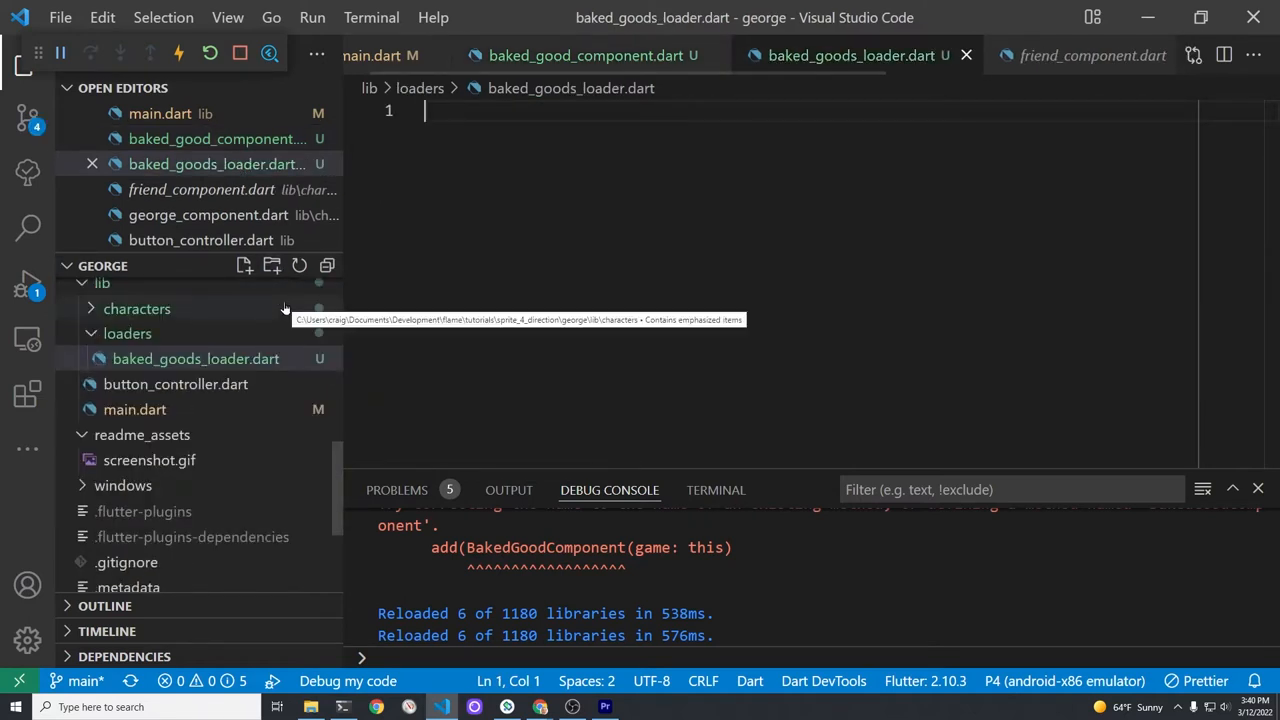
{"action": "mouse_move", "coordinate": [196, 412]}
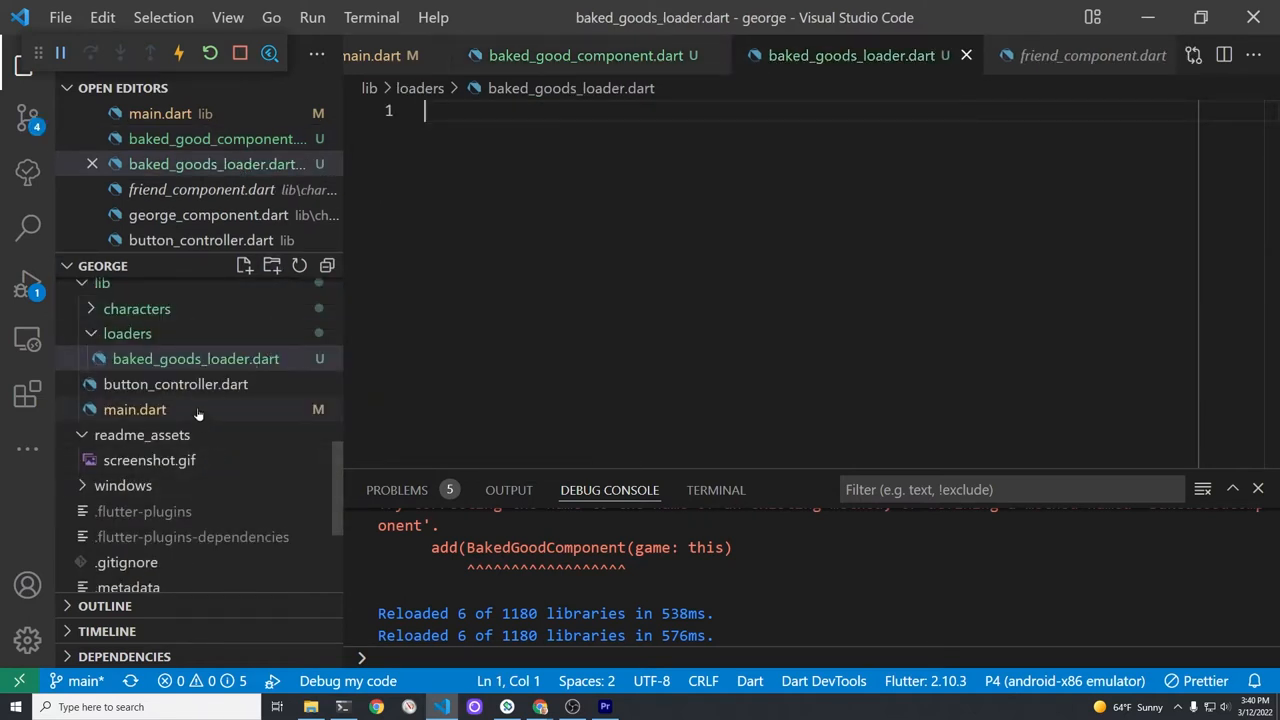
{"action": "mouse_move", "coordinate": [136, 408]}
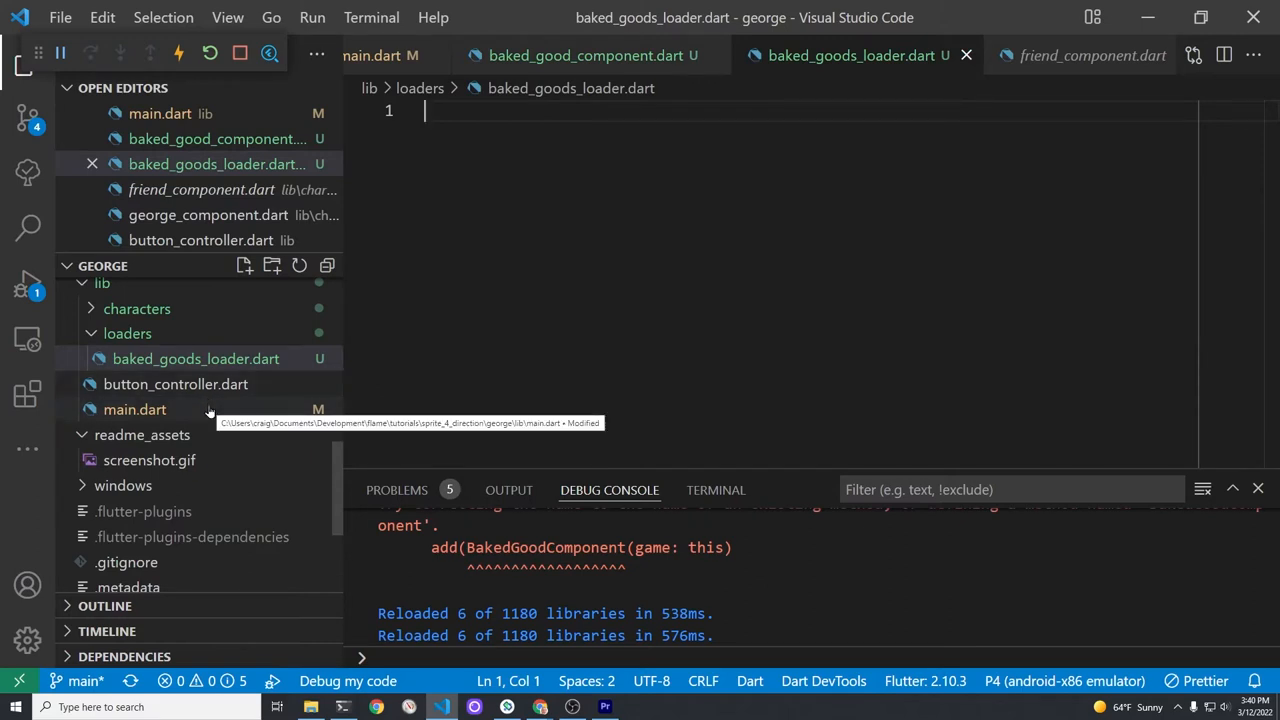
Rename the loader file to add_baked_goods.dart and return to main.dart
{"action": "right_click", "coordinate": [196, 358]}
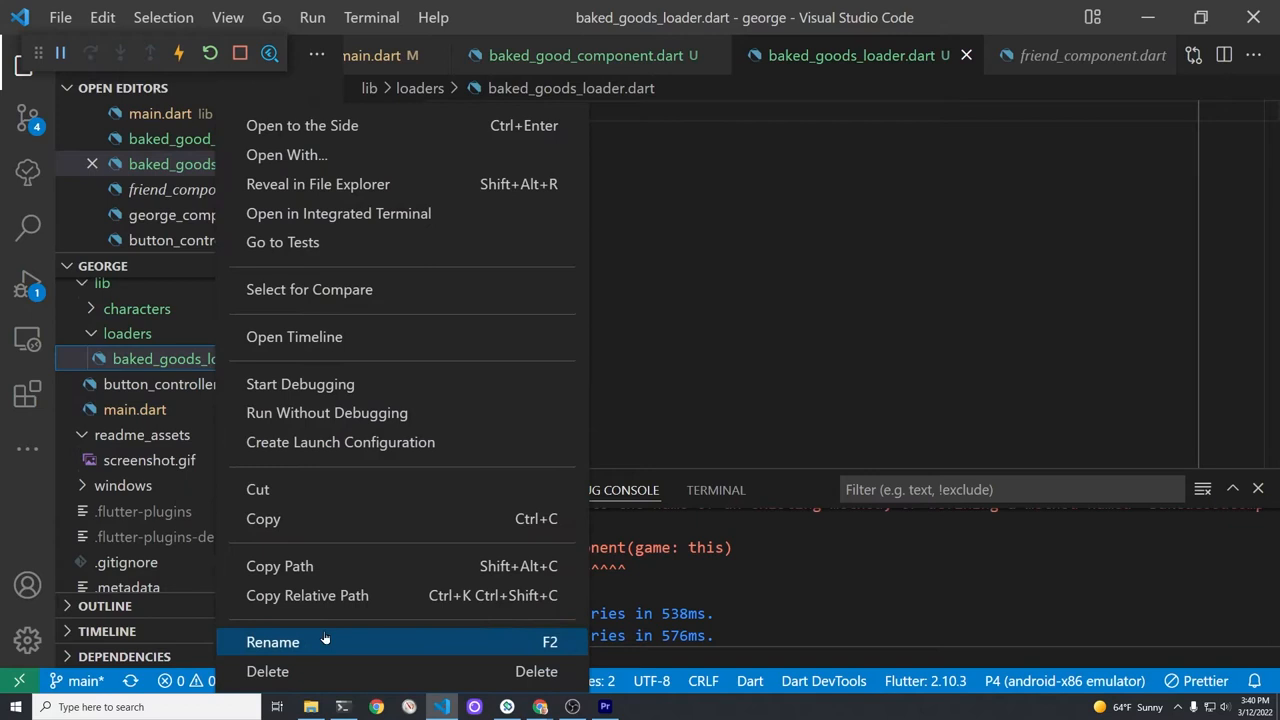
{"action": "left_click", "coordinate": [272, 642]}
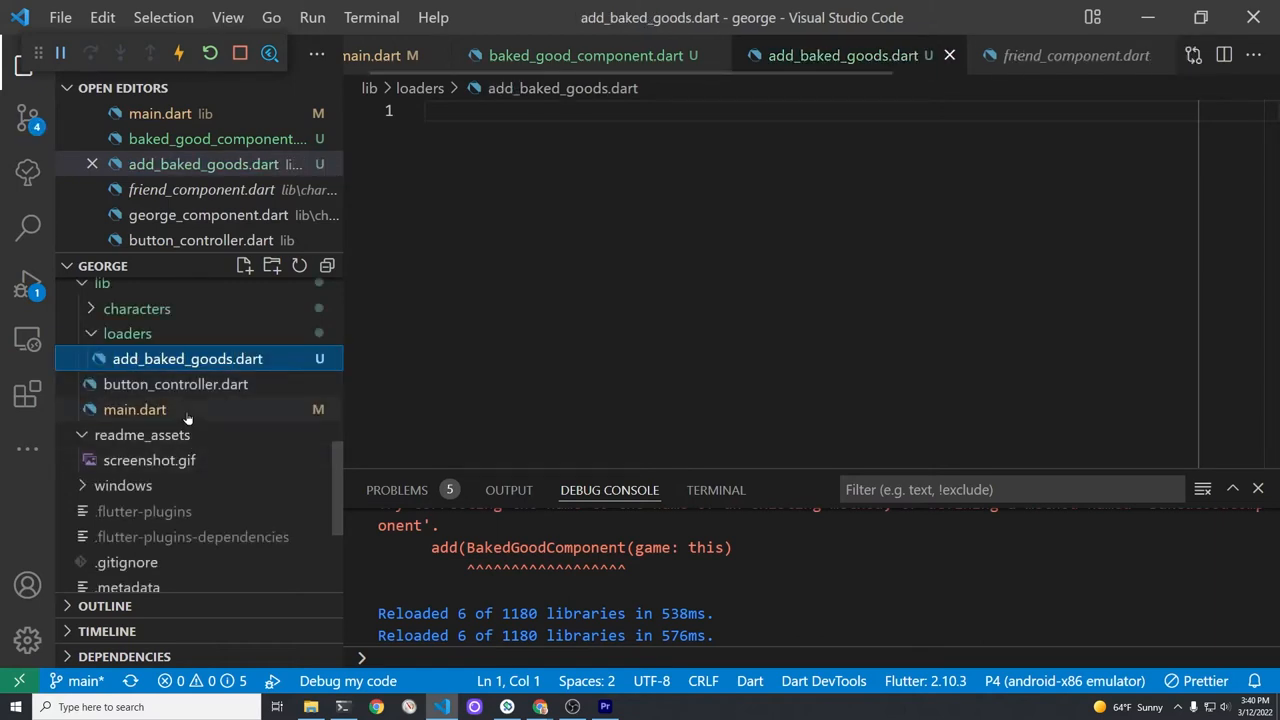
{"action": "left_click", "coordinate": [136, 408]}
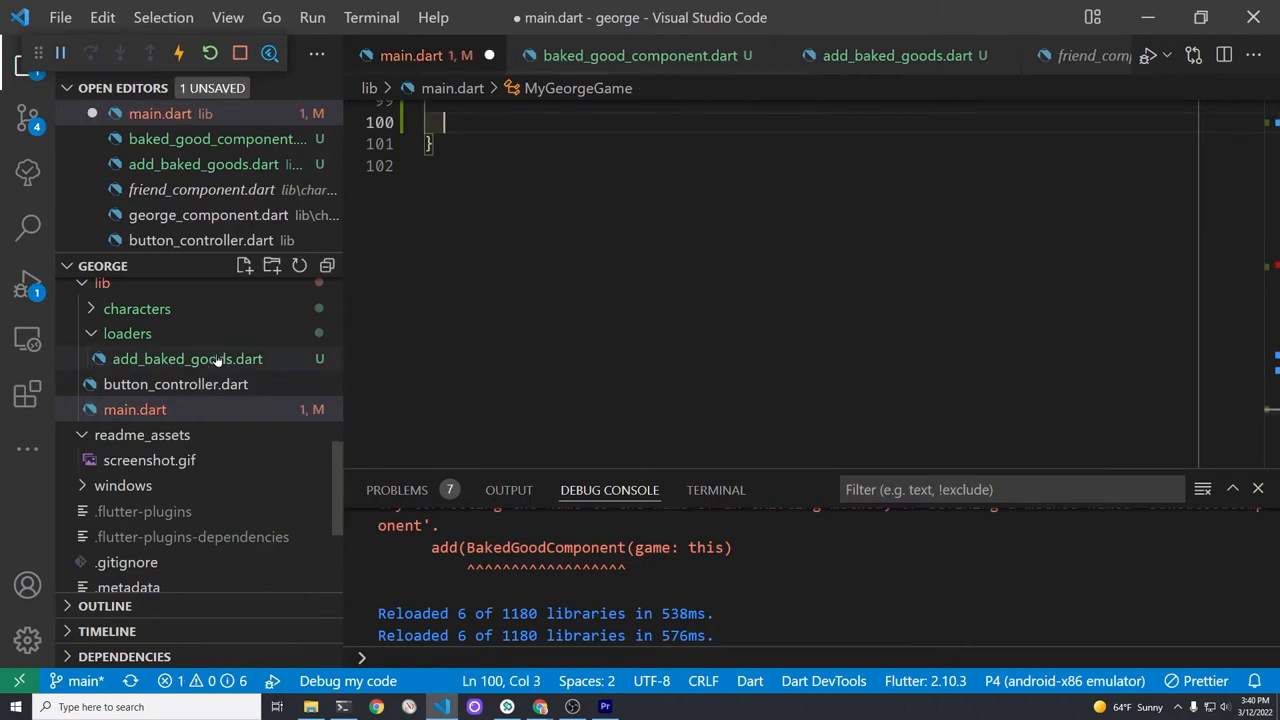
Paste the loop as addBakedGoods and Quick Fix imports for flame_tiled, BakedGoodComponent and Flame components
{"action": "left_click", "coordinate": [188, 358]}
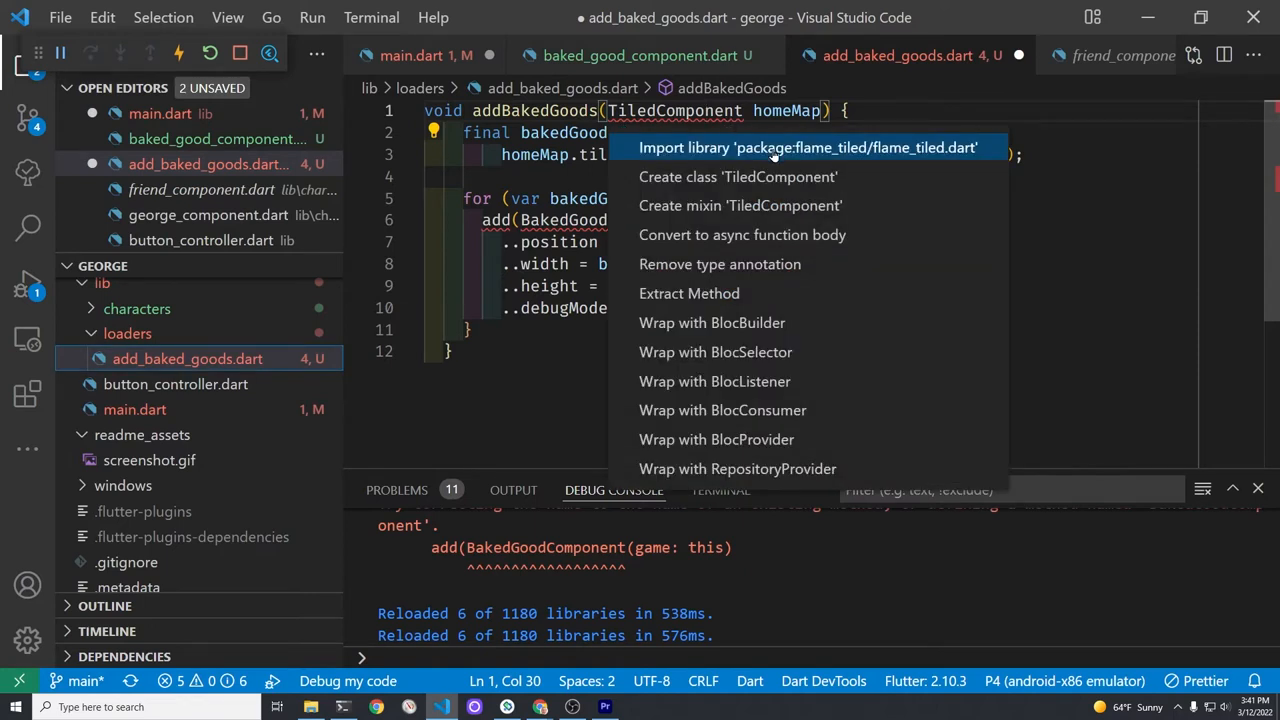
{"action": "left_click", "coordinate": [806, 148]}
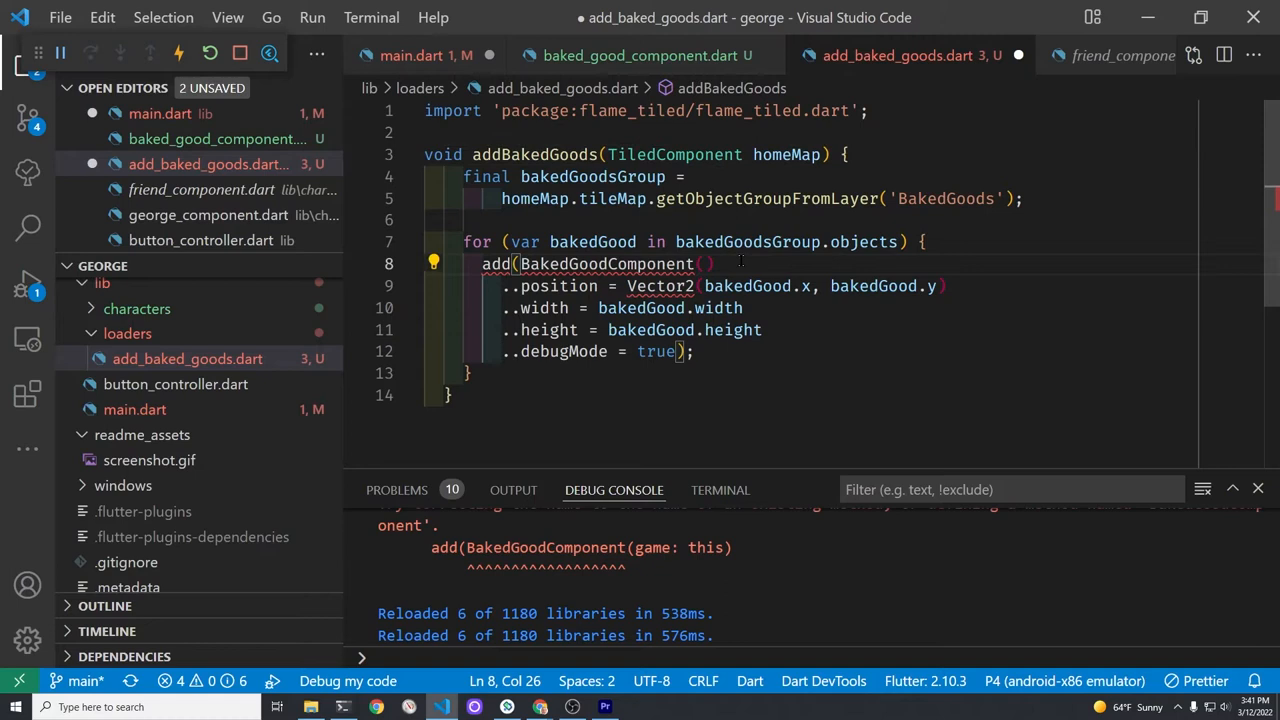
{"action": "left_click", "coordinate": [432, 264]}
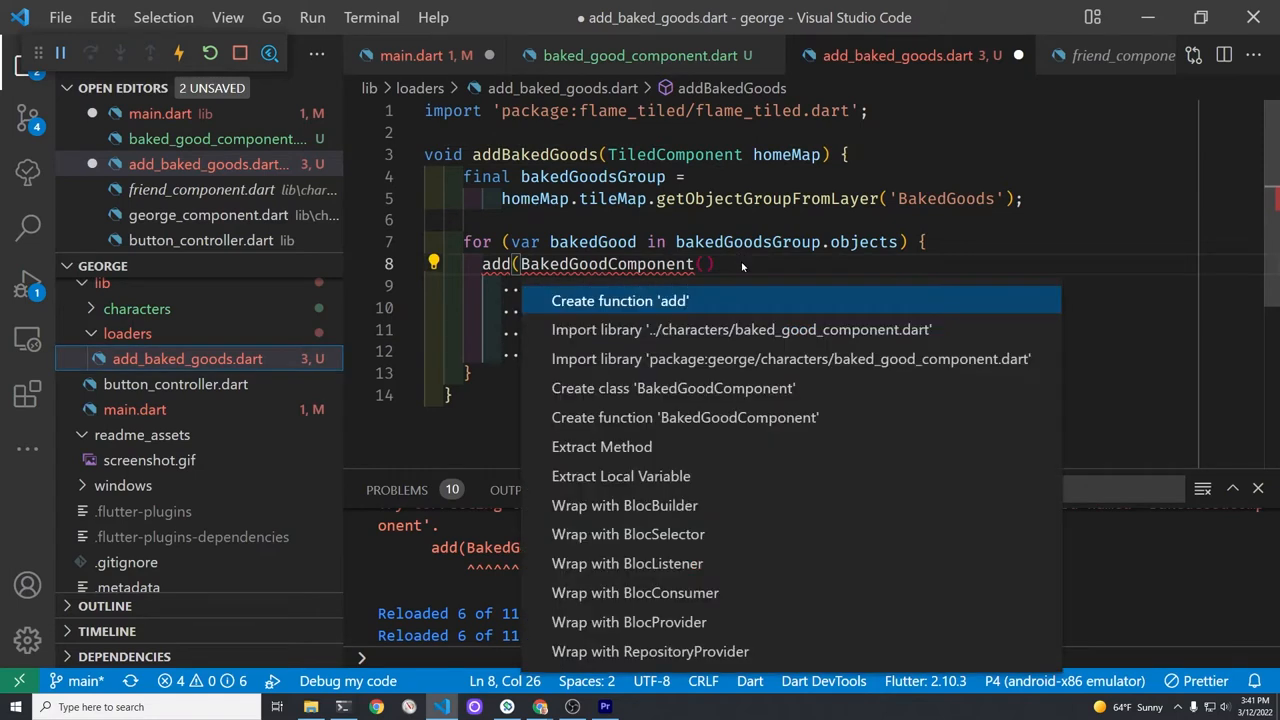
{"action": "mouse_move", "coordinate": [832, 338]}
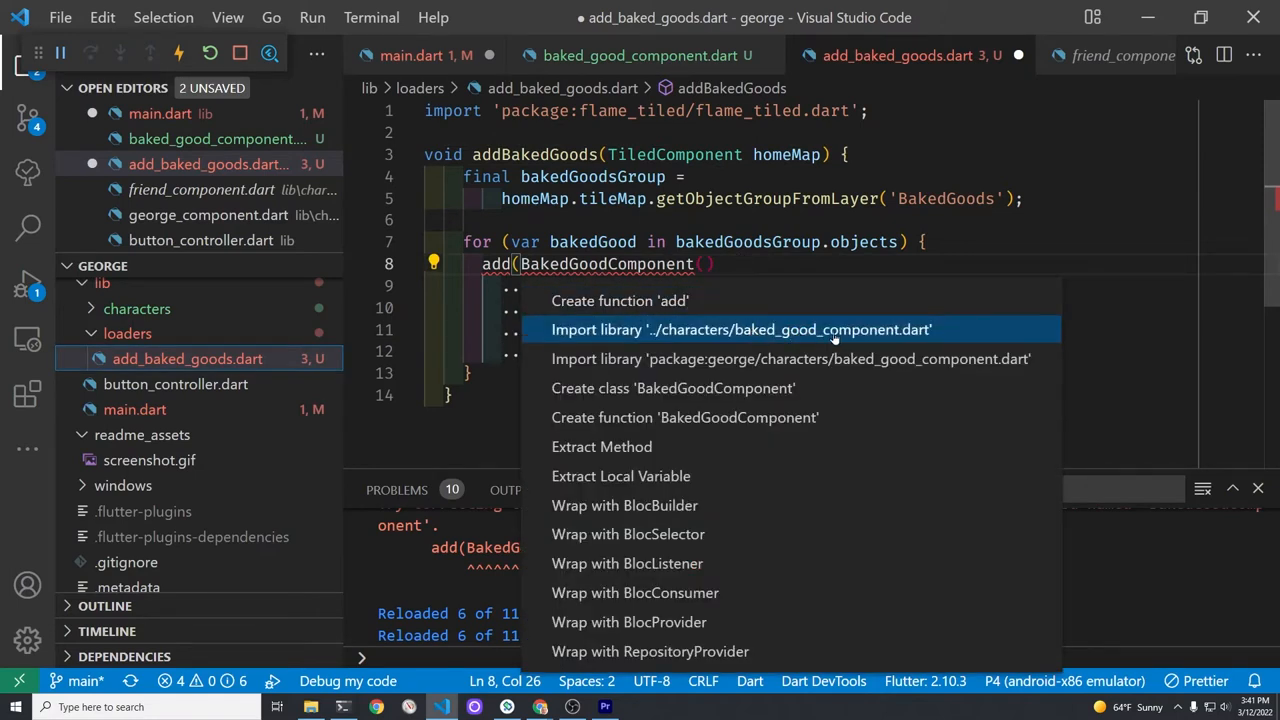
{"action": "mouse_move", "coordinate": [862, 336]}
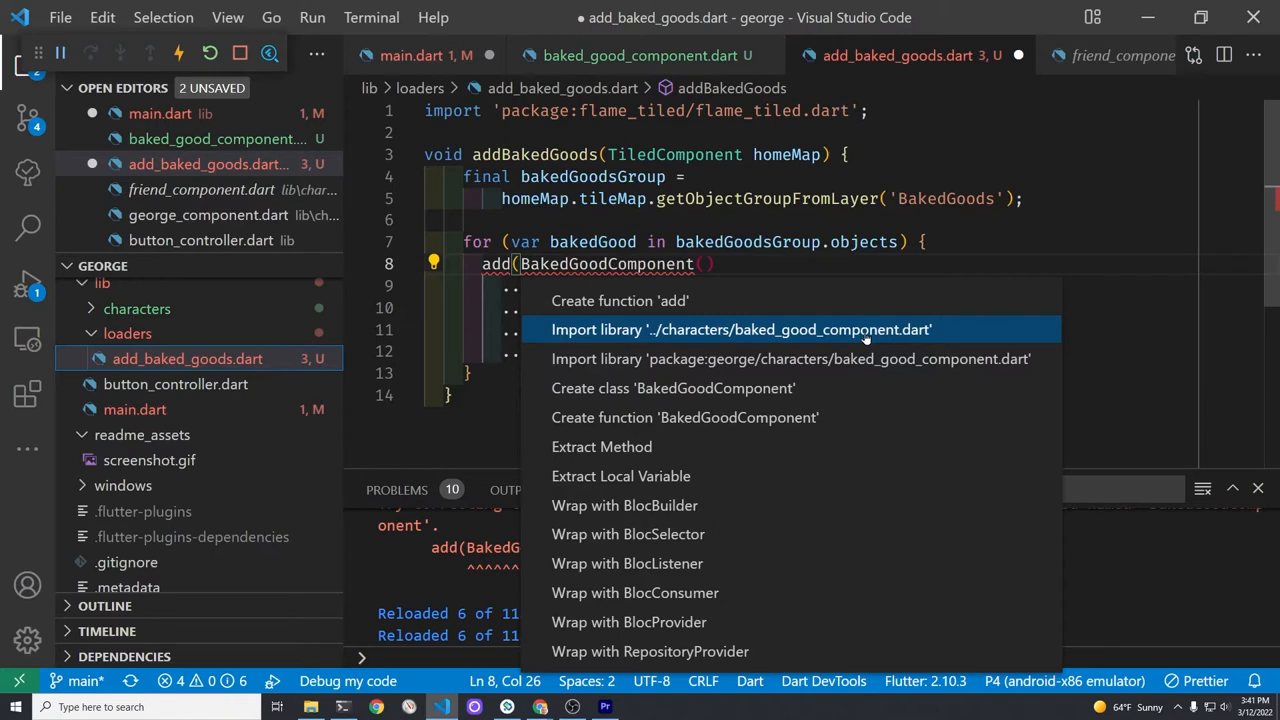
{"action": "left_click", "coordinate": [740, 328]}
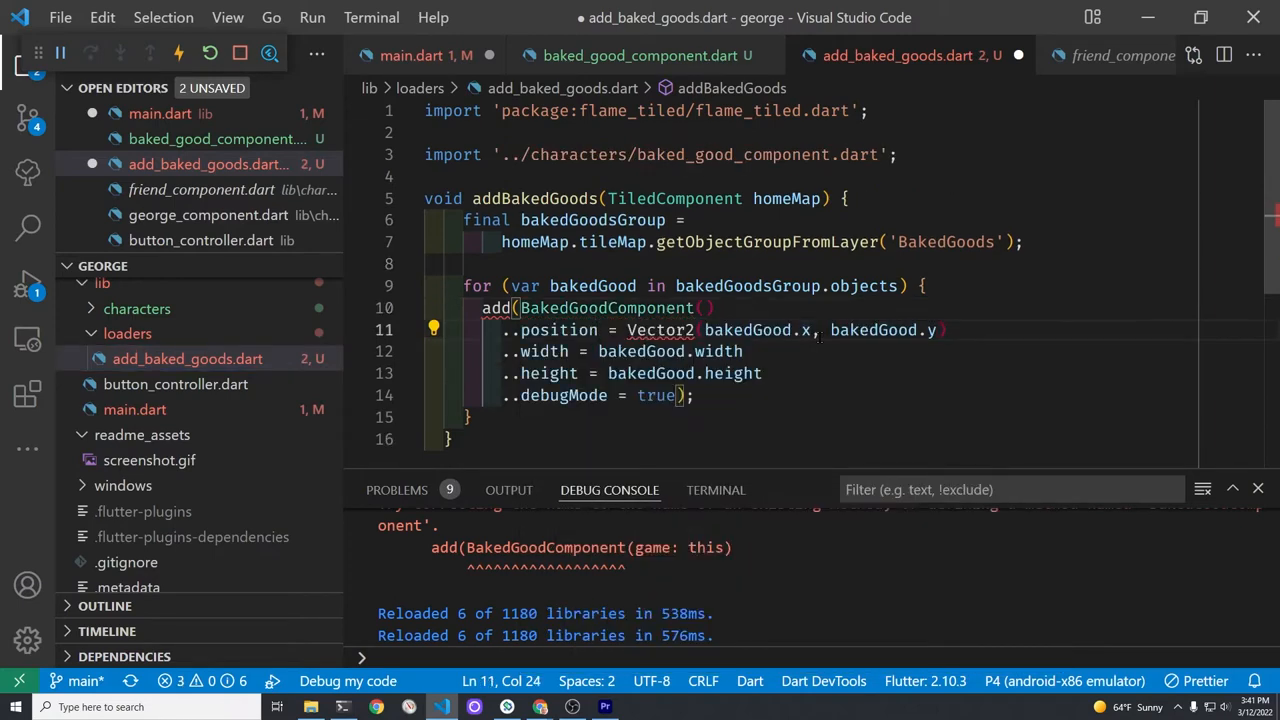
{"action": "left_click", "coordinate": [434, 330]}
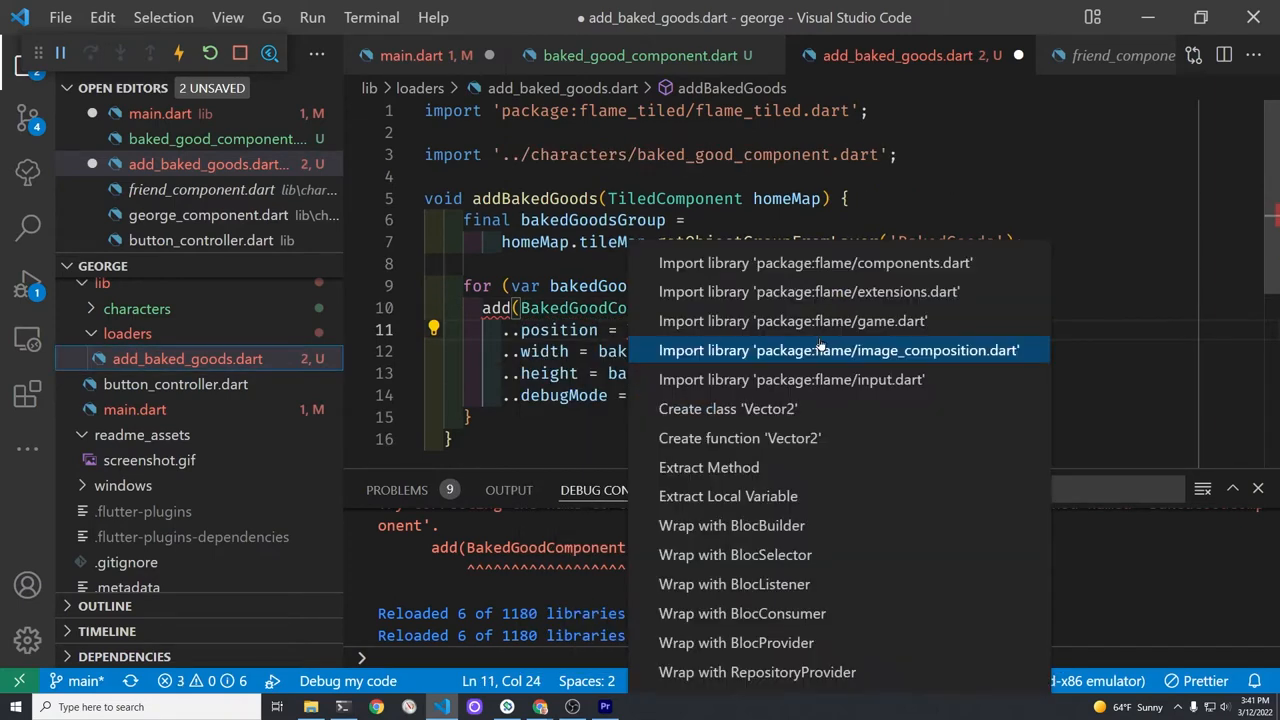
{"action": "left_click", "coordinate": [816, 262]}
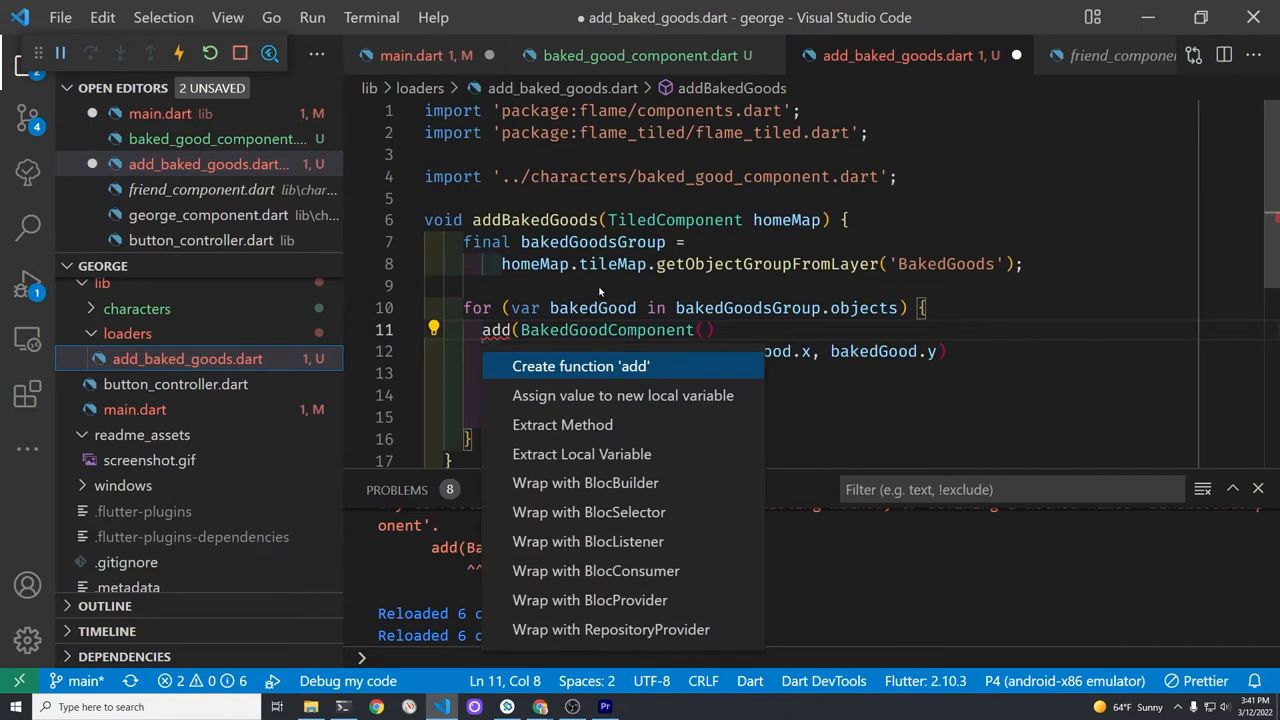
{"action": "mouse_move", "coordinate": [622, 260]}
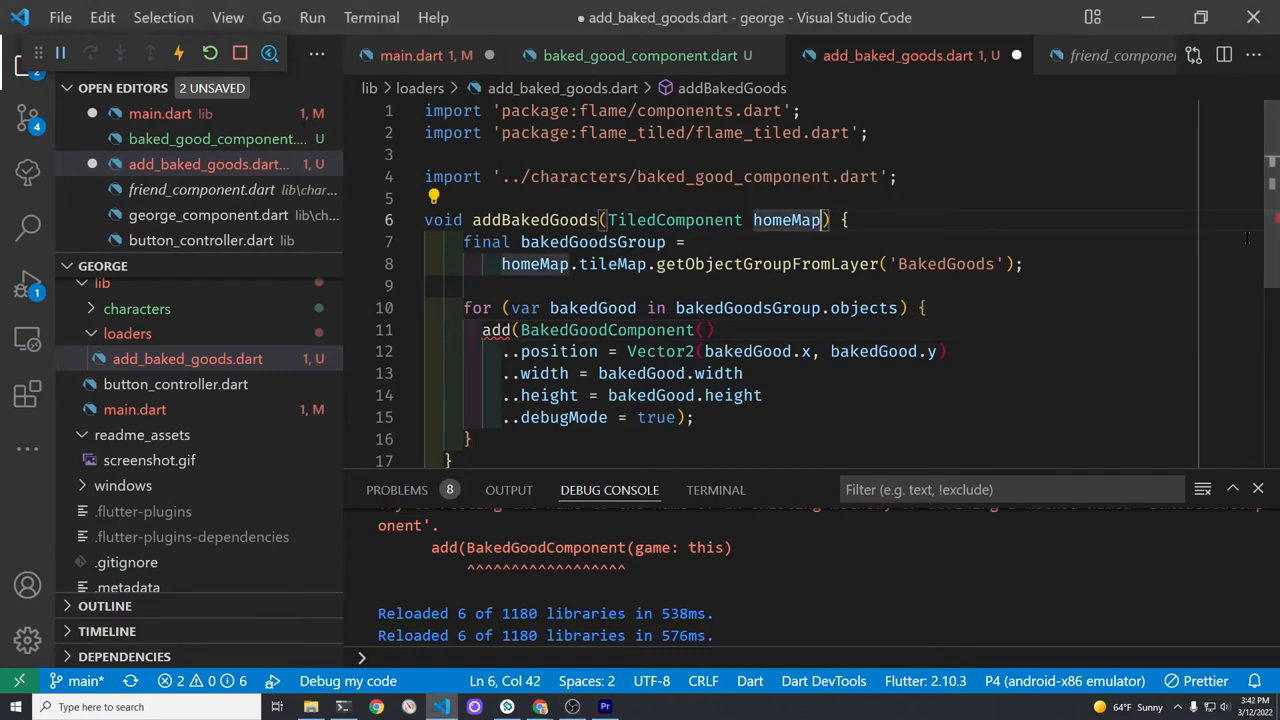
Add a MyGeorgeGame game parameter to addBakedGoods and use game.add
{"action": "type", "text": ","}
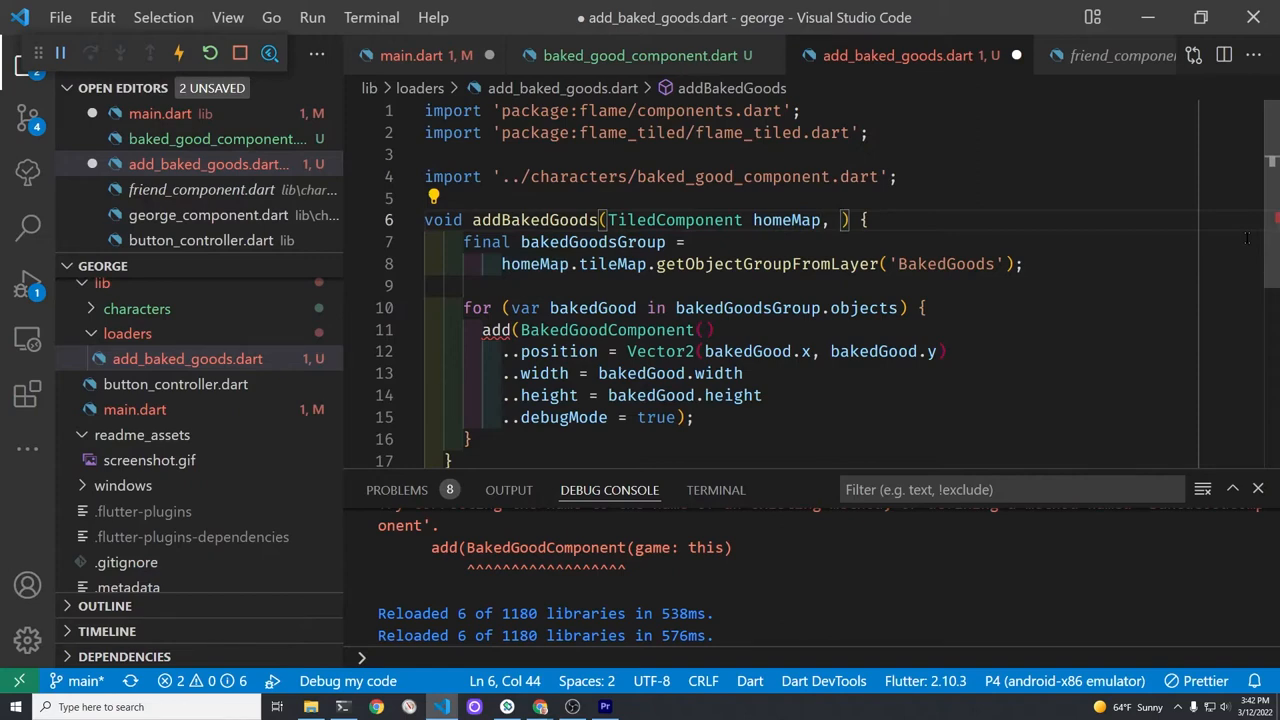
{"action": "type", "text": "MyGeorgeGame"}
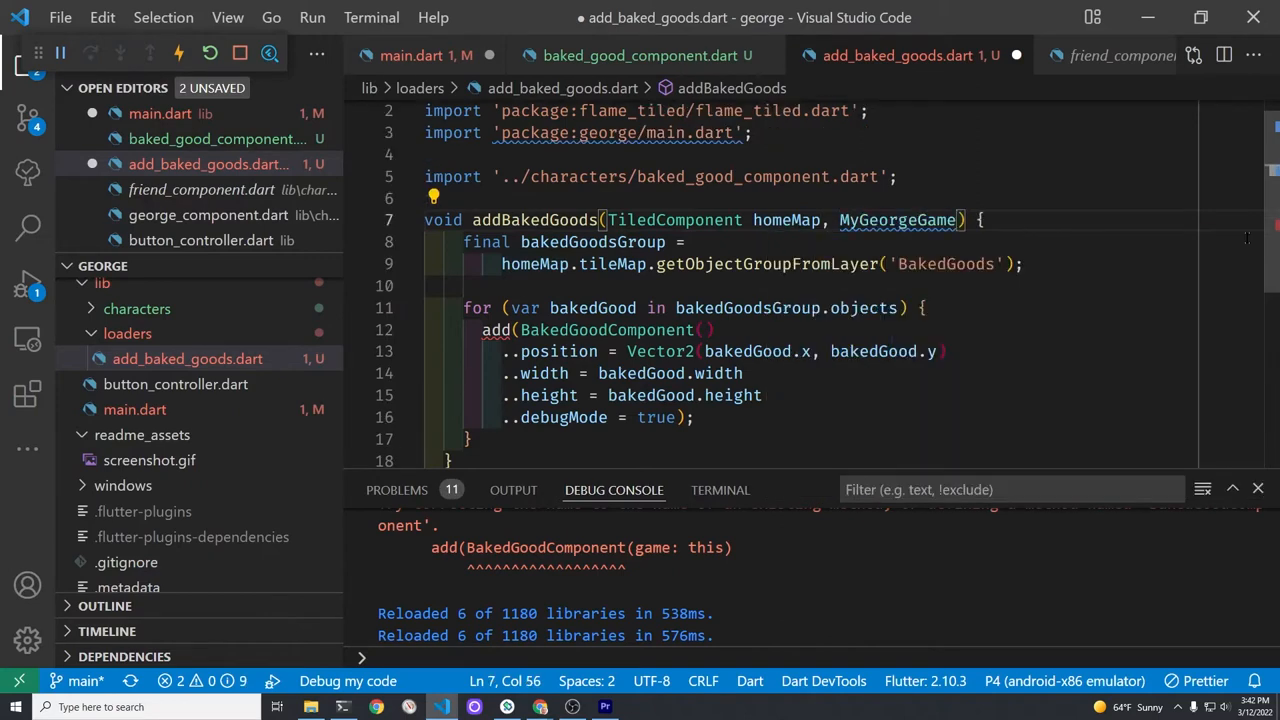
{"action": "type", "text": "game"}
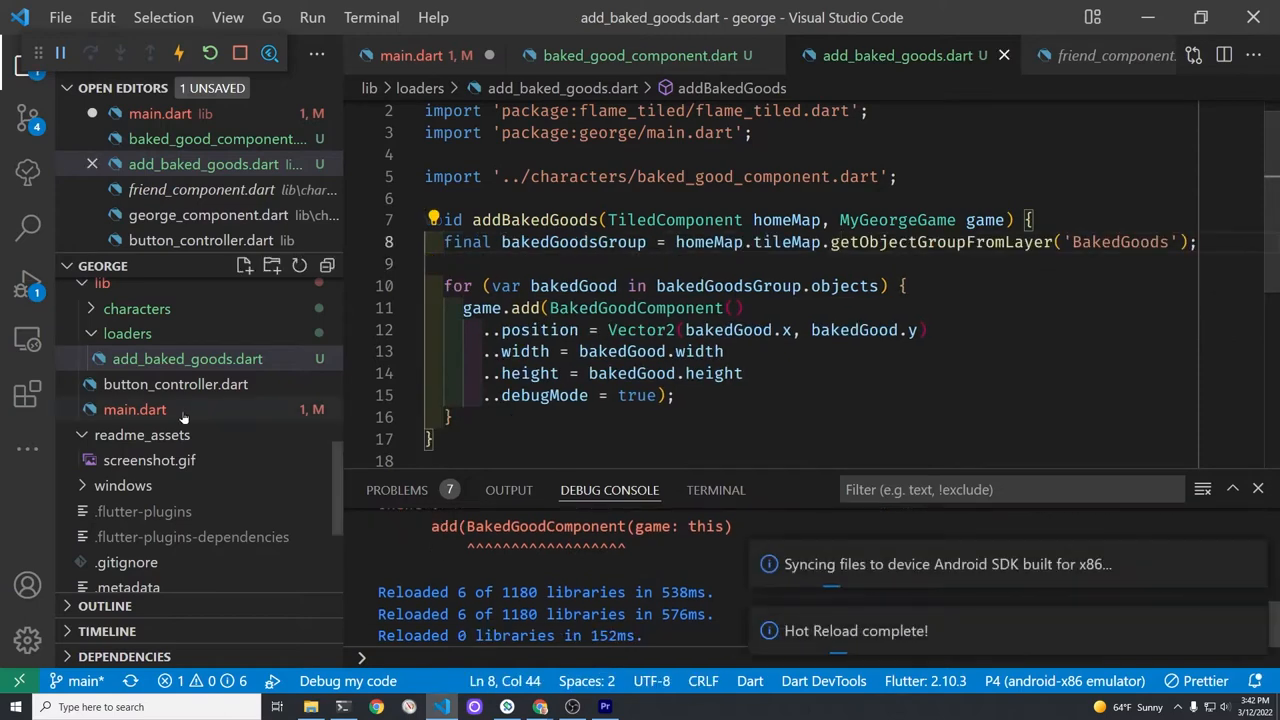
Call addBakedGoods(homeMap, this) in main.dart's onLoad, save and restart the game
{"action": "left_click", "coordinate": [136, 408]}
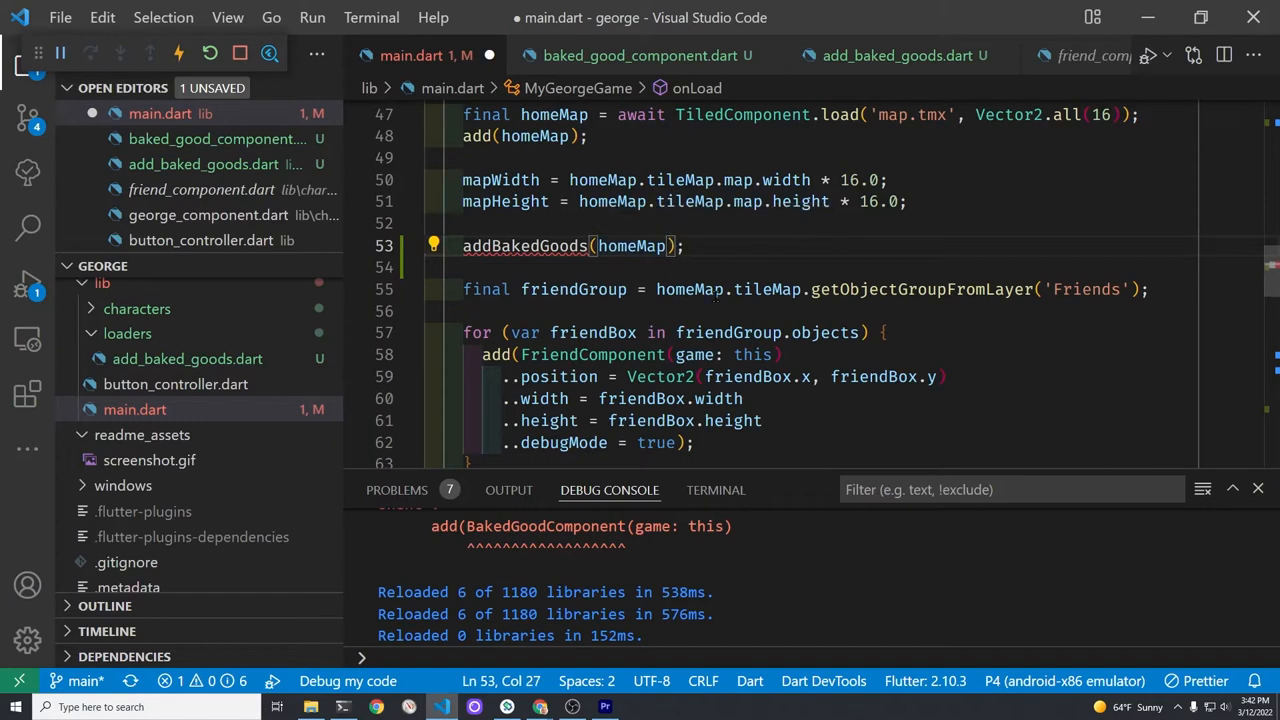
{"action": "type", "text": ", this"}
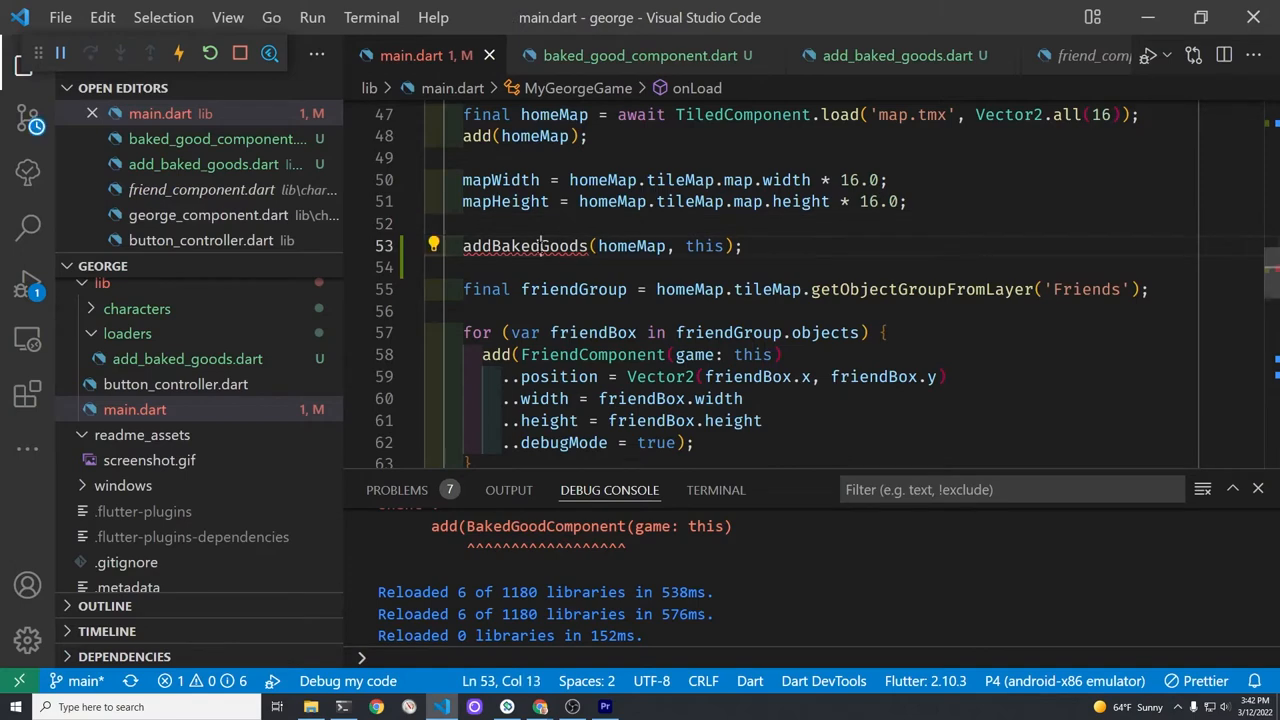
{"action": "left_click", "coordinate": [432, 246]}
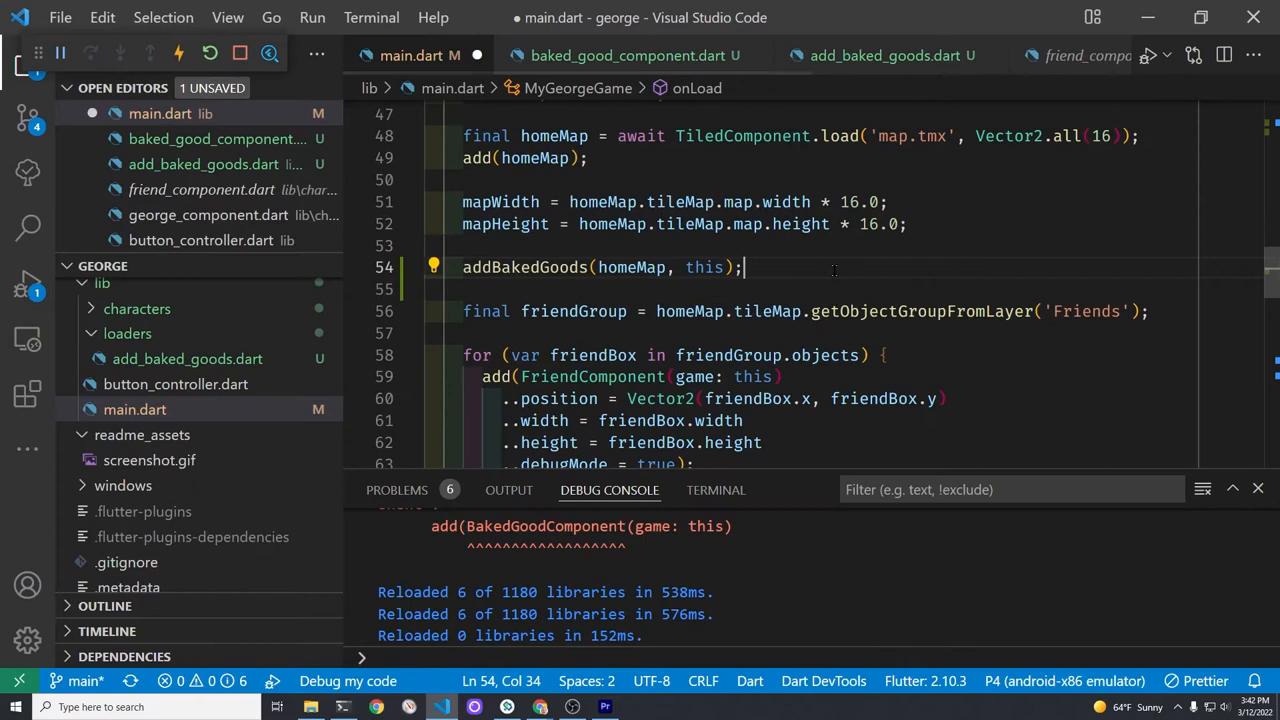
{"action": "key", "text": "ctrl+s"}
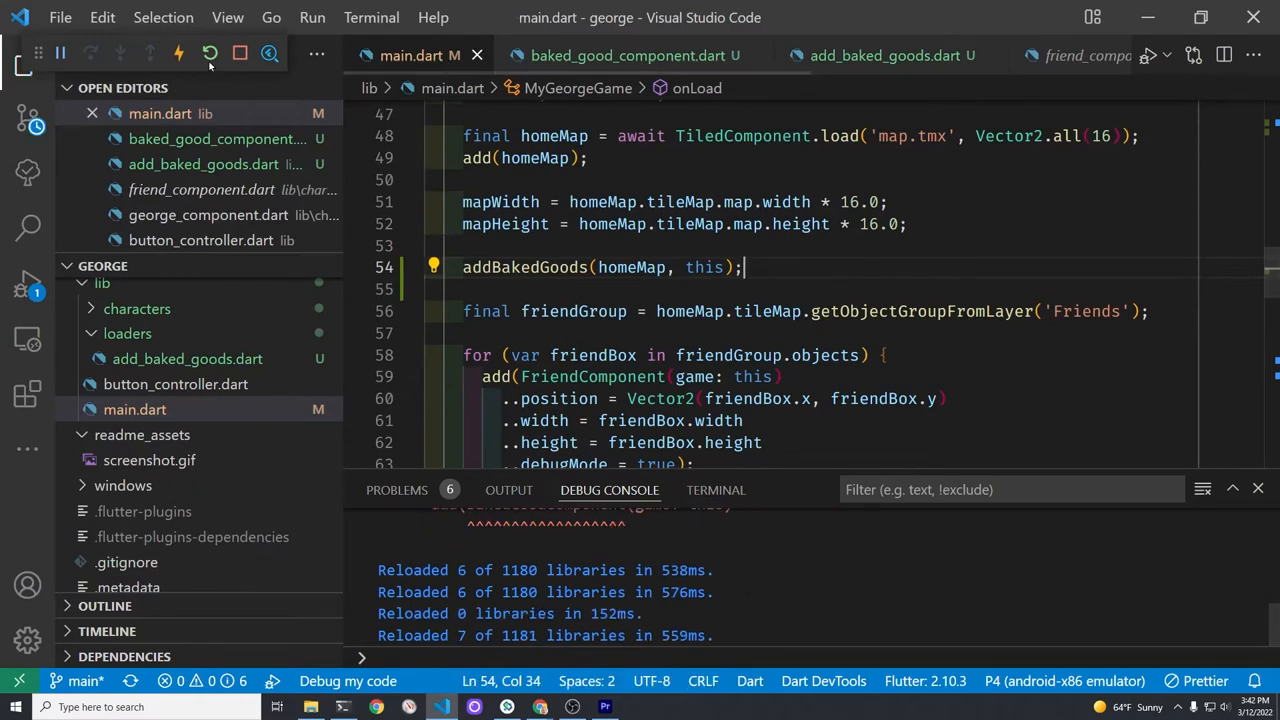
{"action": "left_click", "coordinate": [208, 52]}
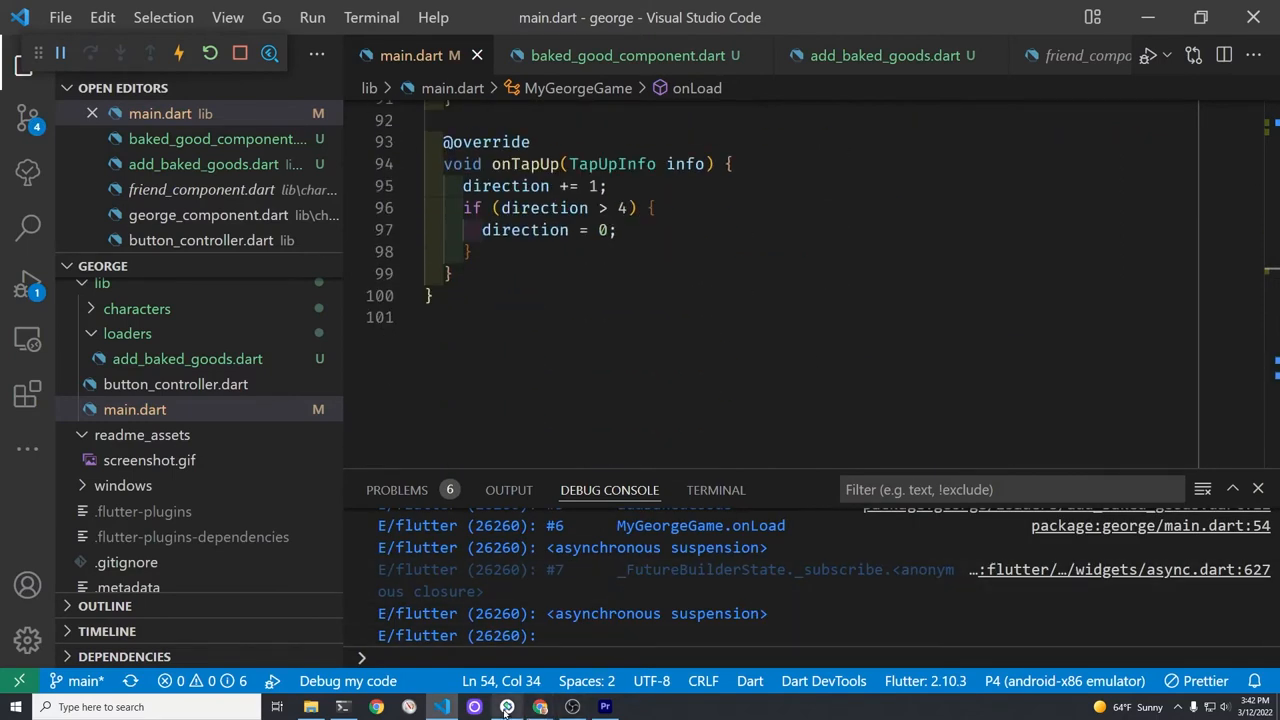
Read the Debug Console stack trace pointing to MyGeorgeGame.onLoad at main.dart line 54
{"action": "left_click", "coordinate": [506, 708]}
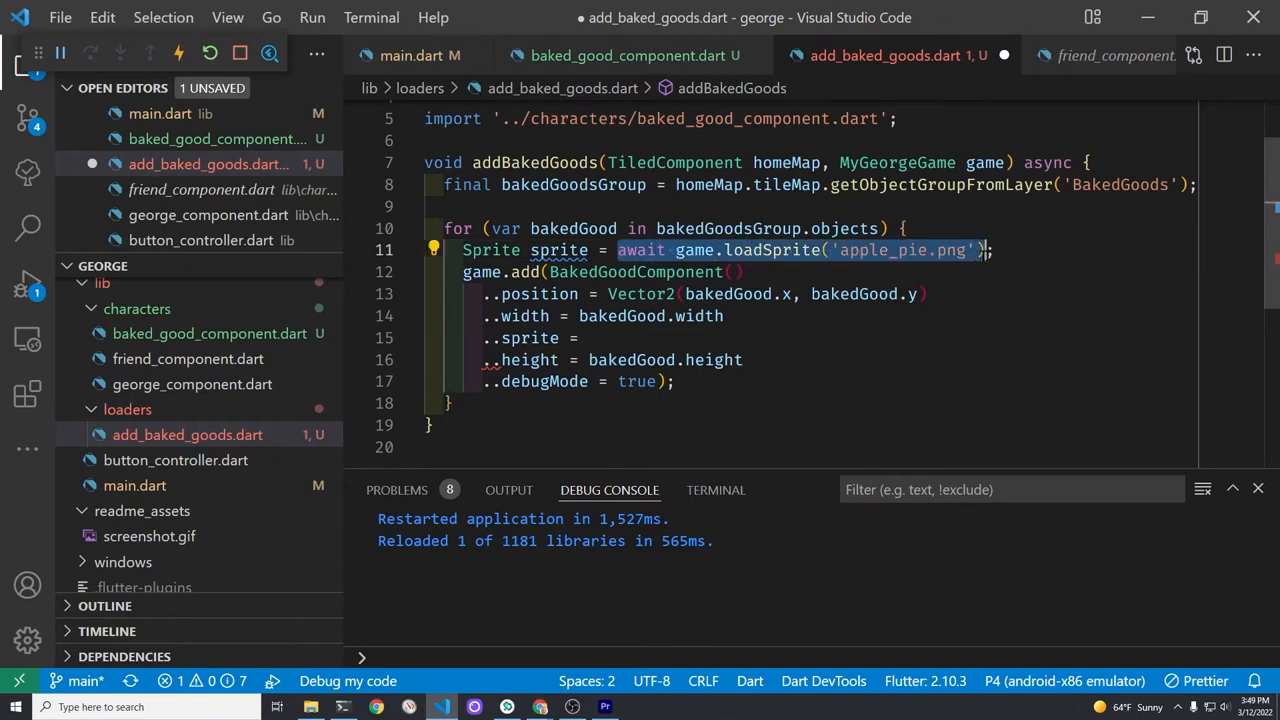
Set the component's sprite inline to await game.loadSprite('apple_pie.png') and restart the game
{"action": "key", "text": "Delete"}
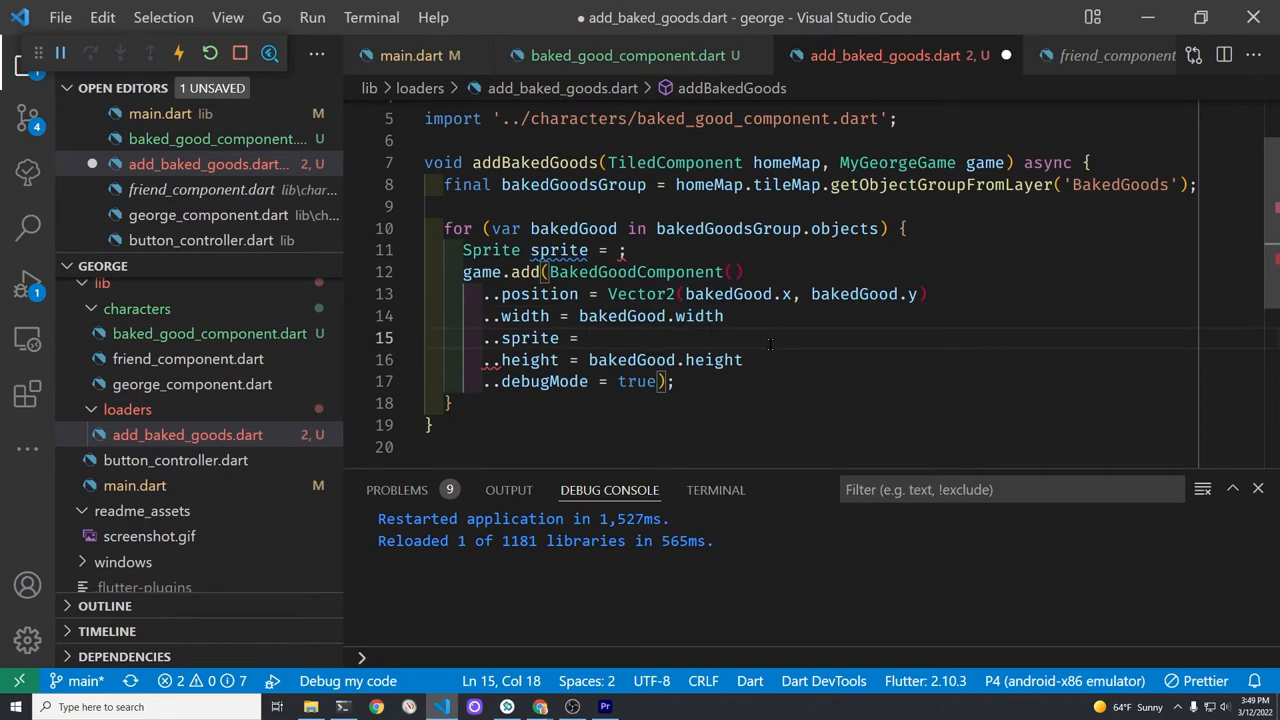
{"action": "type", "text": "await game.loadSprite('apple_pie.png')"}
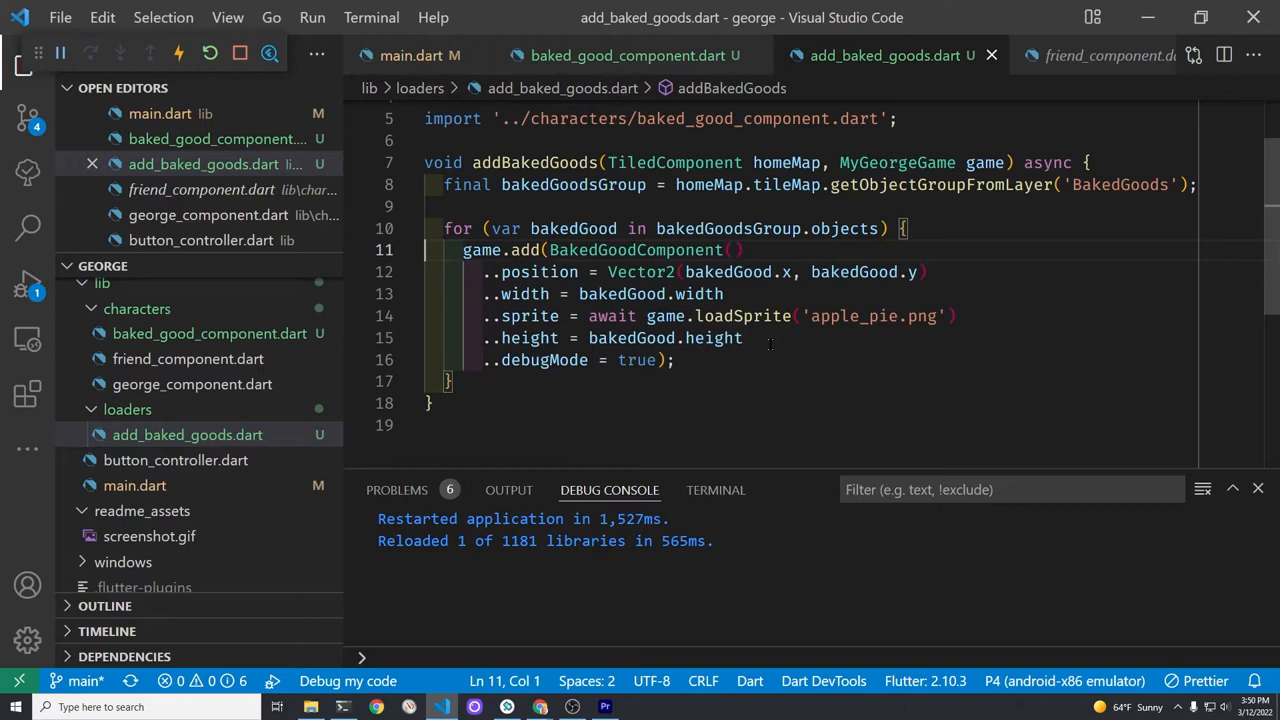
{"action": "left_click", "coordinate": [210, 54]}
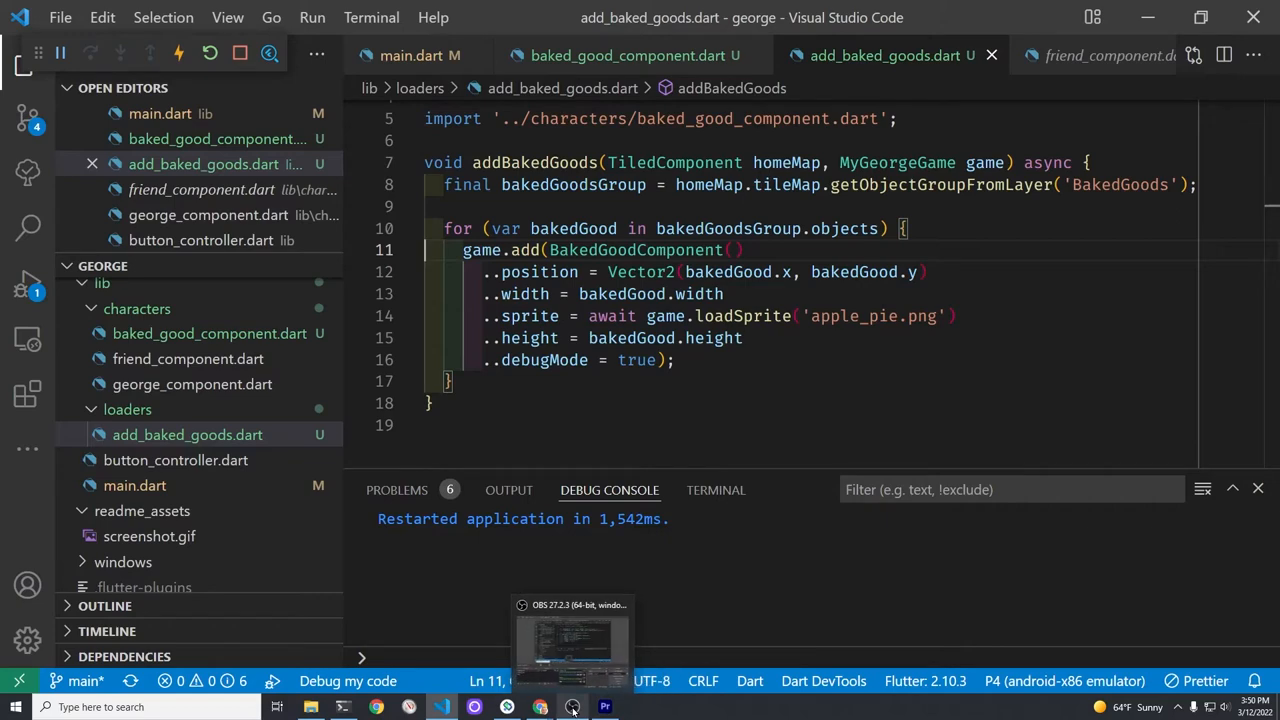
{"action": "left_click", "coordinate": [508, 708]}
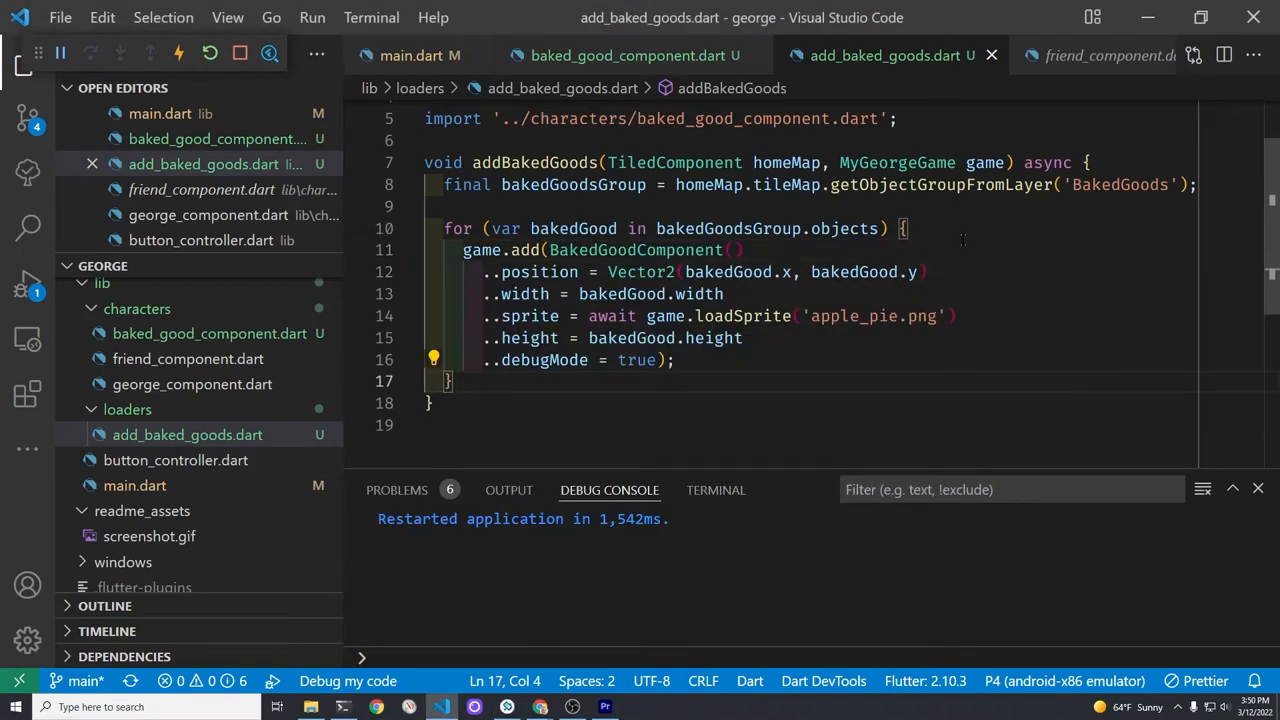
Begin a switch on bakedGood.type at the top of the loop
{"action": "key", "text": "Enter"}
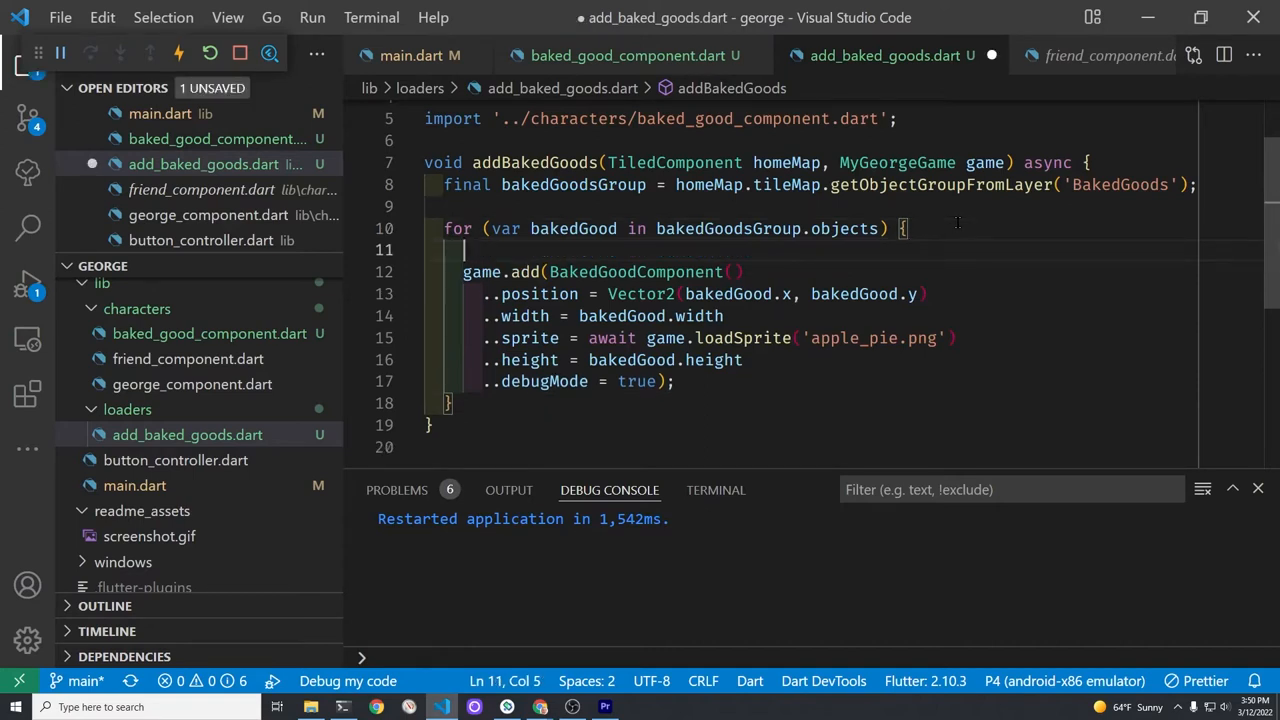
{"action": "key", "text": "Enter"}
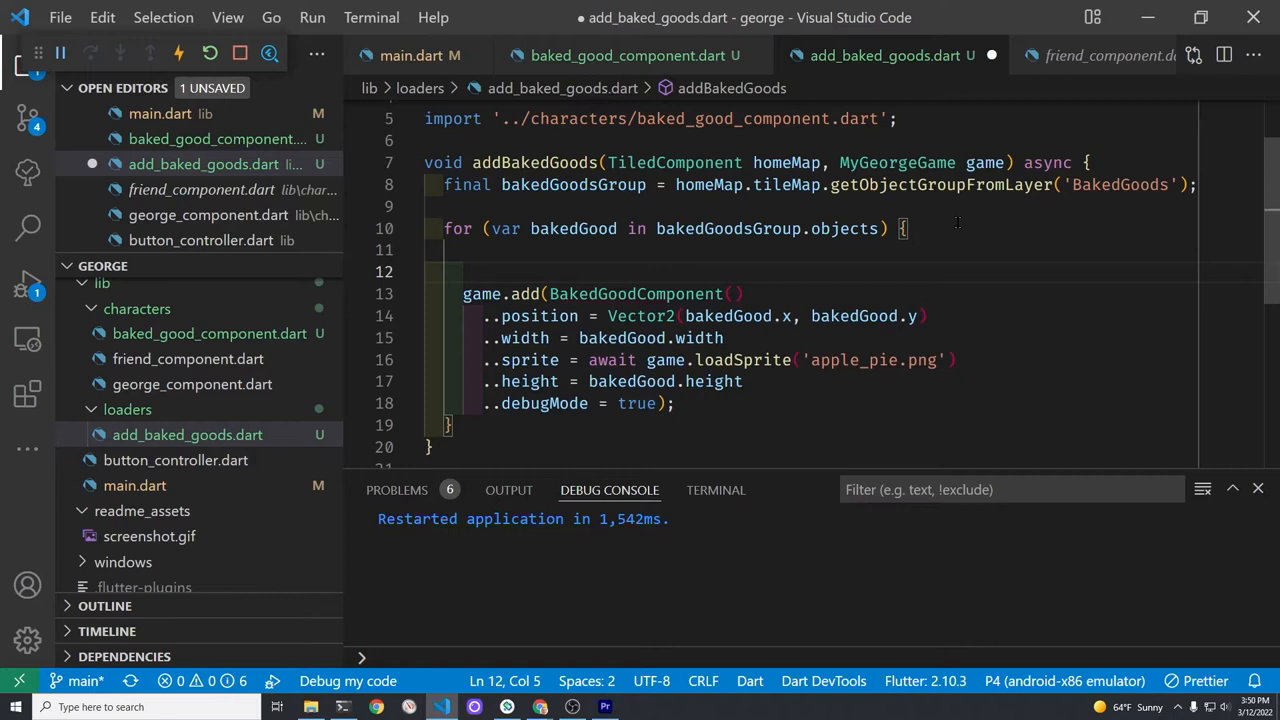
{"action": "type", "text": "switch("}
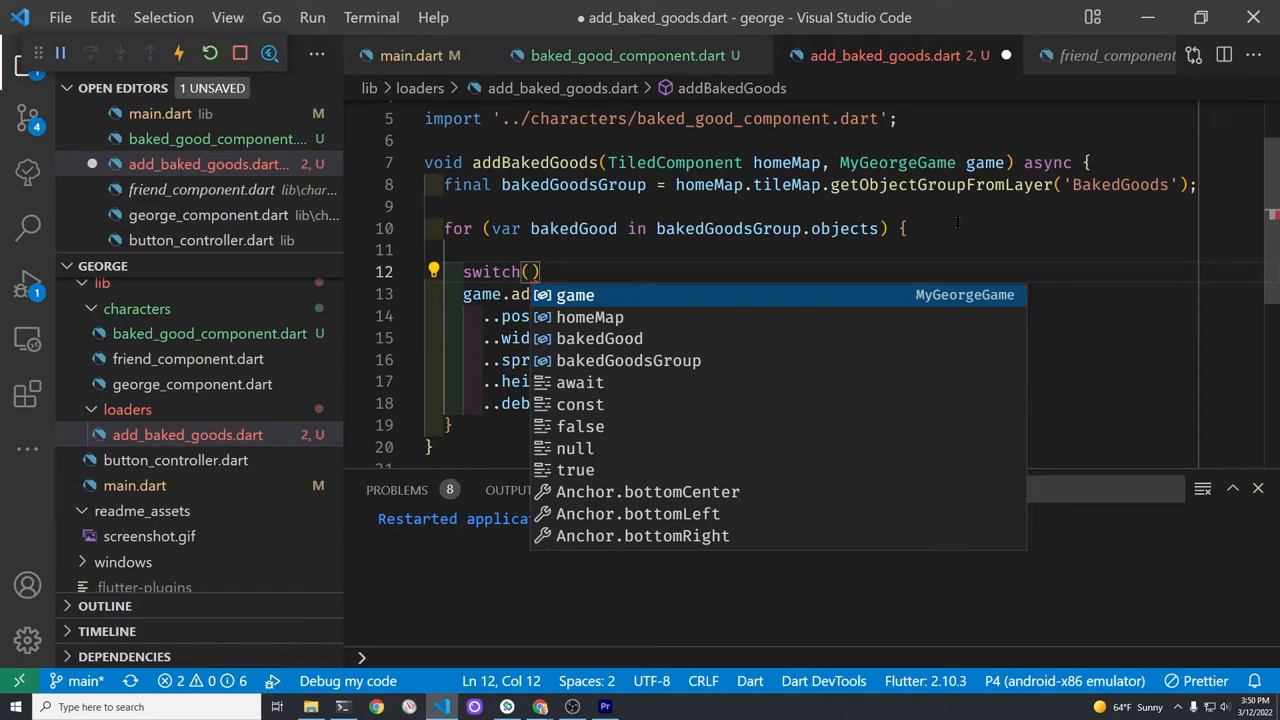
{"action": "type", "text": "bakedGood"}
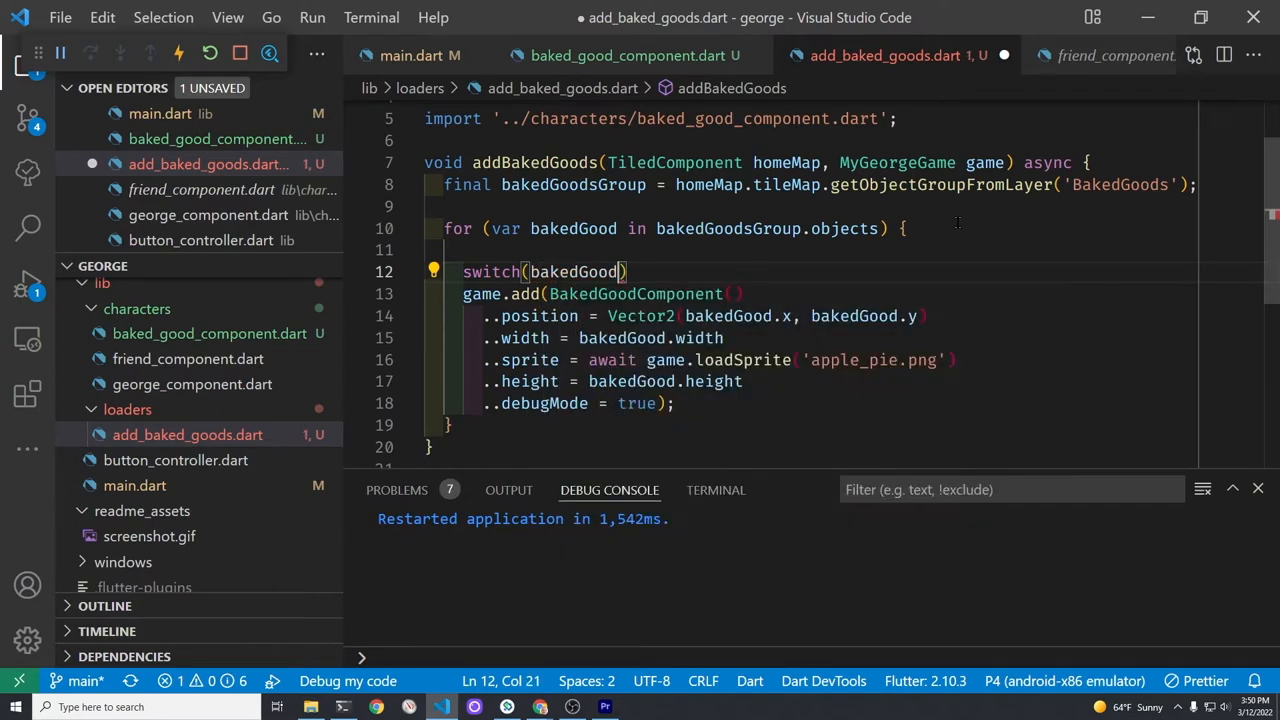
{"action": "type", "text": "t"}
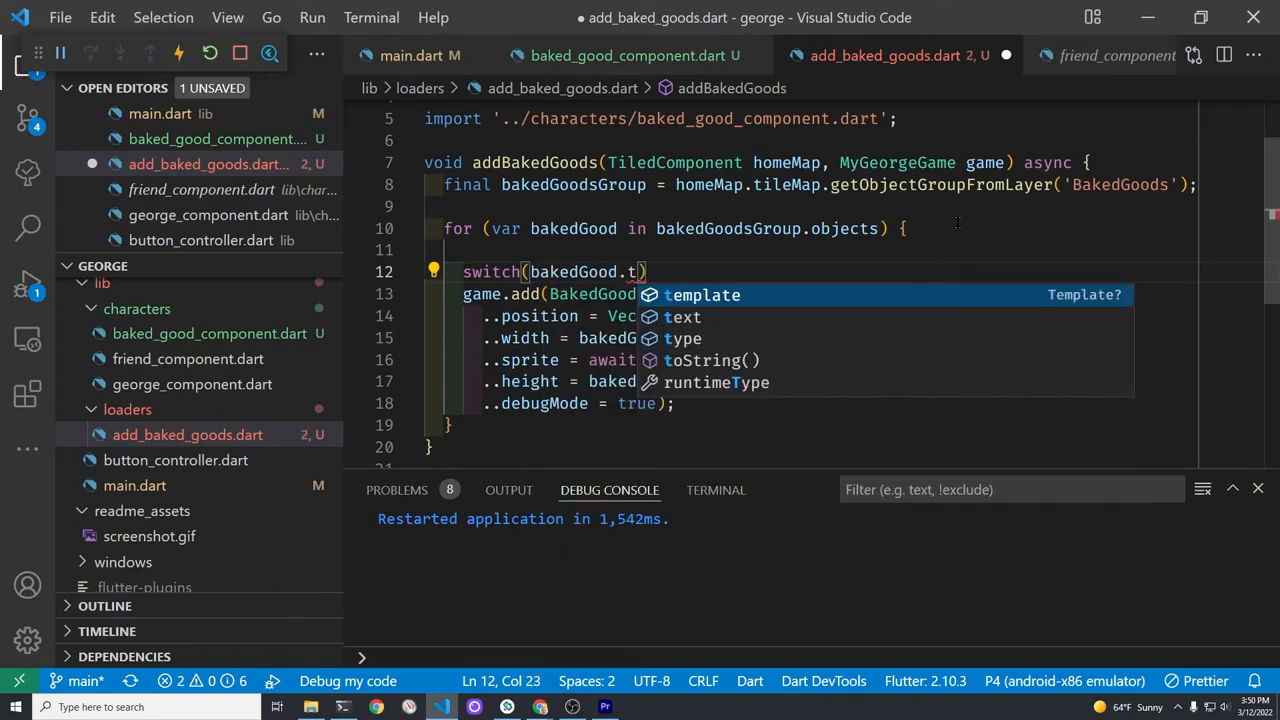
{"action": "type", "text": "ype"}
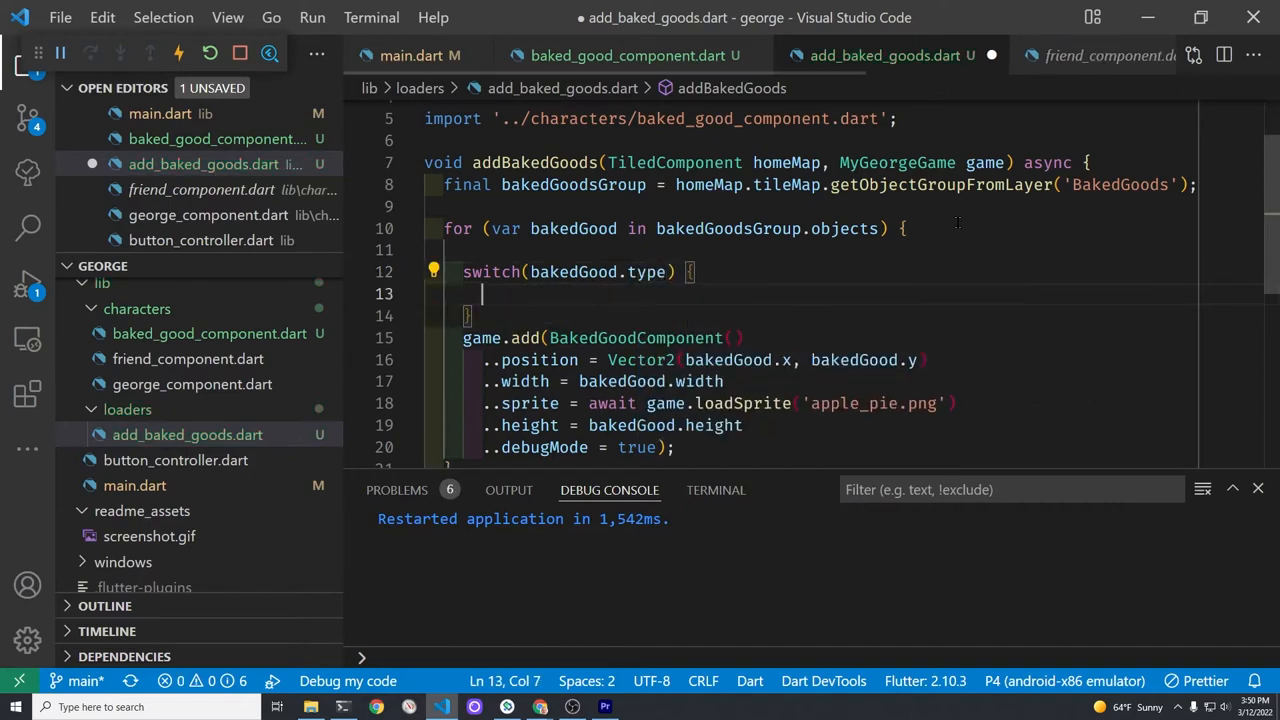
Add a case 'ApplePie' ending in break; and look at the object types in map.tmx
{"action": "type", "text": "case"}
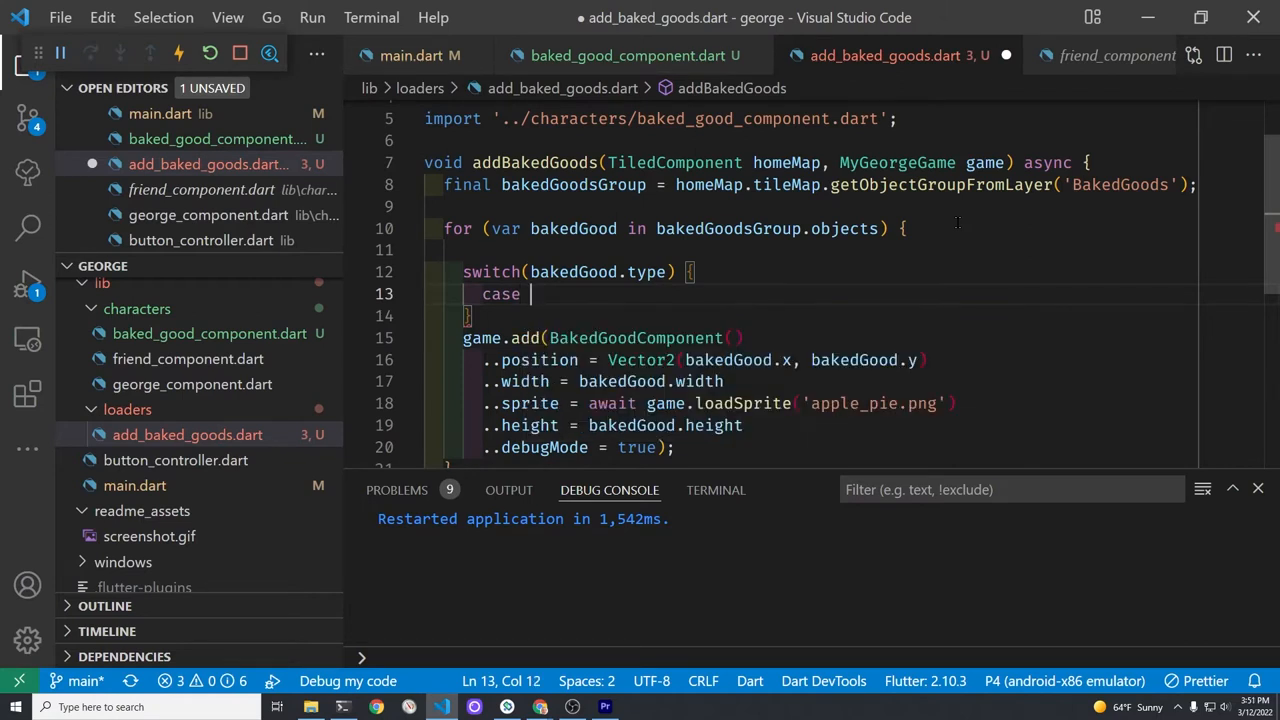
{"action": "type", "text": "'App'"}
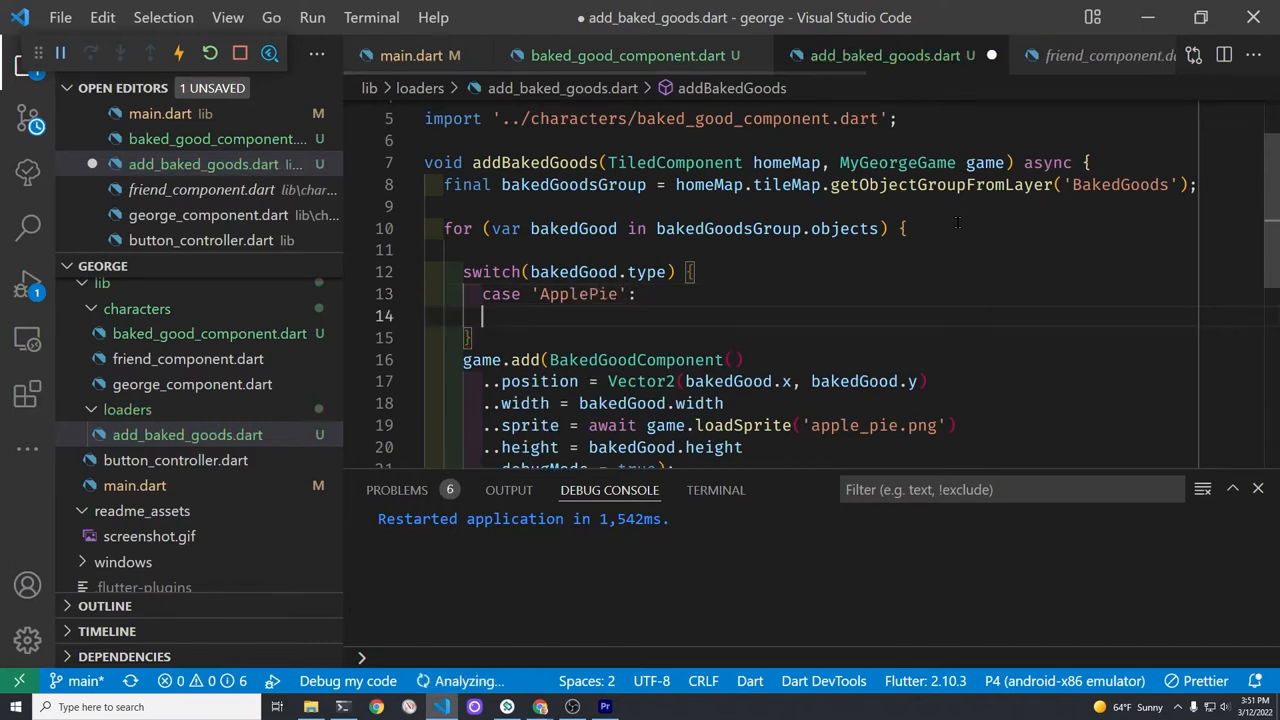
{"action": "type", "text": "break;"}
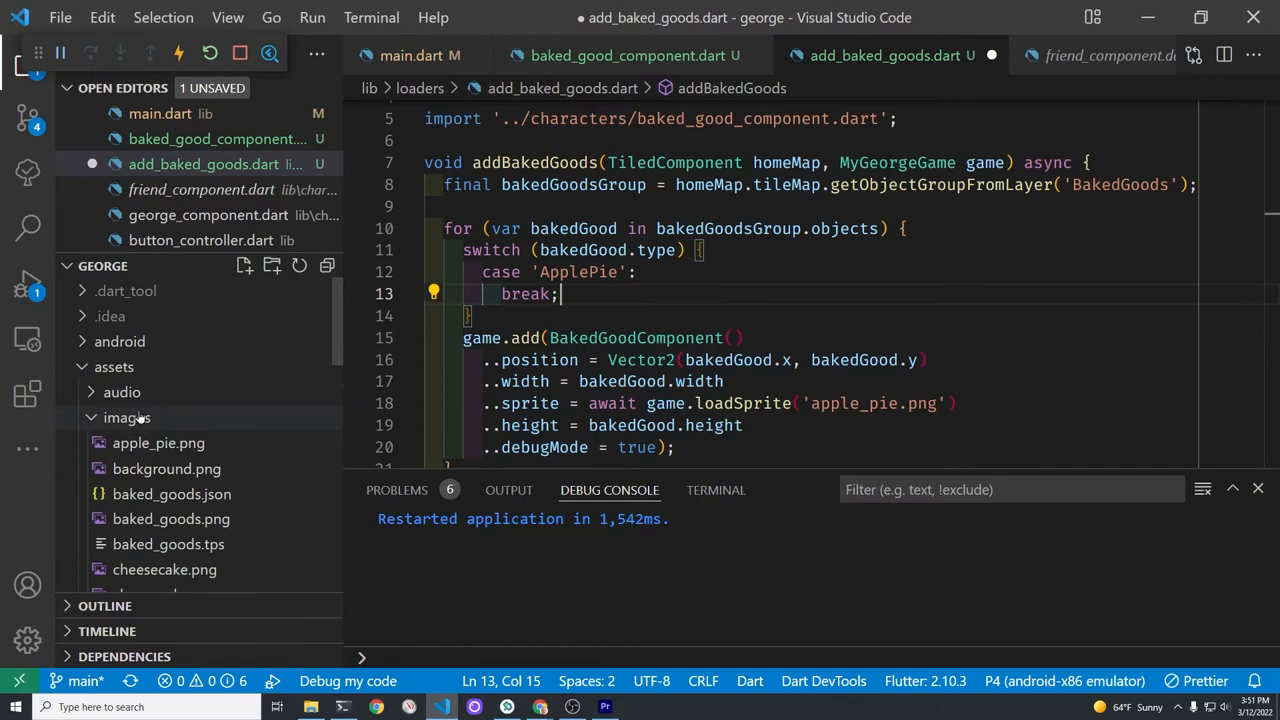
{"action": "scroll", "scroll_direction": "down", "scroll_amount": 3}
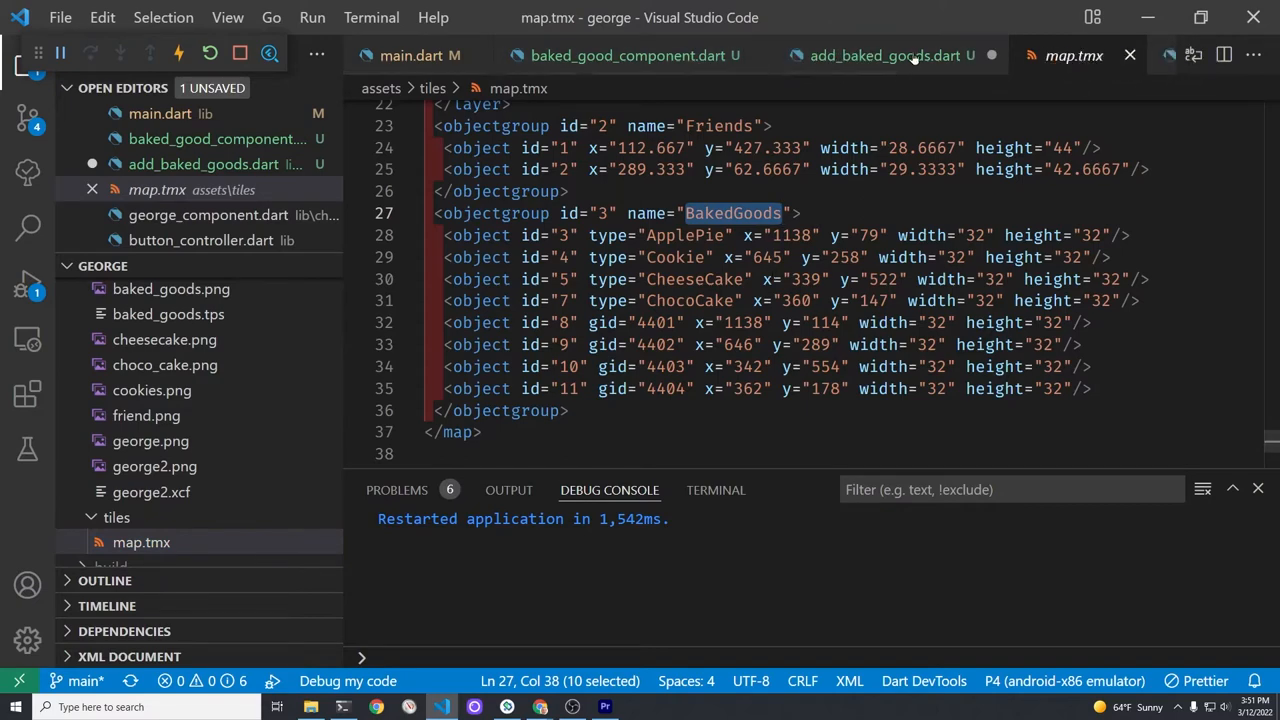
Cut the game.add component block so it can move under case 'ApplePie'
{"action": "left_click", "coordinate": [884, 56]}
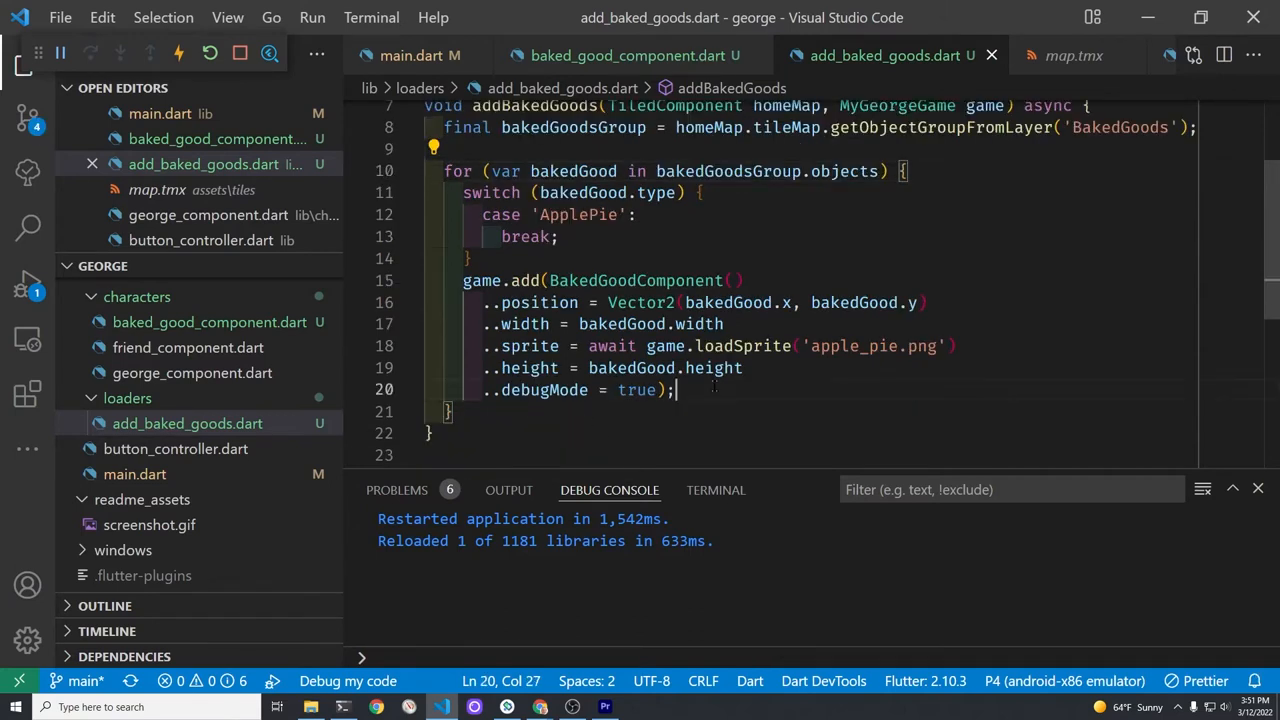
{"action": "left_click_drag", "start_coordinate": [464, 280], "coordinate": [676, 388]}
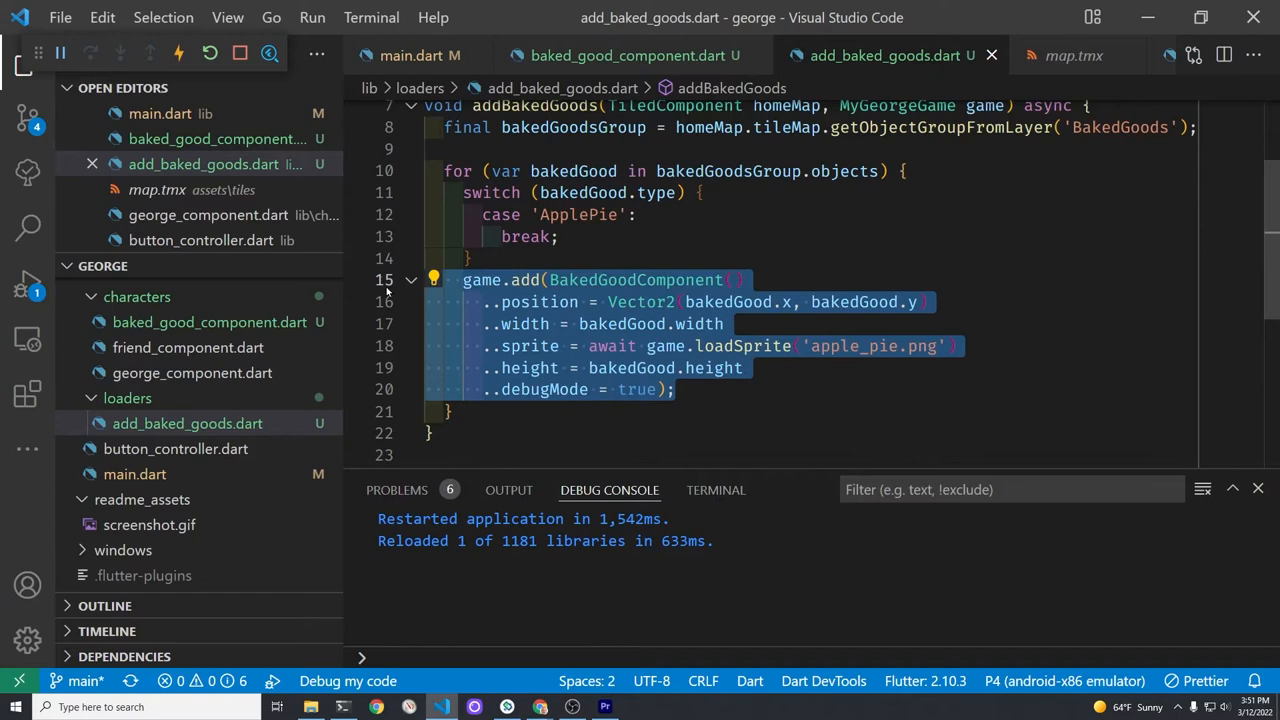
{"action": "left_click", "coordinate": [354, 280]}
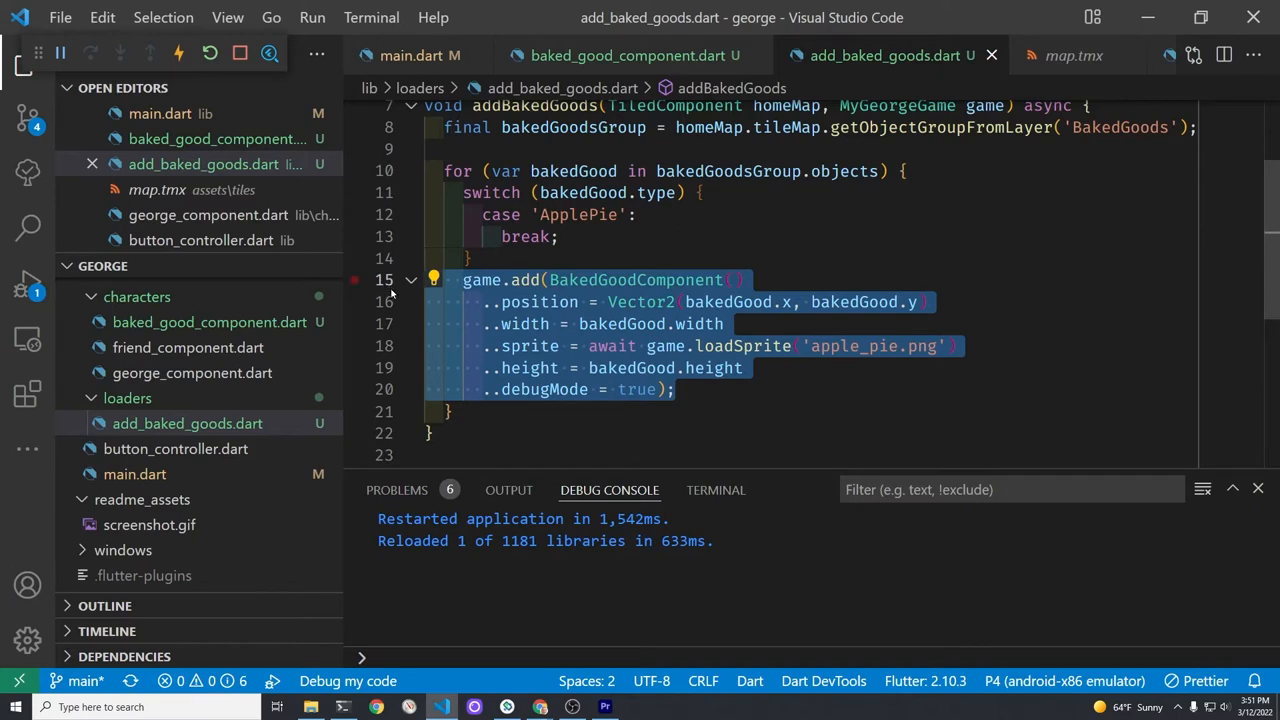
{"action": "key", "text": "Delete"}
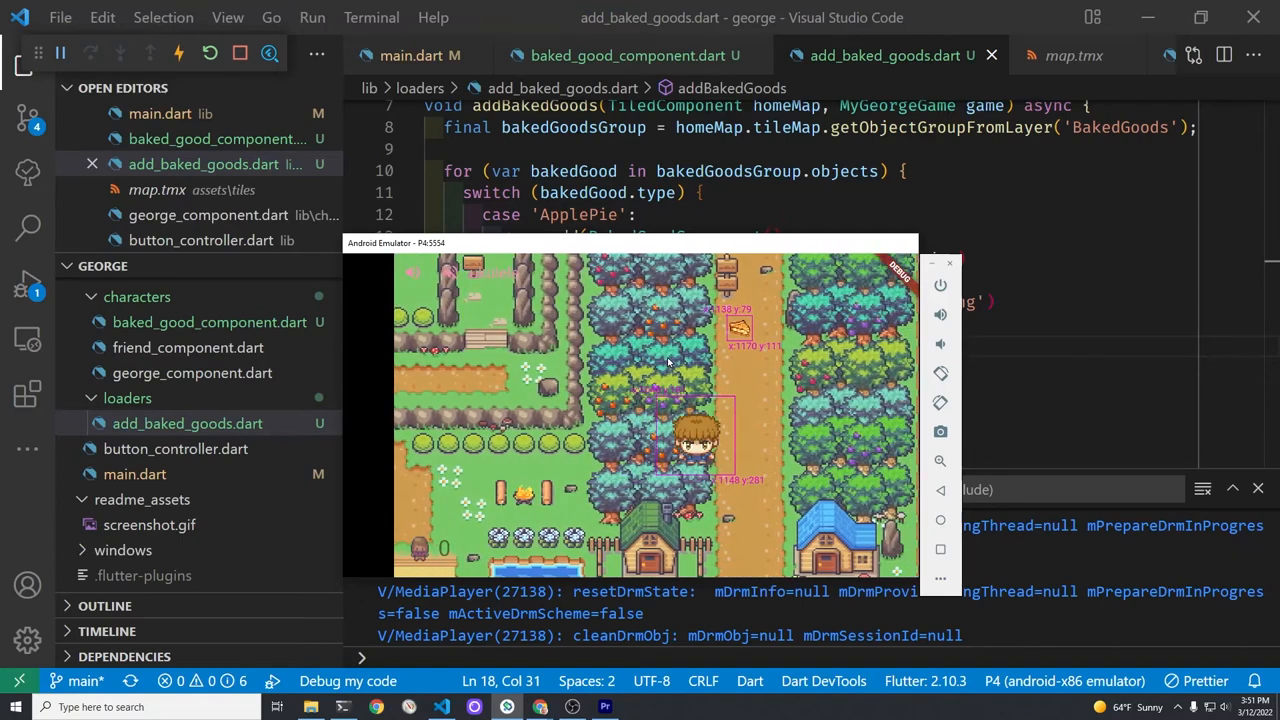
{"action": "mouse_move", "coordinate": [700, 344]}
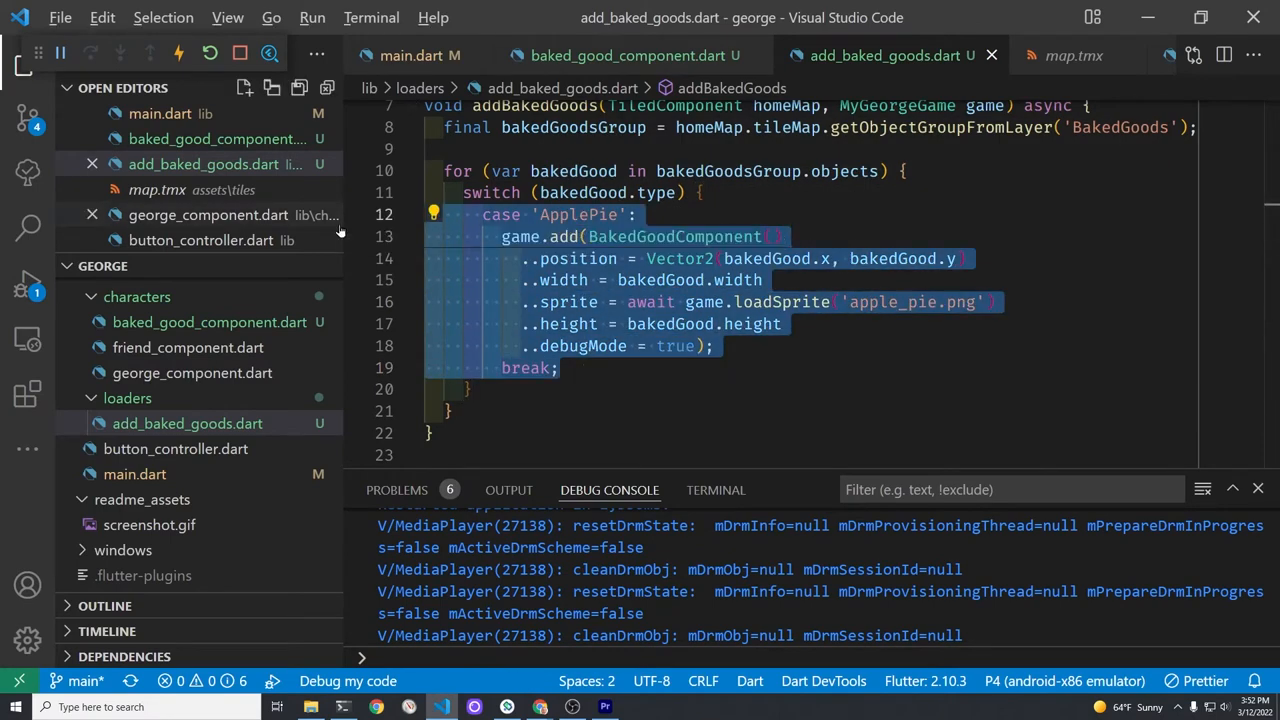
Rename the duplicated case to 'Cookie' and its sprite to cookies.png
{"action": "left_click", "coordinate": [560, 368]}
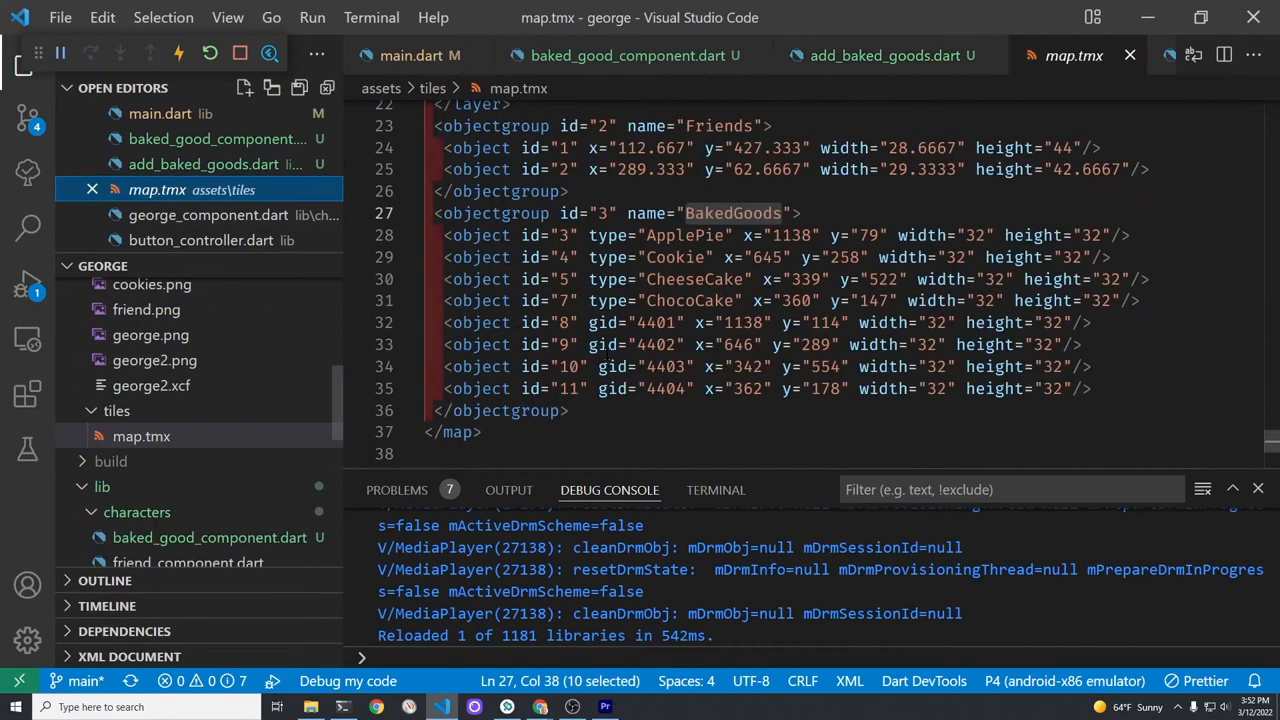
{"action": "mouse_move", "coordinate": [584, 104]}
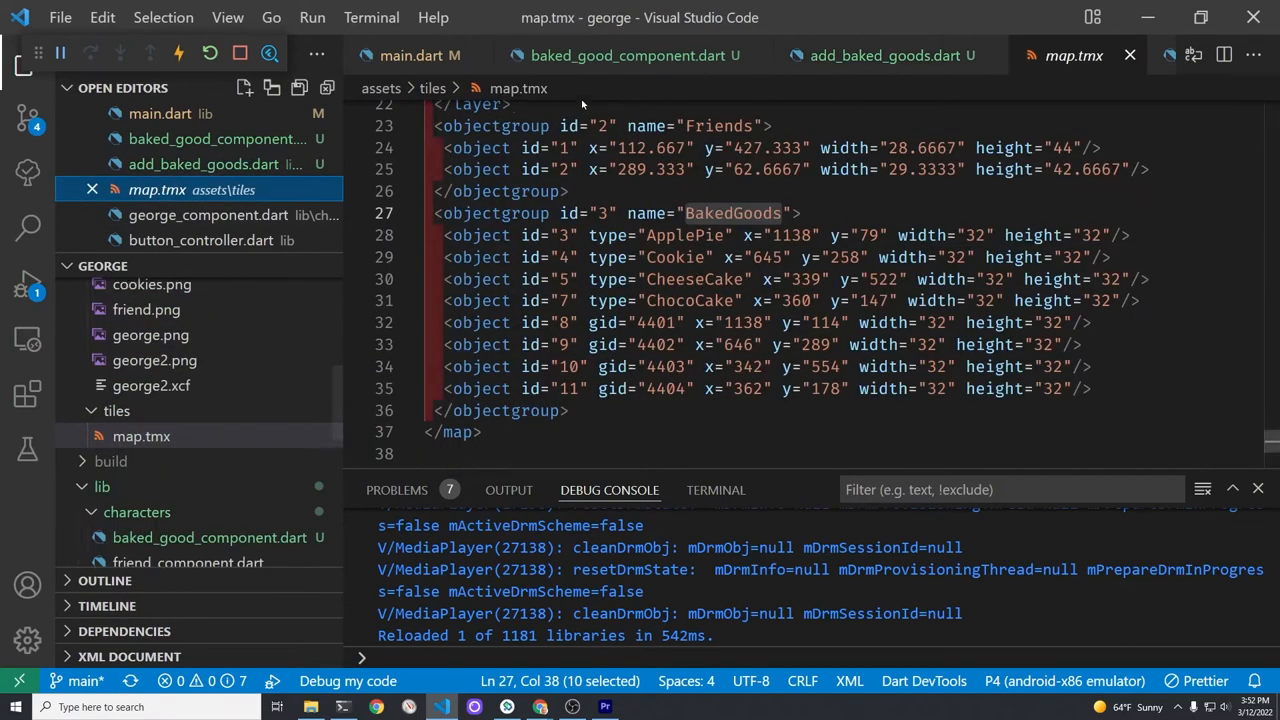
{"action": "left_click", "coordinate": [884, 56]}
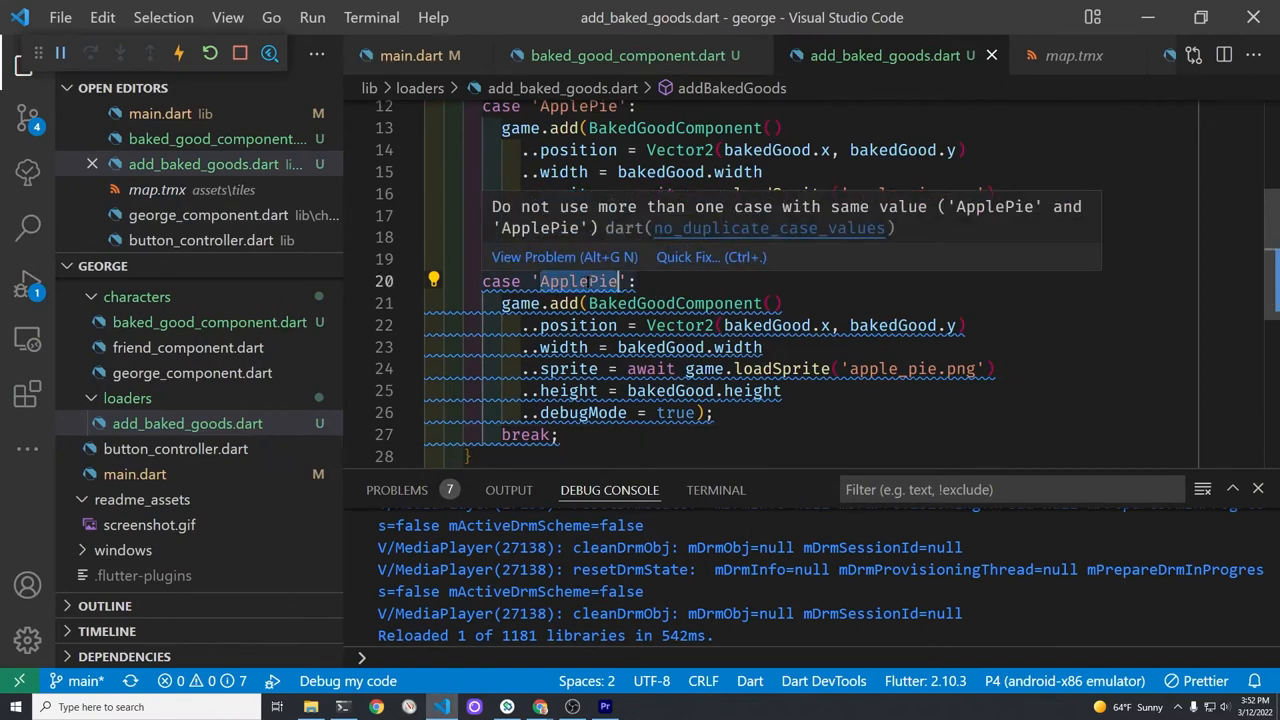
{"action": "type", "text": "Cookie"}
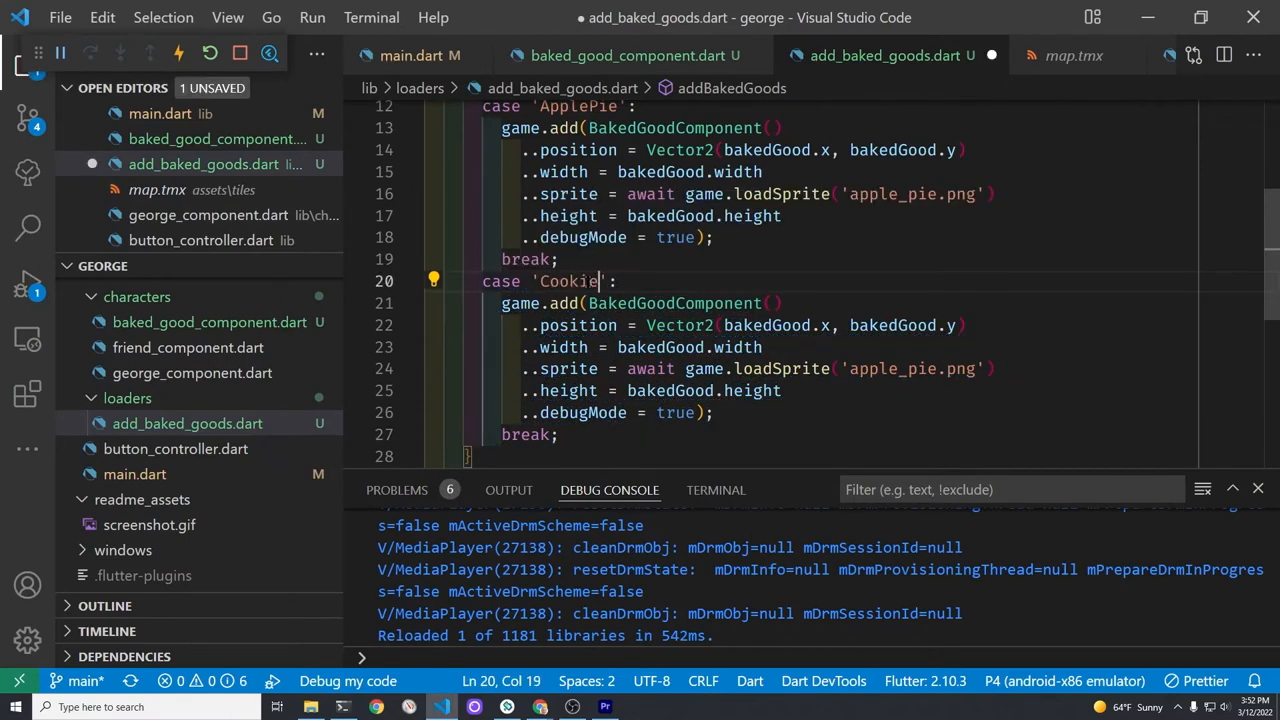
{"action": "left_click", "coordinate": [980, 368]}
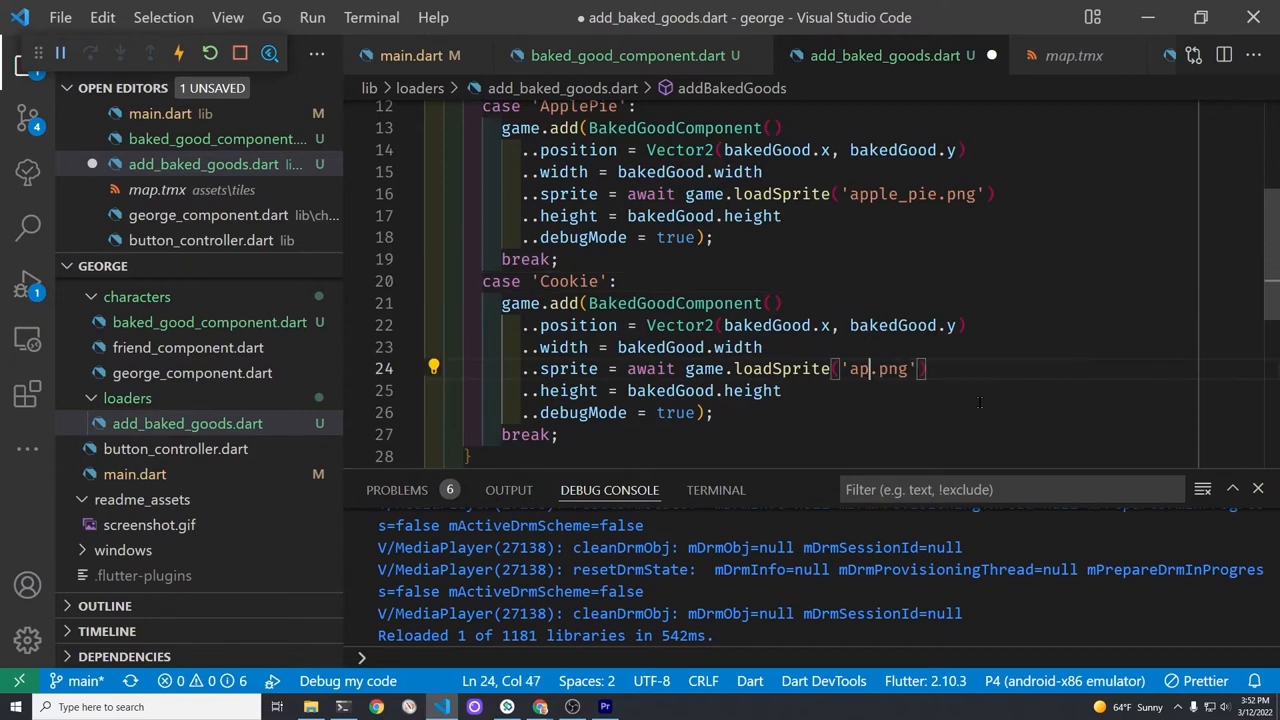
{"action": "type", "text": "coo"}
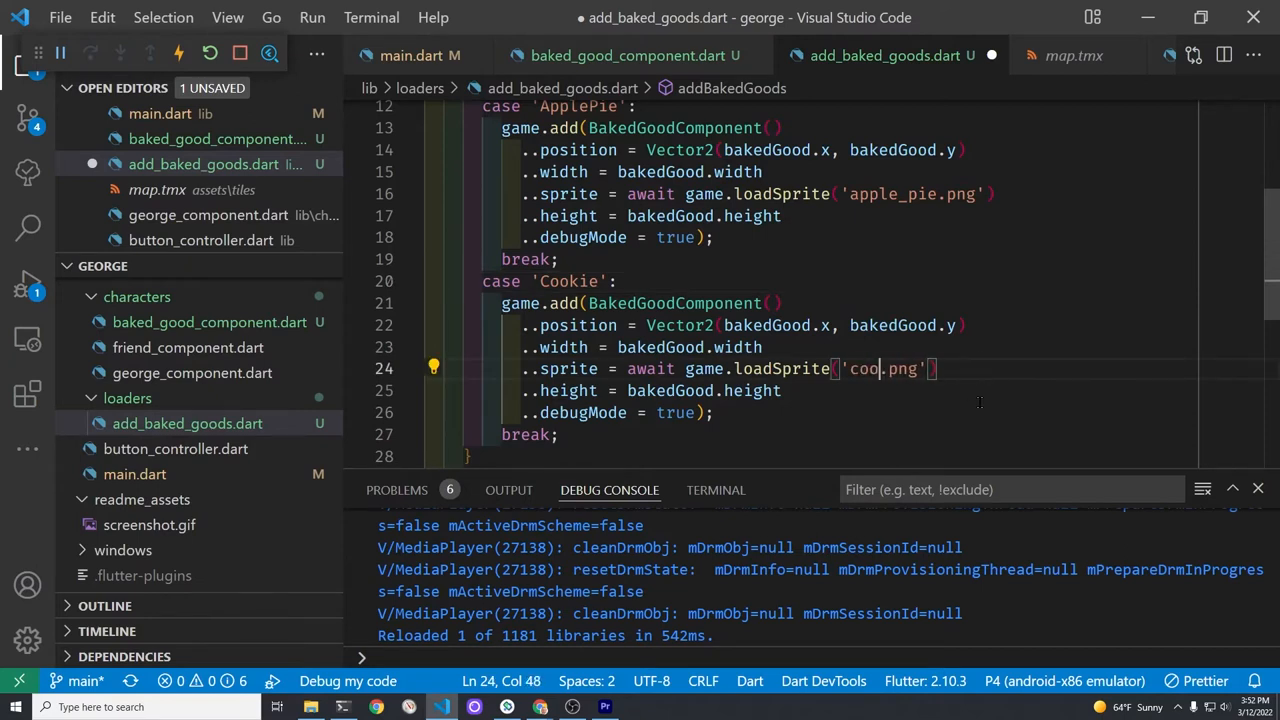
{"action": "type", "text": "kie"}
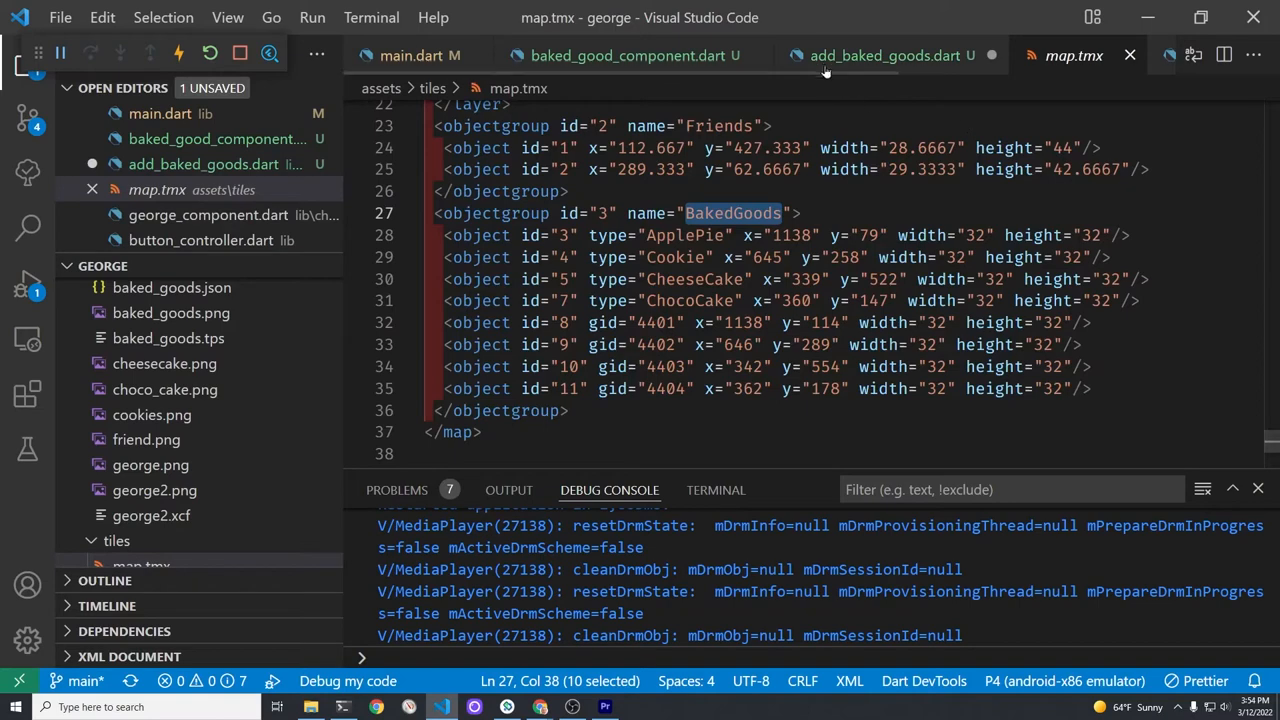
{"action": "mouse_move", "coordinate": [828, 68]}
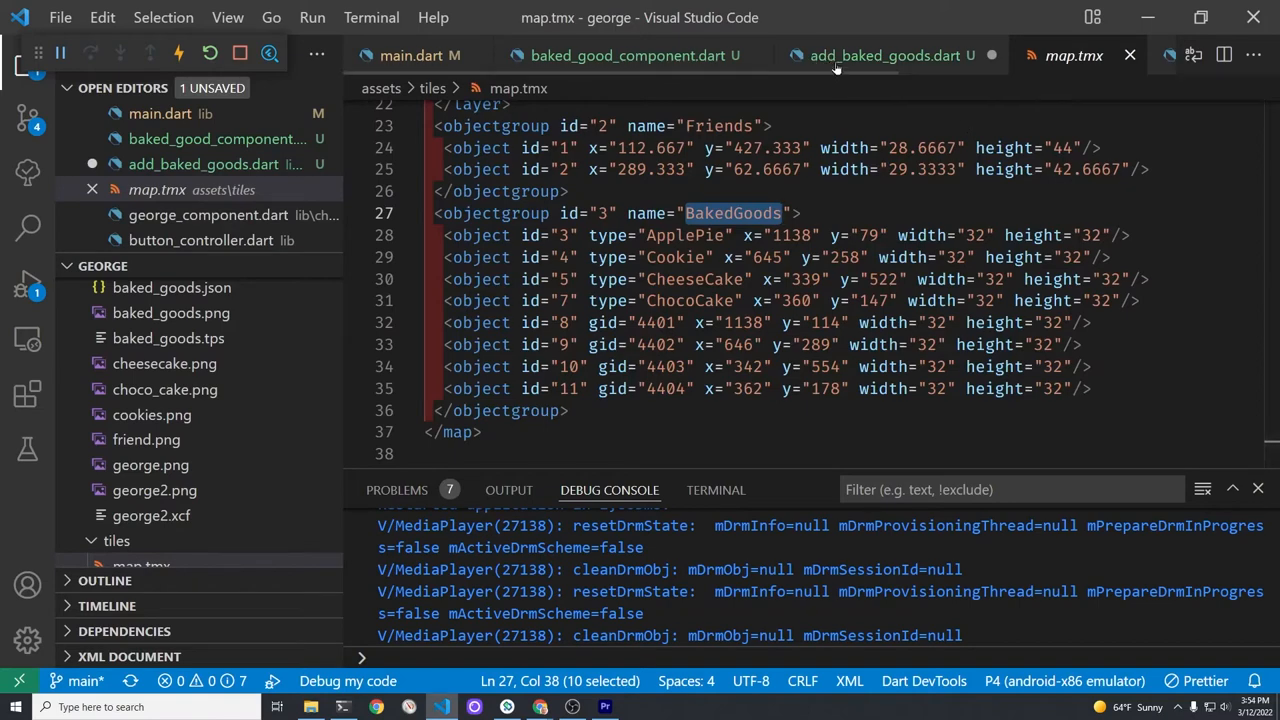
Rename a duplicated case to 'CheeseCake' and copy it for the next type
{"action": "left_click", "coordinate": [884, 56]}
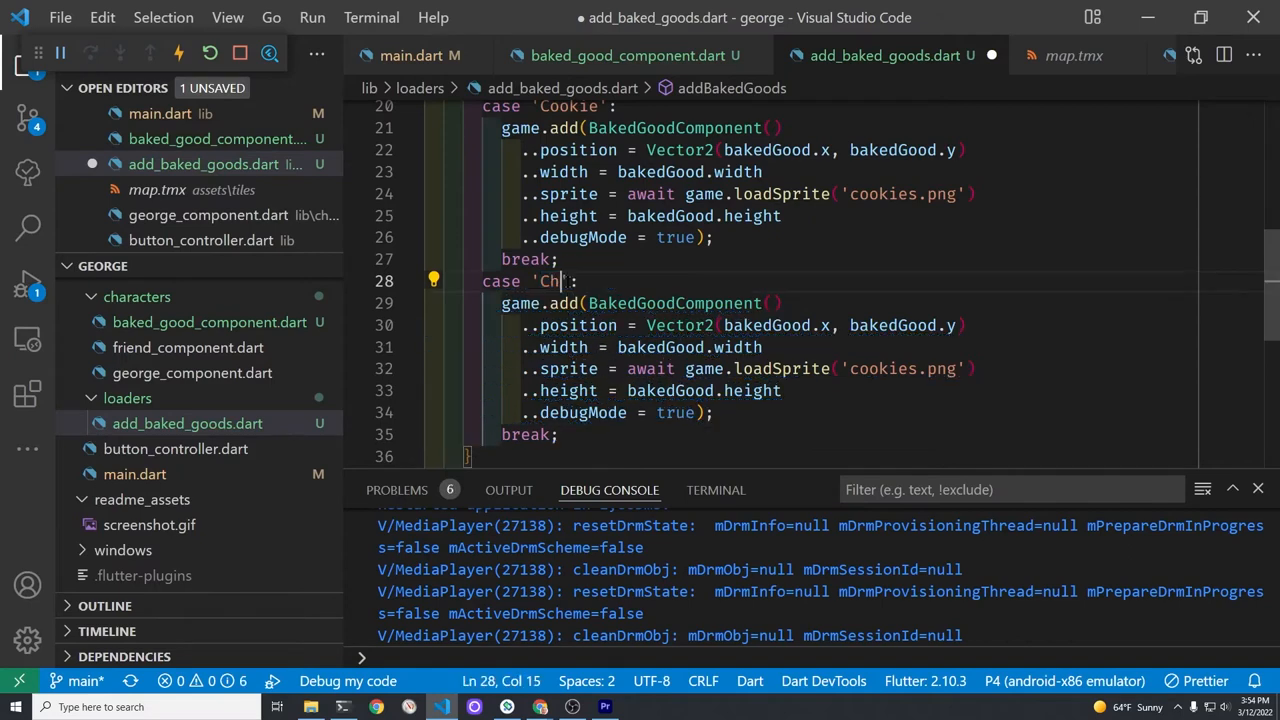
{"action": "type", "text": "eeseCake"}
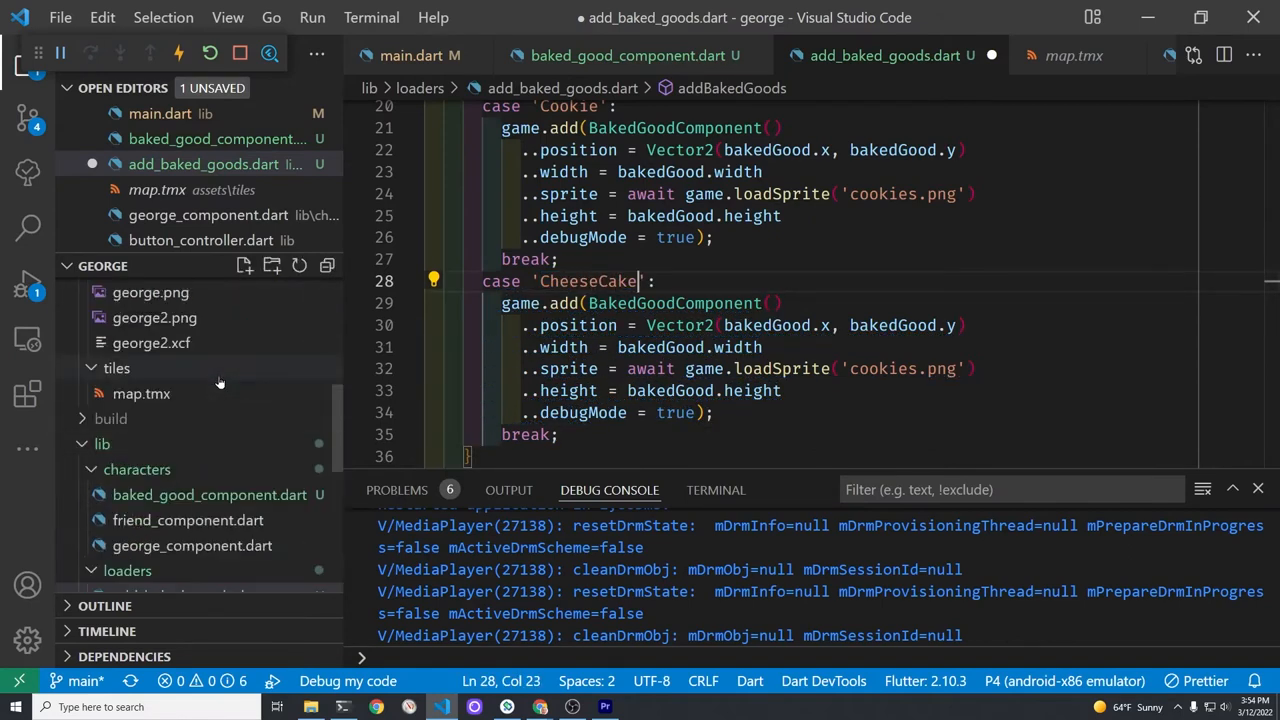
{"action": "scroll", "scroll_direction": "down", "scroll_amount": 3}
{"action": "type", "text": "heesecake"}
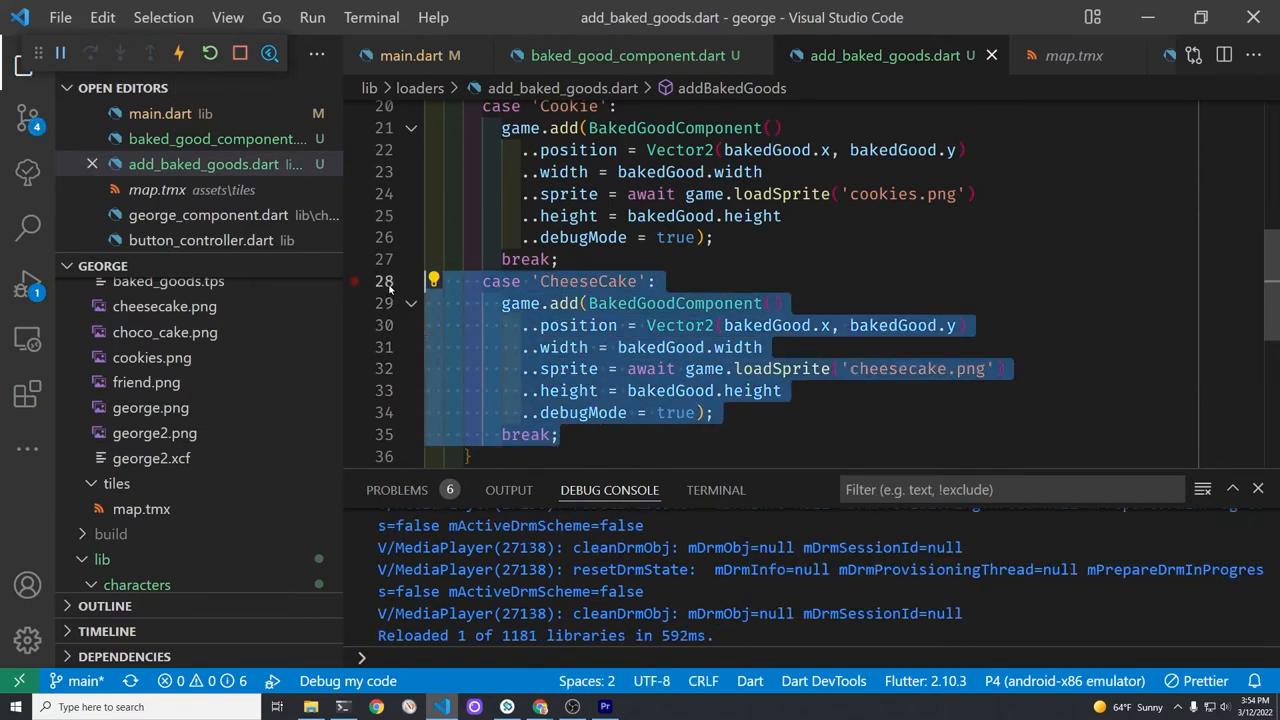
{"action": "left_click", "coordinate": [608, 434]}
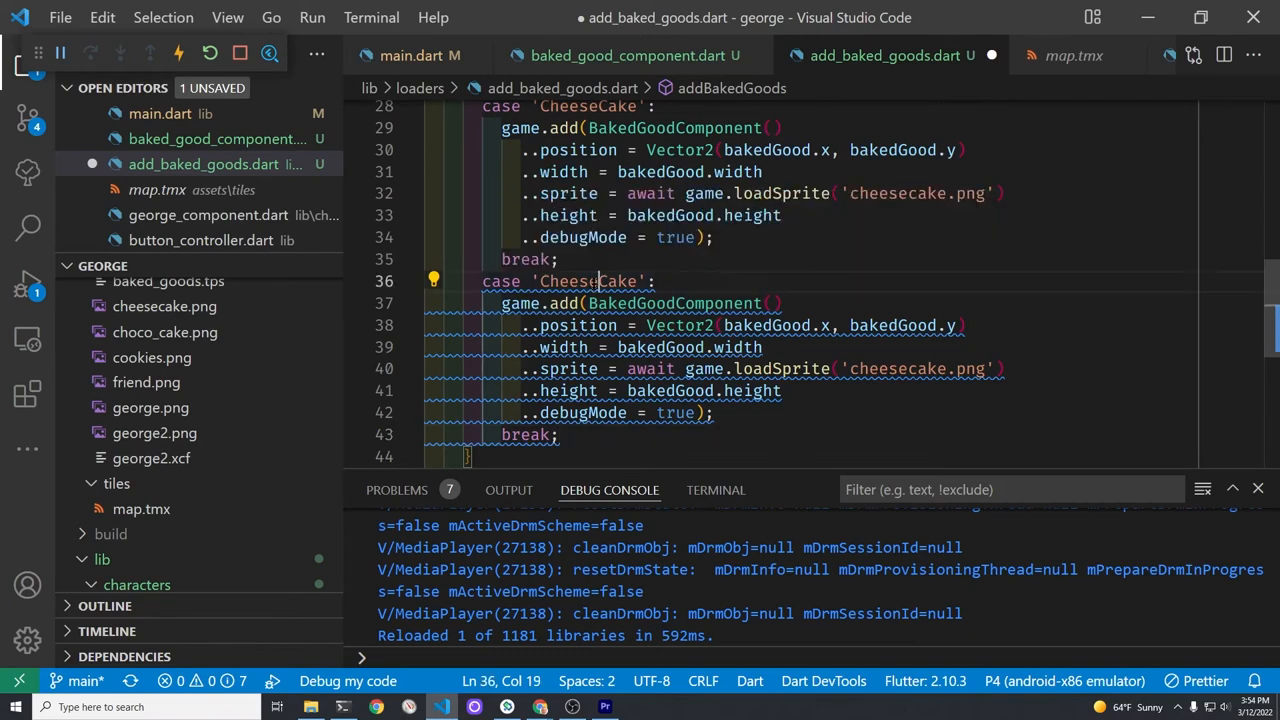
Rename the copy to 'ChocoCake' with sprite choco_cake.png, then check the map's types
{"action": "key", "text": "BackSpace"}
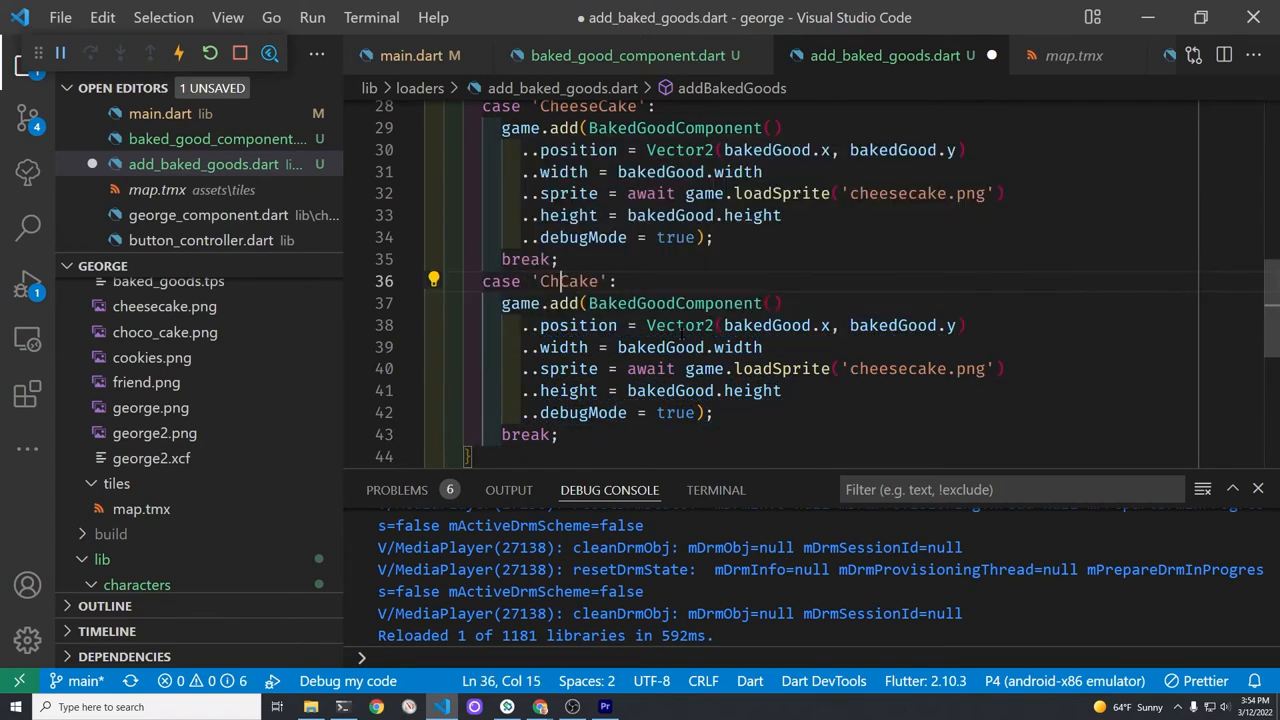
{"action": "type", "text": "o"}
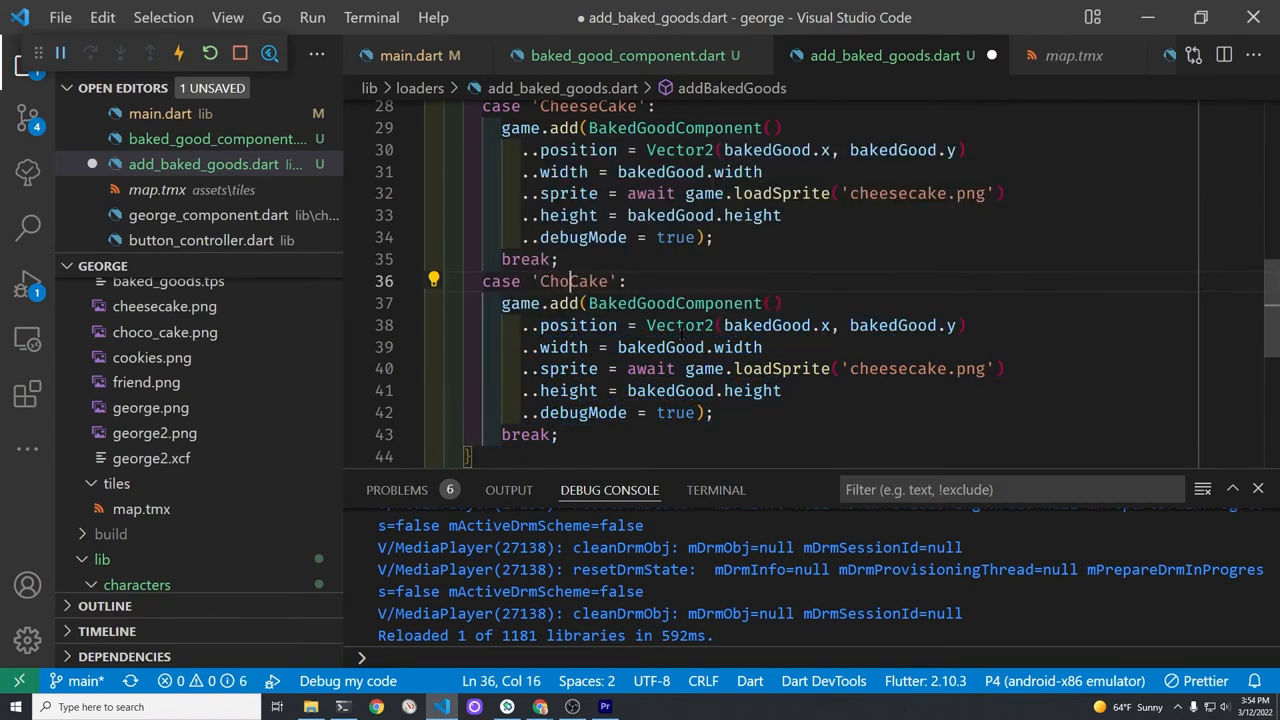
{"action": "type", "text": "co"}
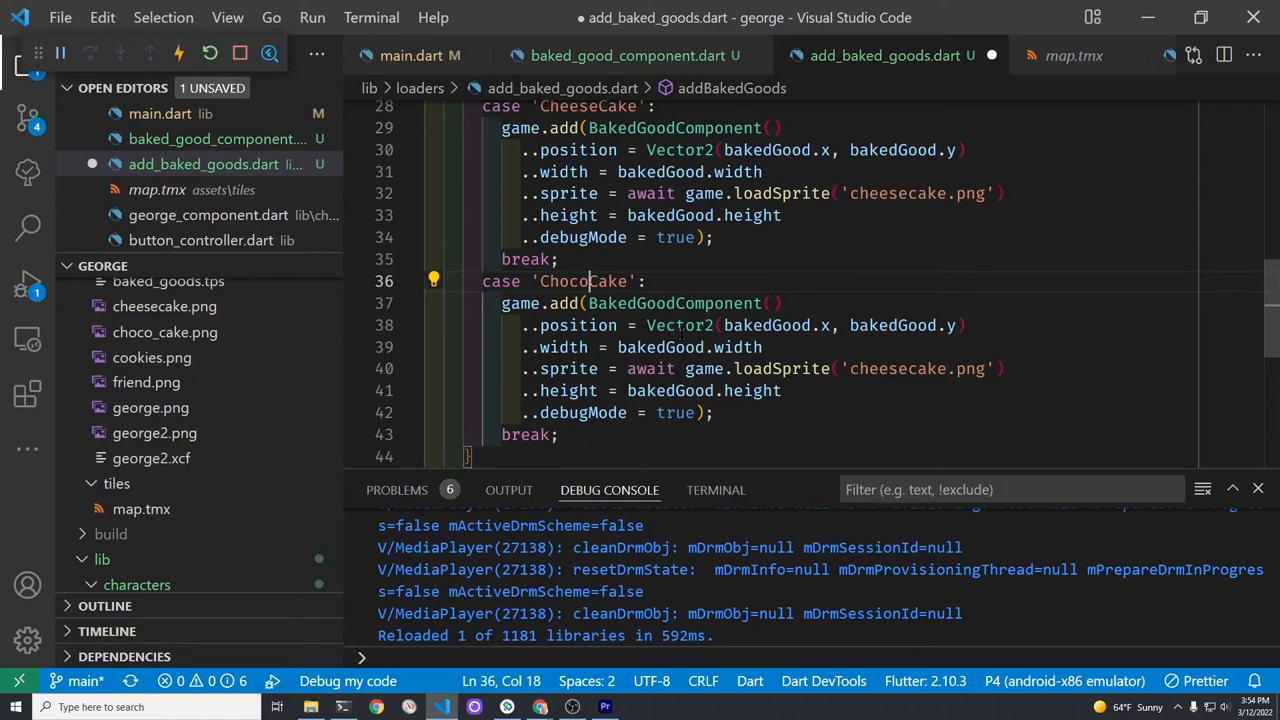
{"action": "double_click", "coordinate": [896, 368]}
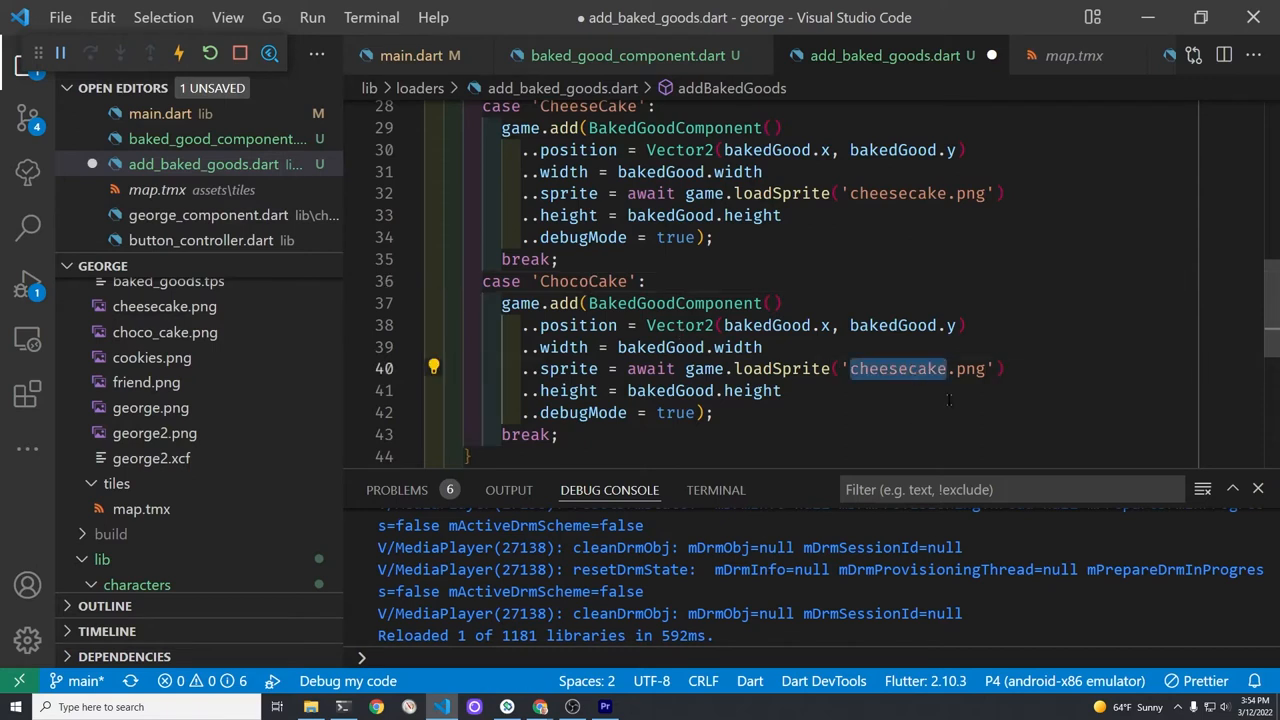
{"action": "mouse_move", "coordinate": [1020, 408]}
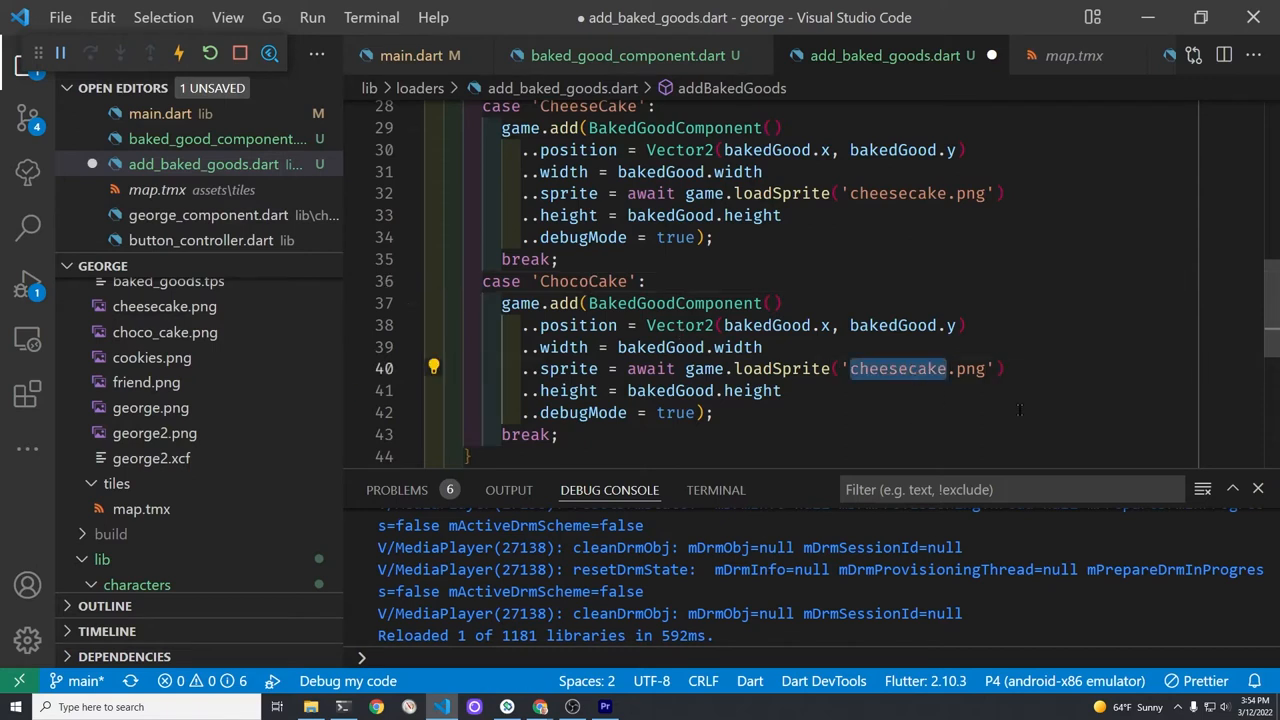
{"action": "type", "text": "choco_"}
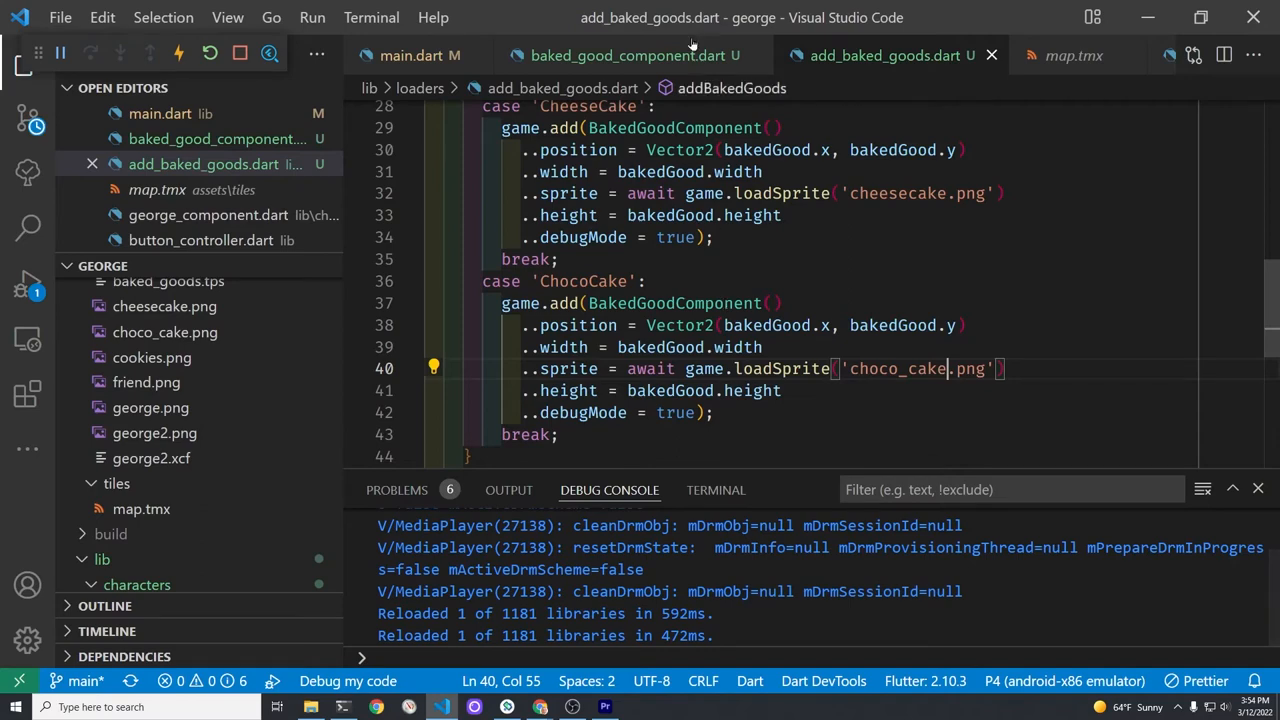
{"action": "left_click", "coordinate": [1072, 56]}
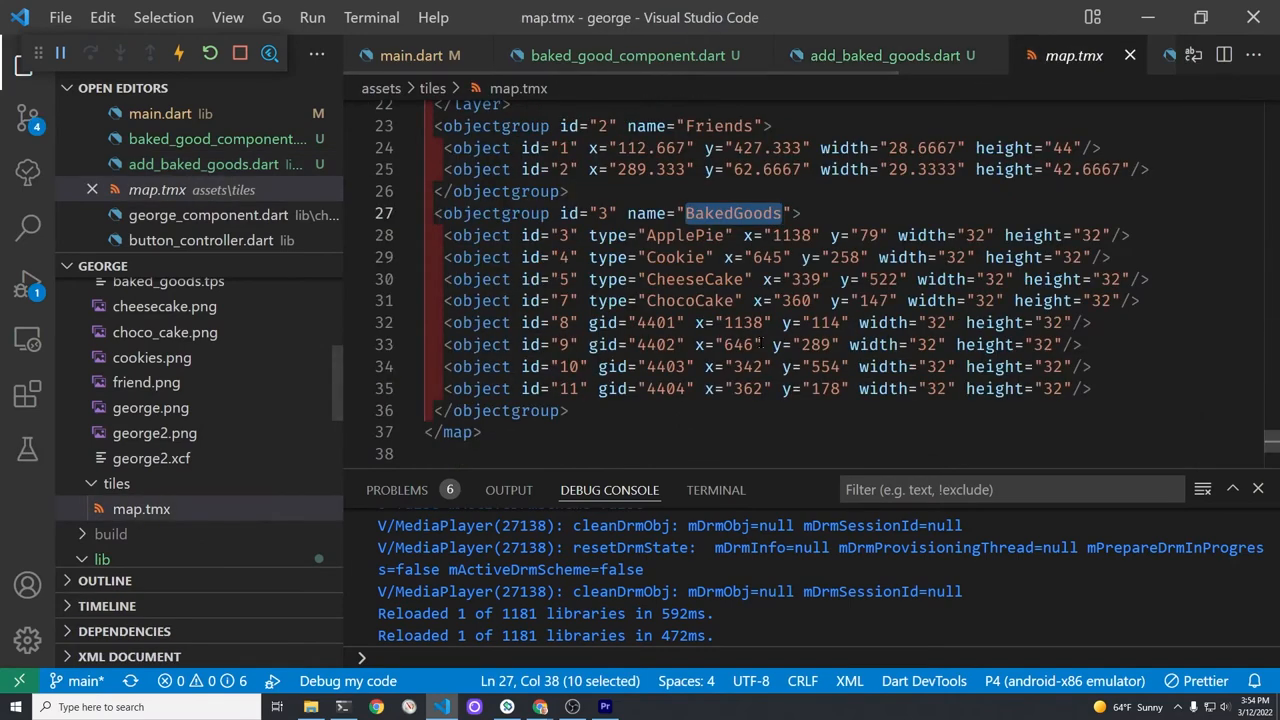
Switch to baked_good_component.dart to add the debugMode constructor
{"action": "left_click", "coordinate": [870, 56]}
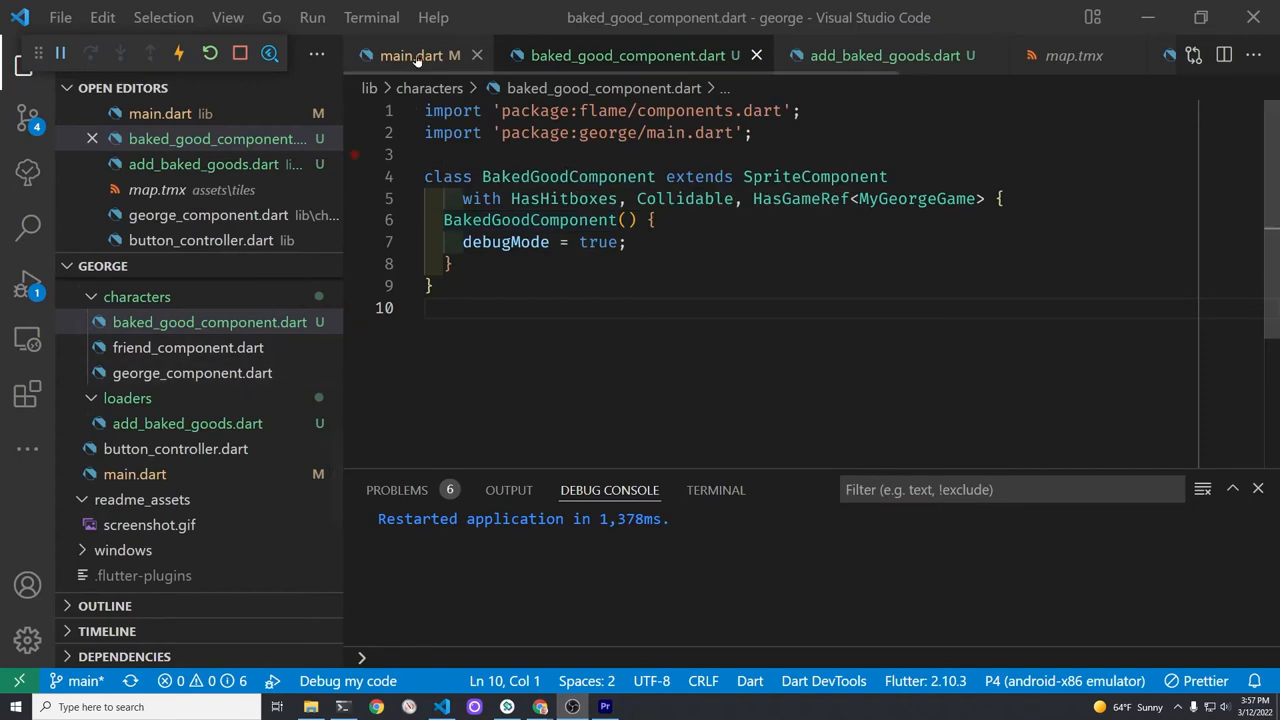
Declare int bakedGoodsInventory = 0; below friendNumber in main.dart, then return to the component file
{"action": "left_click", "coordinate": [412, 56]}
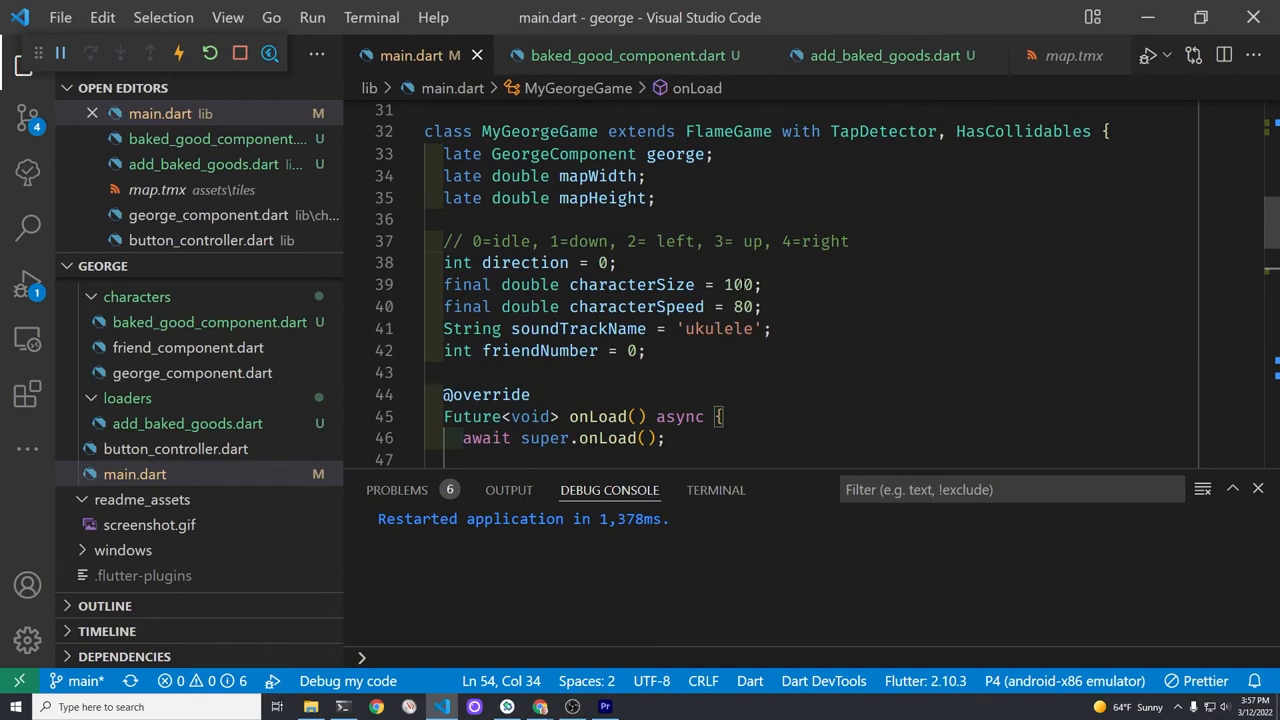
{"action": "scroll", "scroll_direction": "down", "scroll_amount": 3}
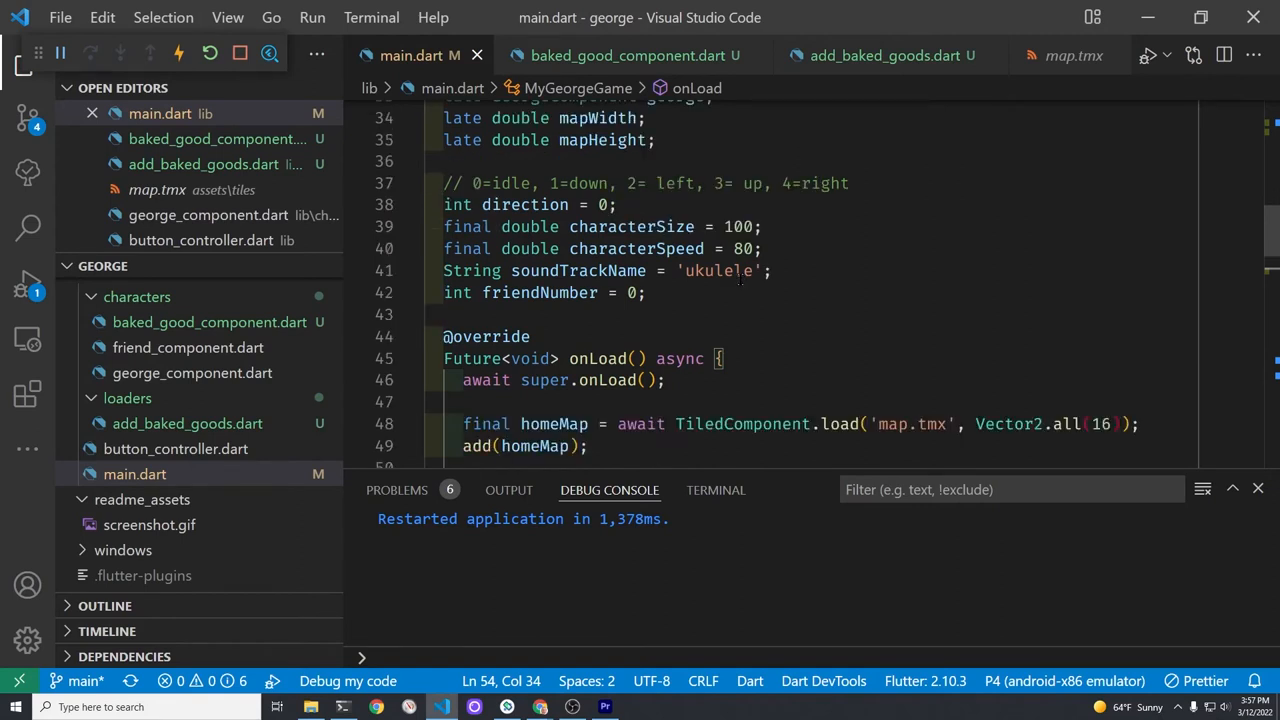
{"action": "left_click", "coordinate": [648, 292]}
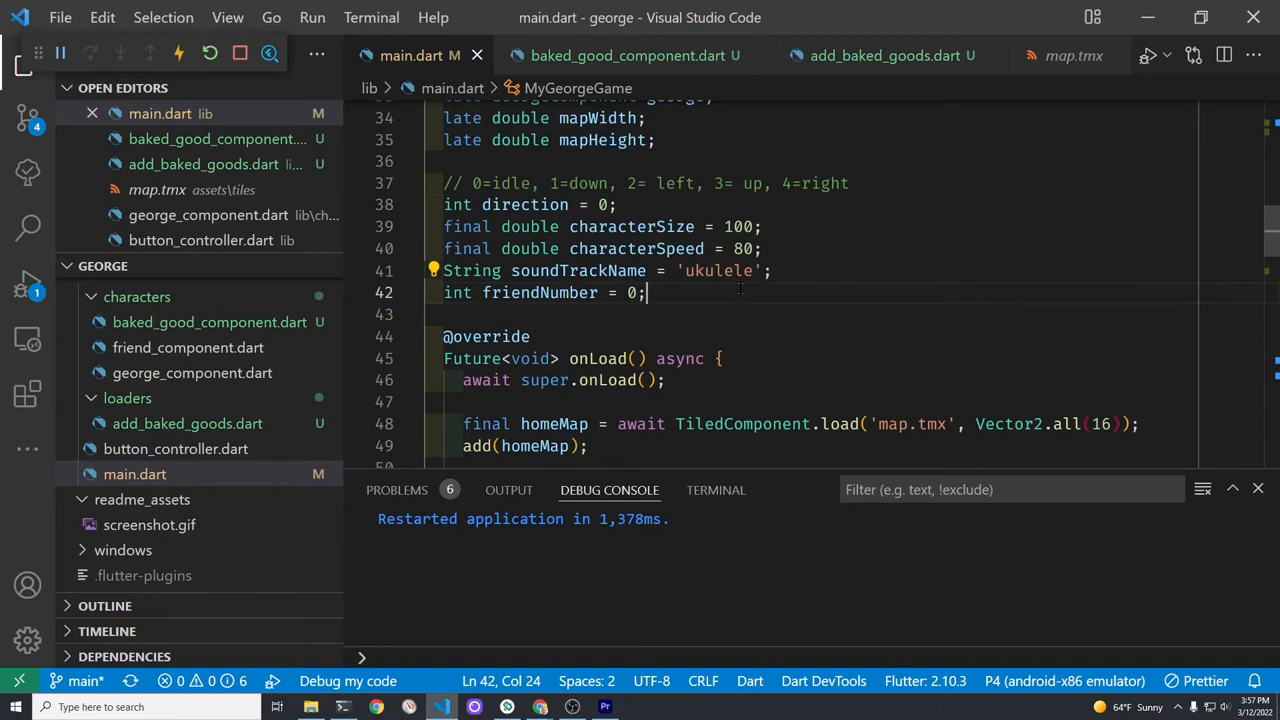
{"action": "type", "text": "int"}
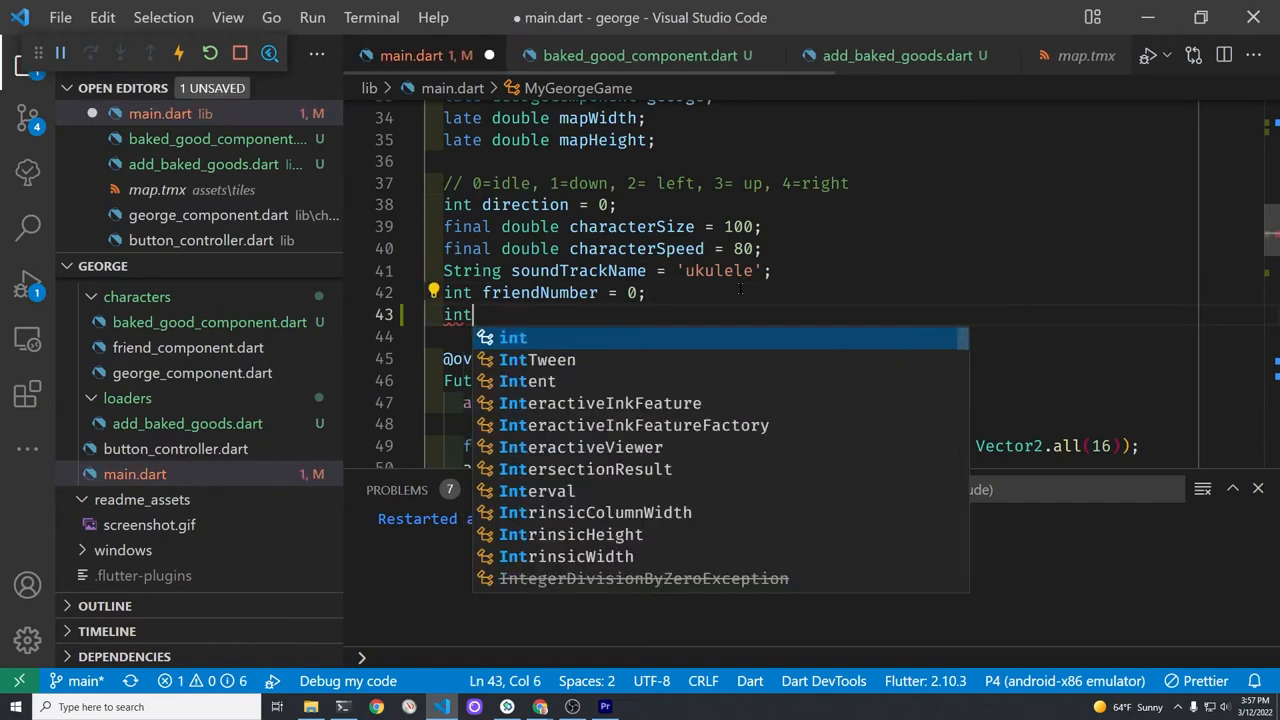
{"action": "type", "text": "baked"}
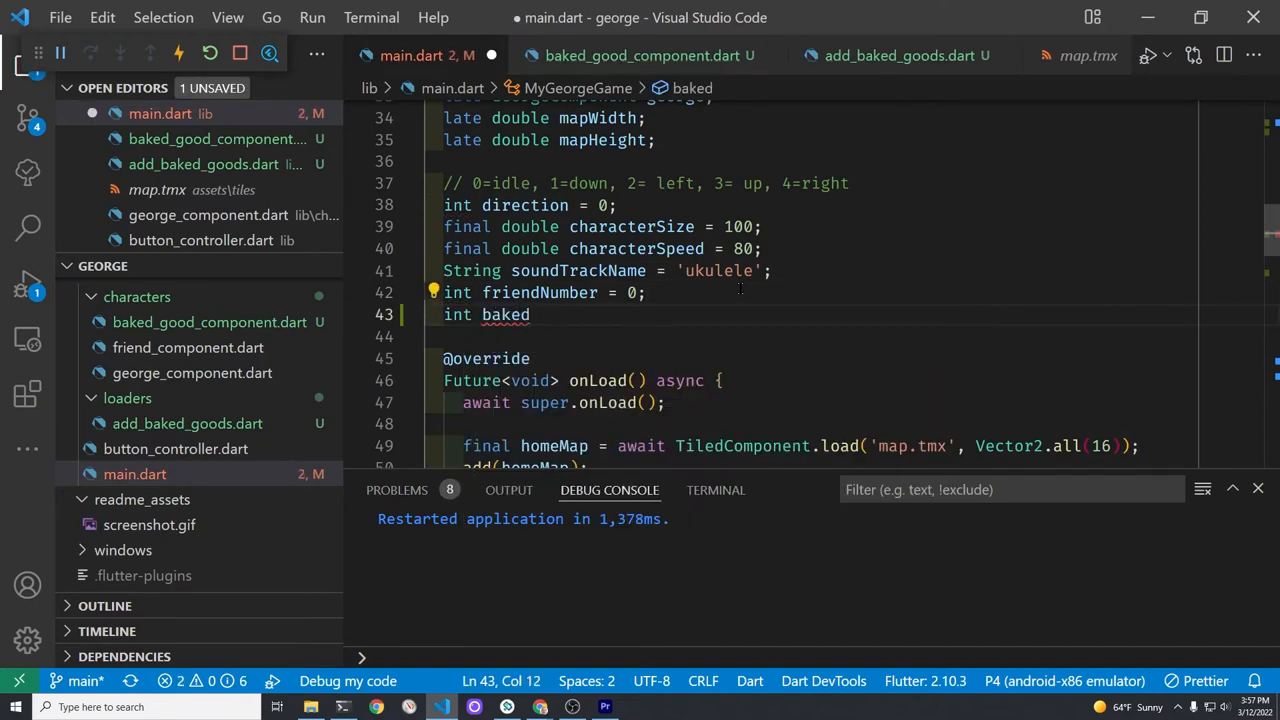
{"action": "type", "text": "Goods"}
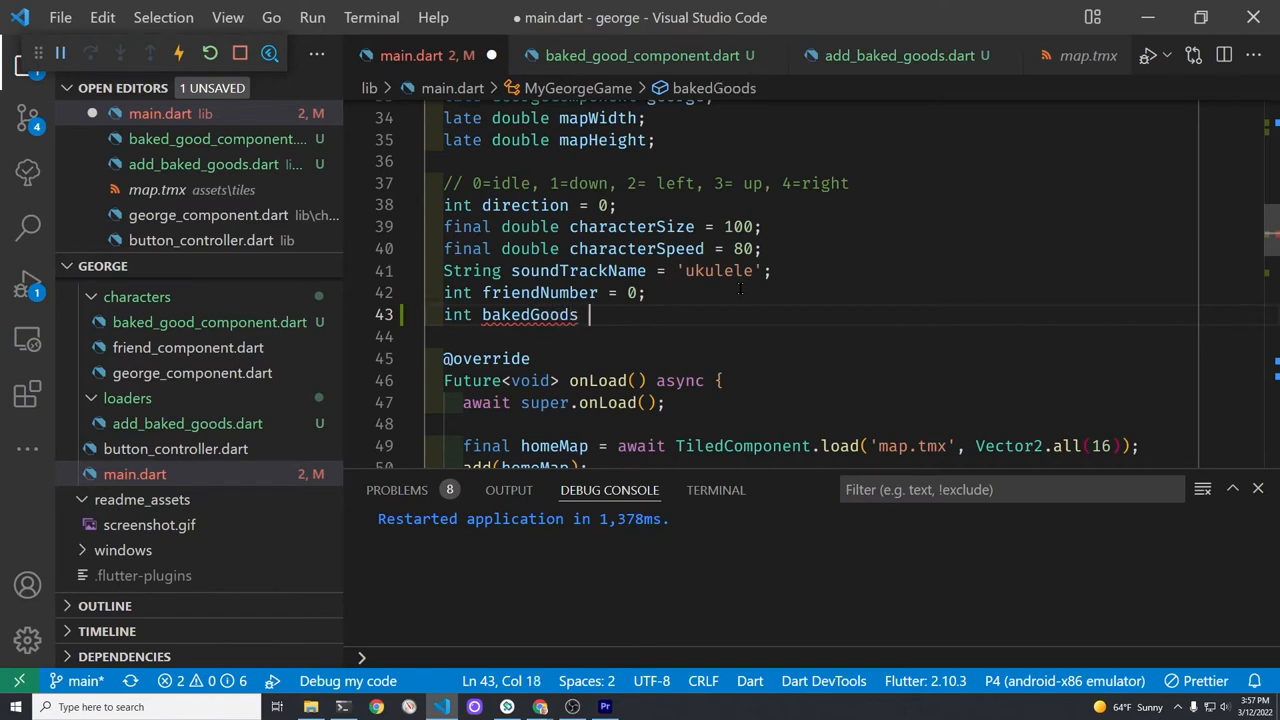
{"action": "type", "text": "Inventor"}
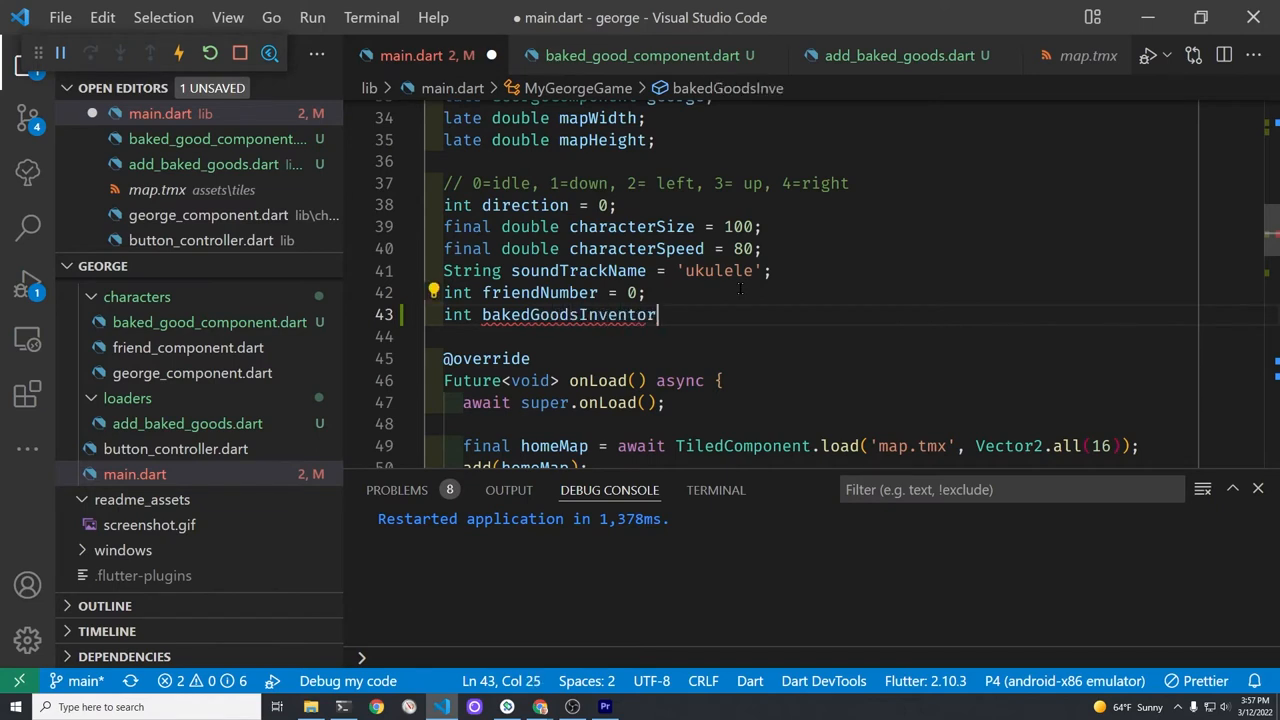
{"action": "type", "text": "= 0;"}
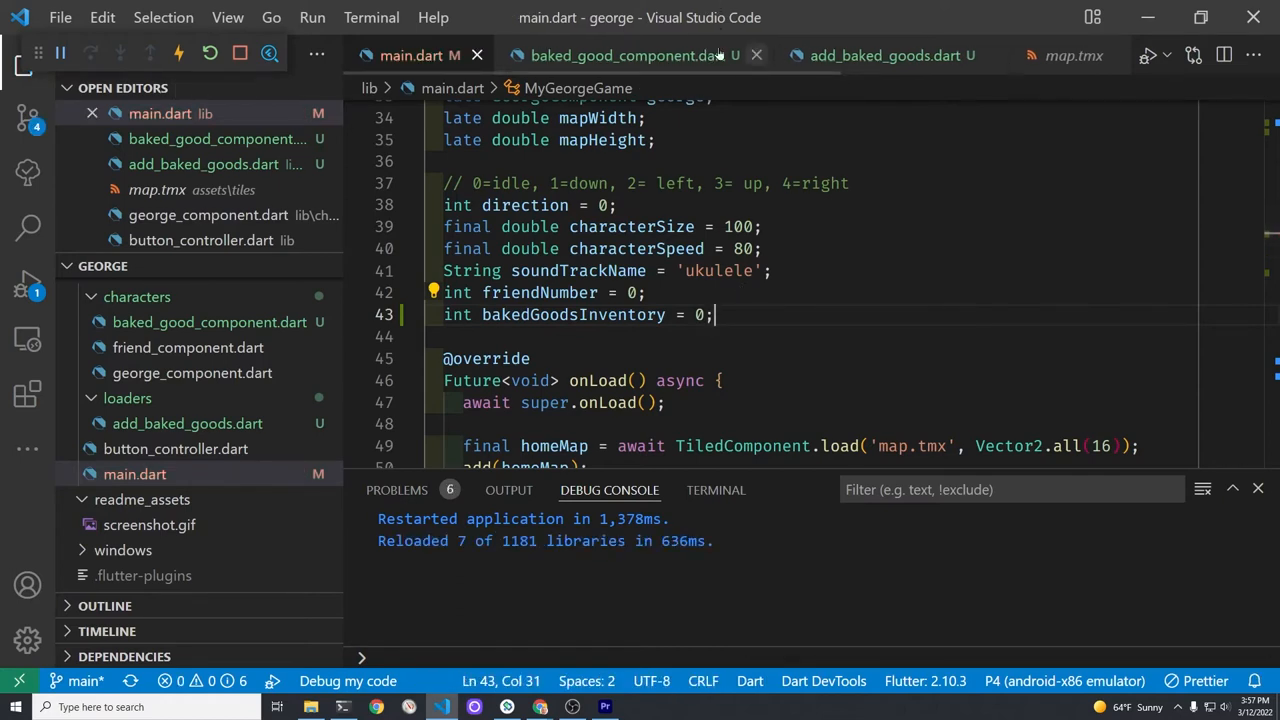
{"action": "left_click", "coordinate": [624, 56]}
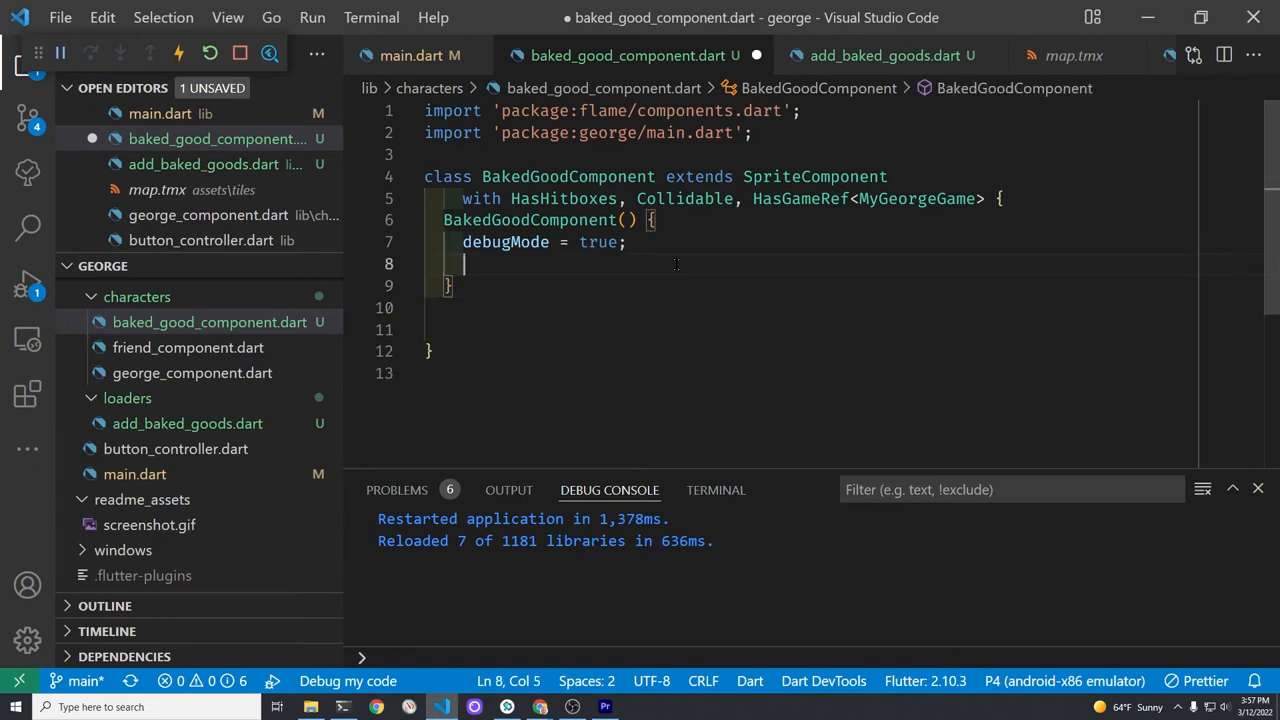
Add addHitbox(HitboxRectangle()); in the BakedGoodComponent constructor
{"action": "type", "text": "addHitbox(shape"}
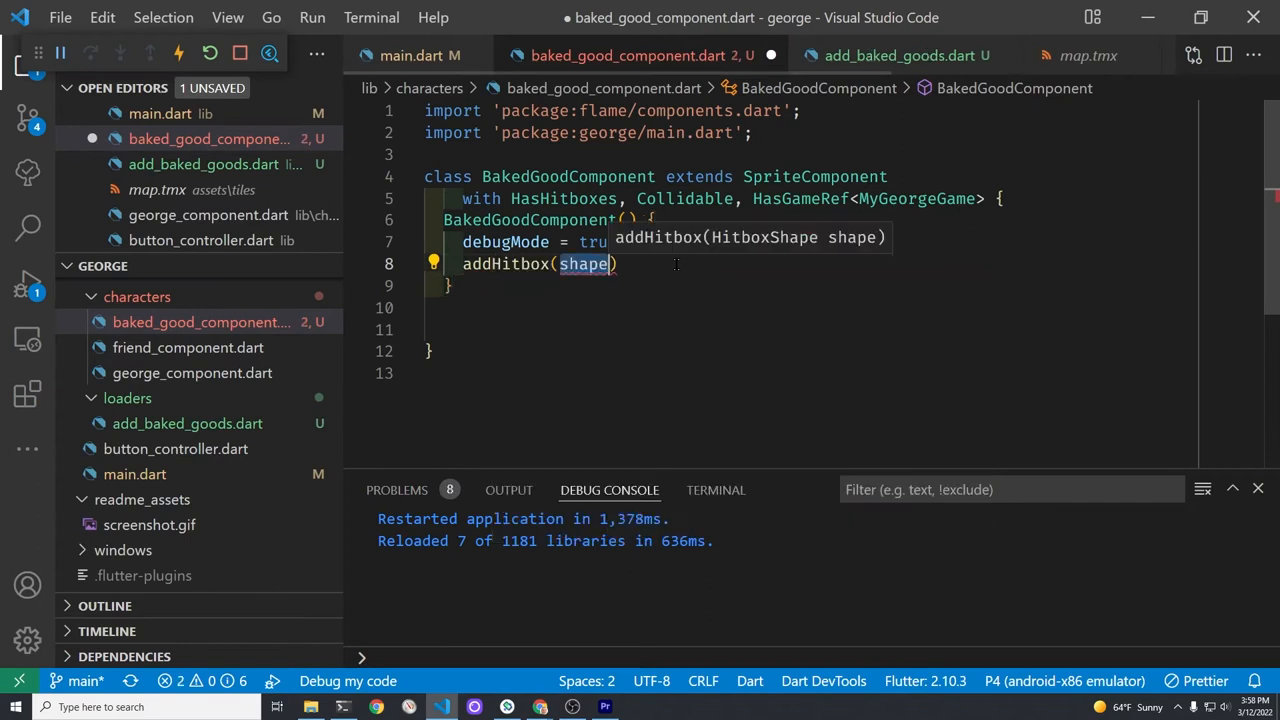
{"action": "type", "text": "Hit"}
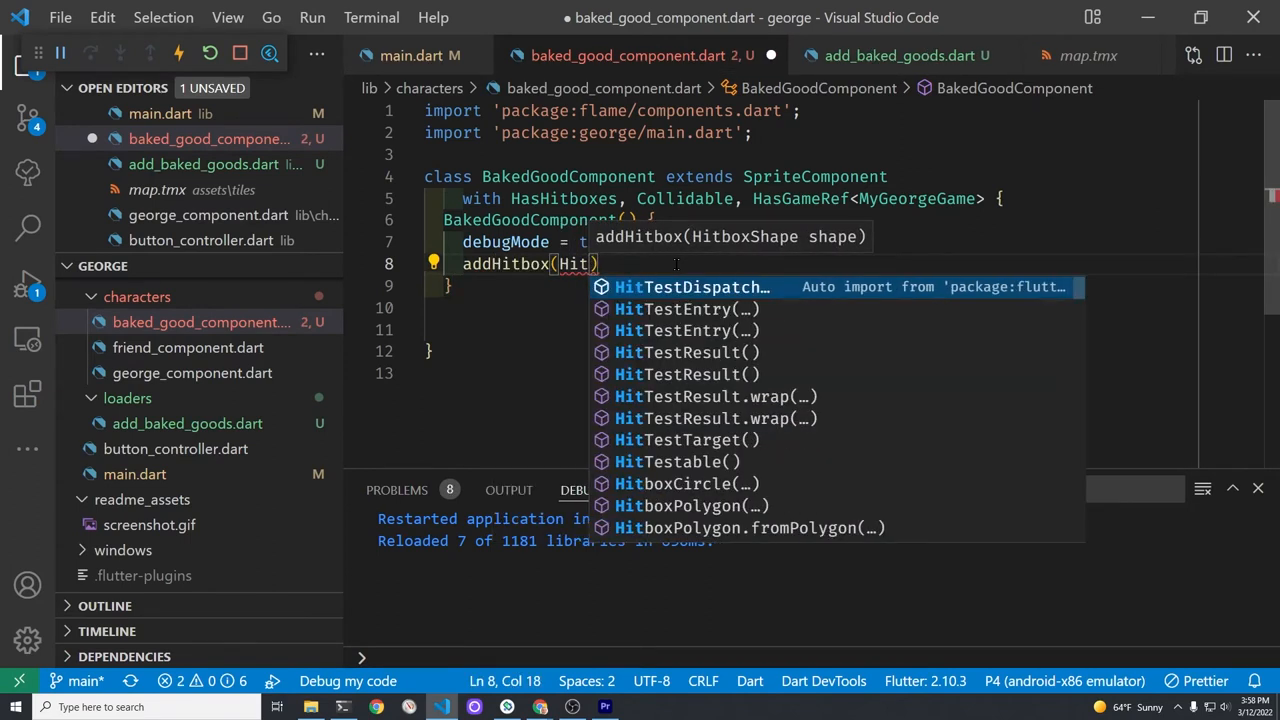
{"action": "type", "text": "boxRectangle("}
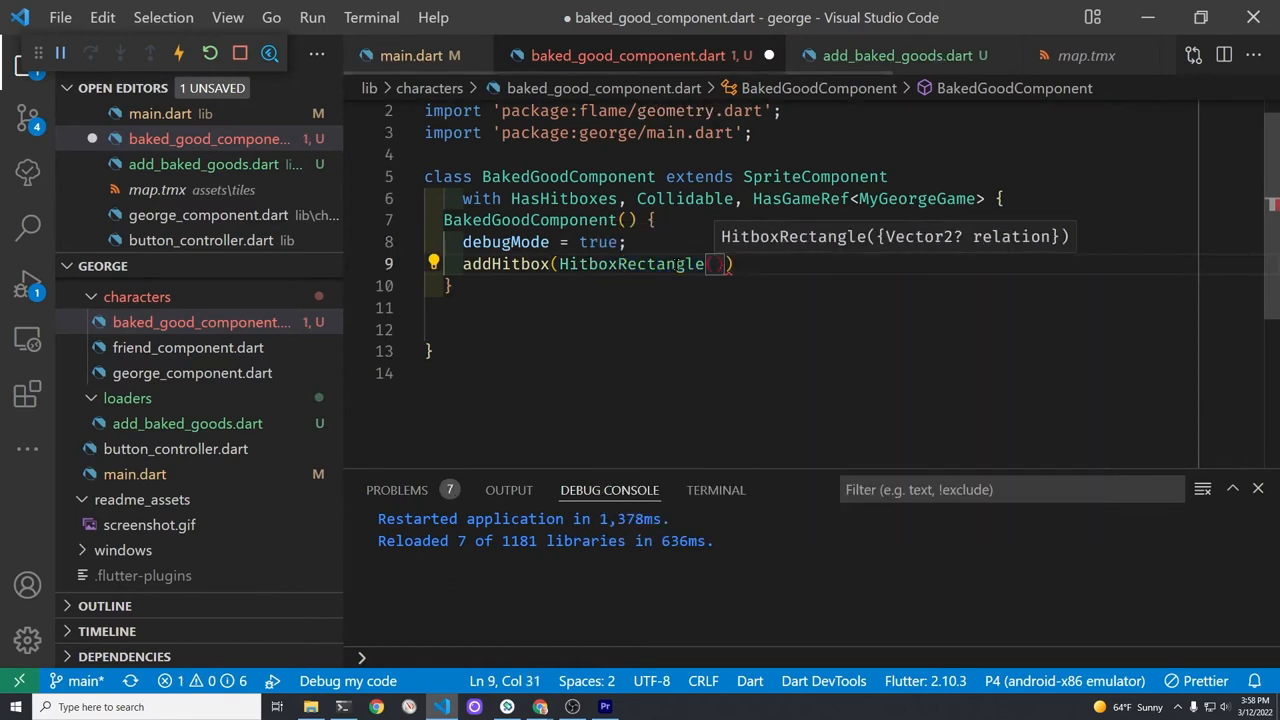
{"action": "type", "text": ");"}
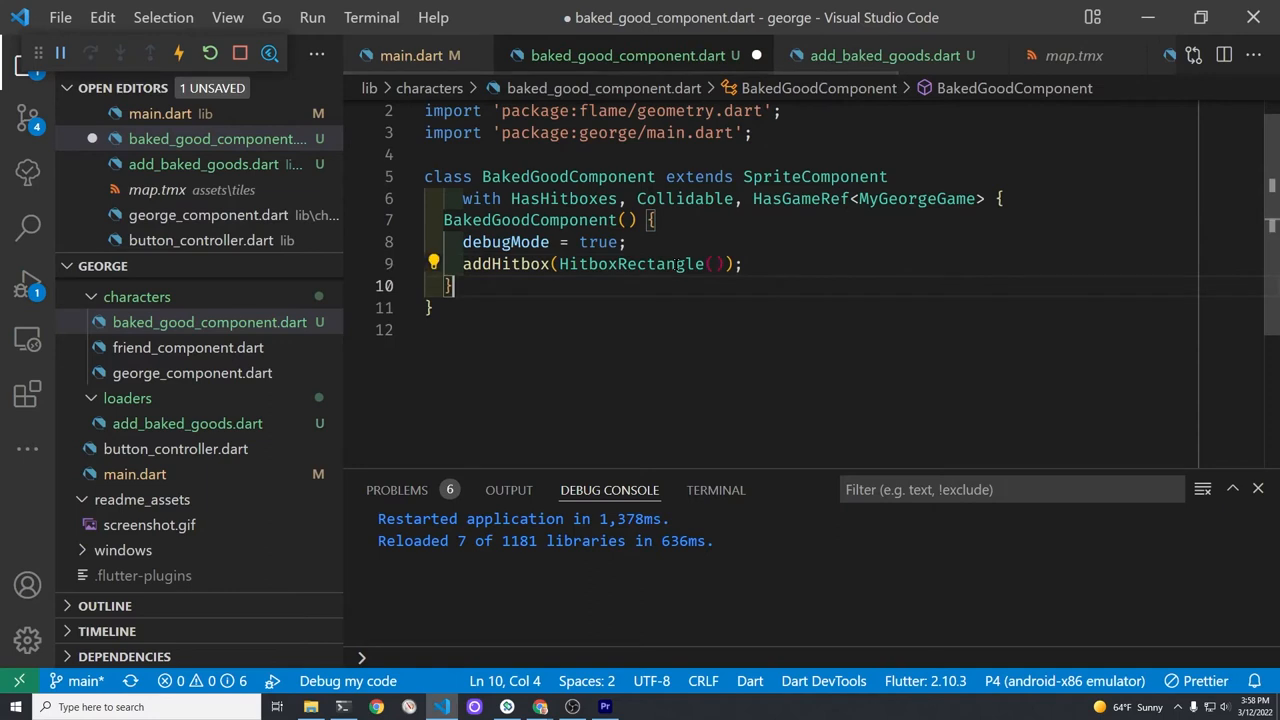
Override onCollision(Set<Vector2> intersectionPoints, Collidable other)
{"action": "key", "text": "Enter"}
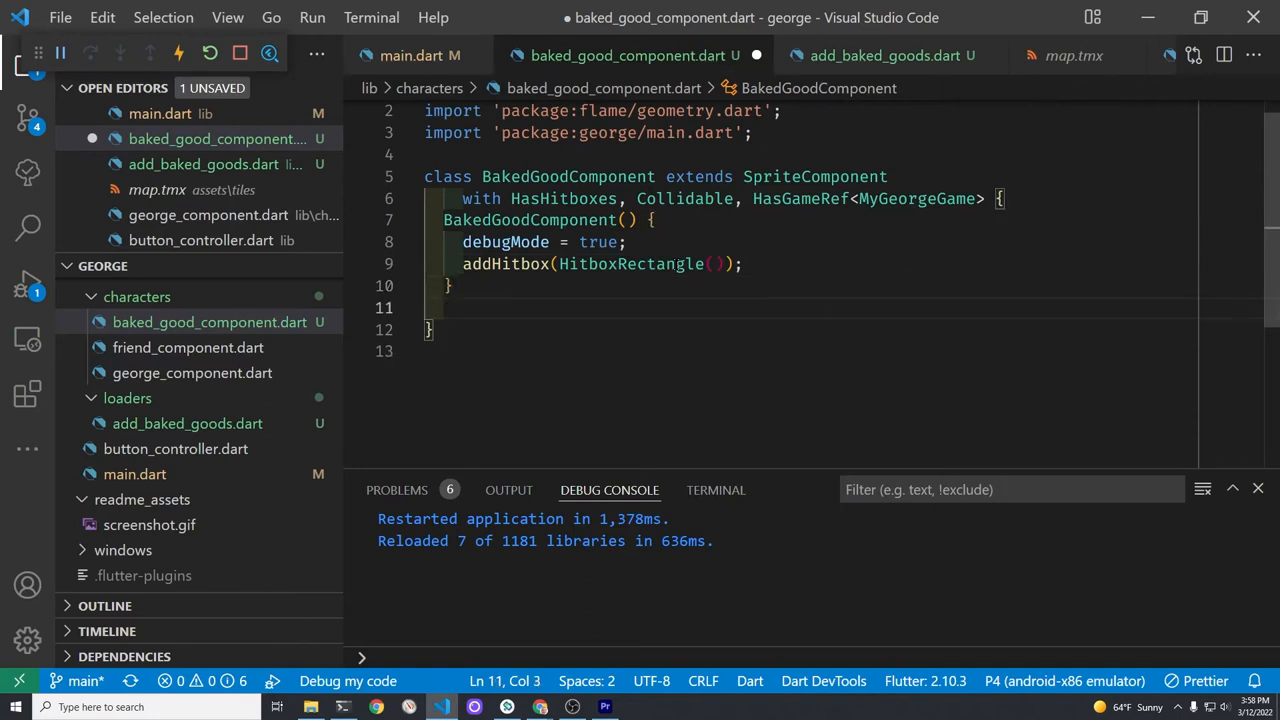
{"action": "type", "text": "@override"}
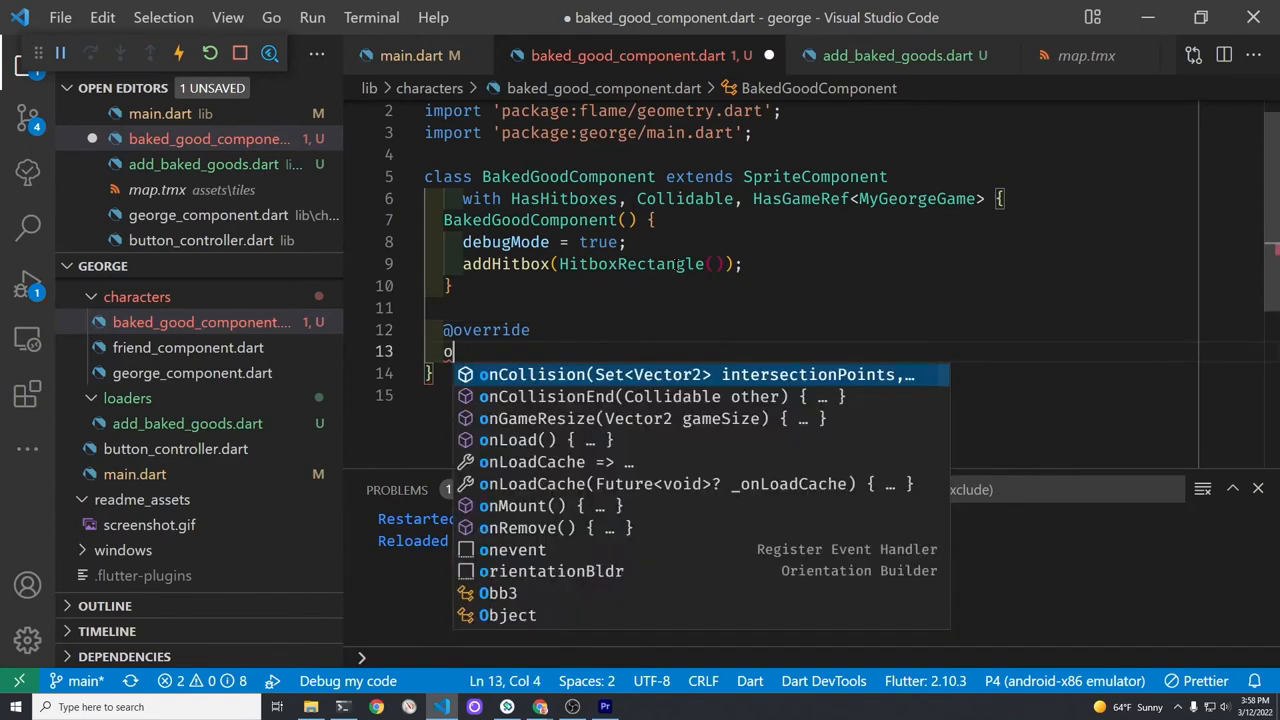
{"action": "type", "text": "void onc"}
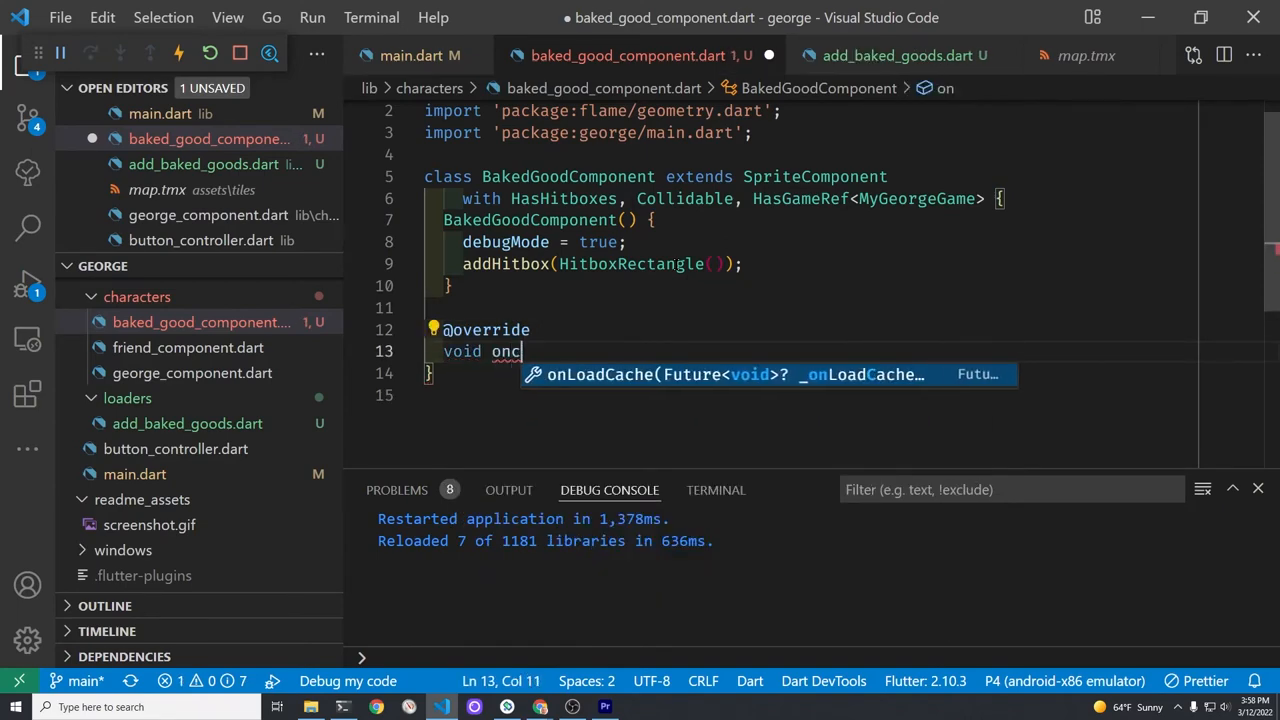
{"action": "type", "text": "Col"}
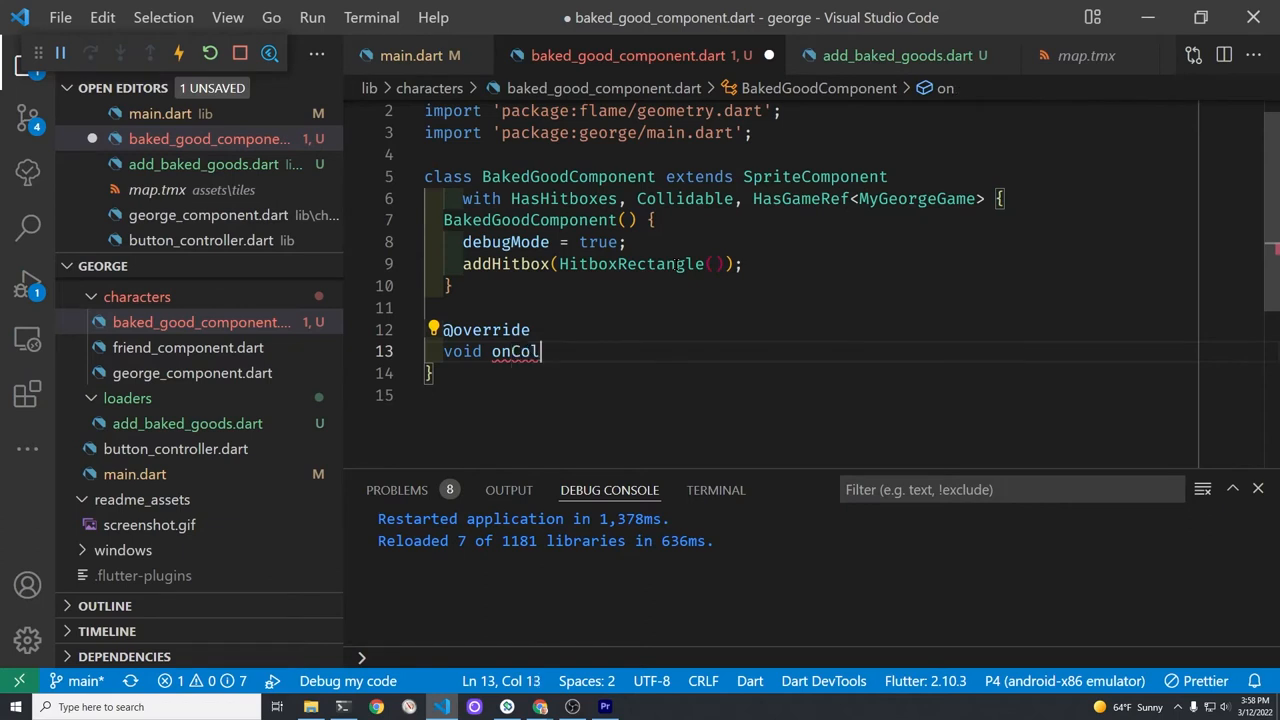
{"action": "type", "text": "lision"}
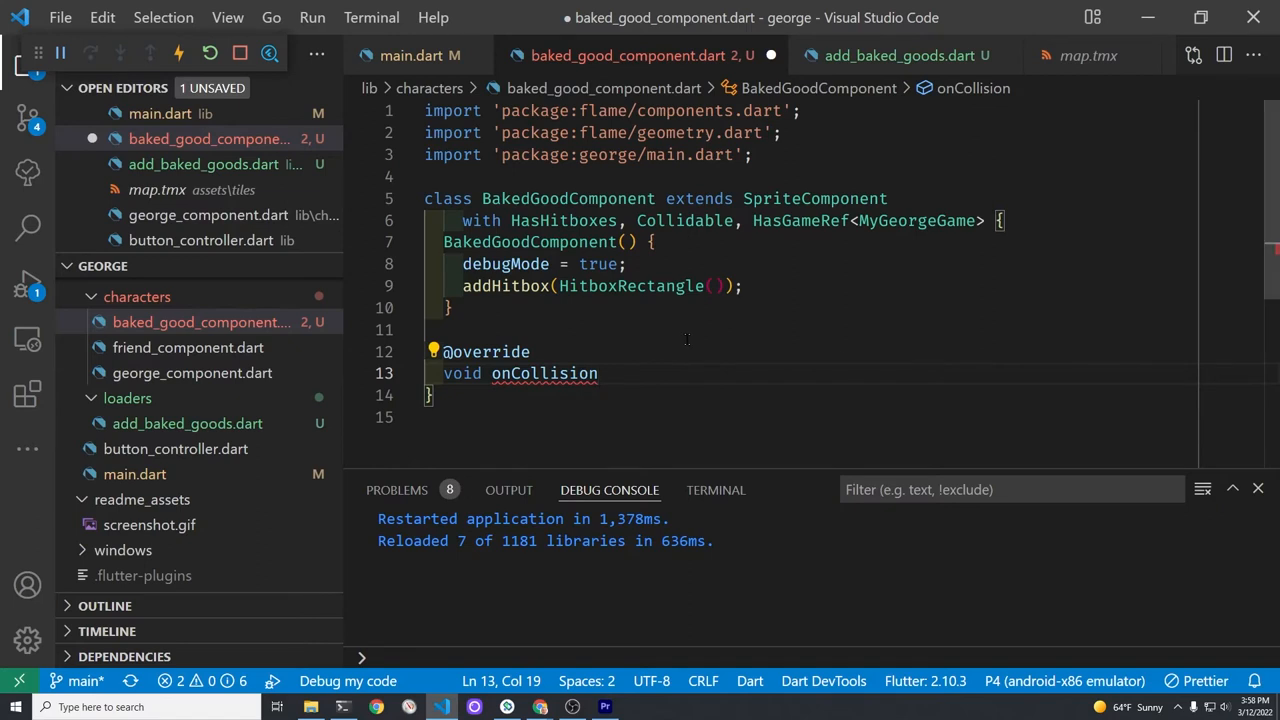
{"action": "type", "text": "("}
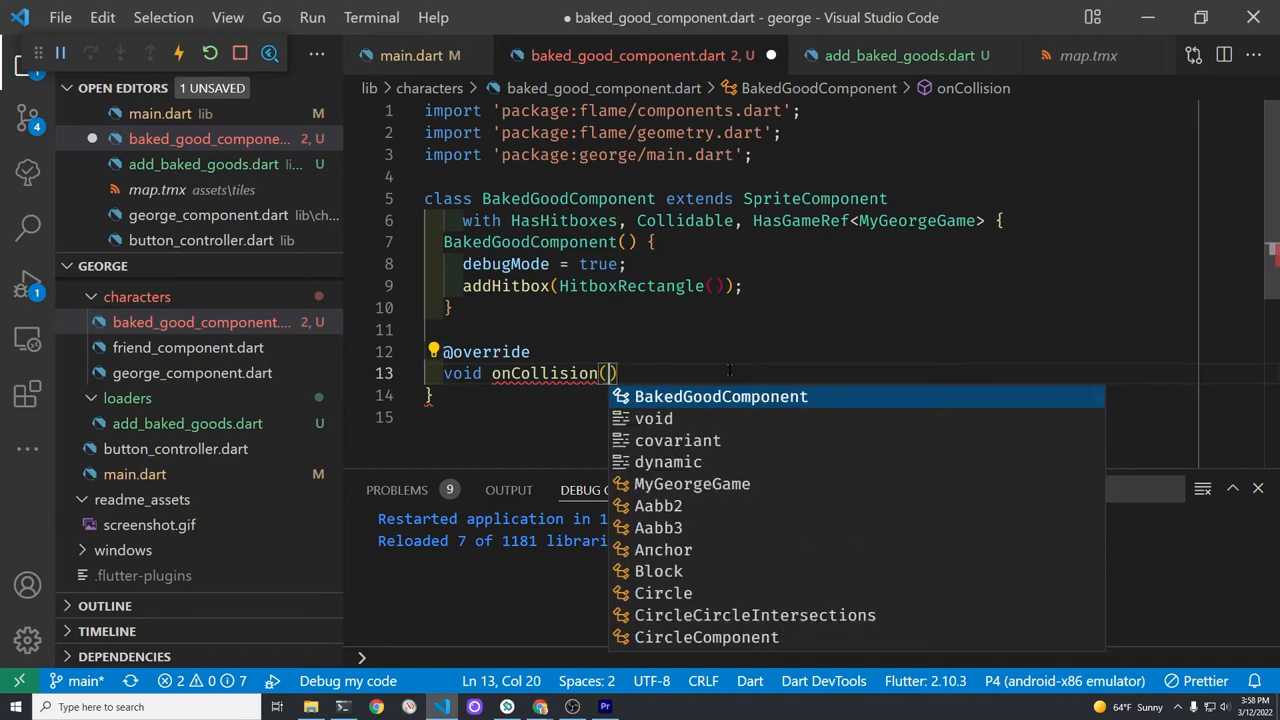
{"action": "type", "text": "S"}
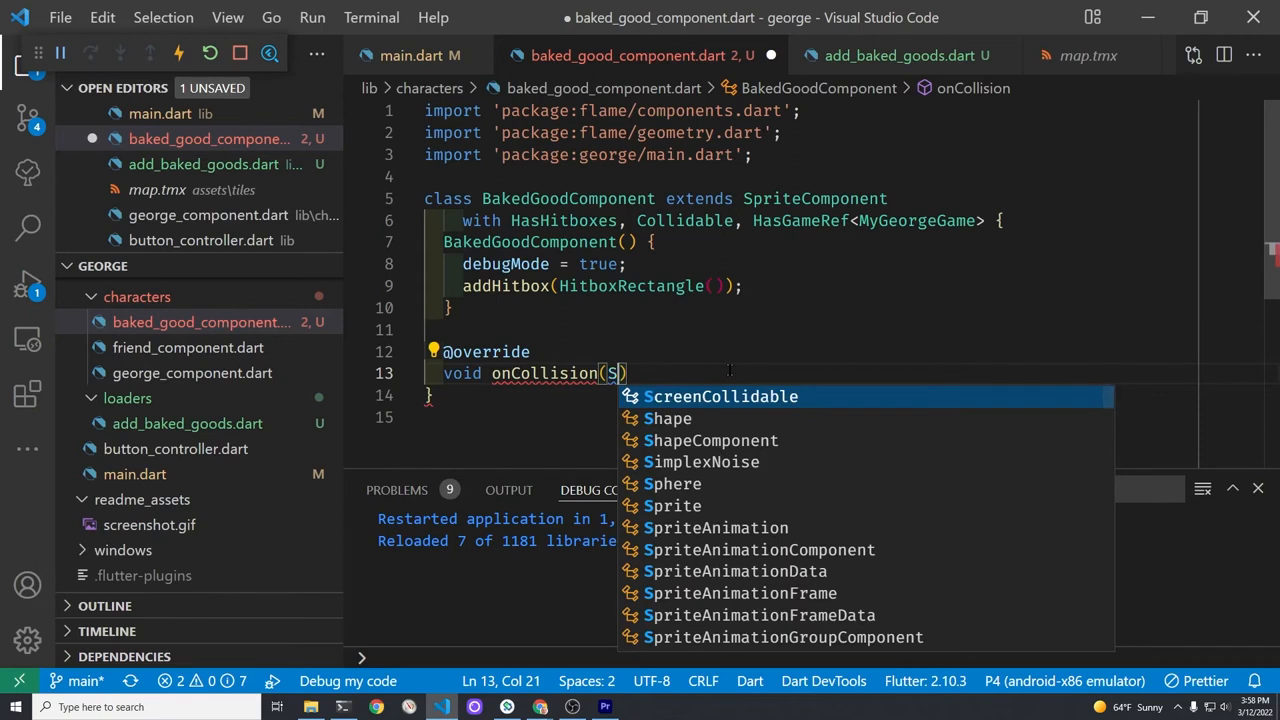
{"action": "type", "text": "et<"}
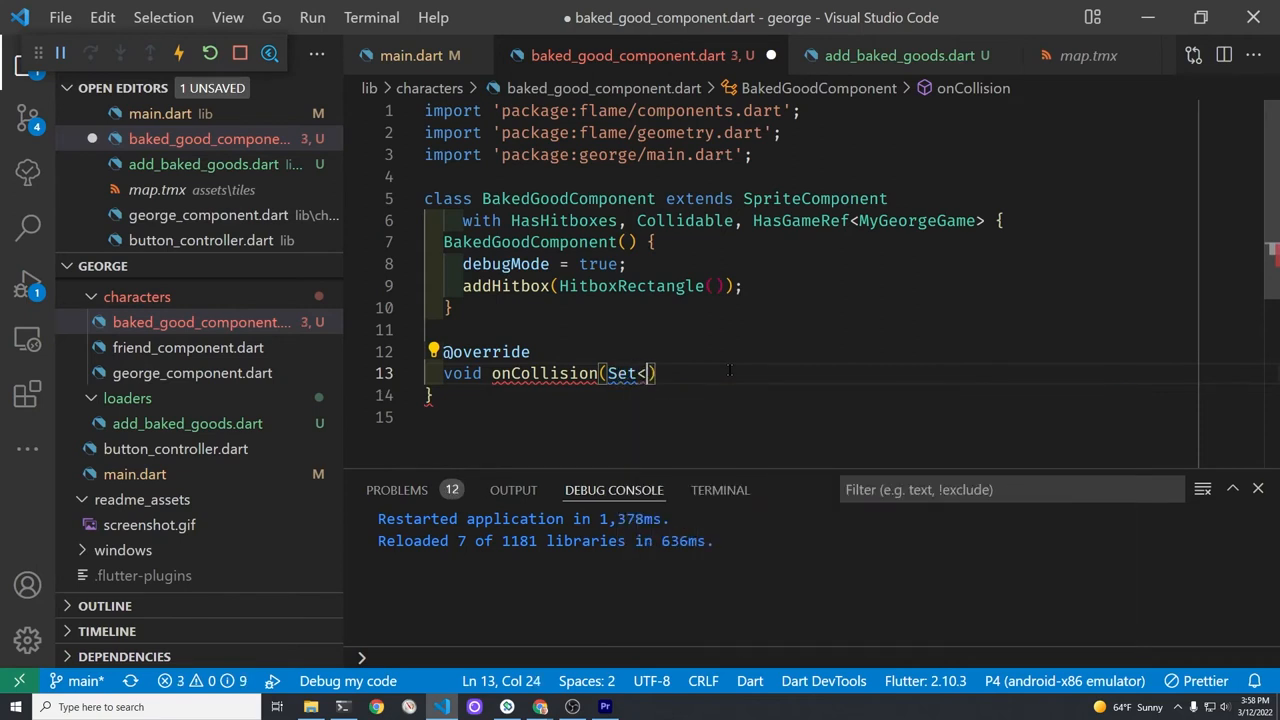
{"action": "type", "text": "Vector2"}
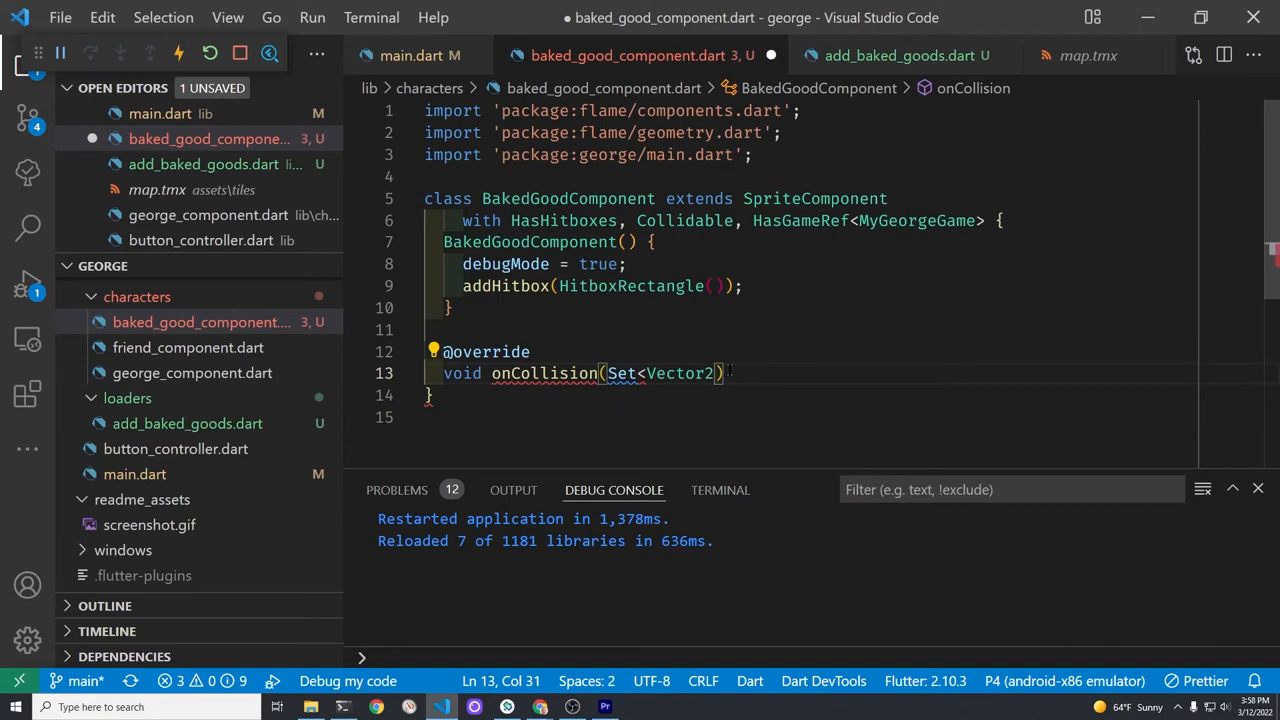
{"action": "type", "text": "i"}
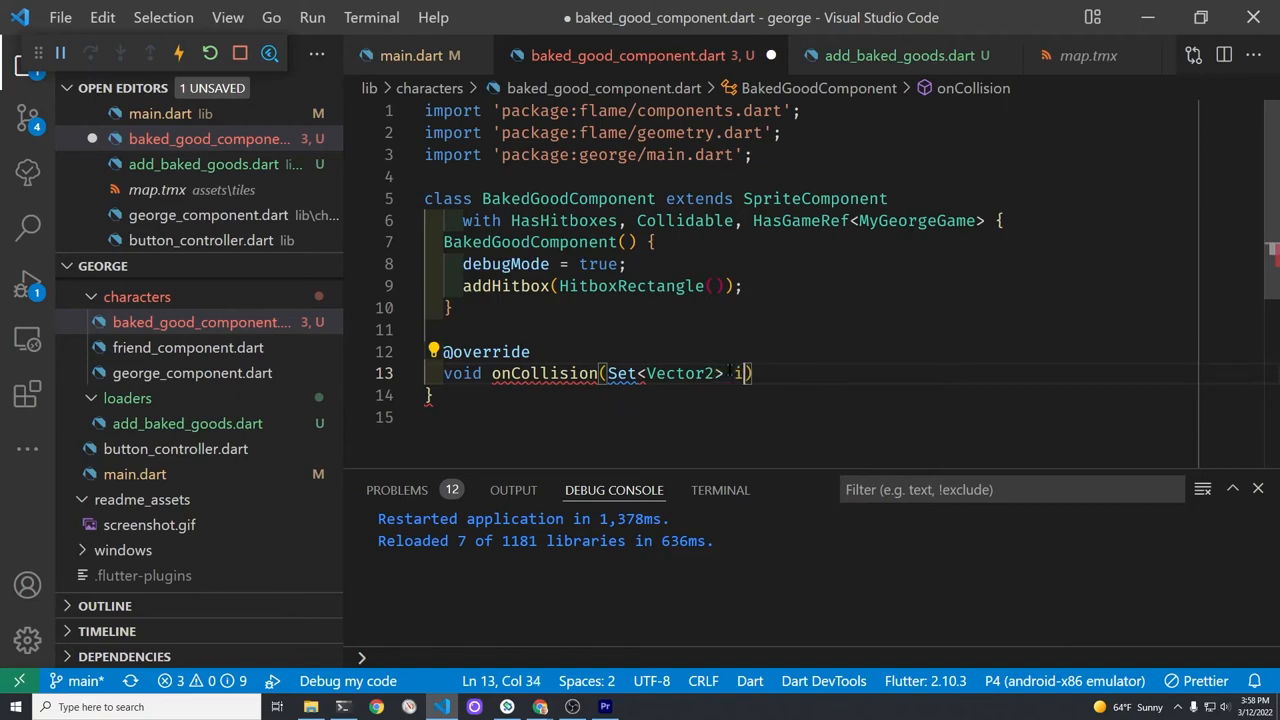
{"action": "type", "text": "ntersectionPoi"}
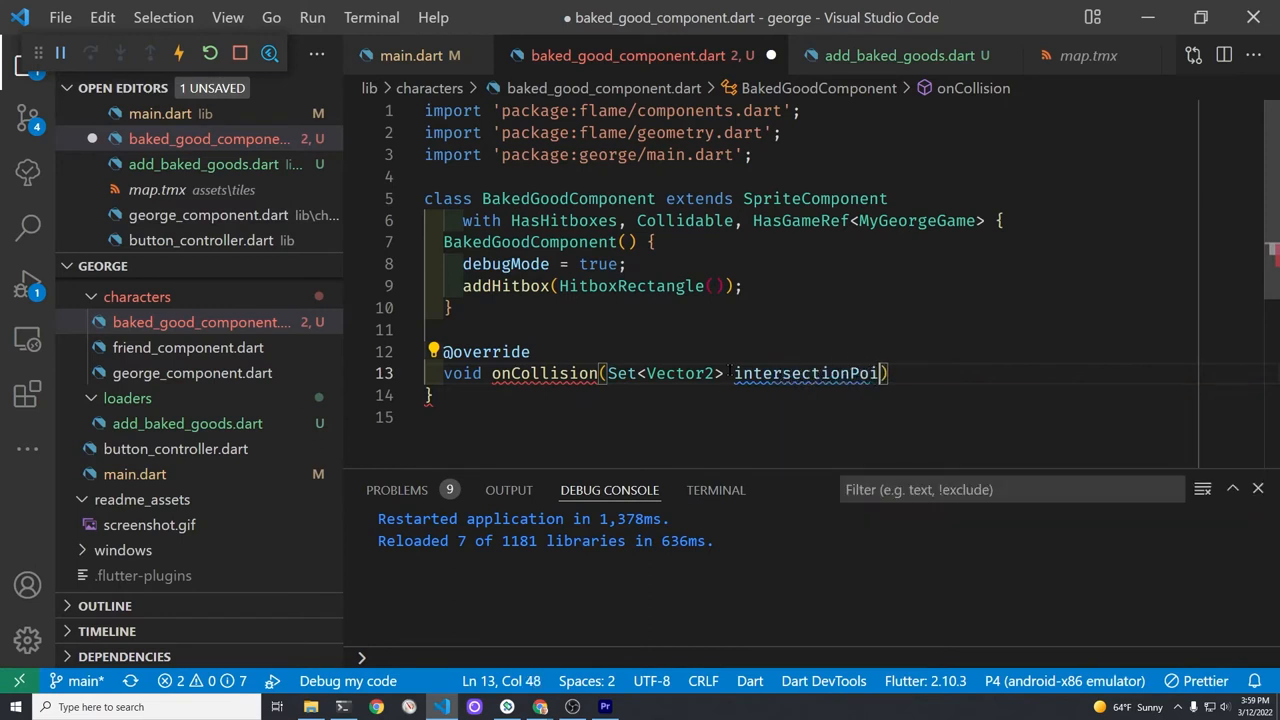
{"action": "type", "text": "ns"}
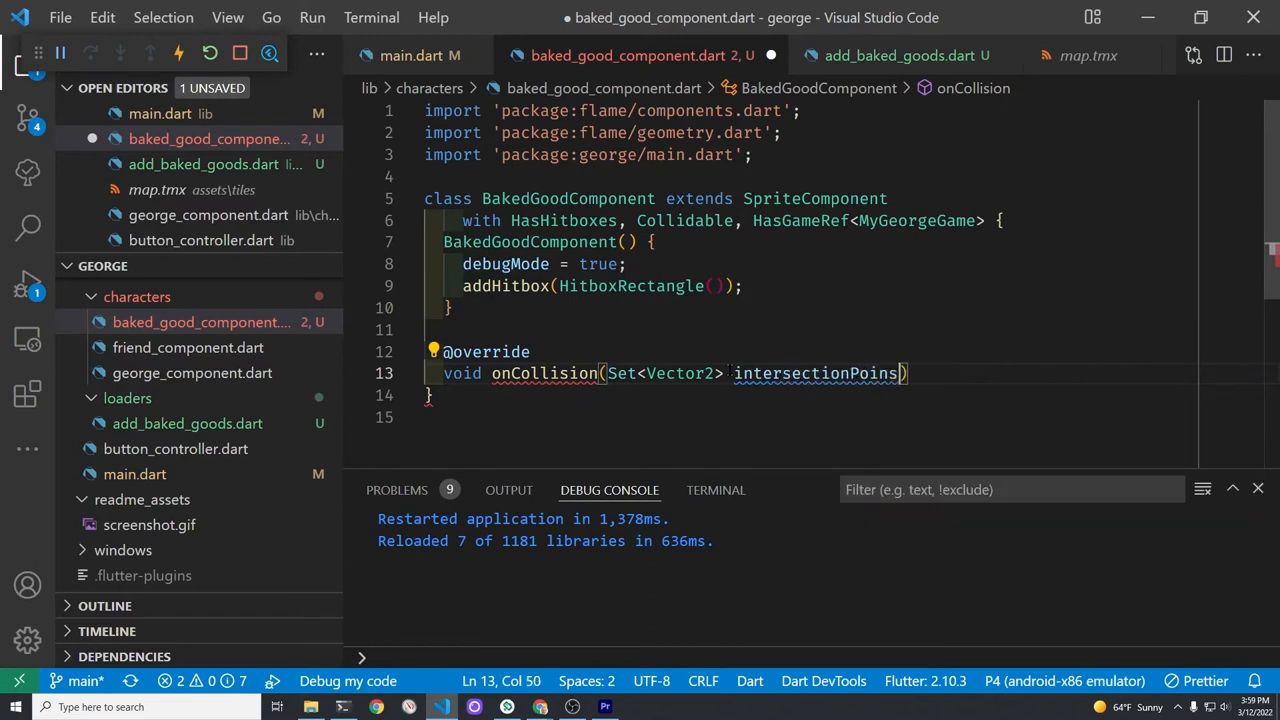
{"action": "type", "text": ", Col"}
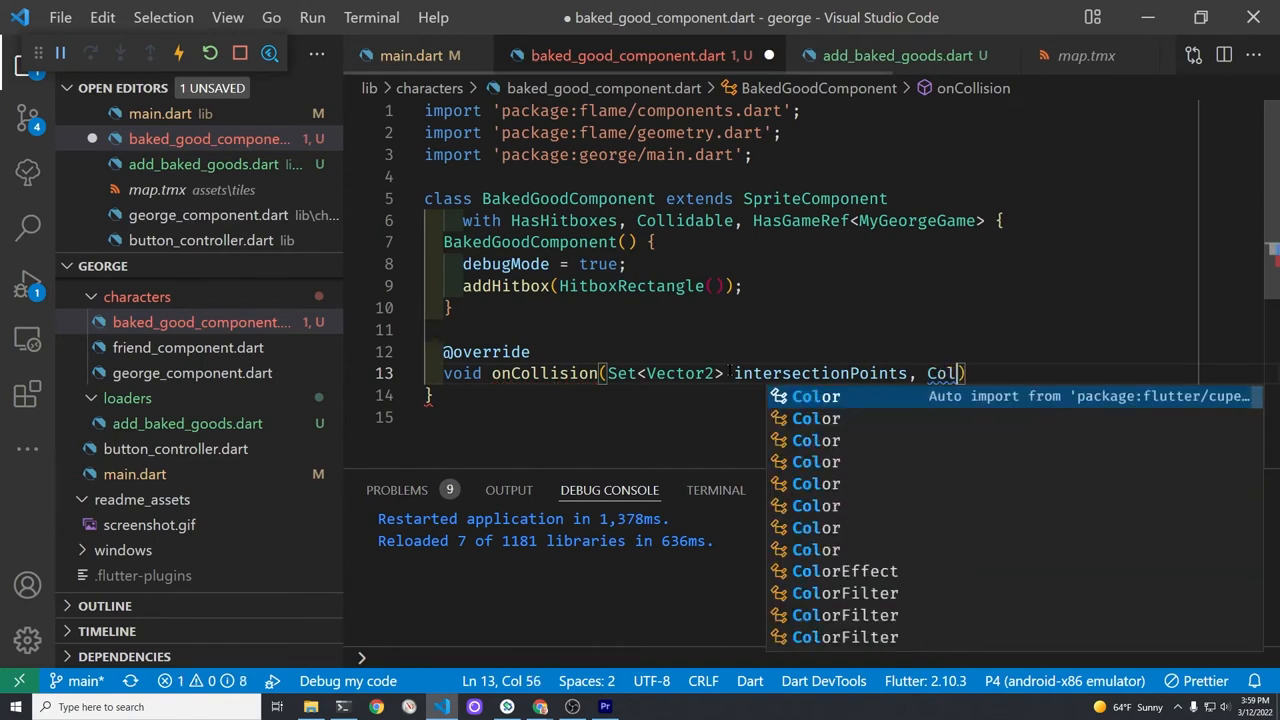
{"action": "type", "text": "lidable oth"}
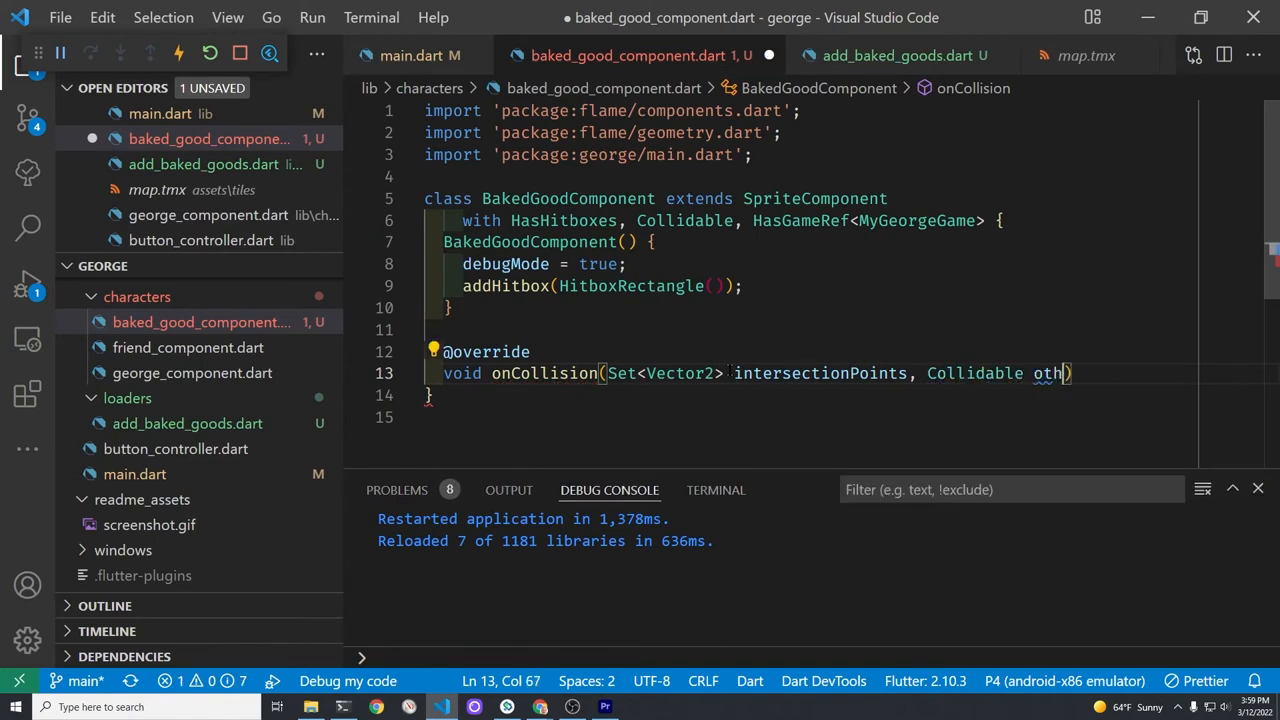
{"action": "type", "text": "er)"}
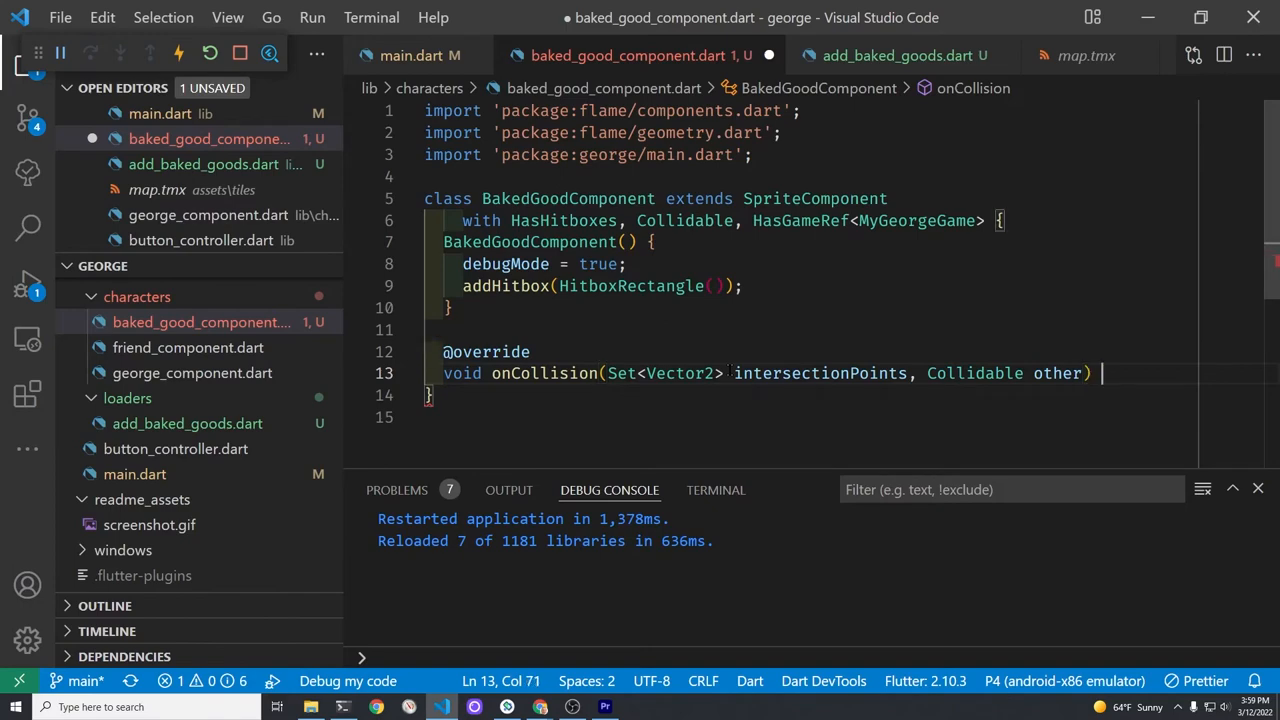
Increment gameRef.bakedGoodsInventory inside onCollision
{"action": "type", "text": "game"}
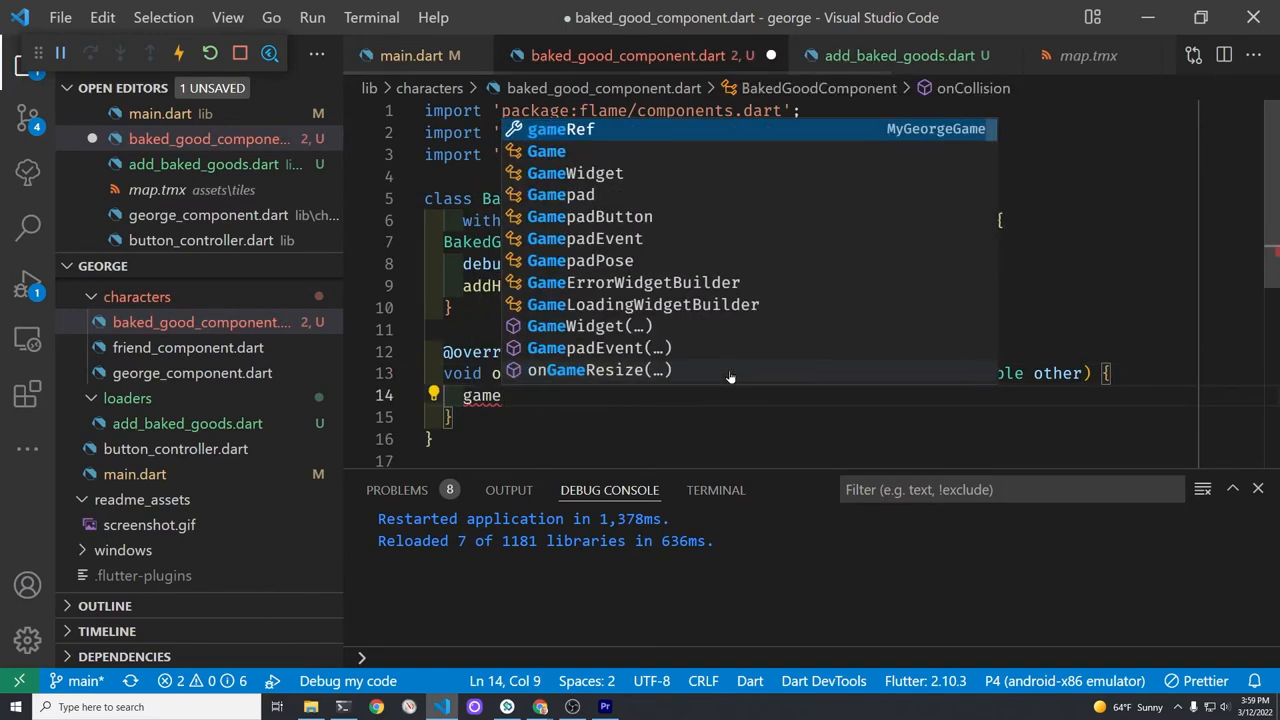
{"action": "type", "text": "Ref.bakedGoodsInventory++"}
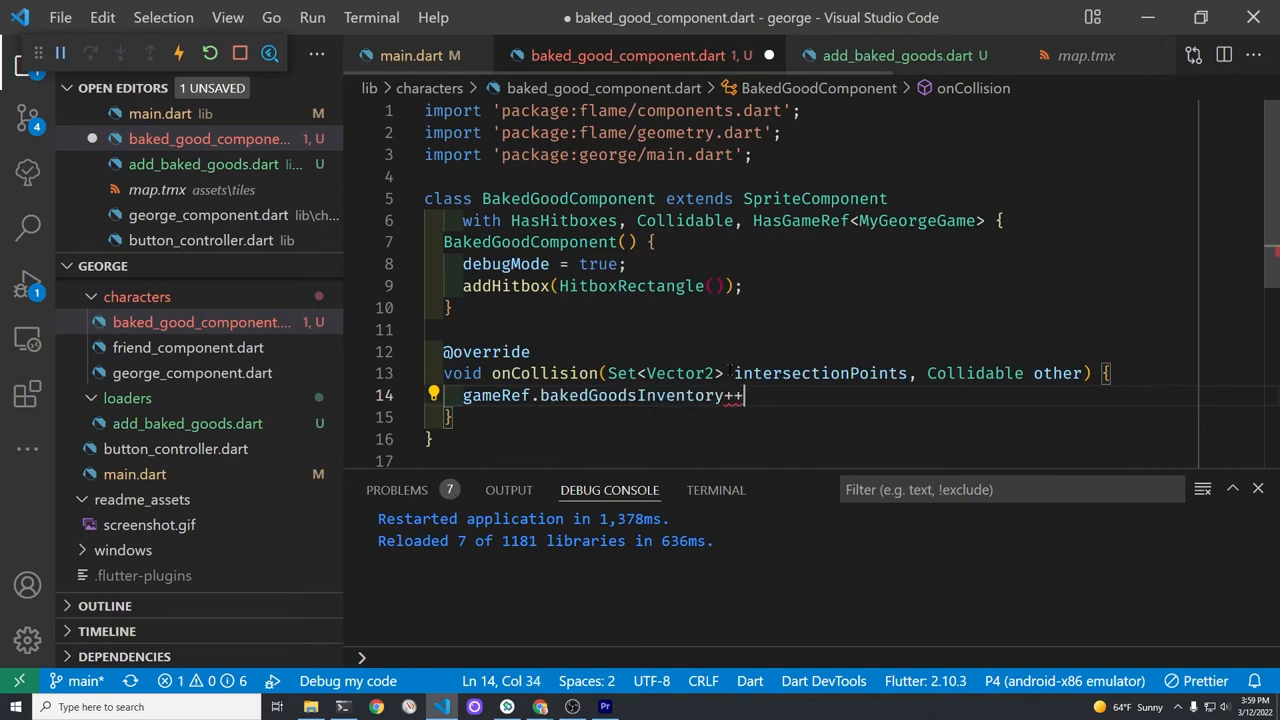
Print 'baked goods inventory: ${gameRef.bakedGoodsInventory}' in onCollision
{"action": "key", "text": "Enter"}
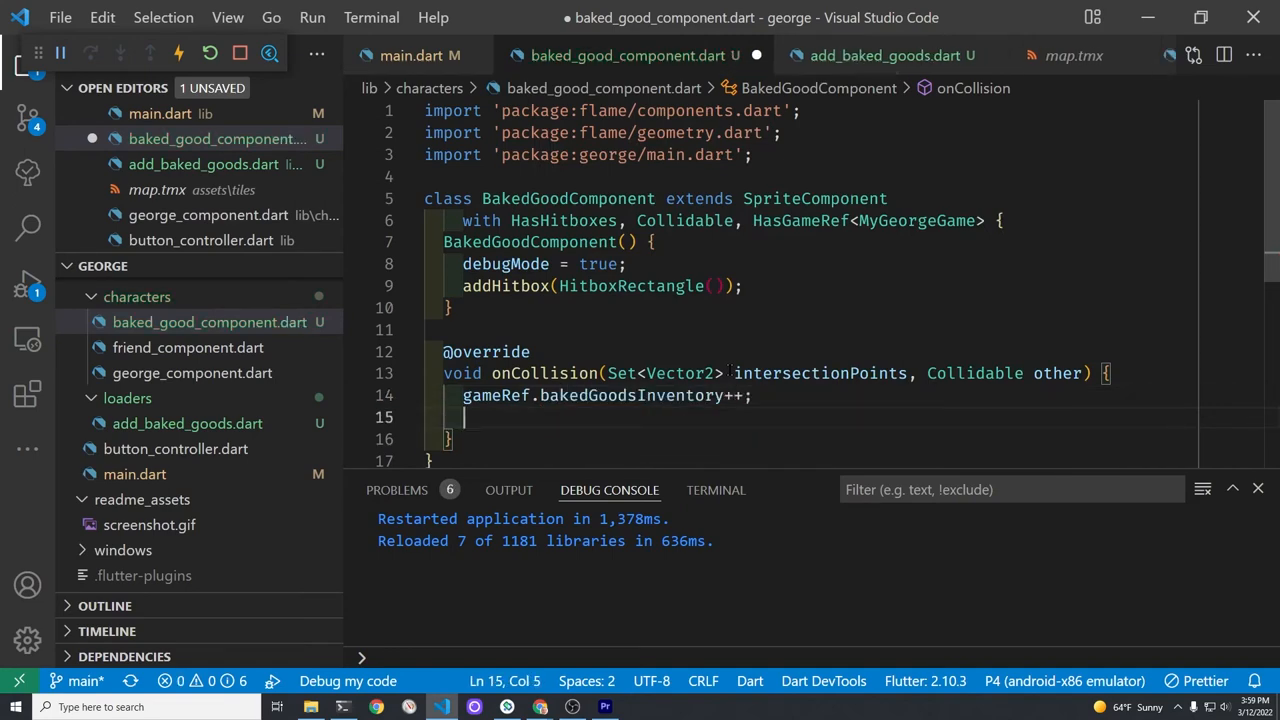
{"action": "type", "text": "print('')"}
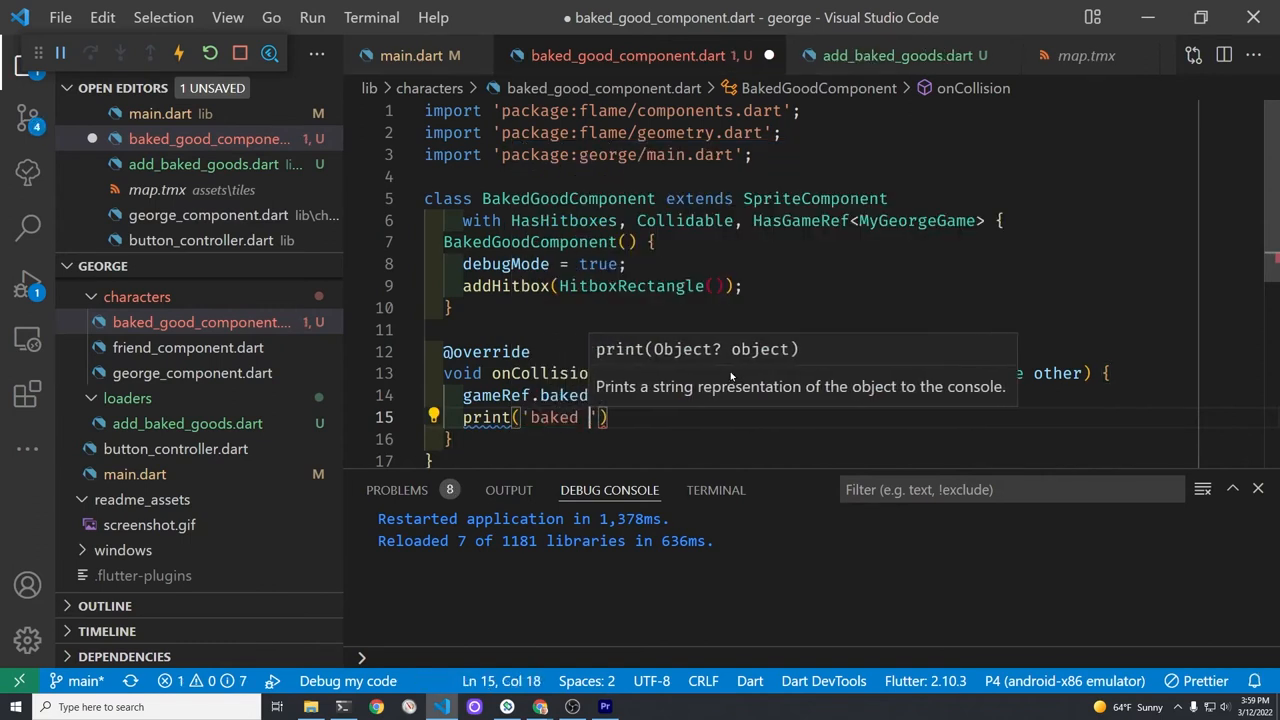
{"action": "type", "text": "goods"}
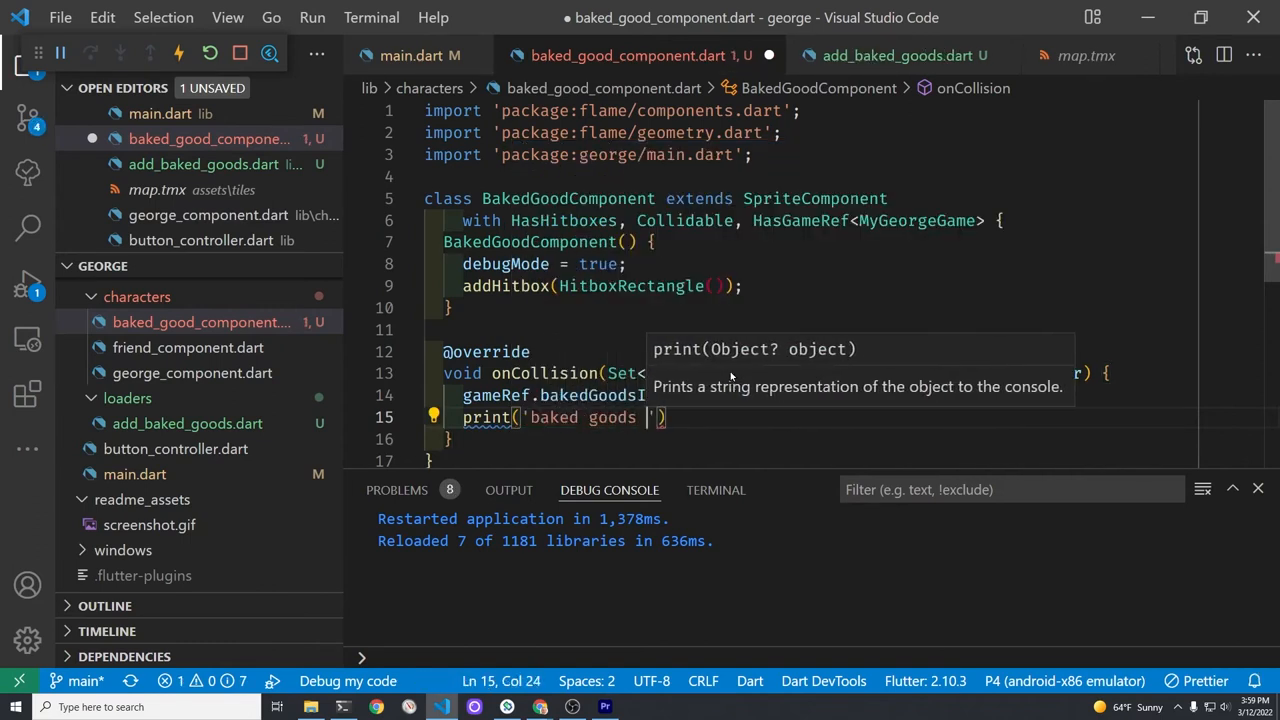
{"action": "type", "text": "inventory:"}
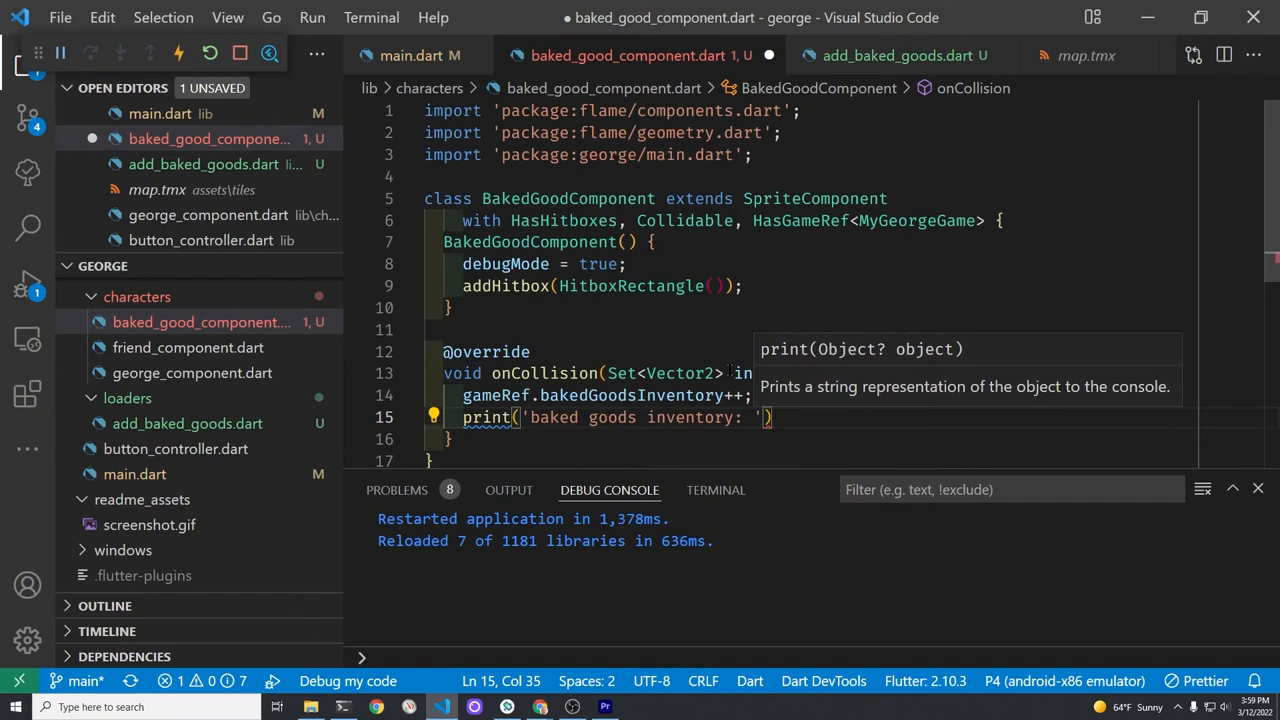
{"action": "type", "text": "${"}
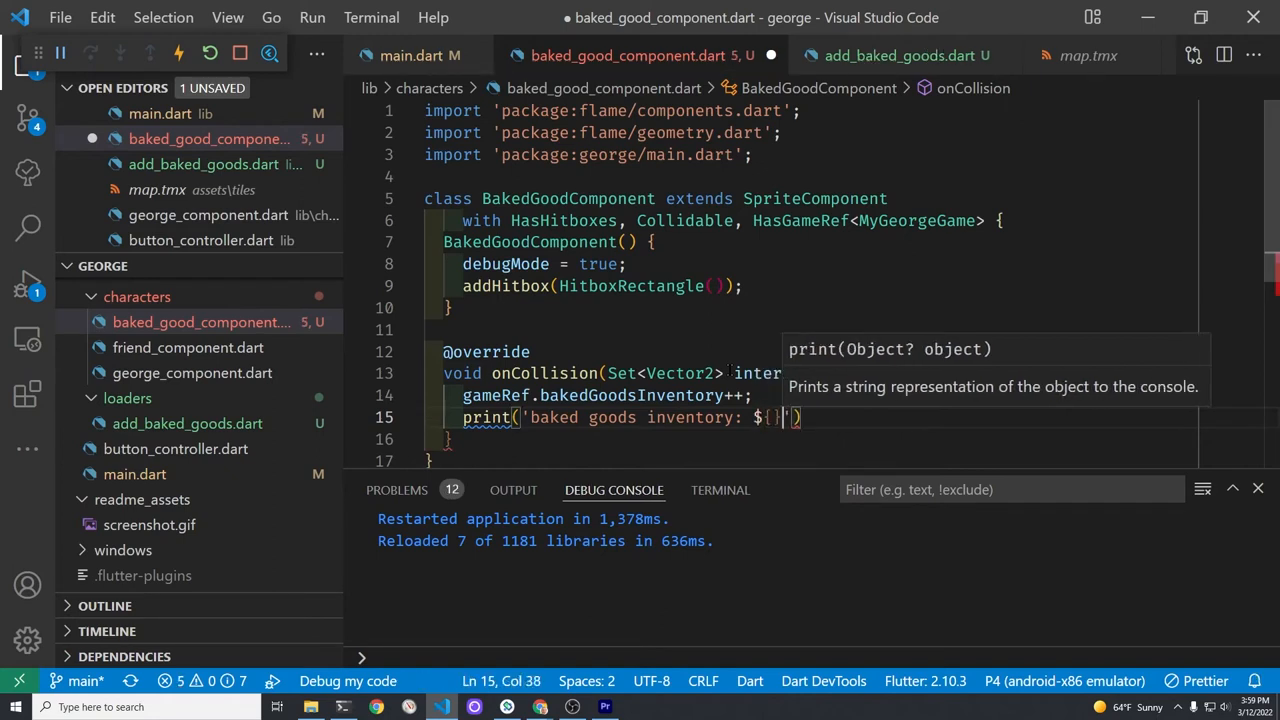
{"action": "type", "text": "game"}
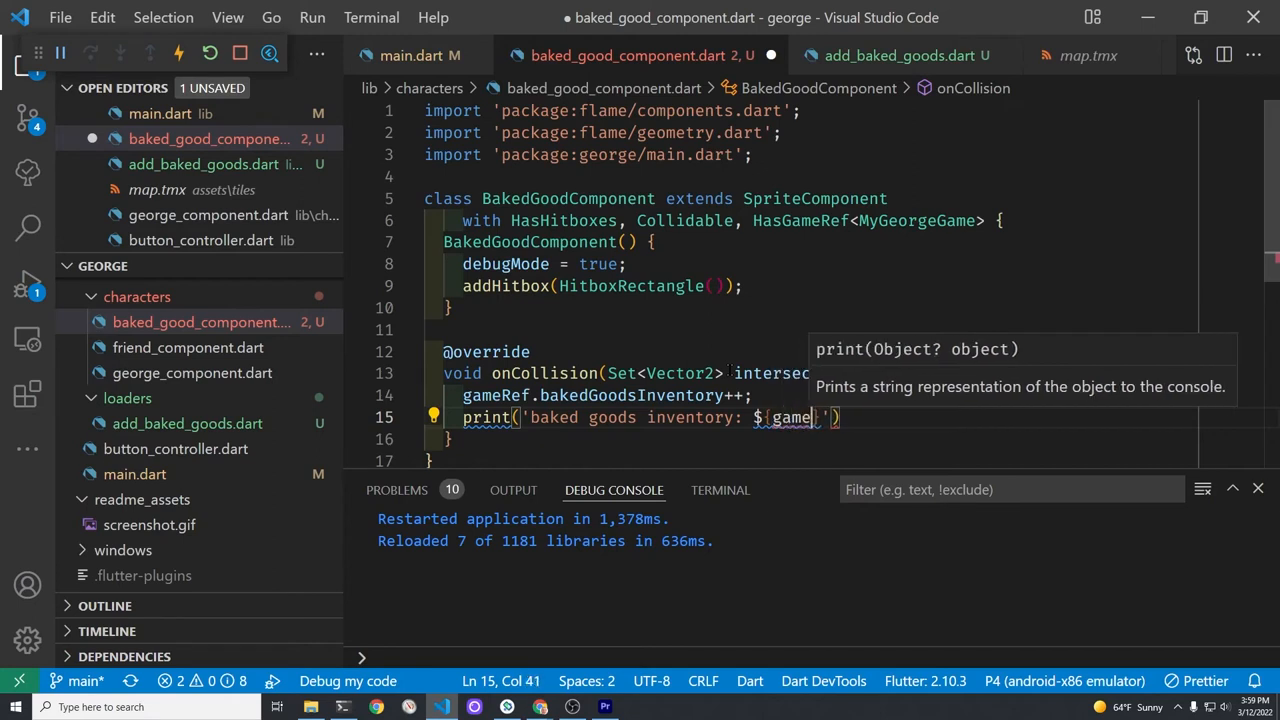
{"action": "type", "text": "R"}
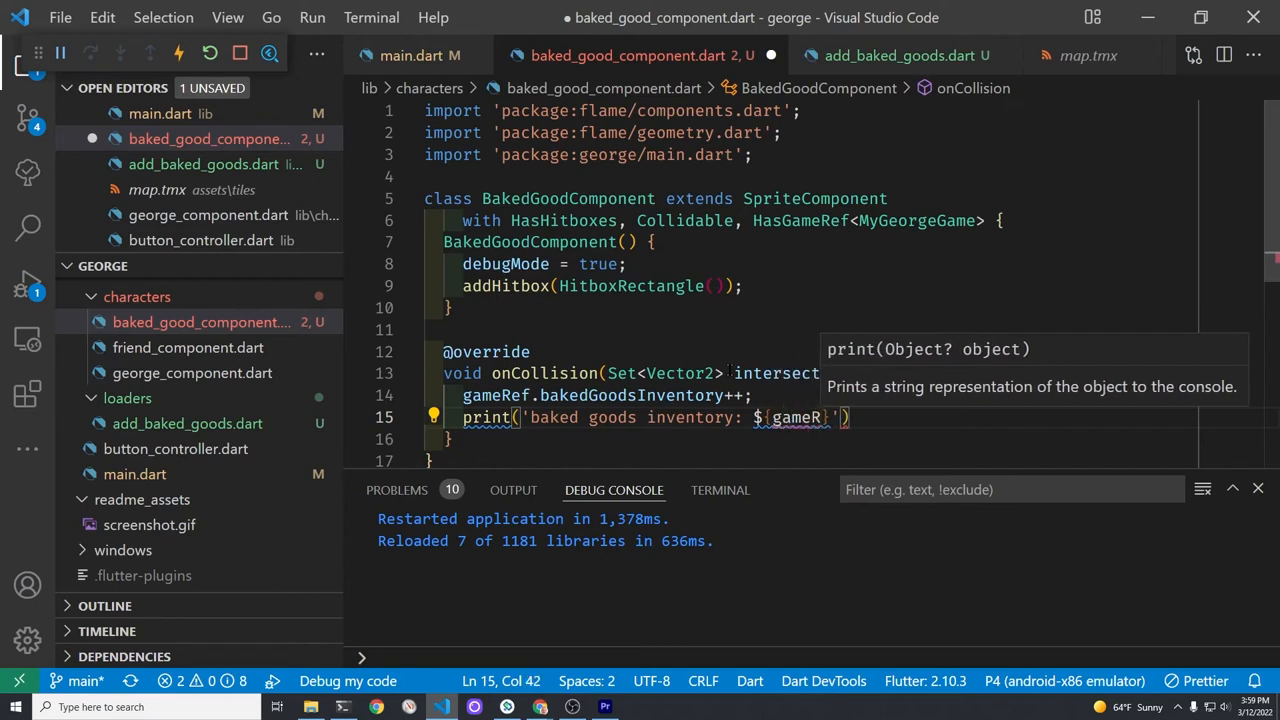
{"action": "type", "text": "ef"}
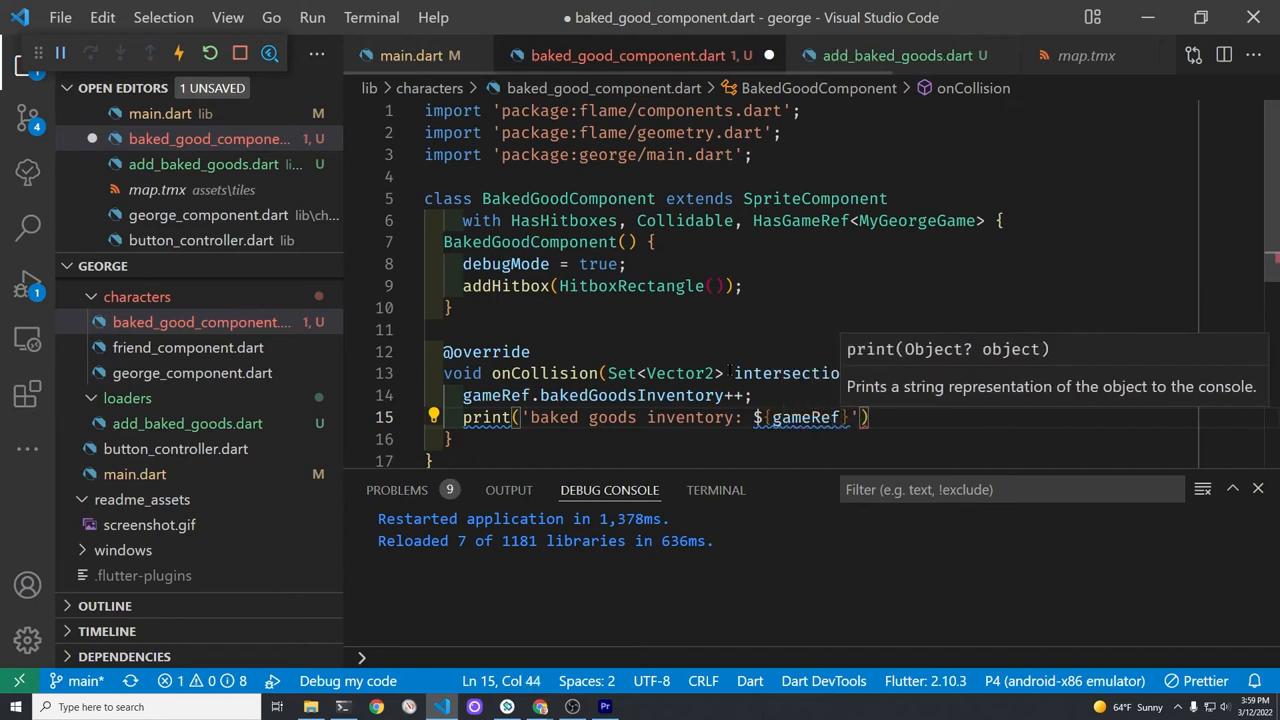
{"action": "type", "text": ".b"}
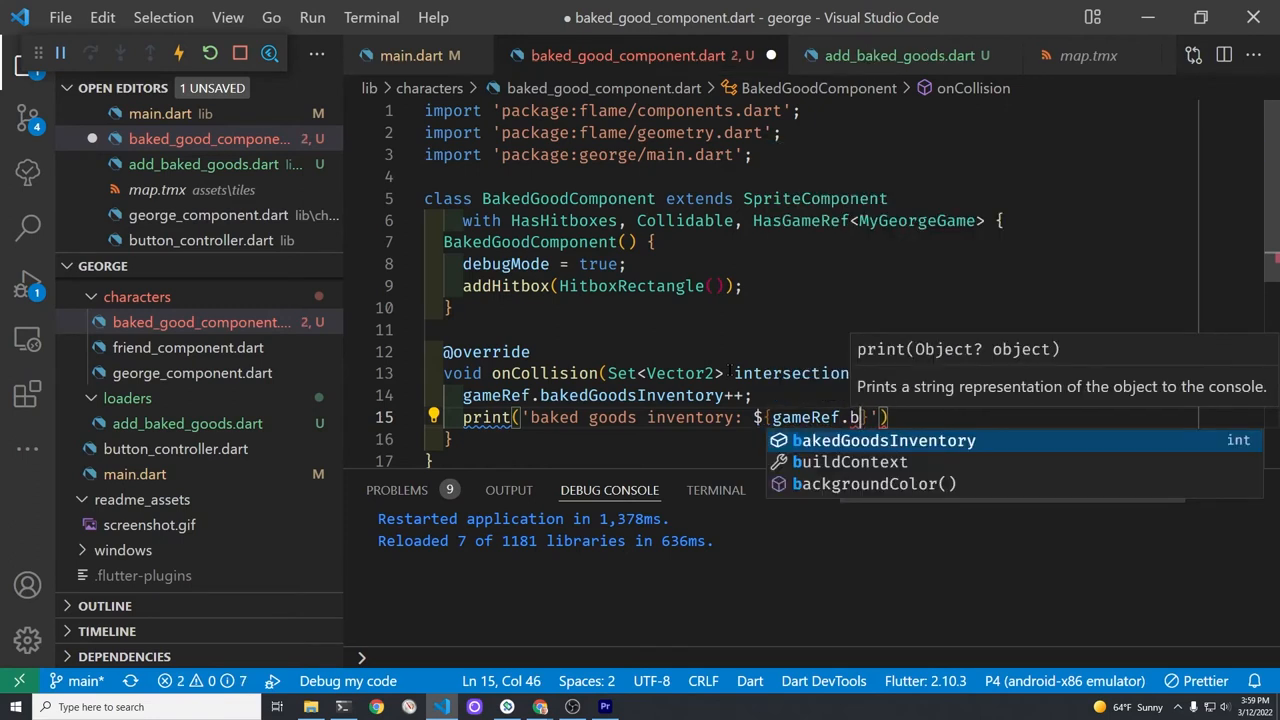
{"action": "key", "text": "Tab"}
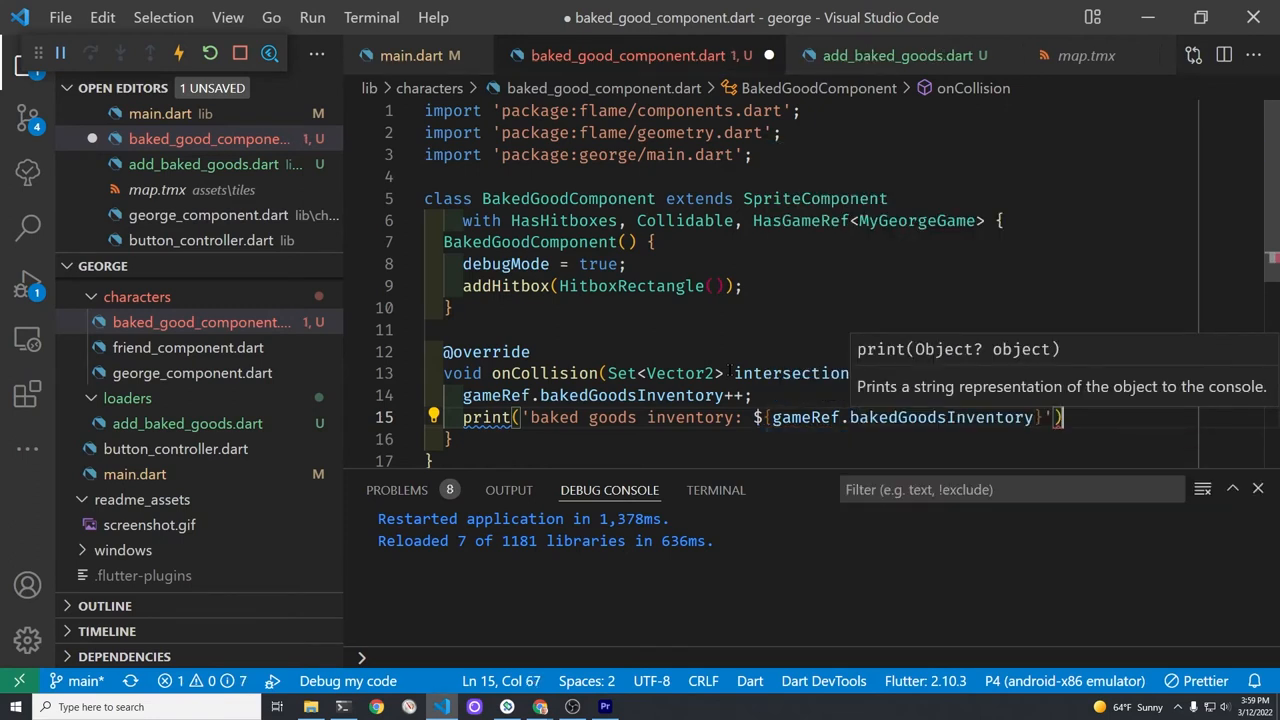
Begin typing gameRef.remove( to take the collected item out of the game
{"action": "type", "text": "gameRef.remove(c"}
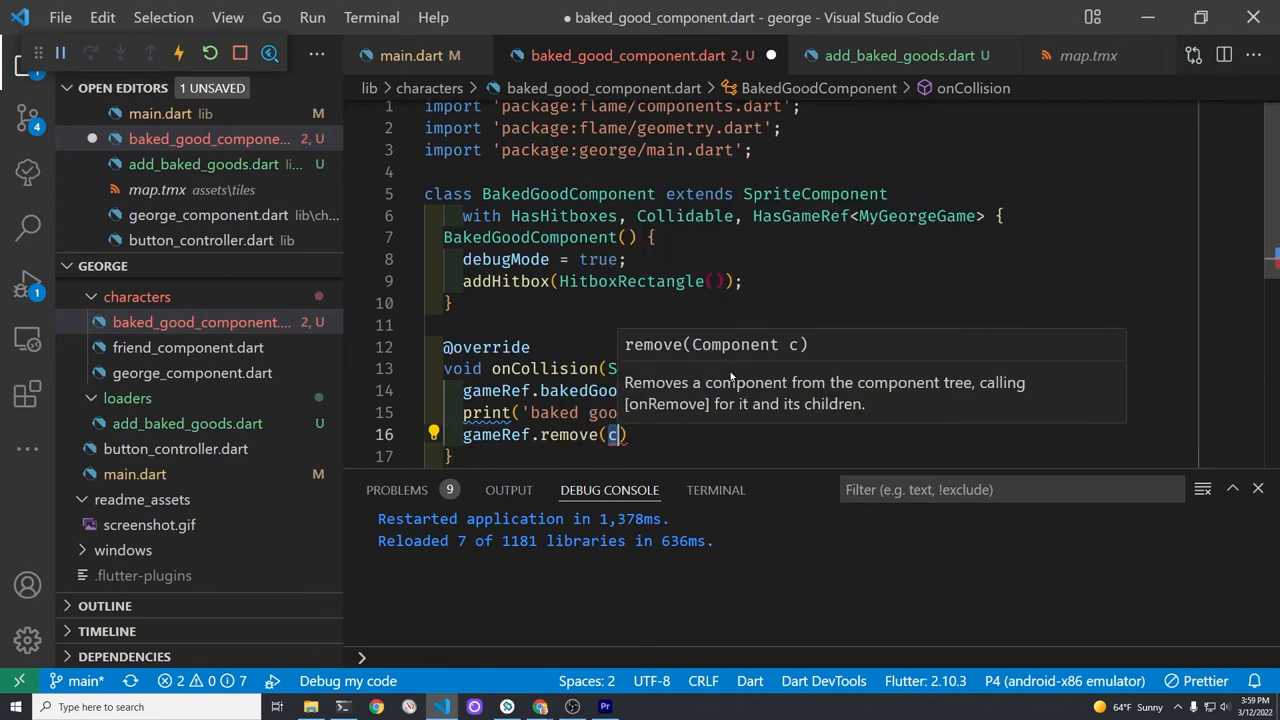
{"action": "key", "text": "Backspace"}
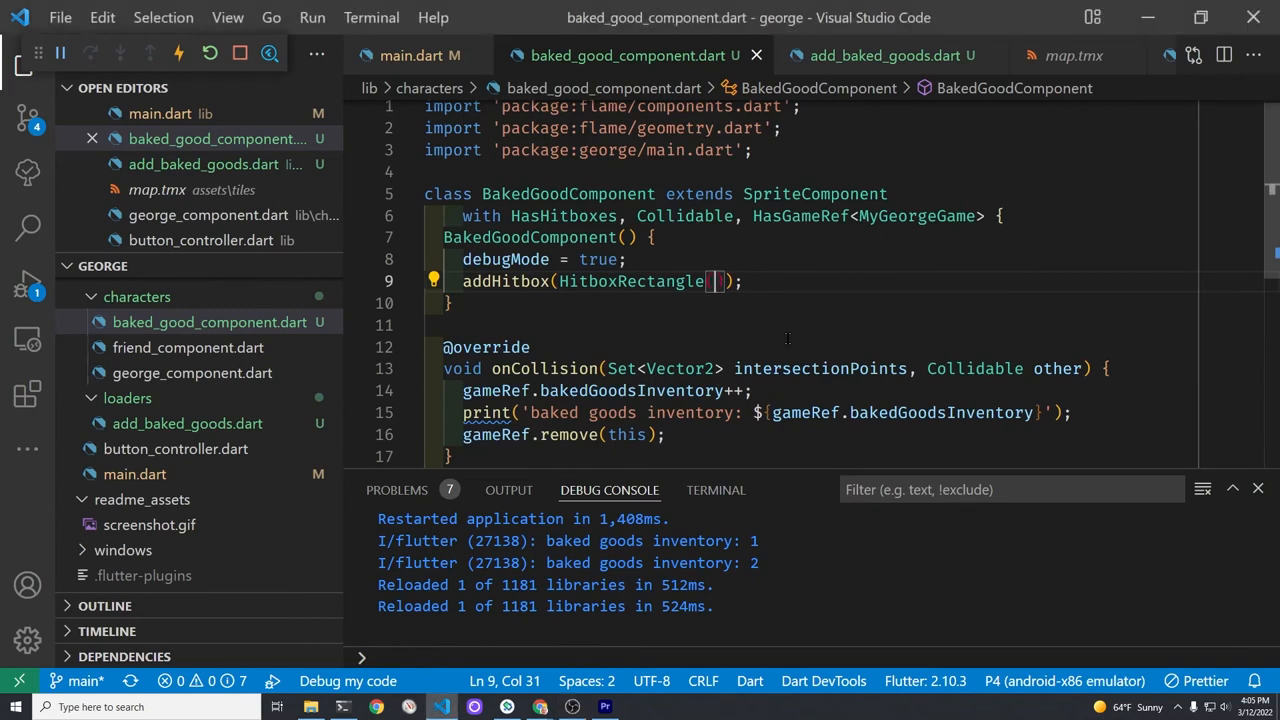
Give HitboxRectangle a relation of Vector2.all(0.5) for a half-size hitbox
{"action": "type", "text": "relation:"}
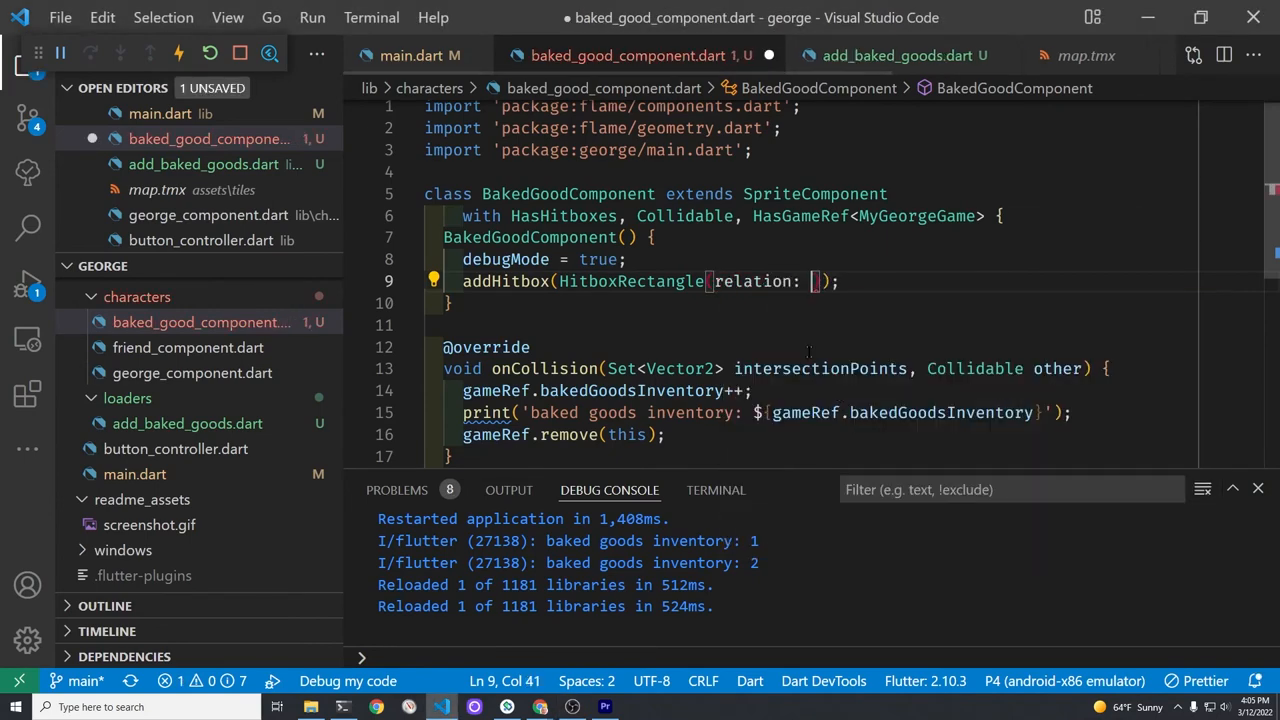
{"action": "type", "text": "Vector2"}
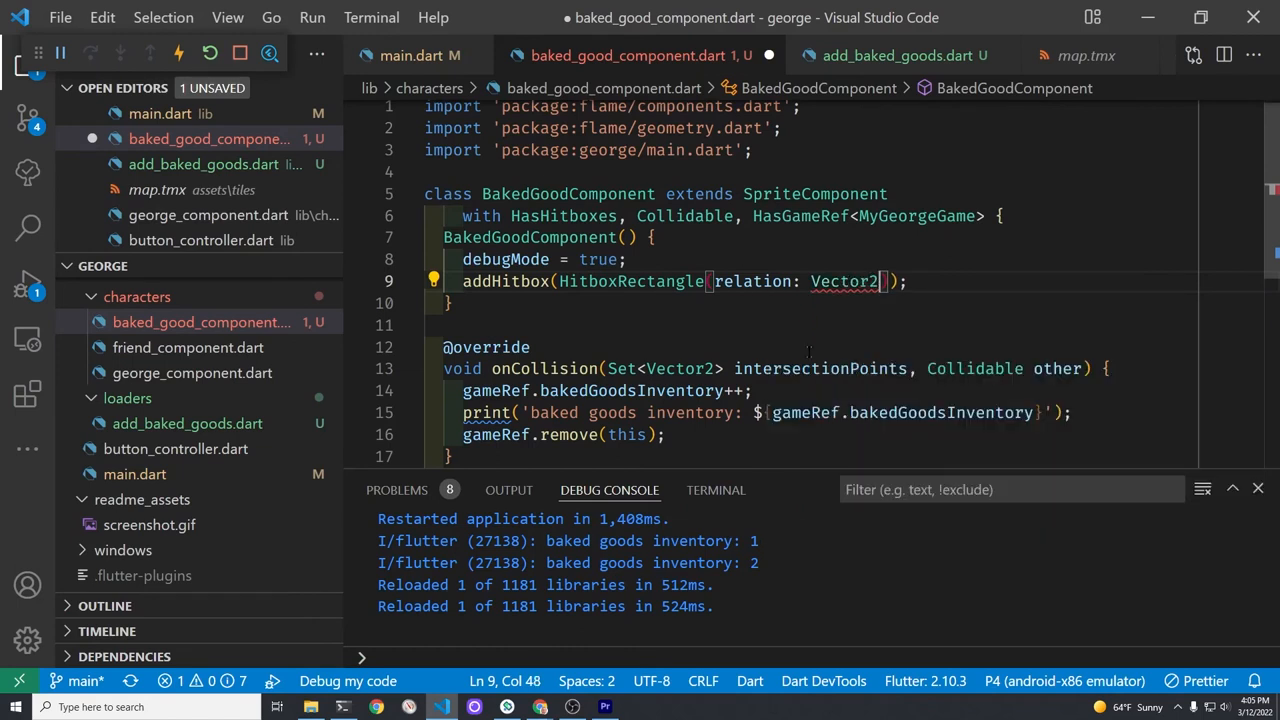
{"action": "type", "text": "all"}
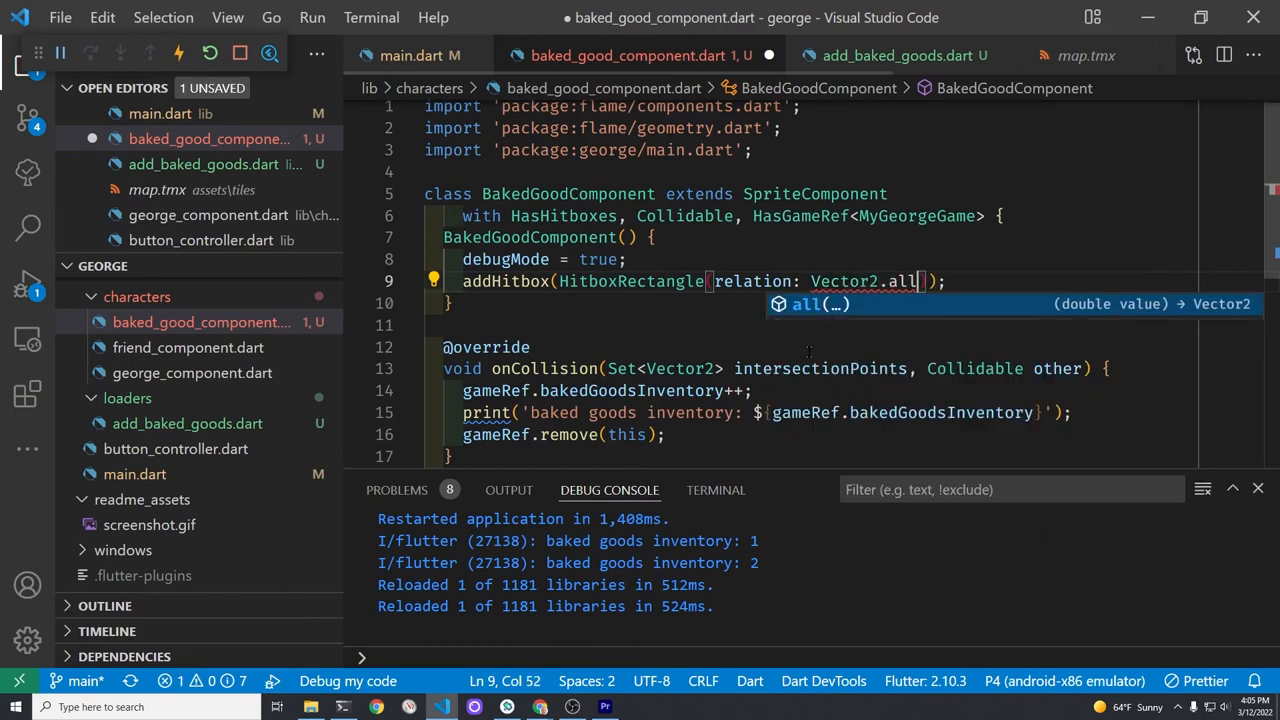
{"action": "type", "text": "()"}
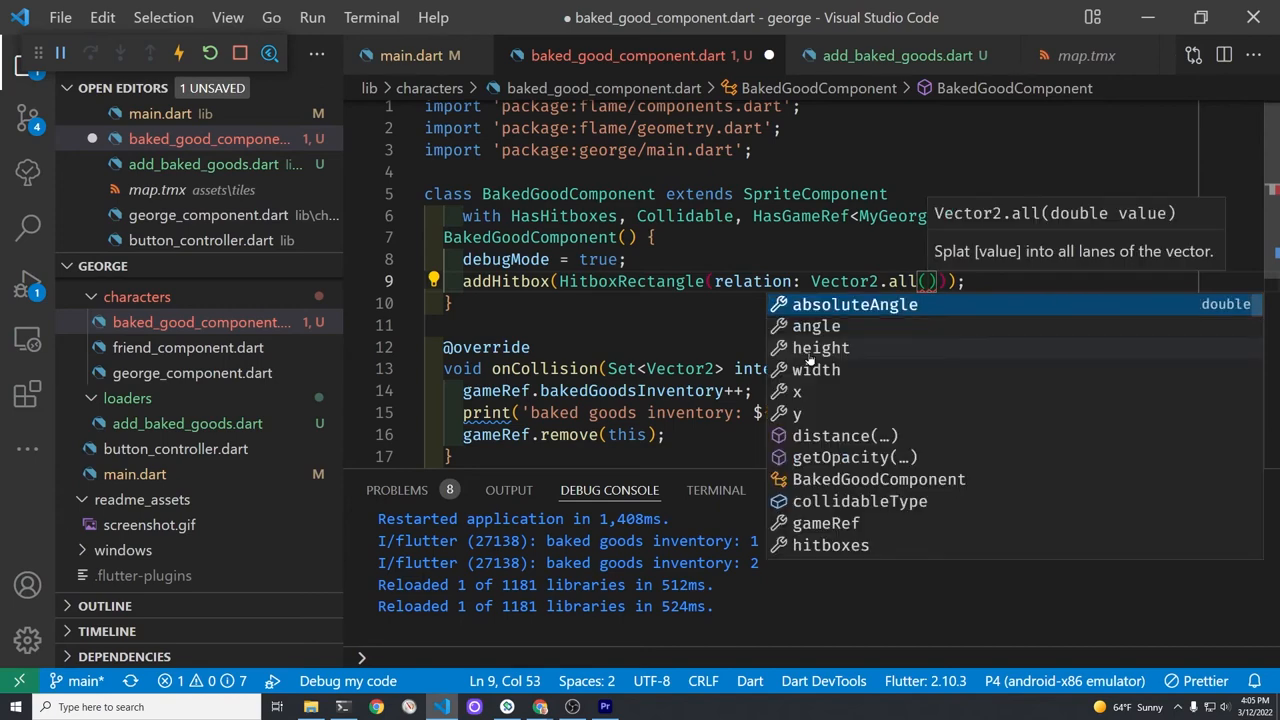
{"action": "type", "text": "0.5"}
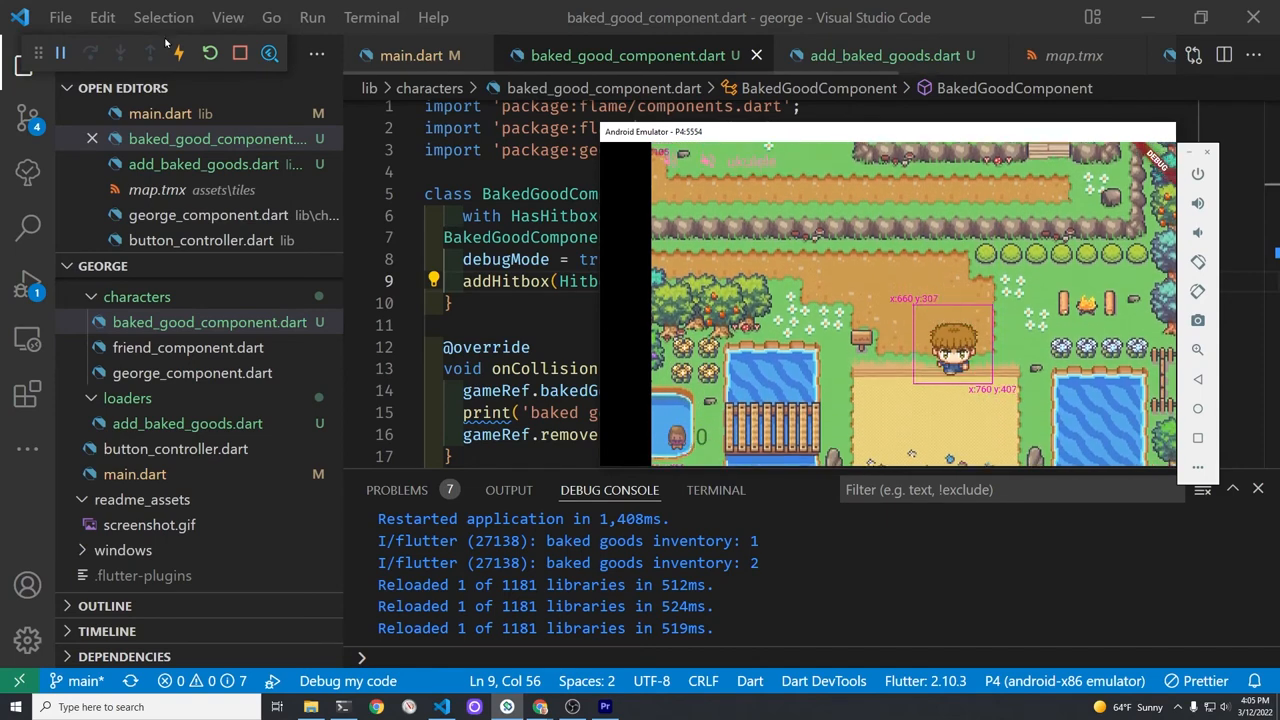
Restart the George game from the debug toolbar to test the resized hitboxes
{"action": "left_click", "coordinate": [208, 52]}
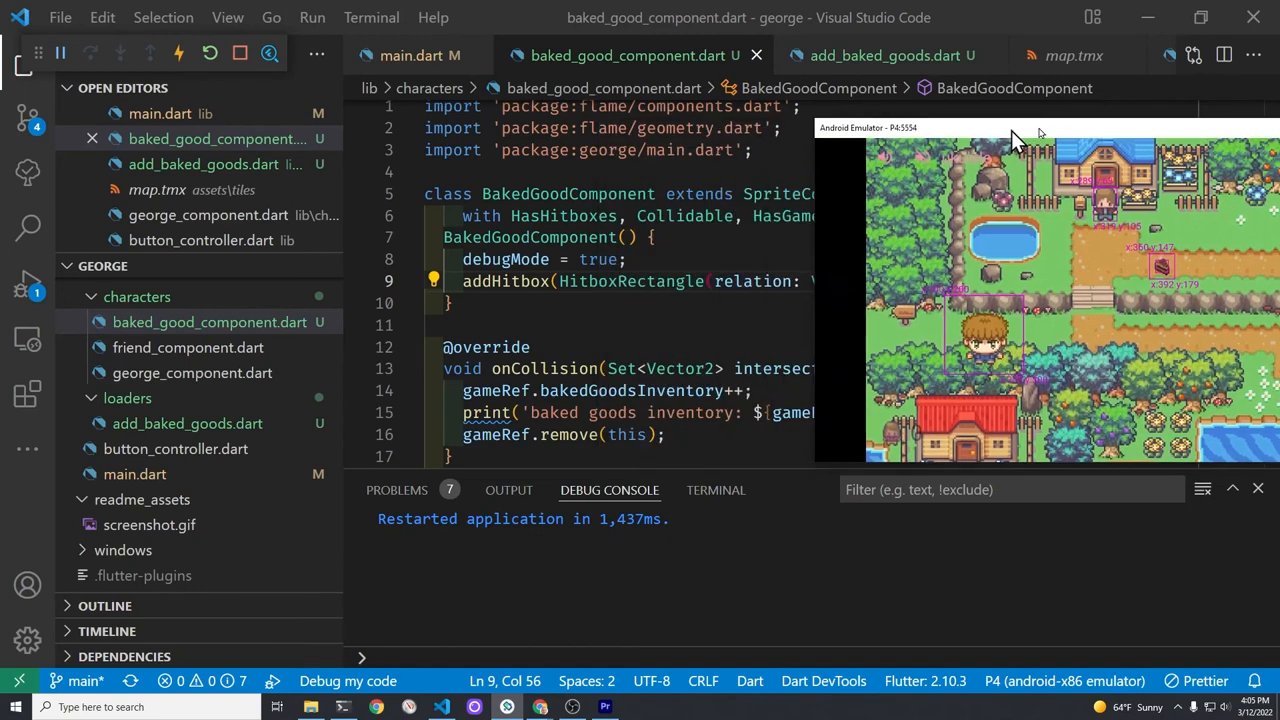
{"action": "mouse_move", "coordinate": [486, 348]}
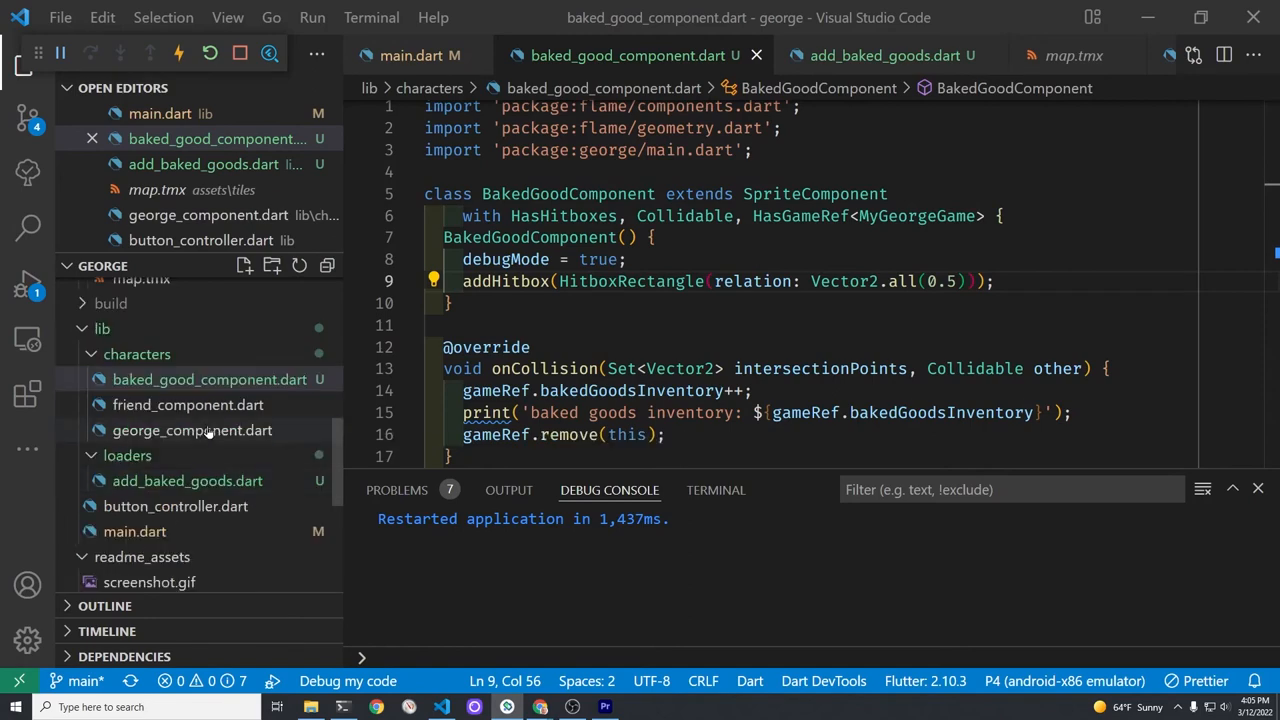
In george_component.dart, give HitboxRectangle relation: Vector2.all(0.75) and save to reload the game
{"action": "left_click", "coordinate": [192, 430]}
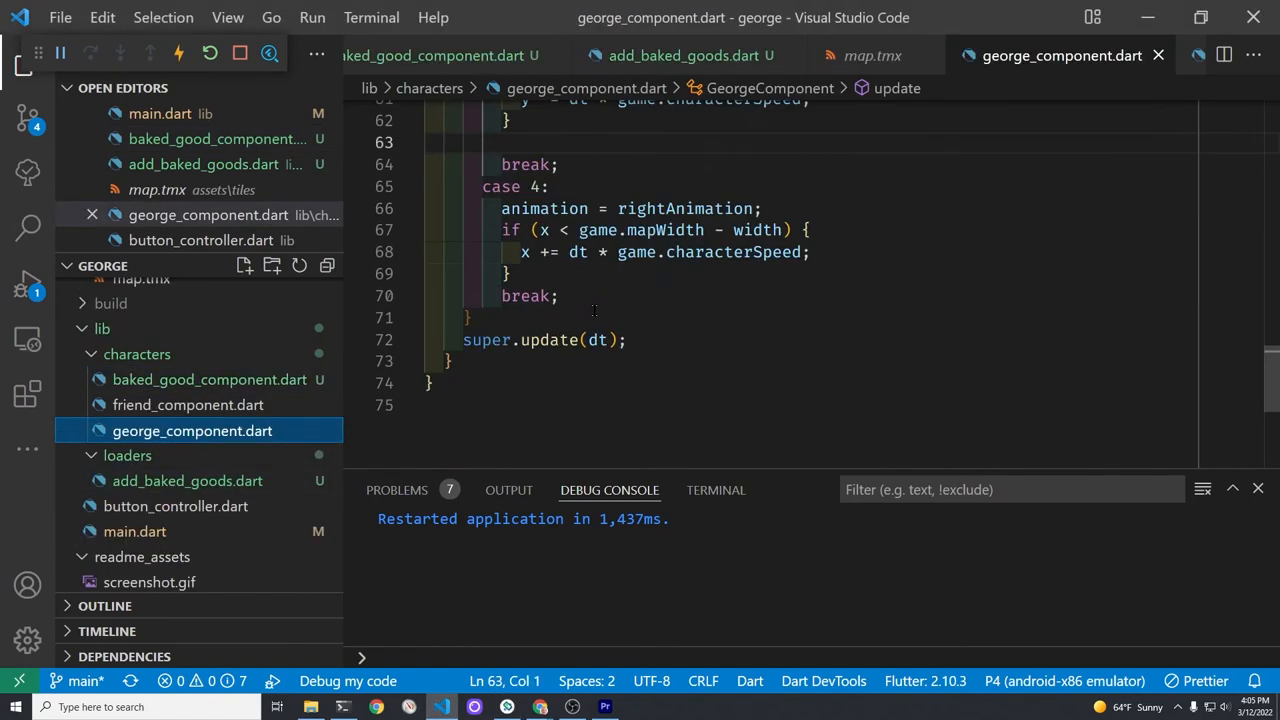
{"action": "scroll", "scroll_direction": "up", "scroll_amount": 3}
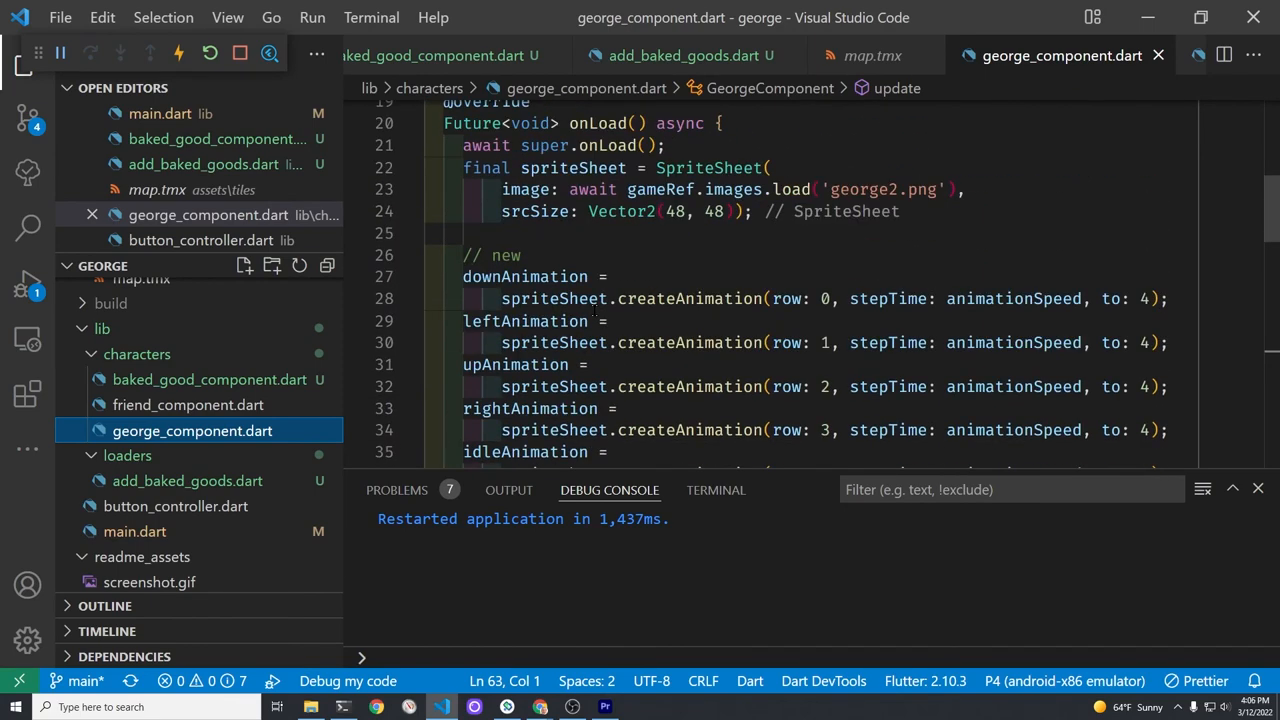
{"action": "scroll", "scroll_direction": "down", "scroll_amount": 3}
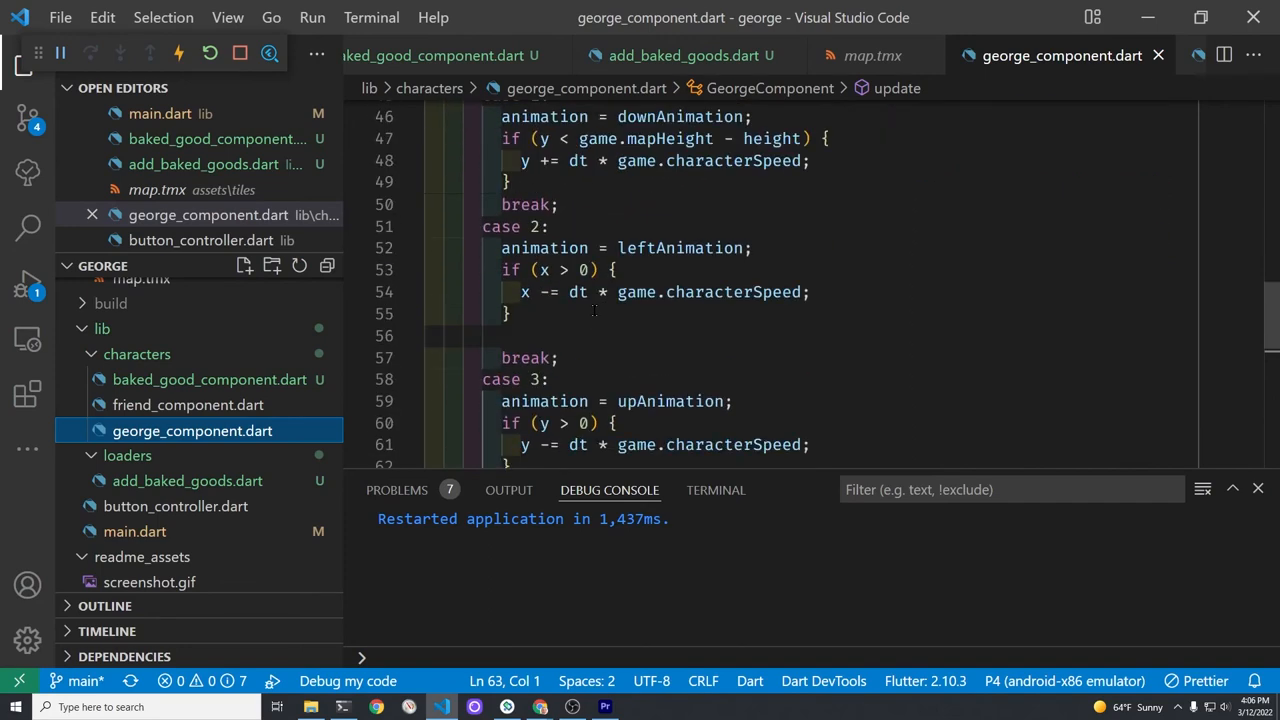
{"action": "scroll", "scroll_direction": "down", "scroll_amount": 3}
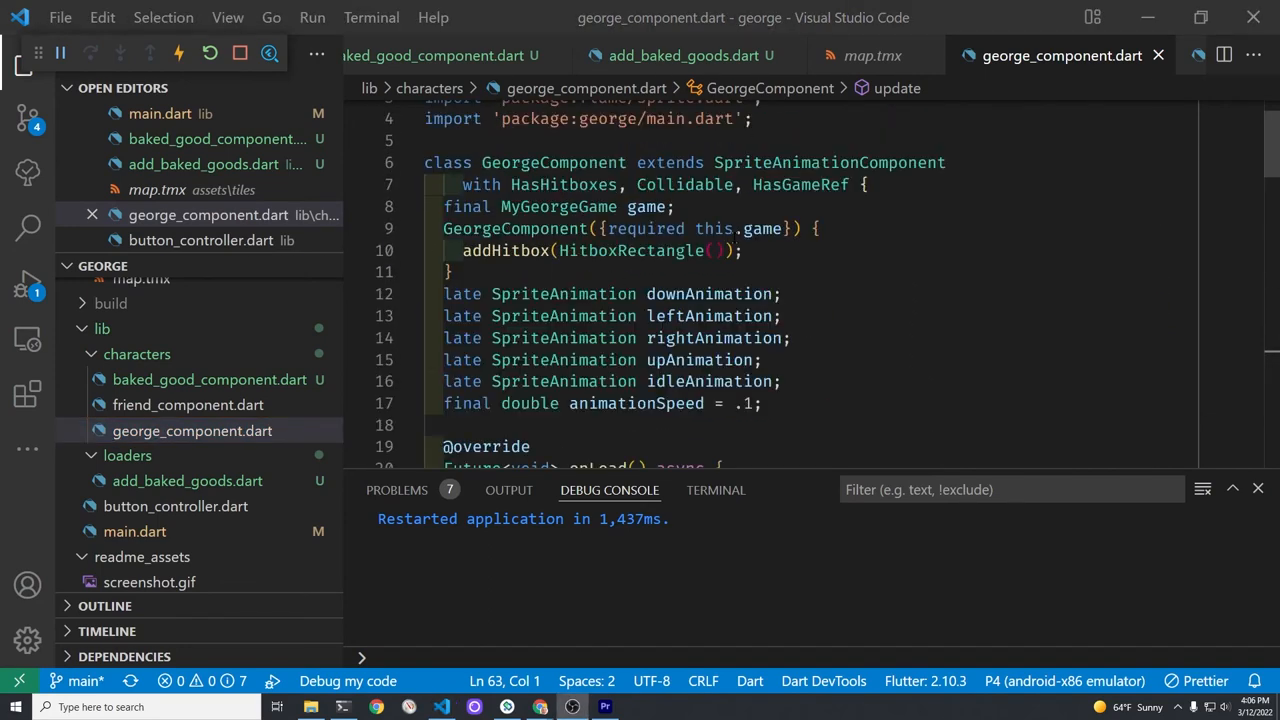
{"action": "type", "text": "relation:"}
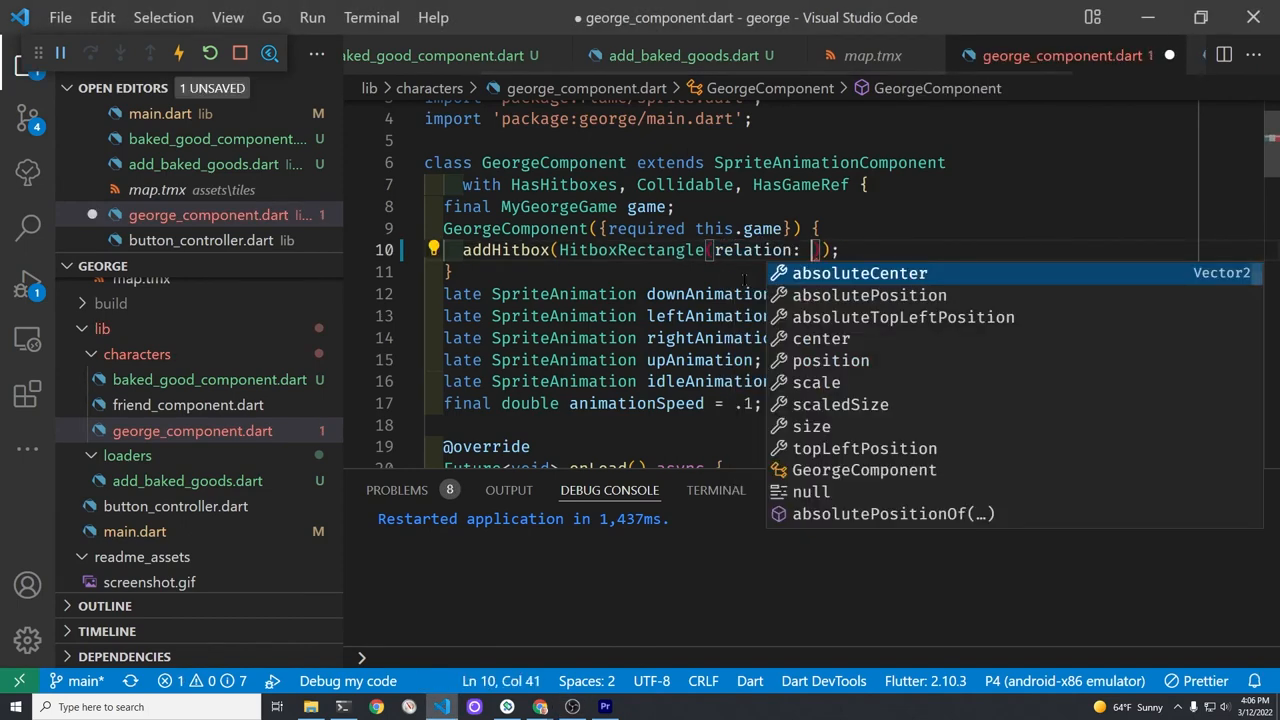
{"action": "type", "text": "Vector2.all(0.75"}
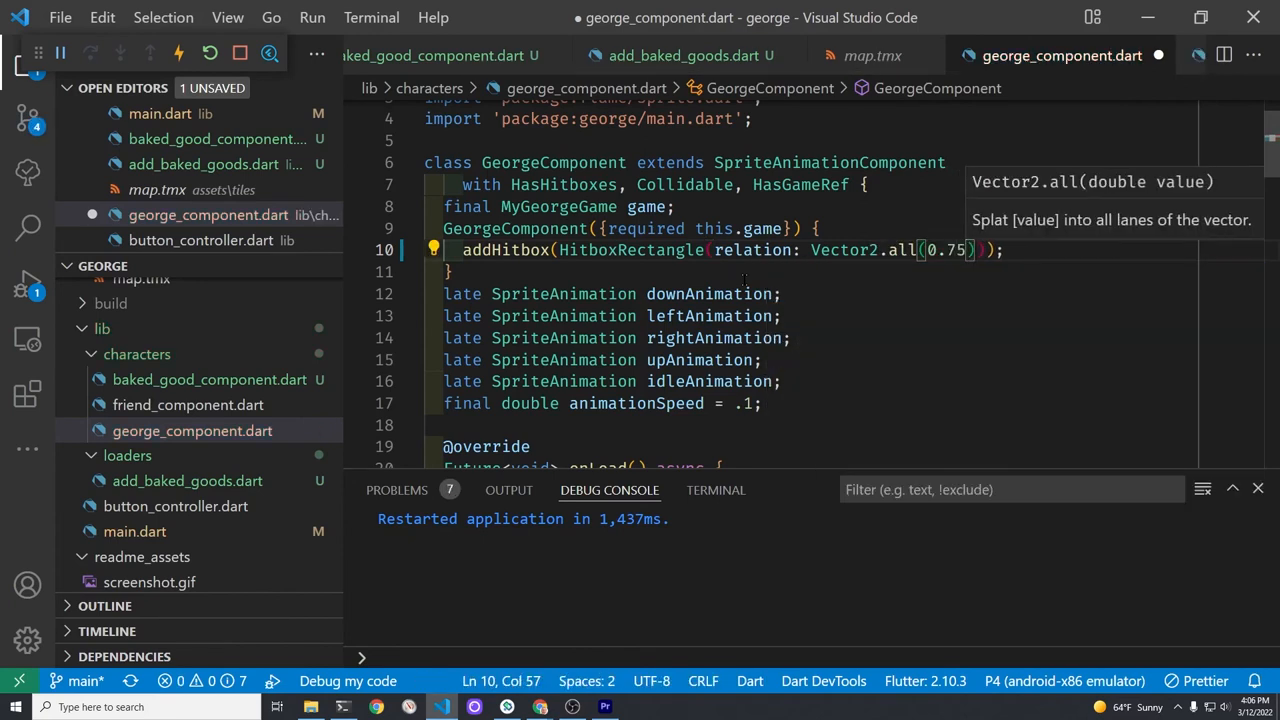
{"action": "key", "text": "ctrl+s"}
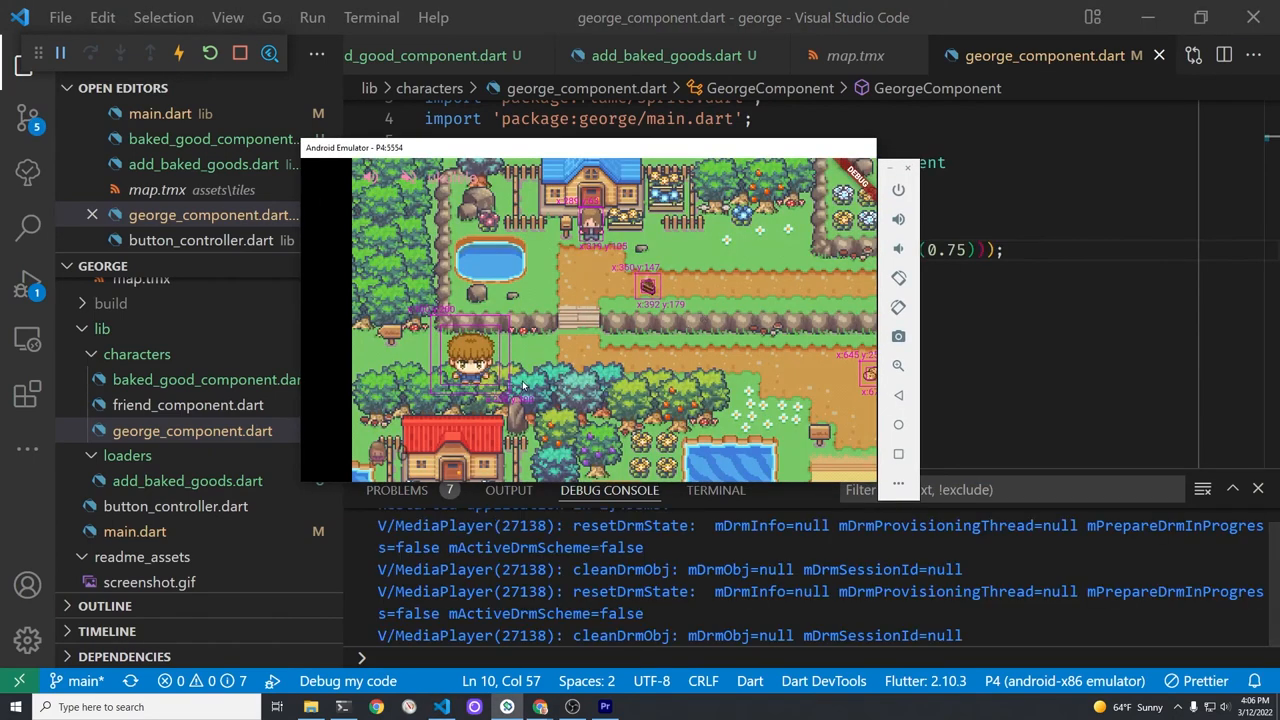
{"action": "mouse_move", "coordinate": [756, 342]}
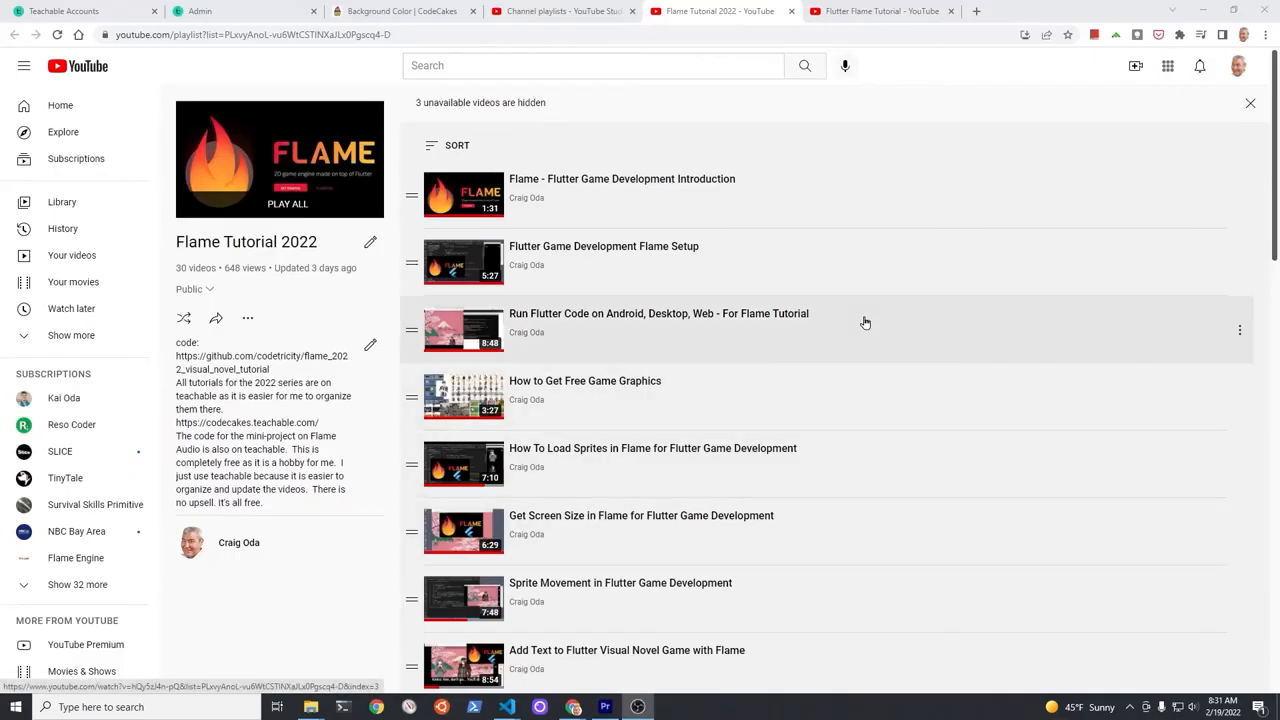
Browse the older Flutter Flame Tutorial playlist tab, scrolling through its videos
{"action": "left_click", "coordinate": [880, 12]}
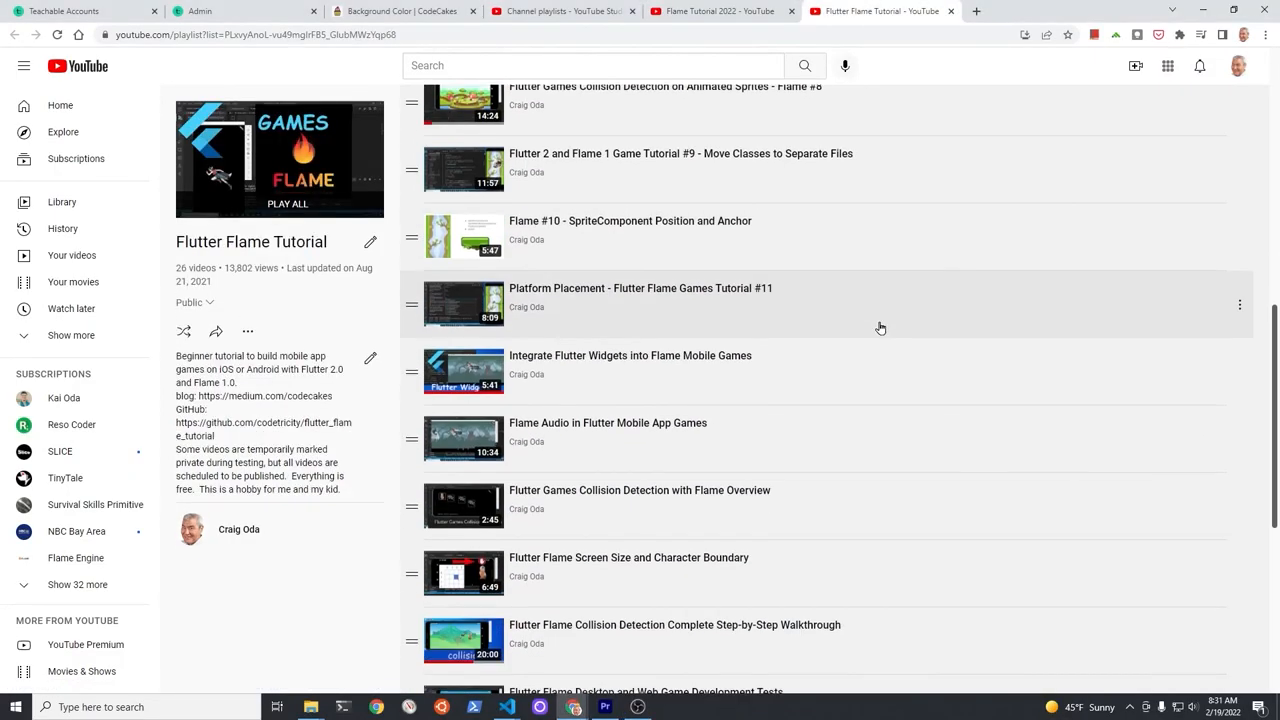
{"action": "scroll", "scroll_direction": "down", "scroll_amount": 3}
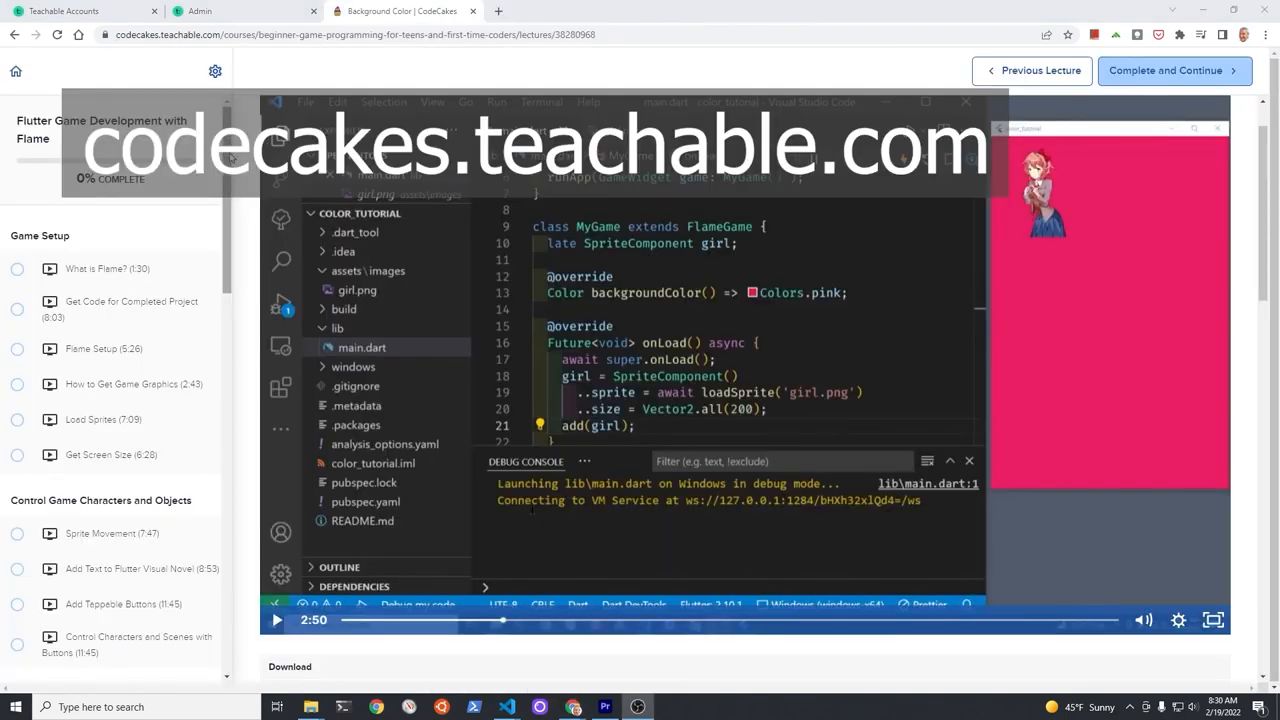
{"action": "scroll", "scroll_direction": "down", "scroll_amount": 3}
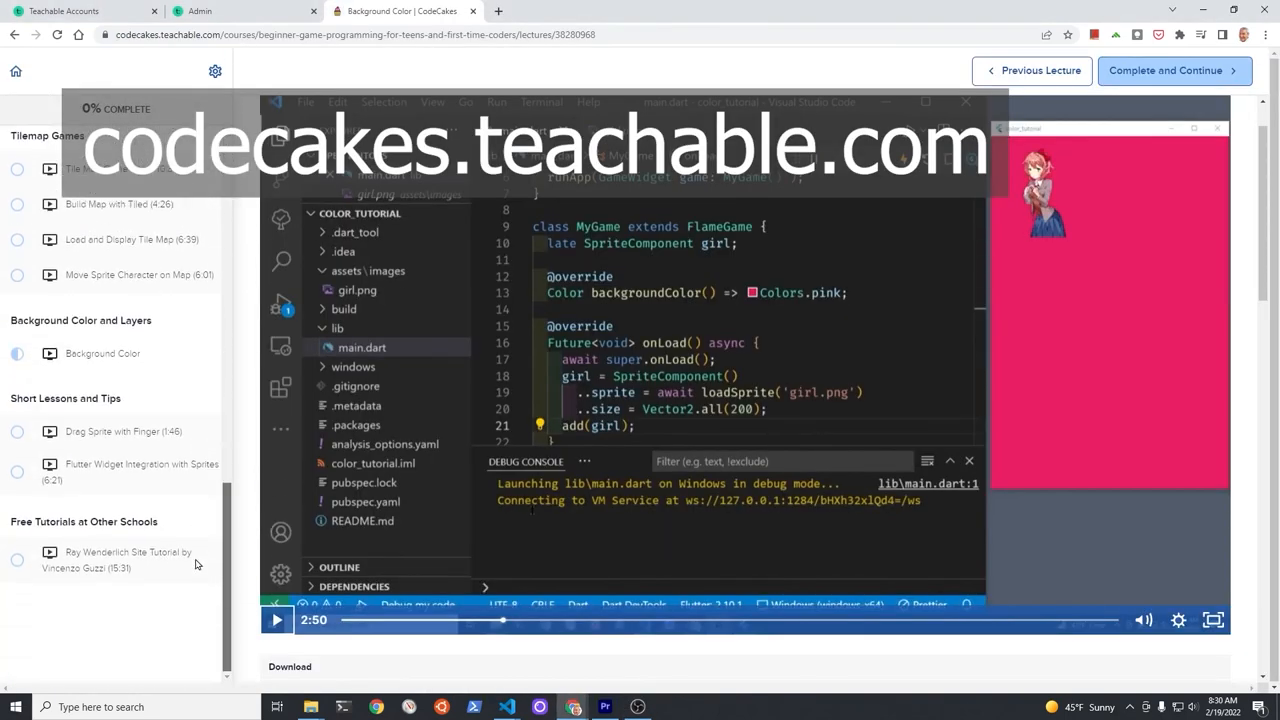